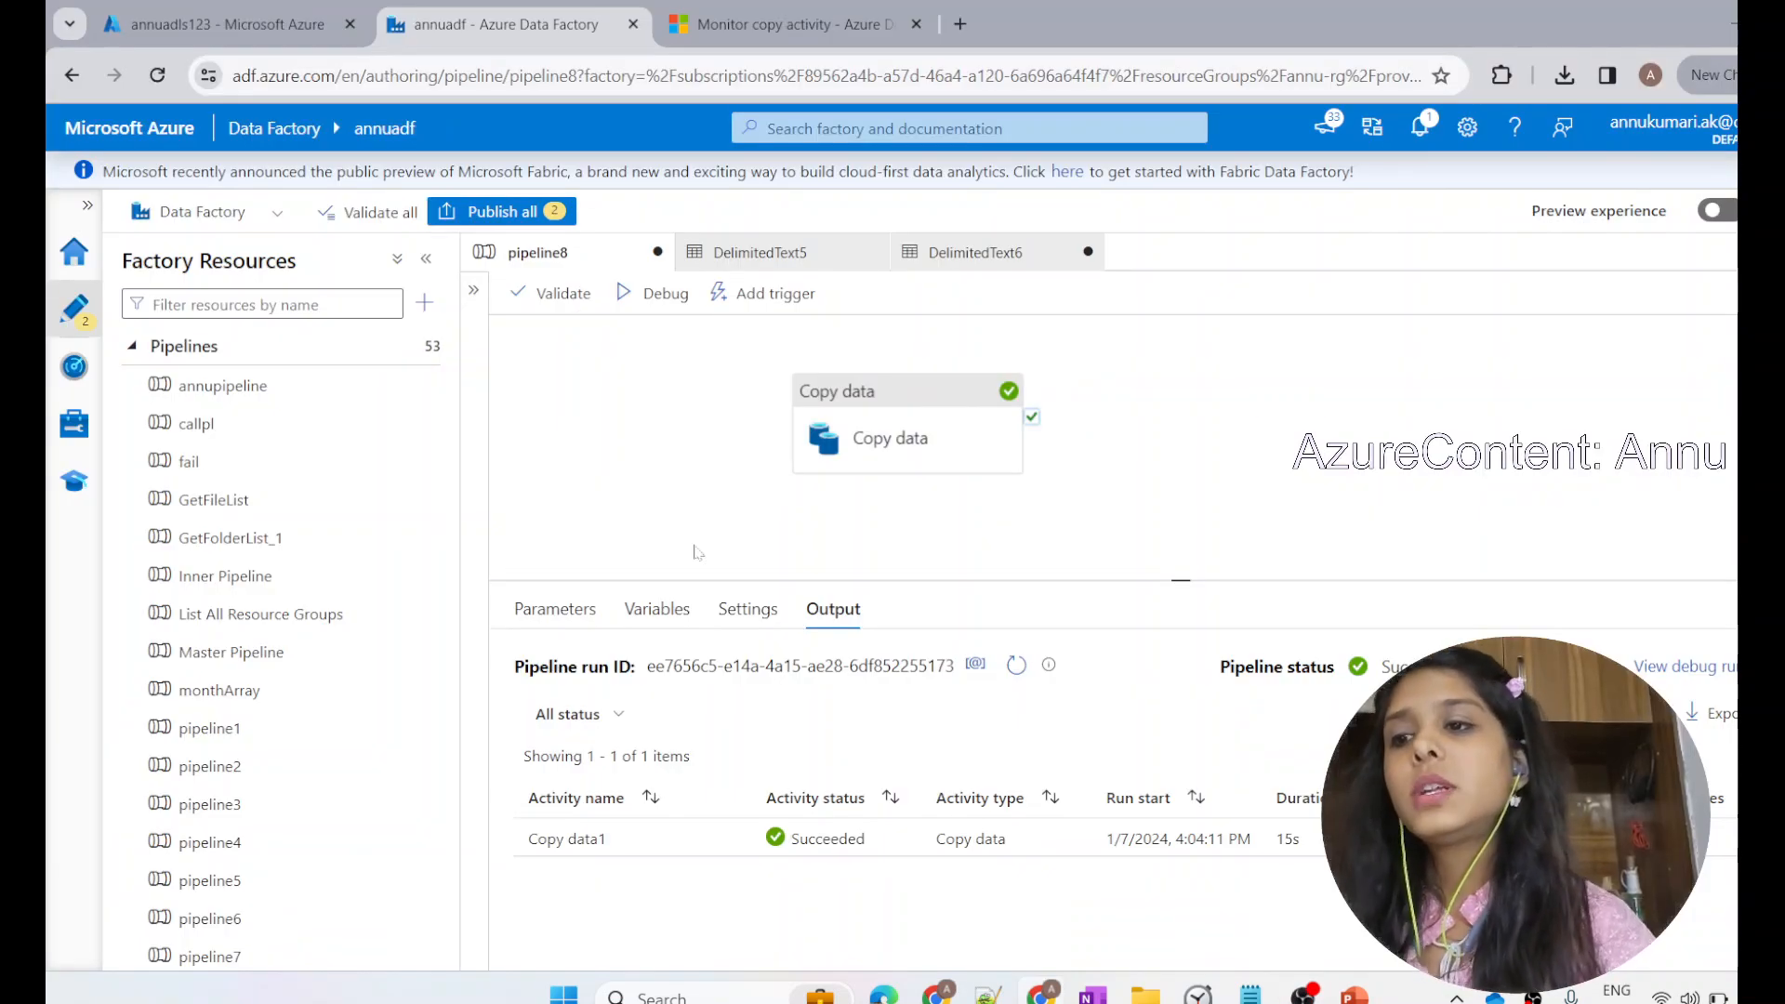
Step: Review the Copy data activity's Source and Sink datasets and the adlsinput container files
click(888, 437)
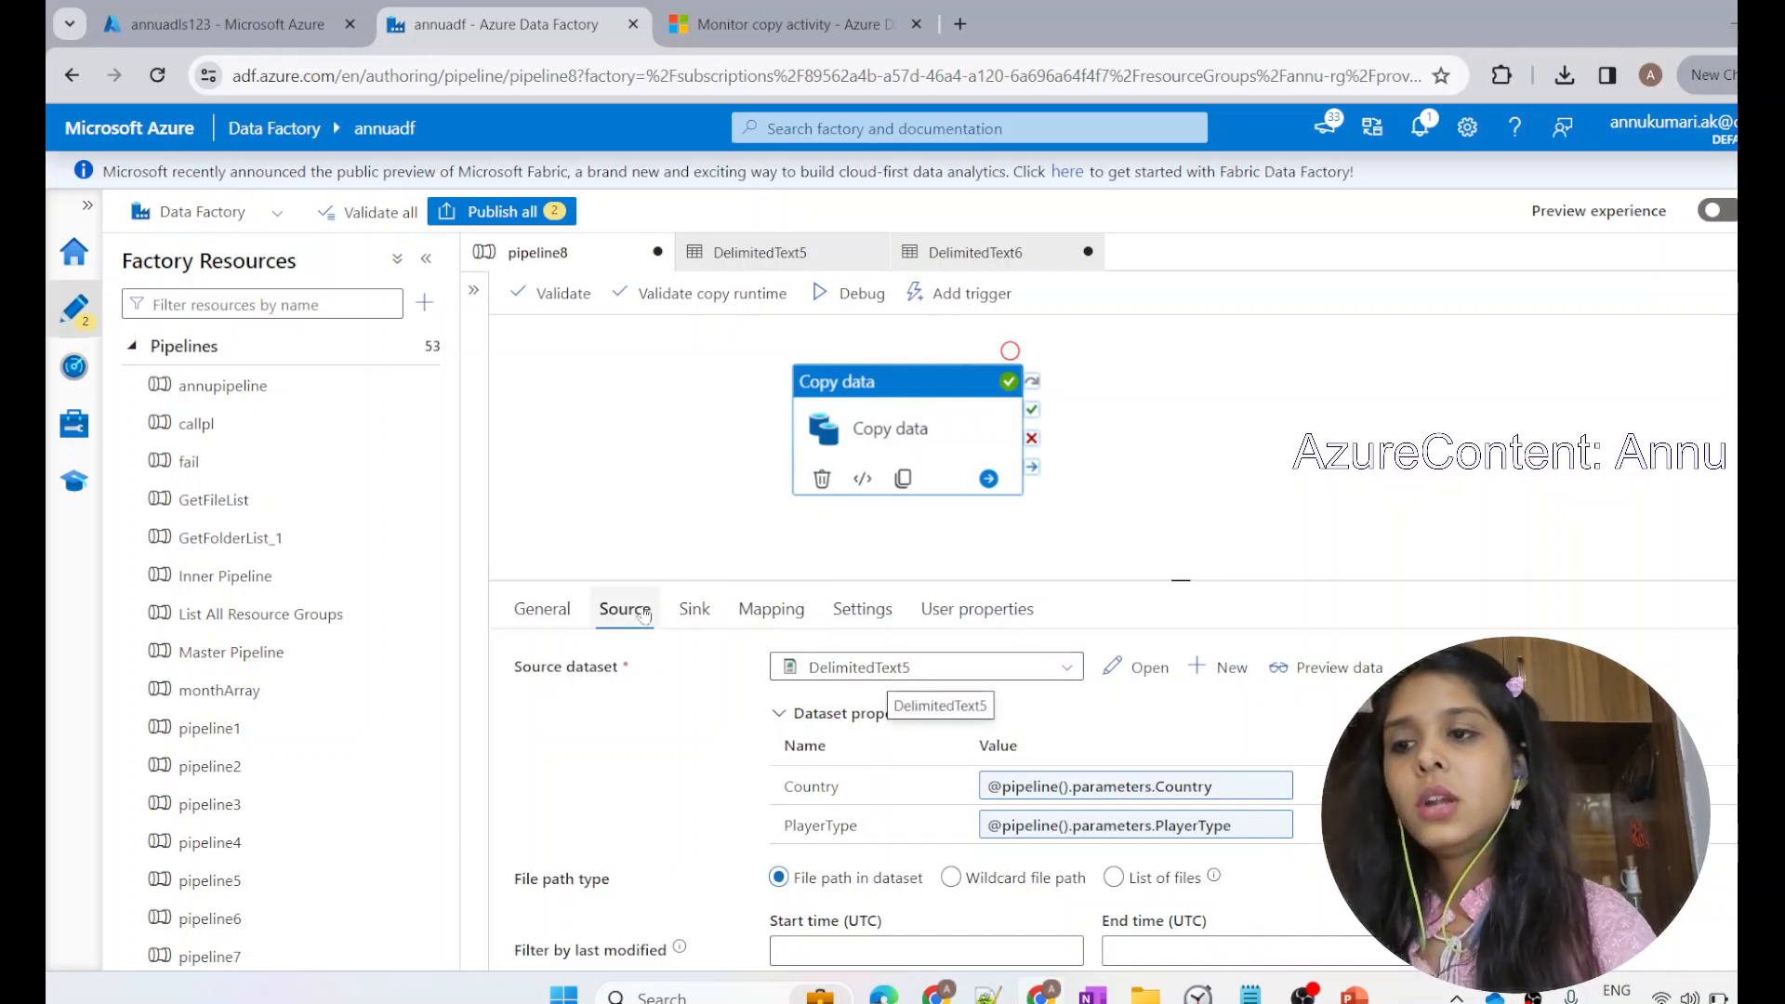
click(692, 608)
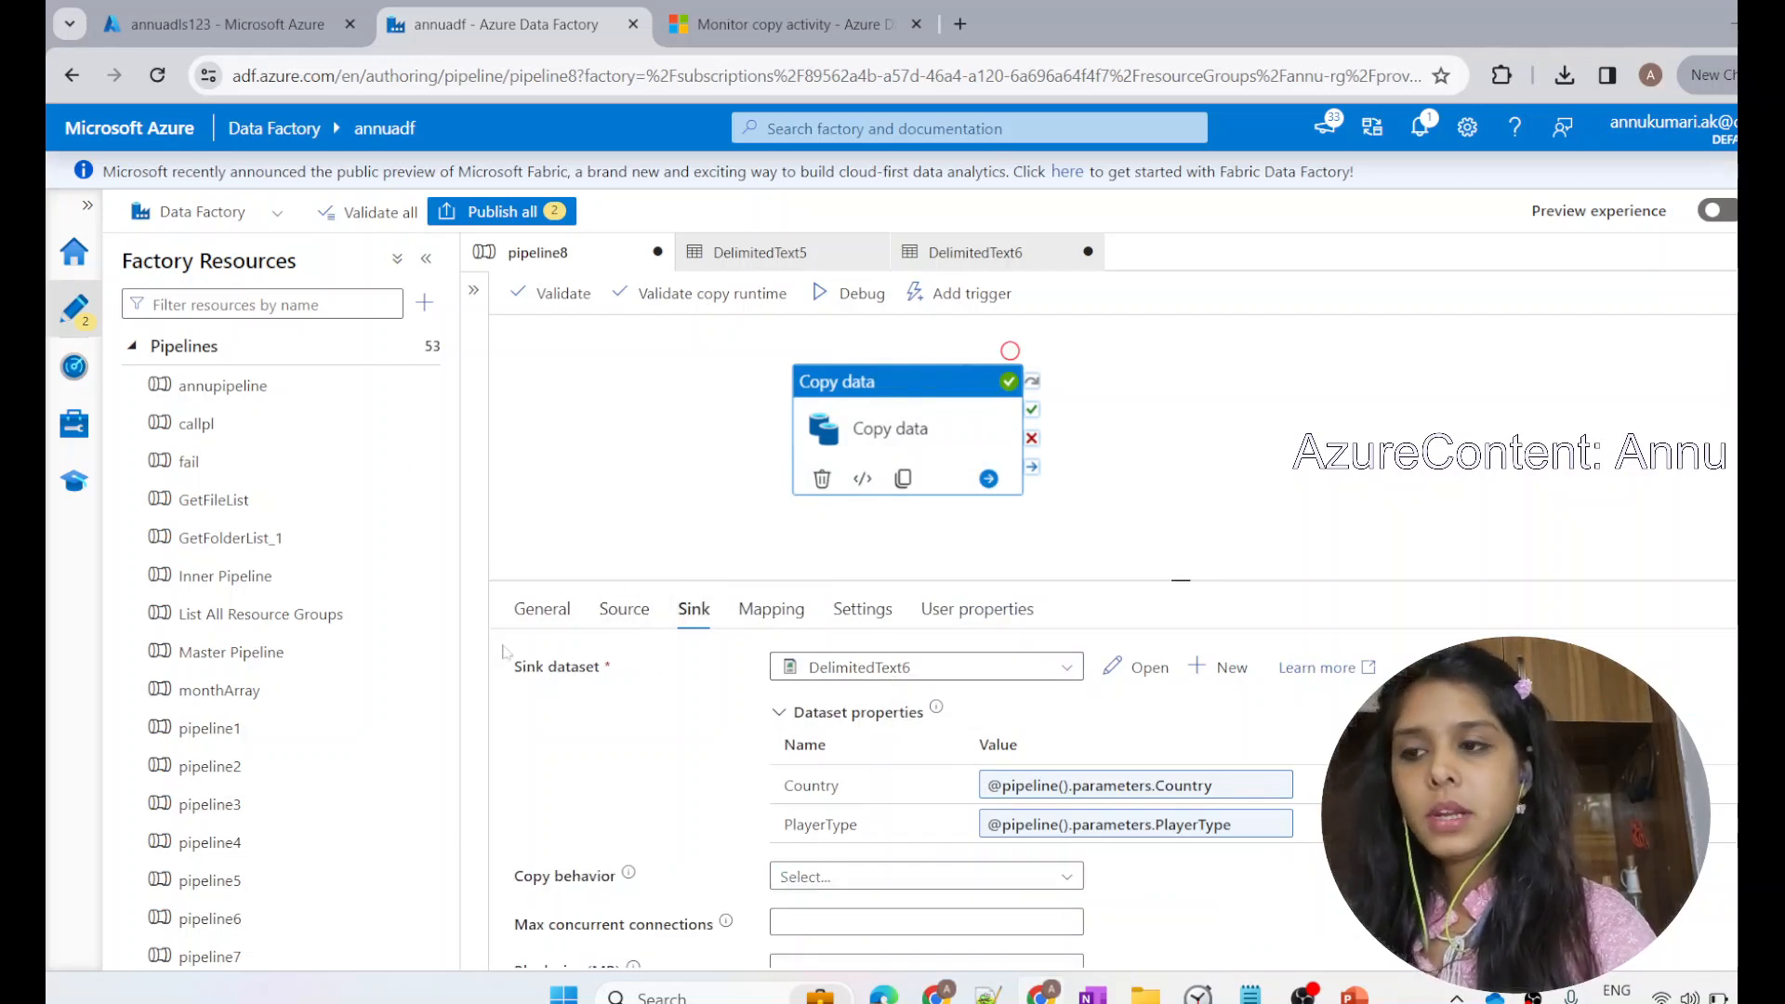
click(623, 608)
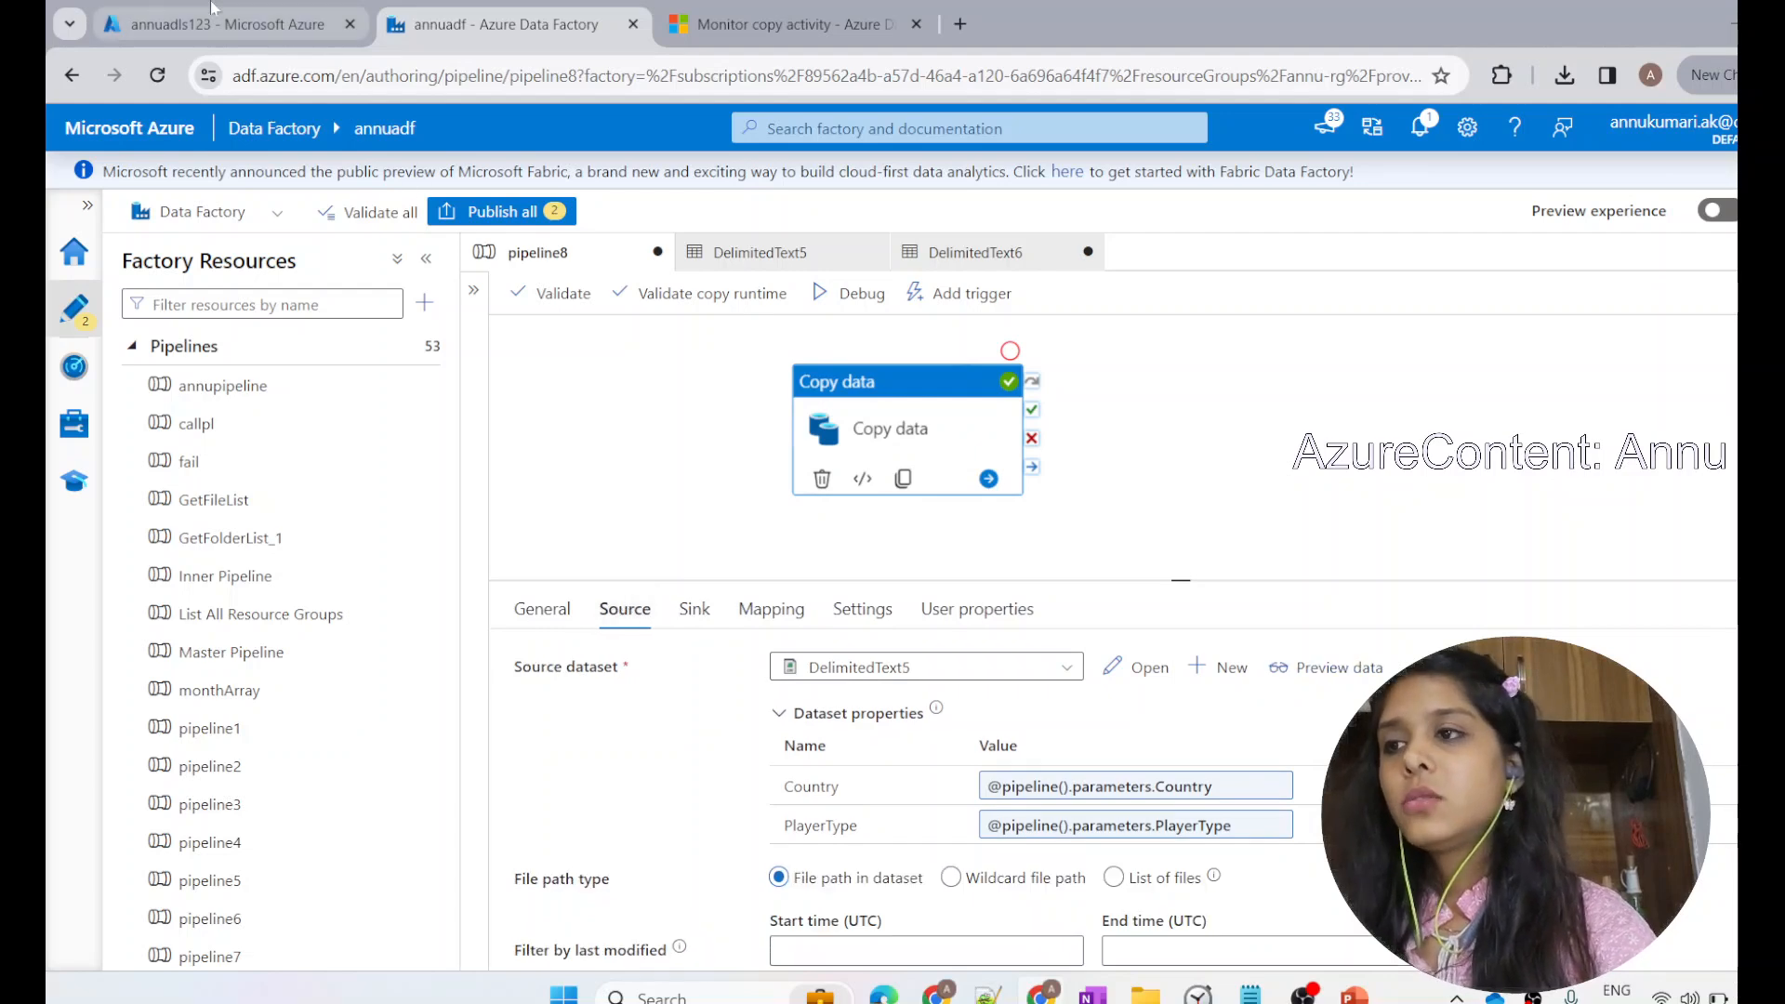
click(222, 24)
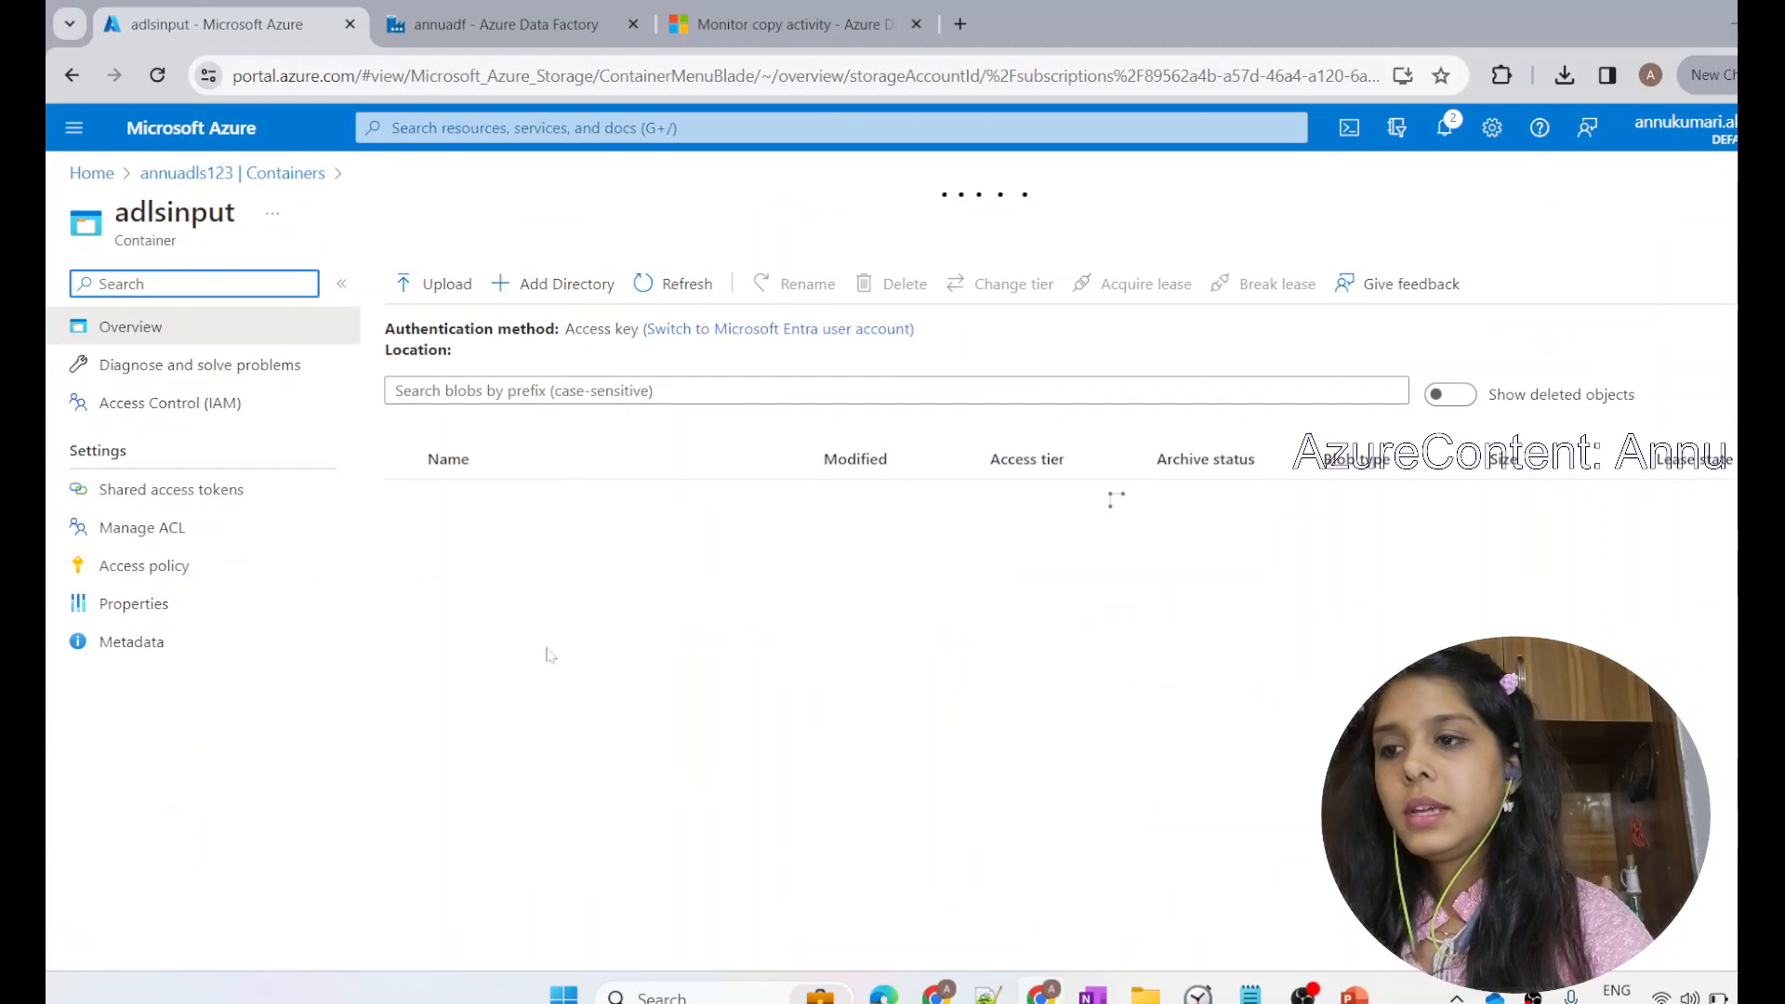
click(506, 24)
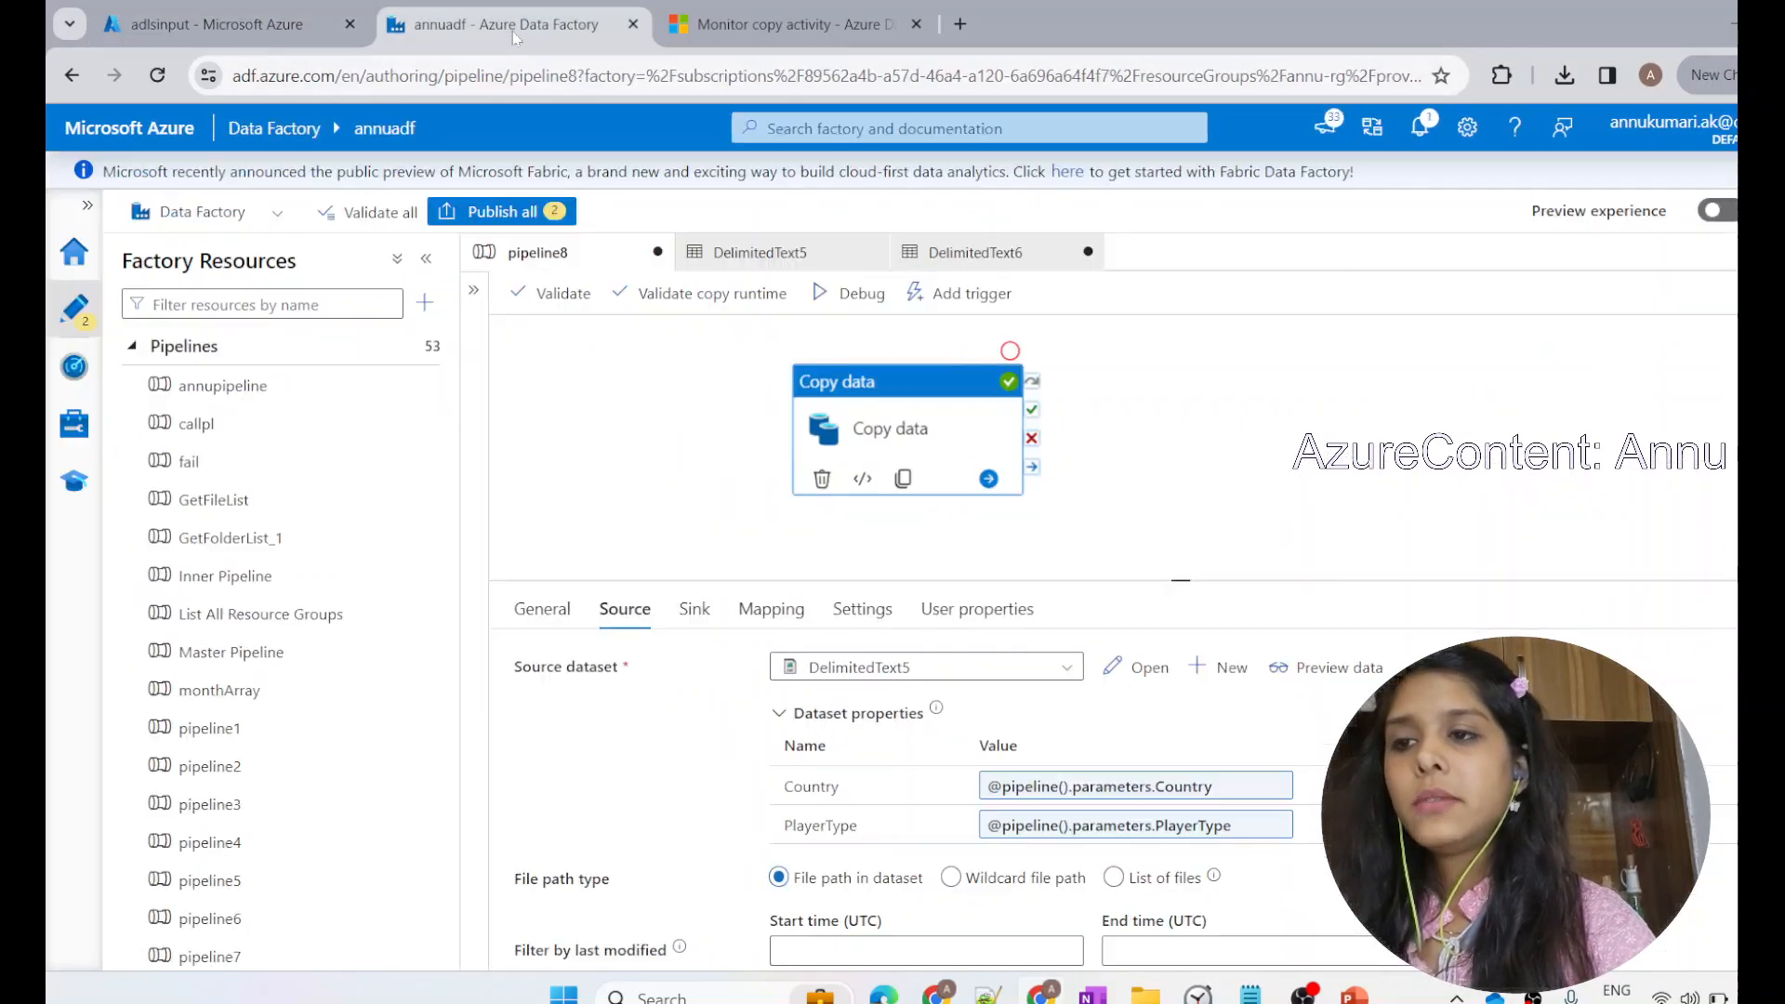
Step: Check the debug run parameters and the output dataset's file path settings
click(862, 293)
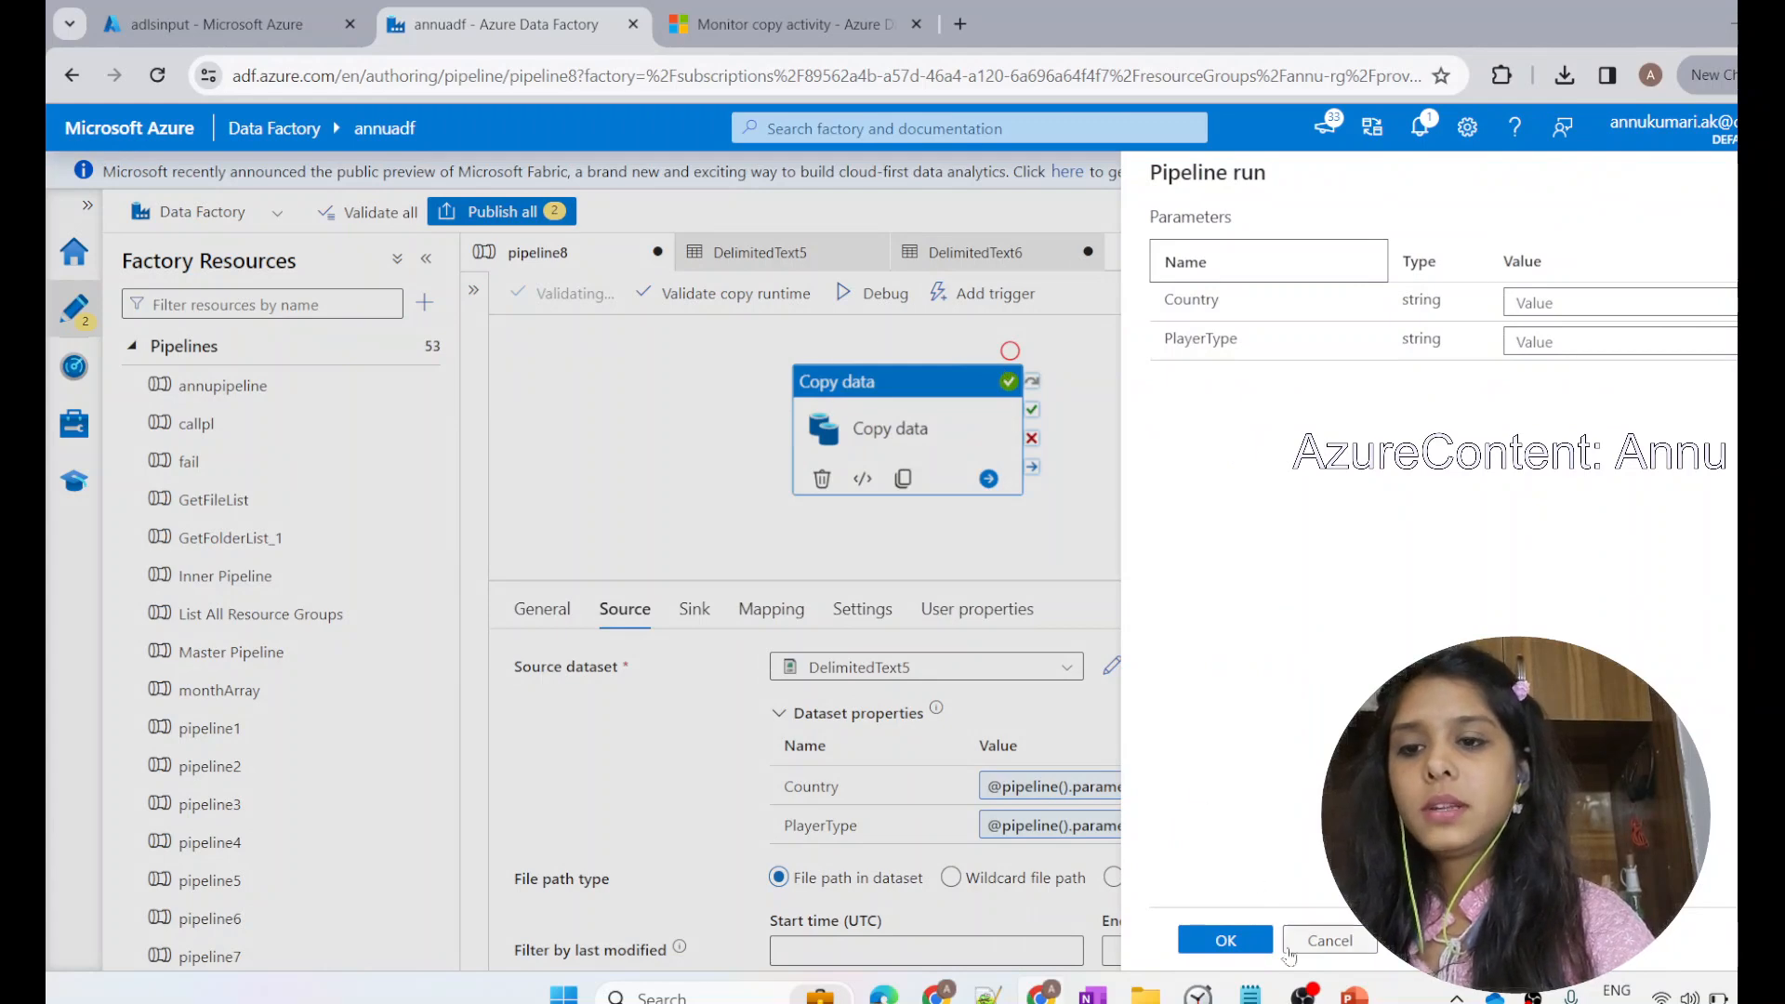
click(216, 24)
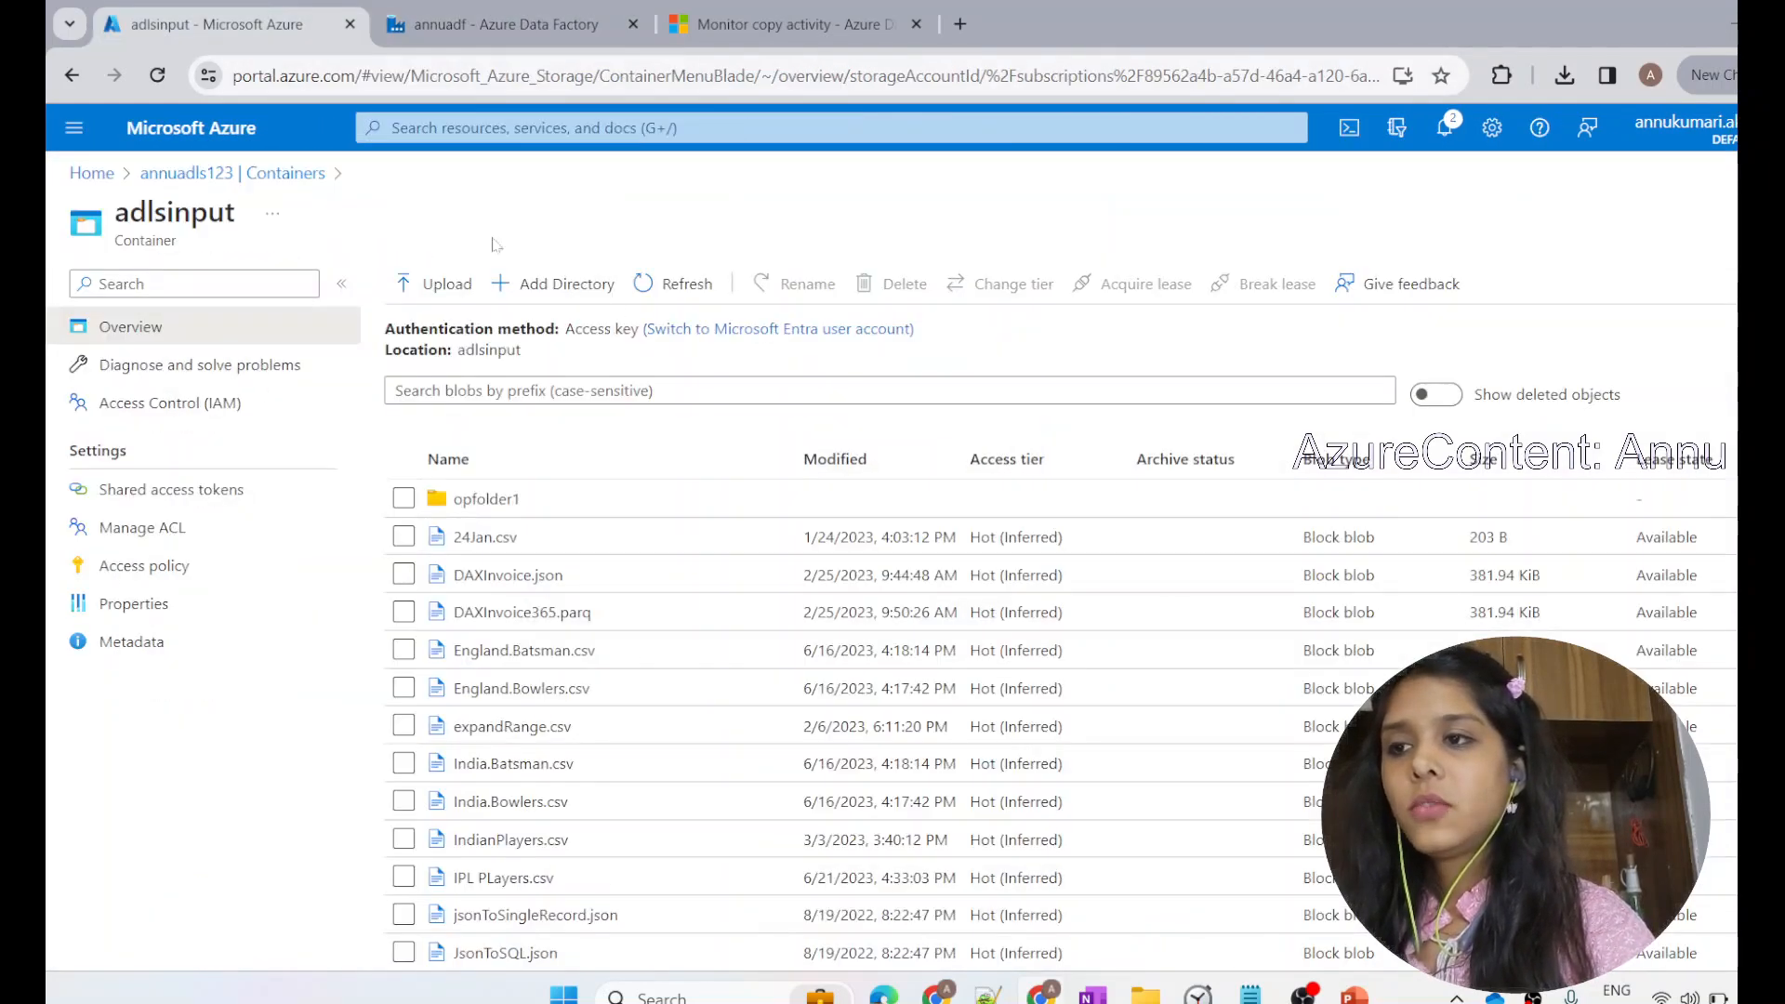
click(507, 24)
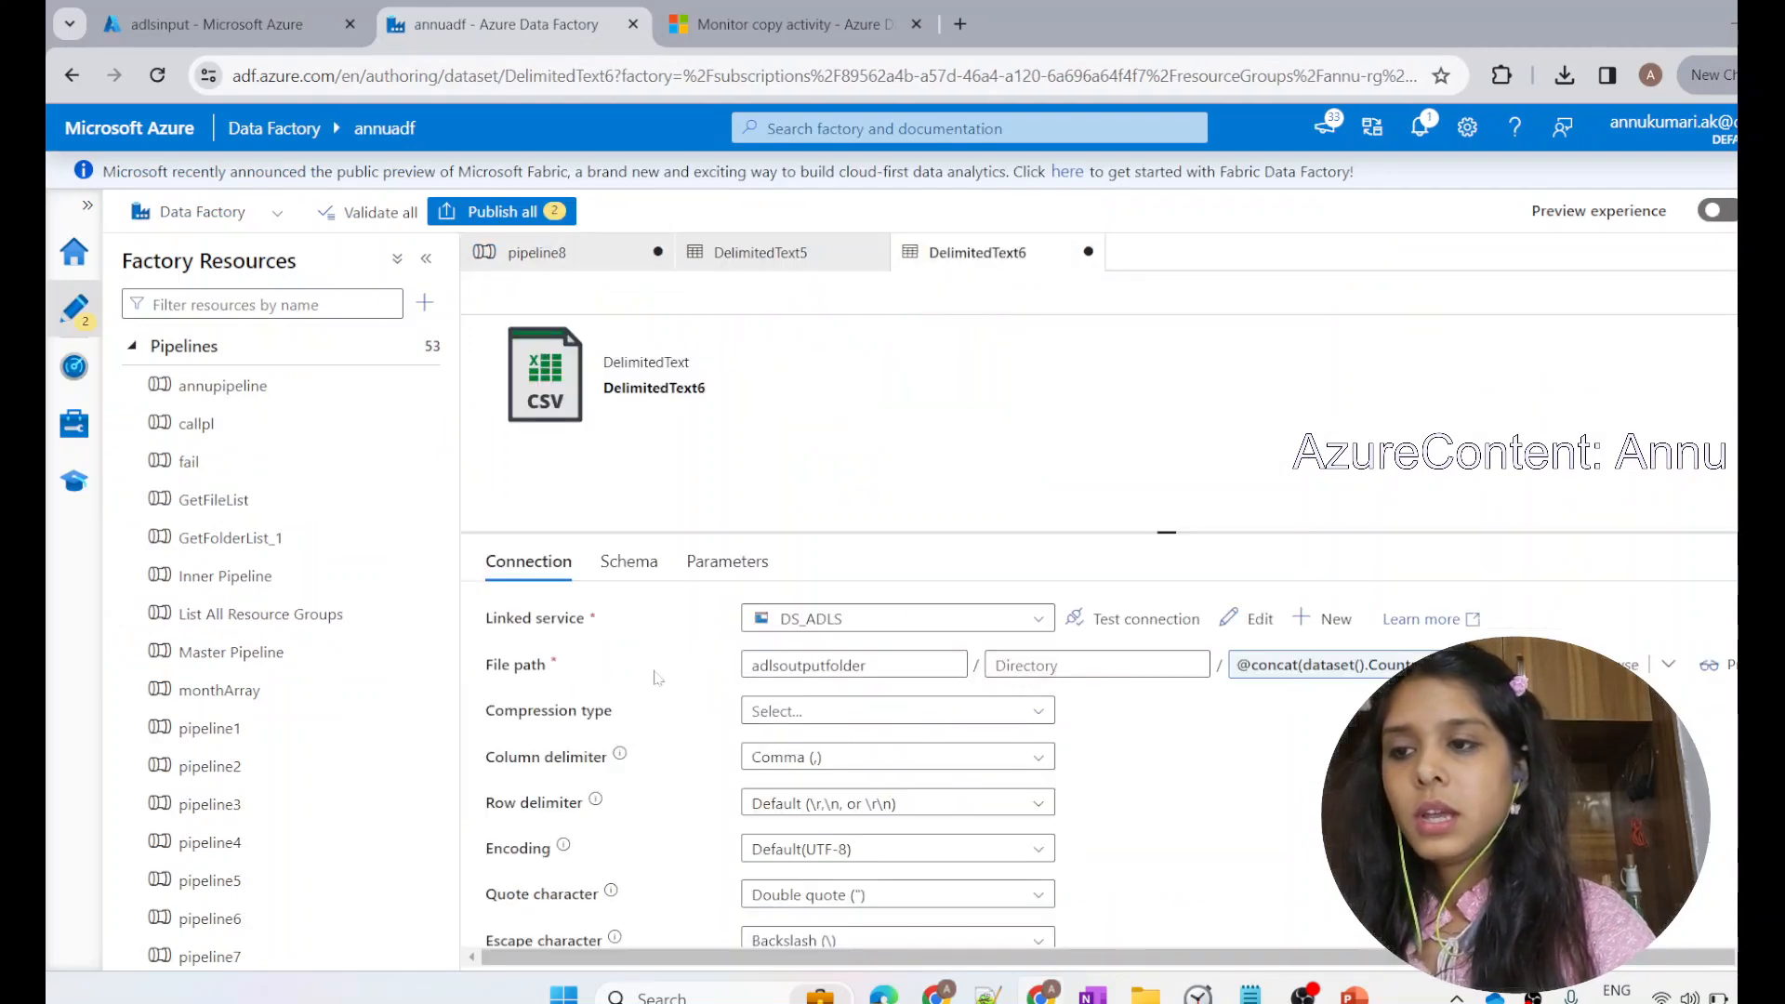
click(852, 663)
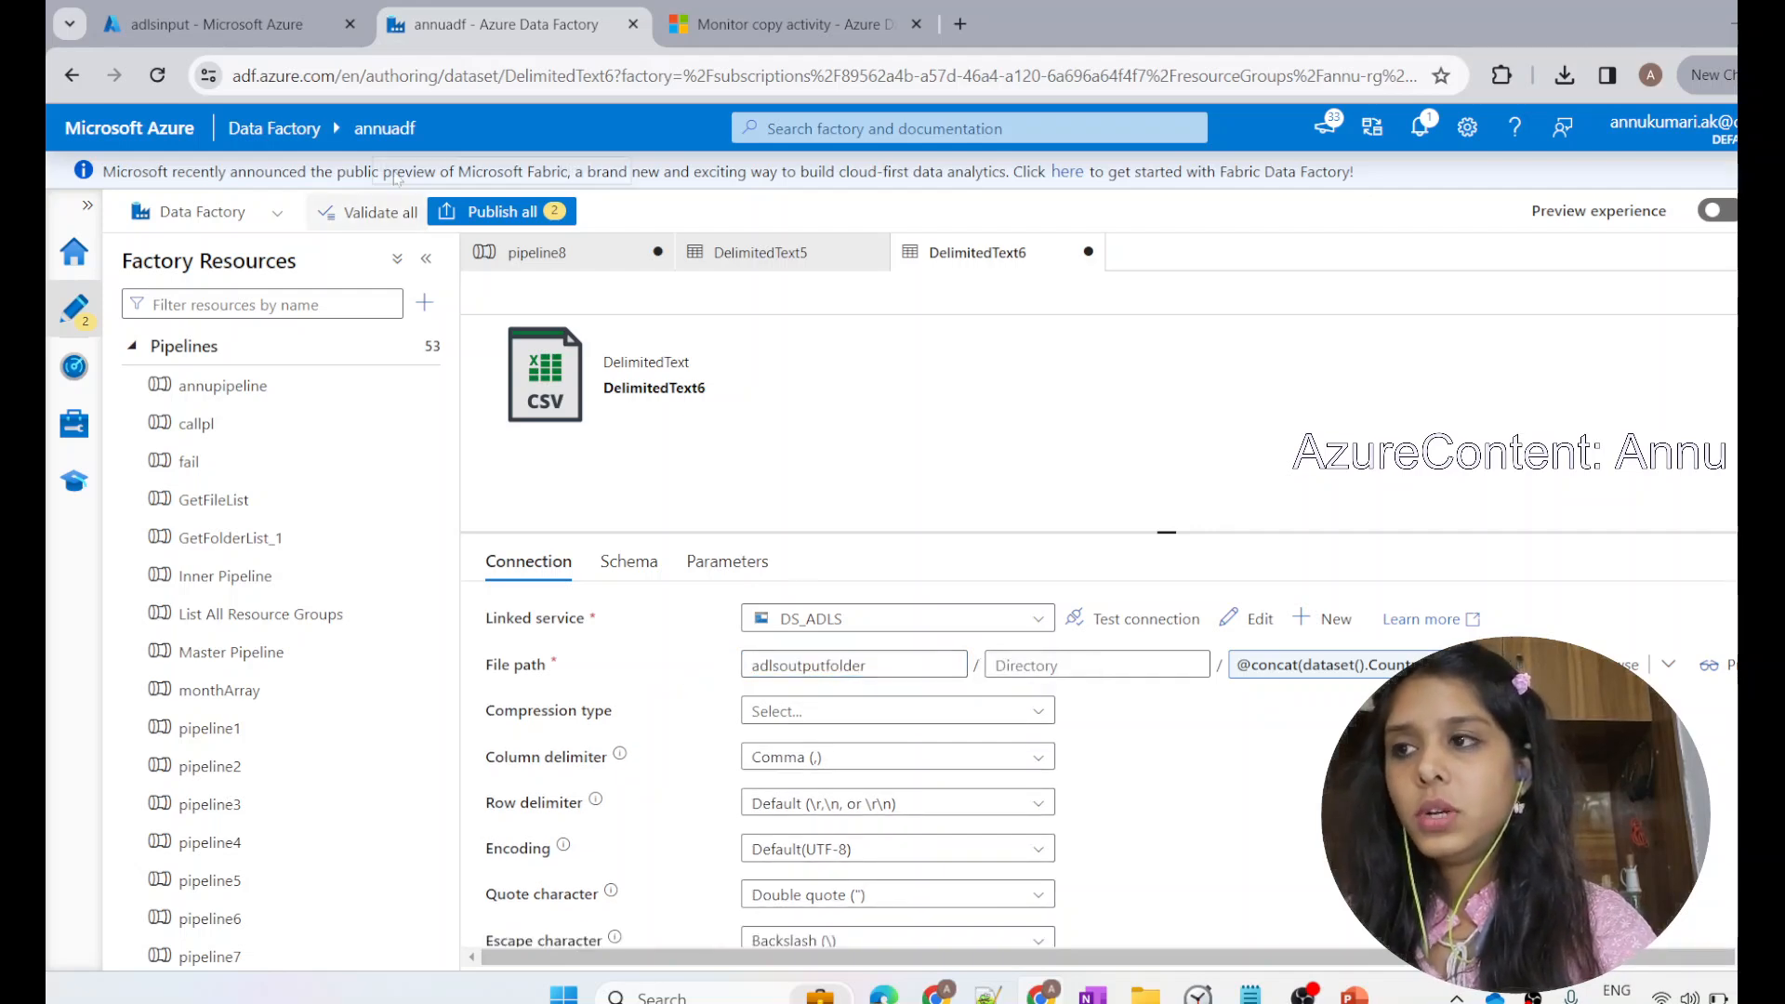
Step: Compare the storage account's container list with the copy activity's debug run parameters
click(217, 24)
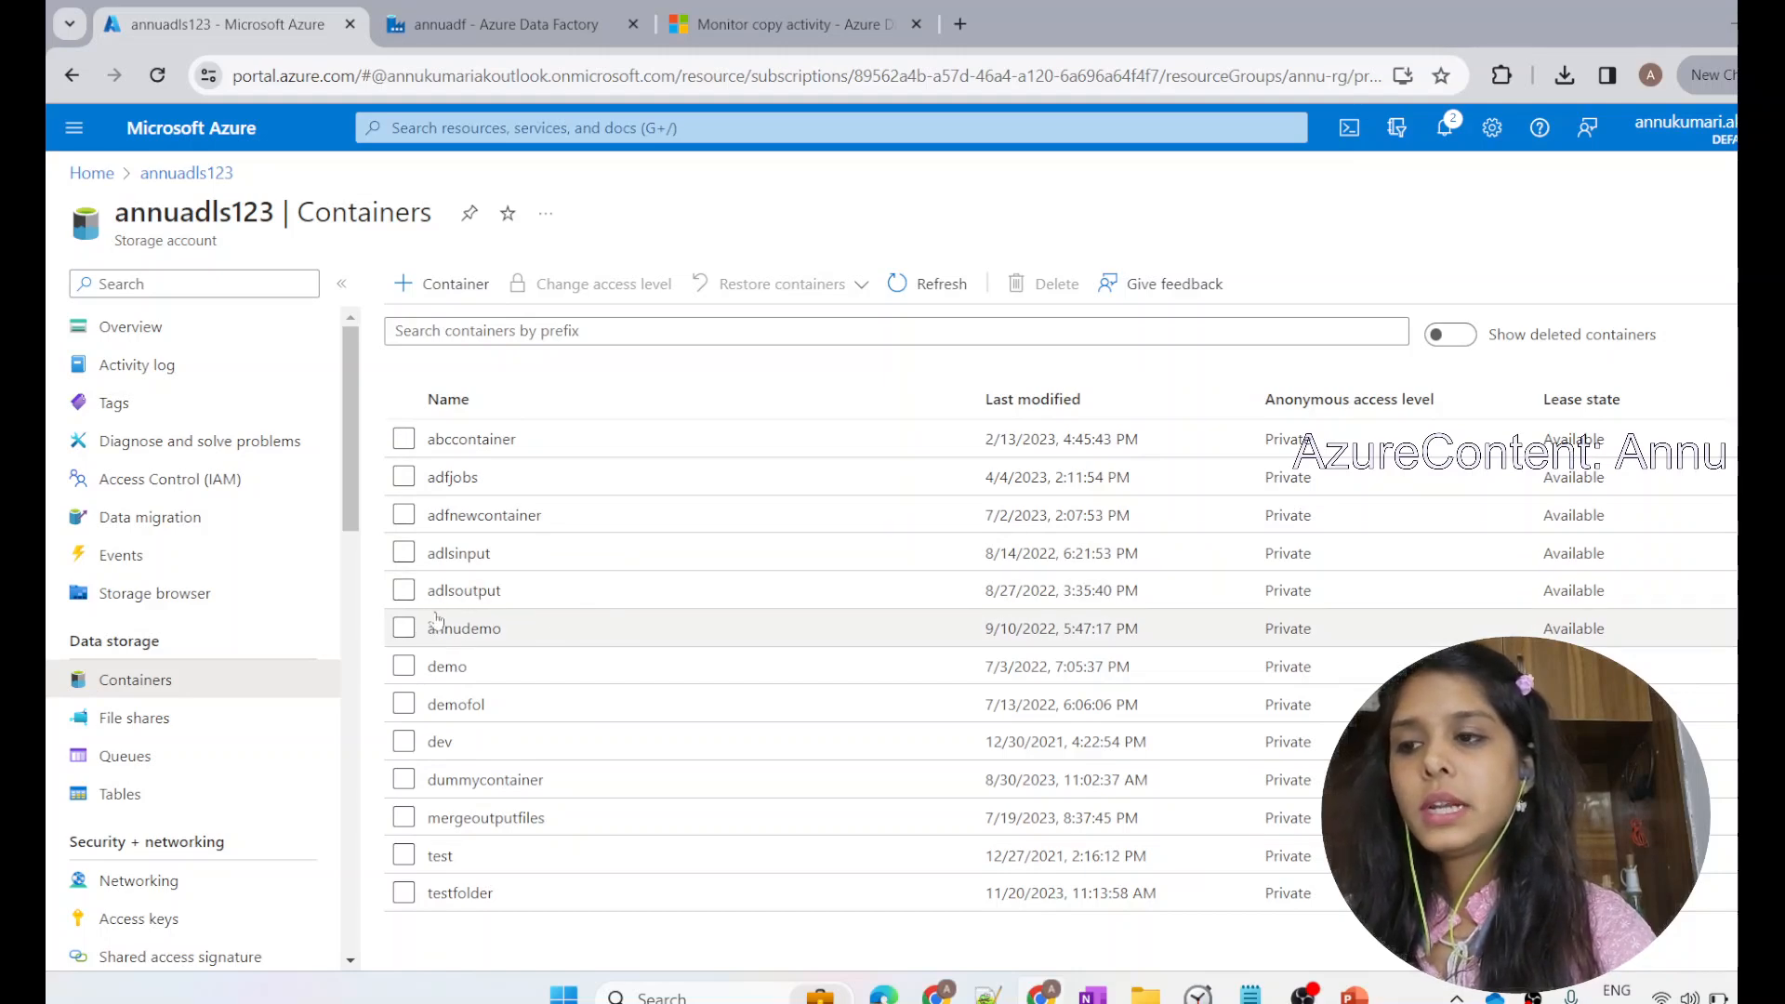
click(507, 24)
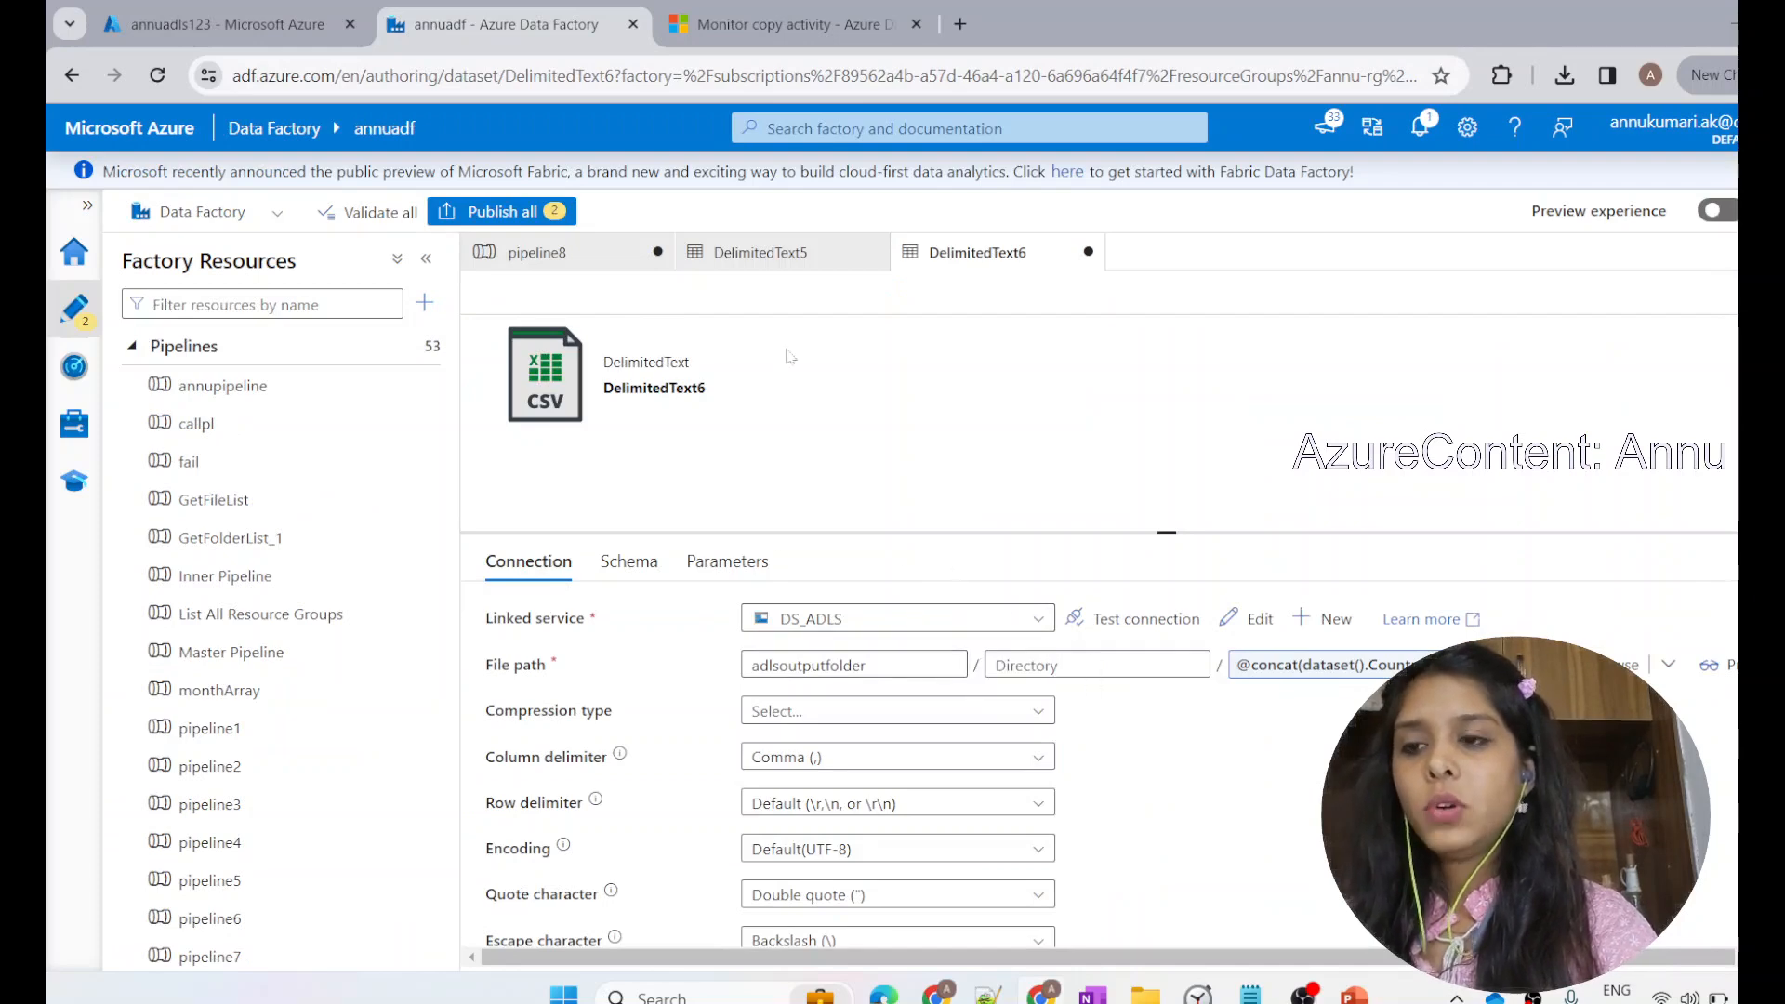
click(536, 252)
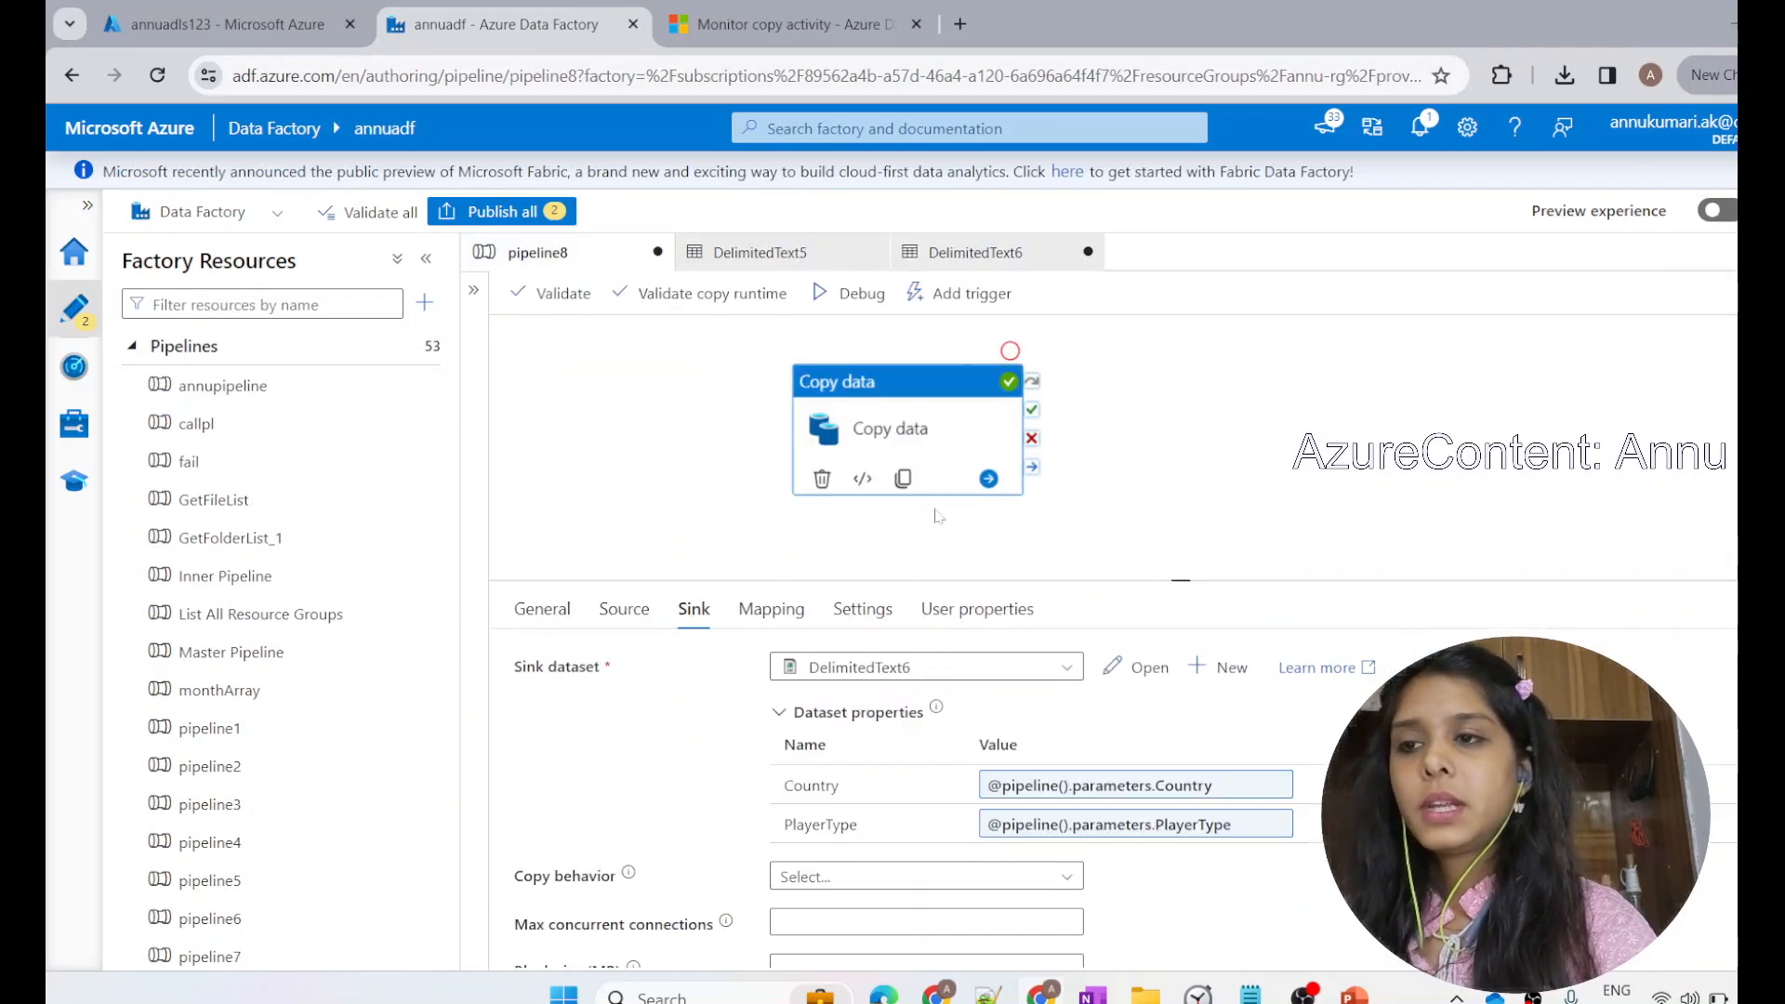
click(883, 293)
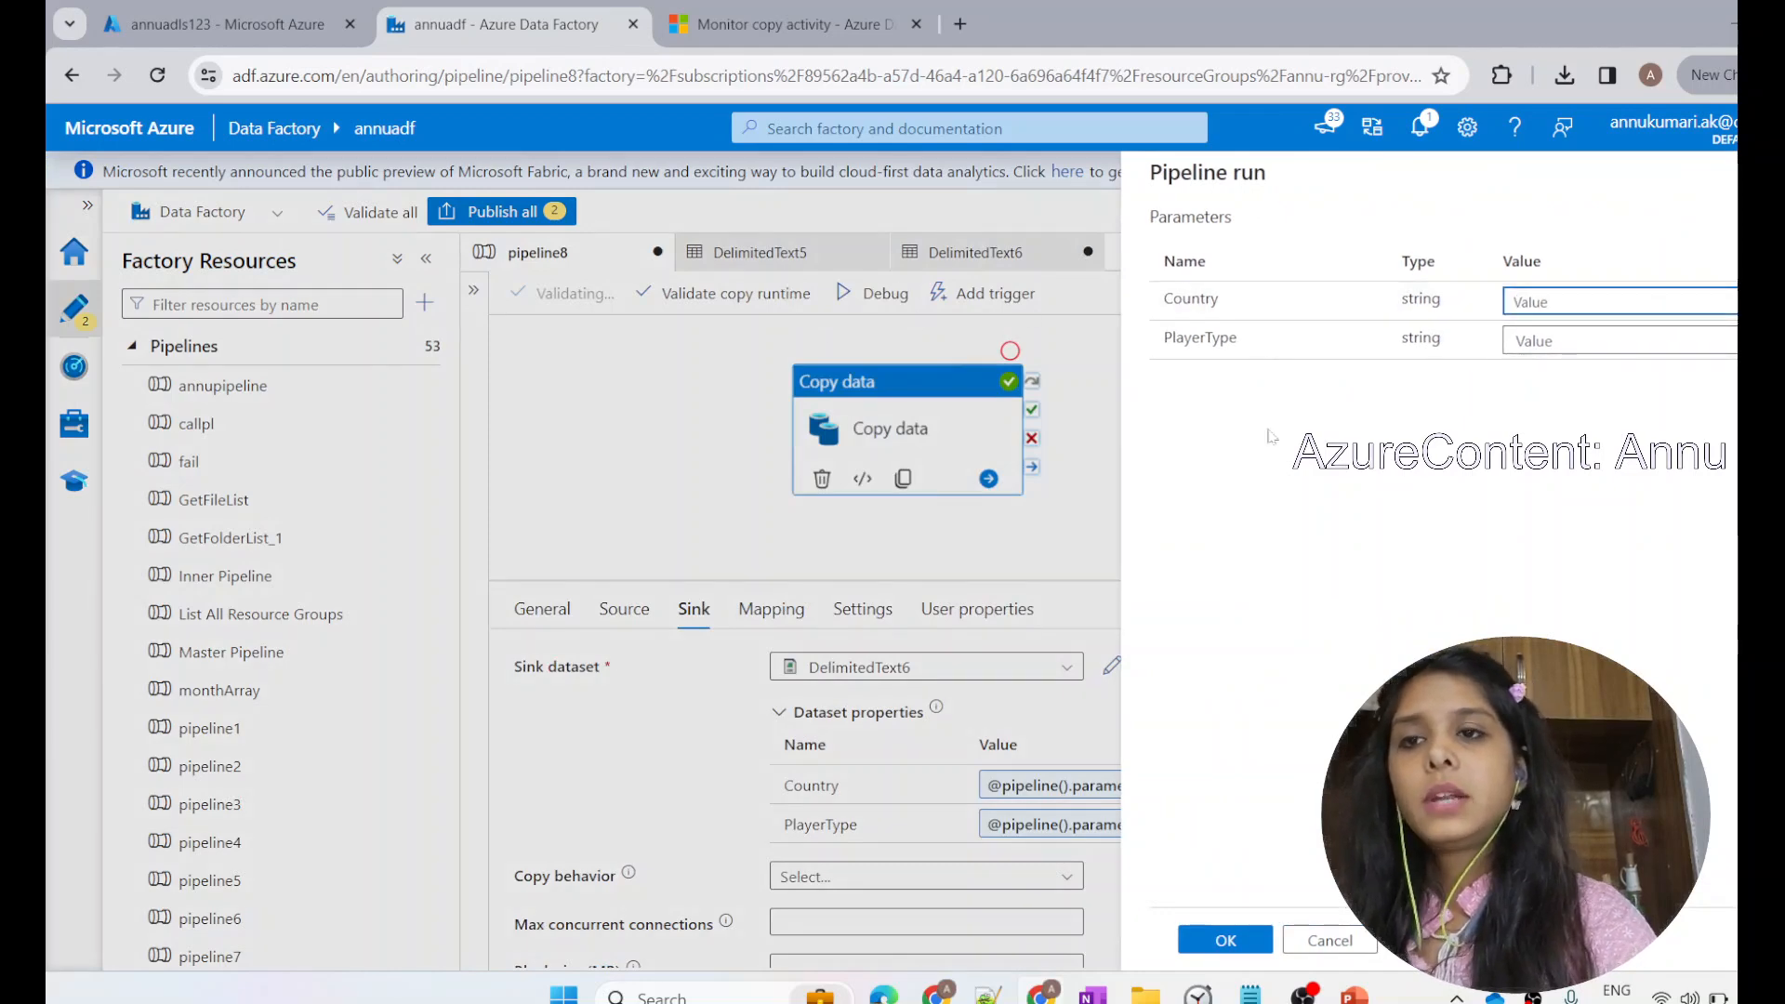
click(216, 24)
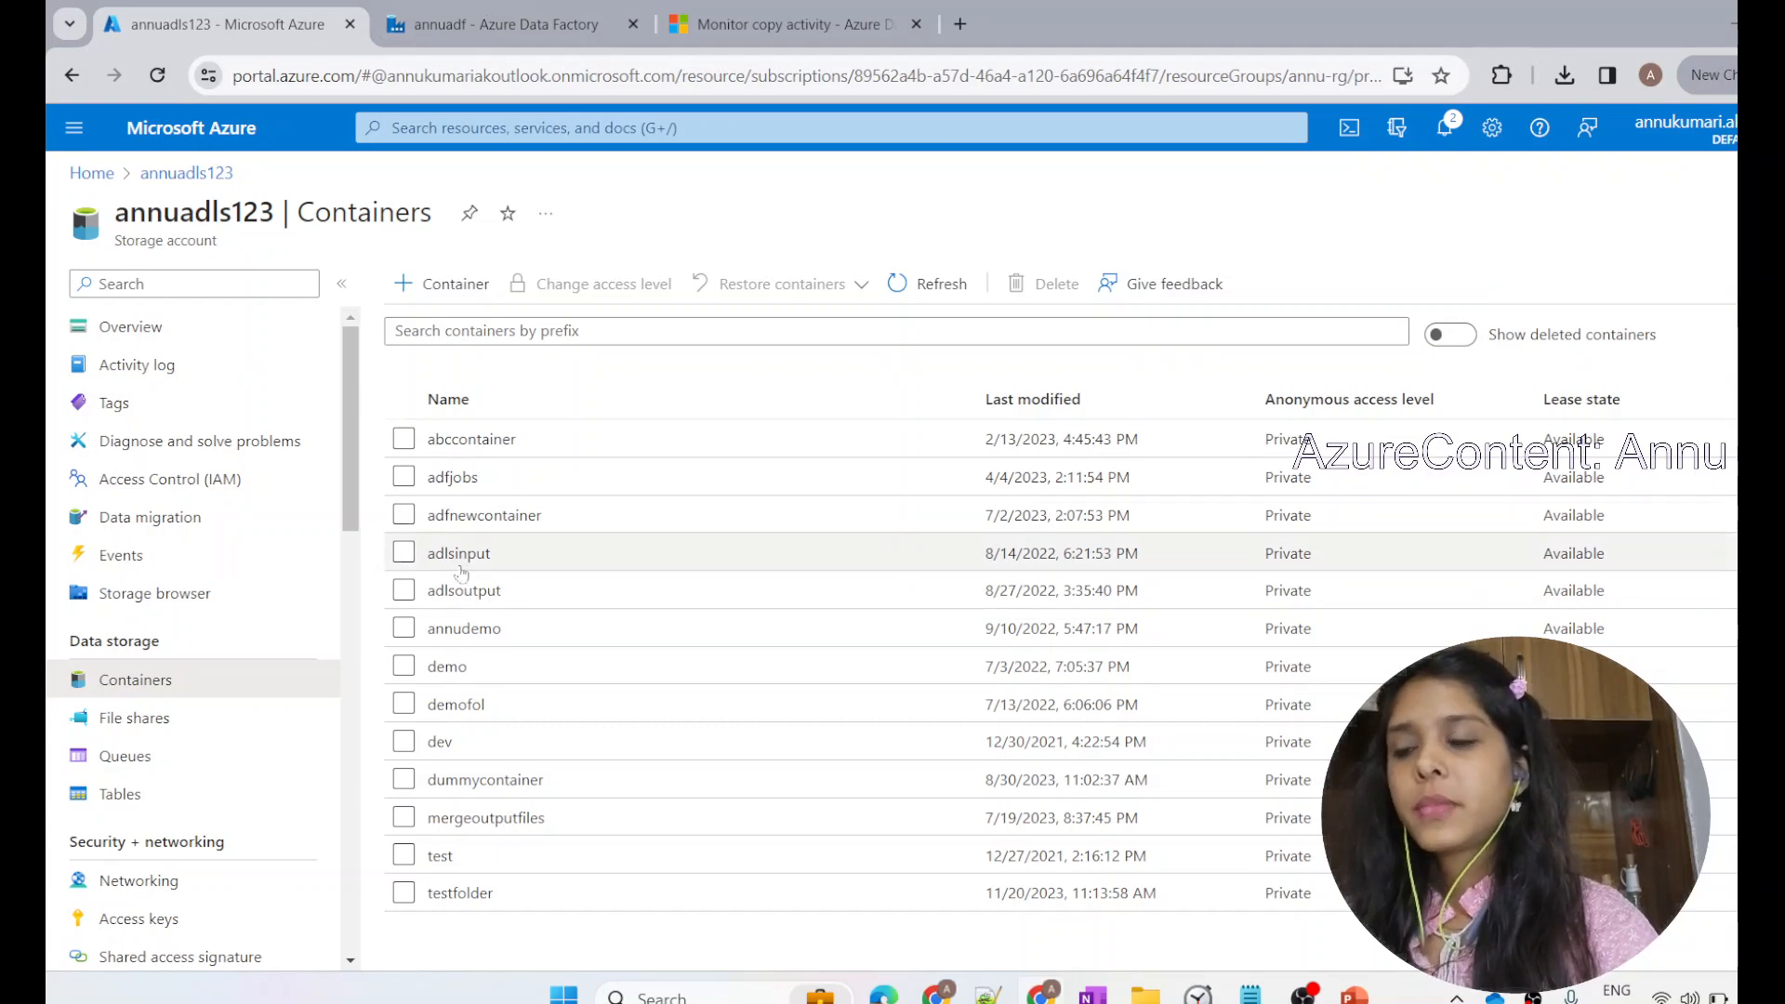
Step: Open the adlsinput container, tick India.Batsman.csv, and go back to Data Factory
click(457, 552)
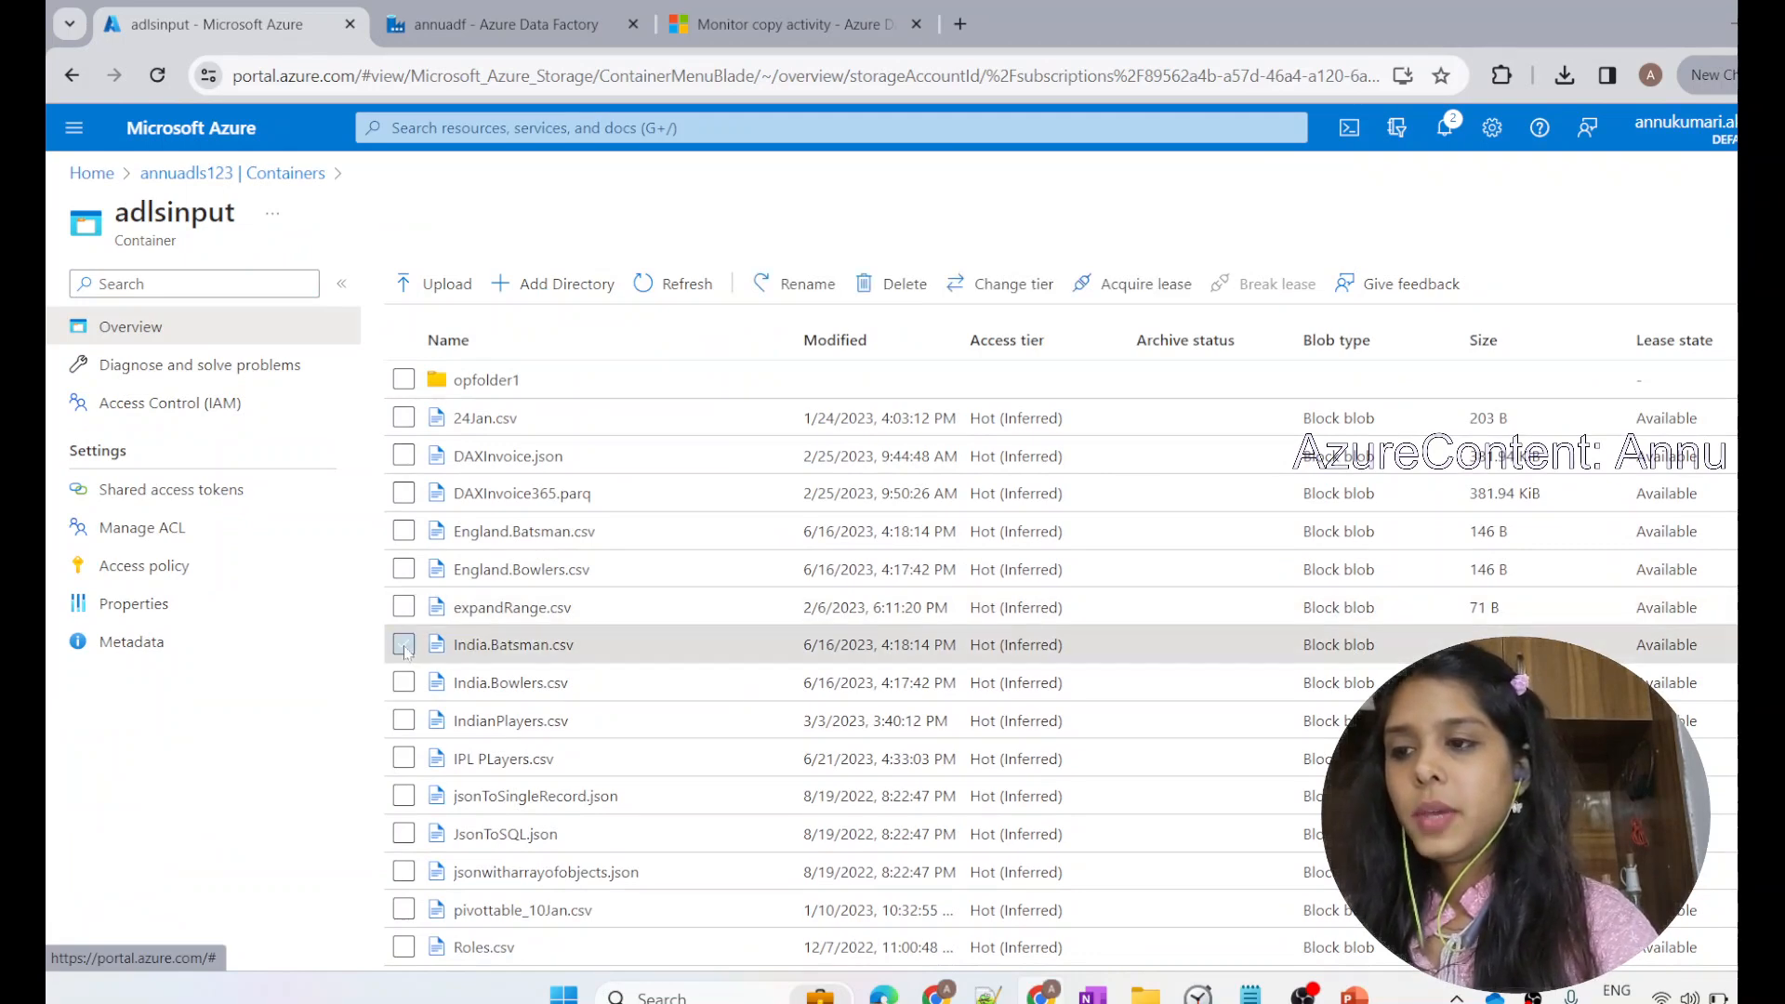
click(403, 645)
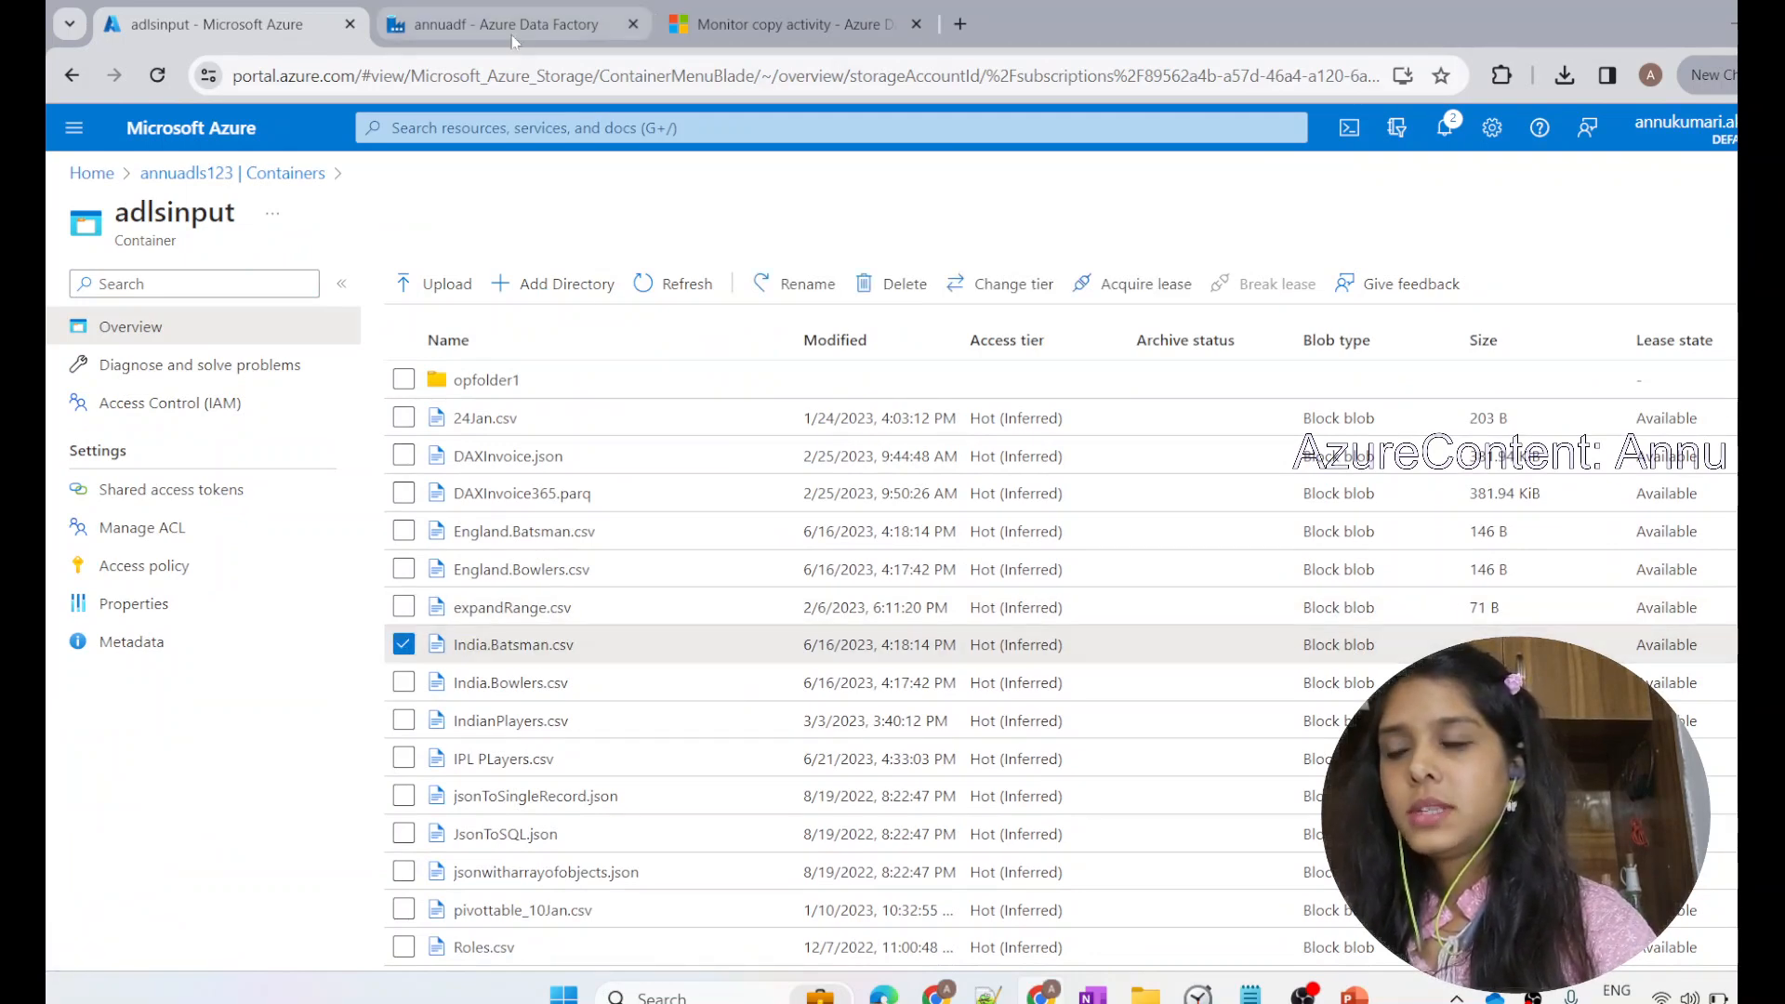
click(507, 24)
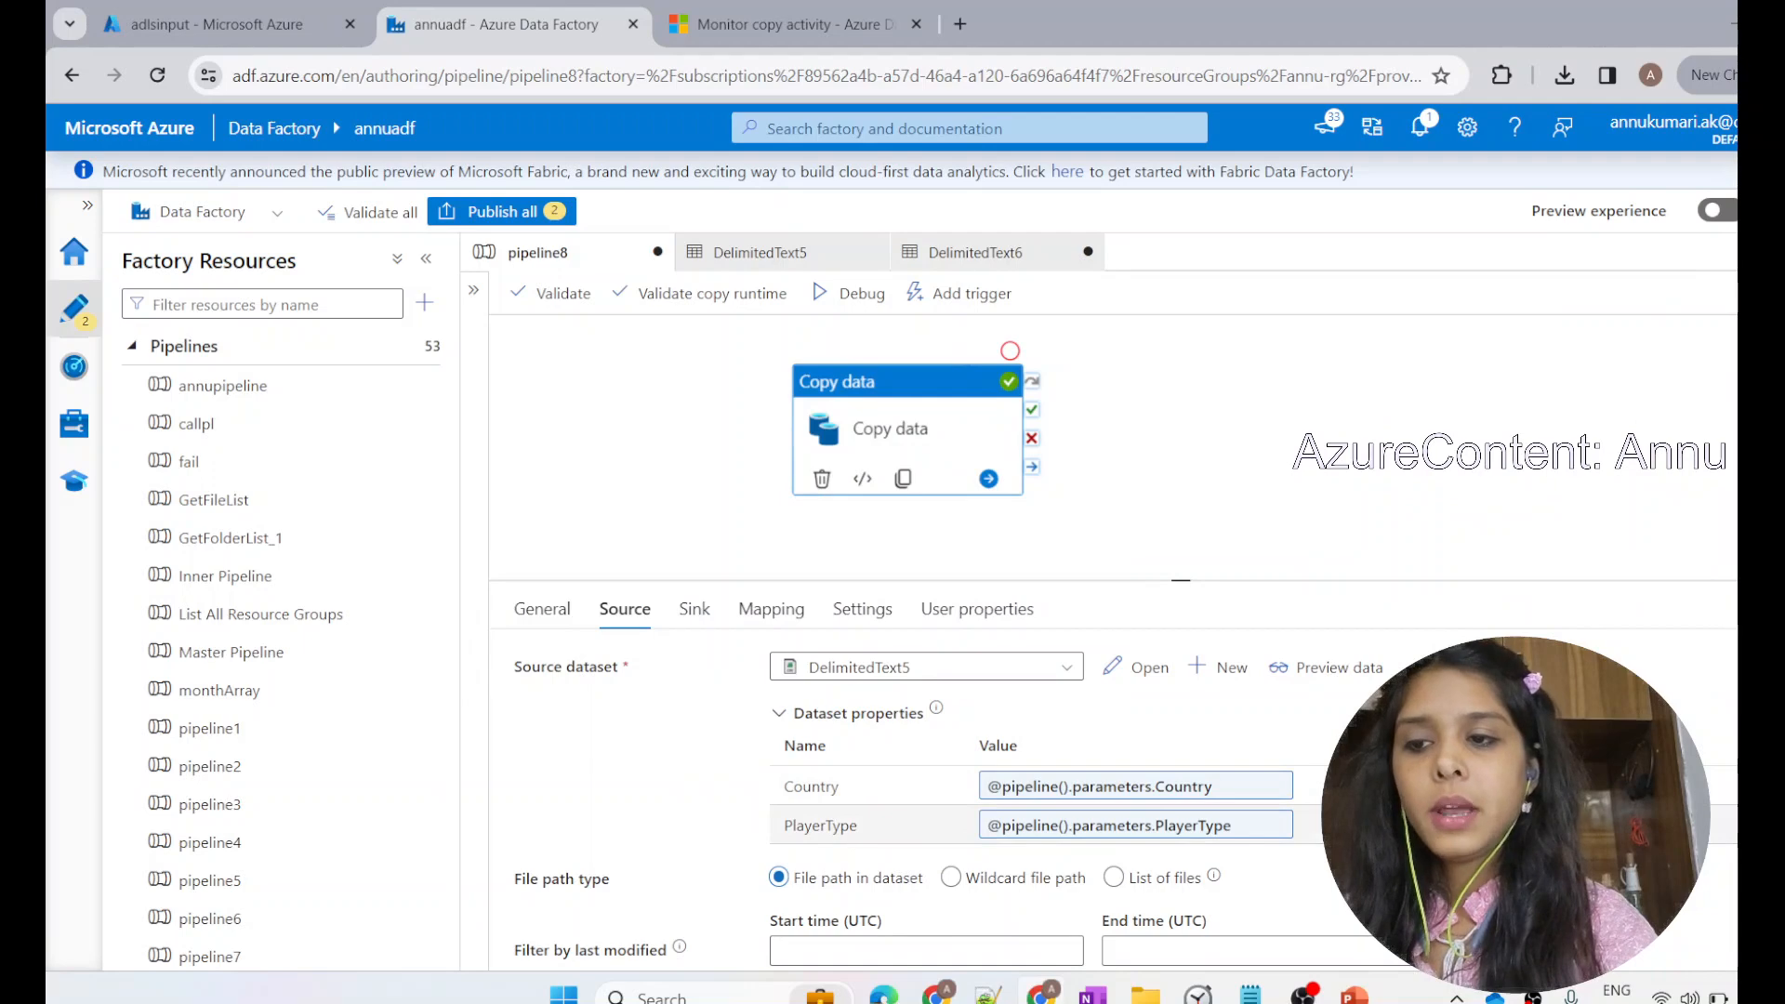
Step: Debug-run pipeline8 with Country set to India and confirm the run parameters
click(883, 292)
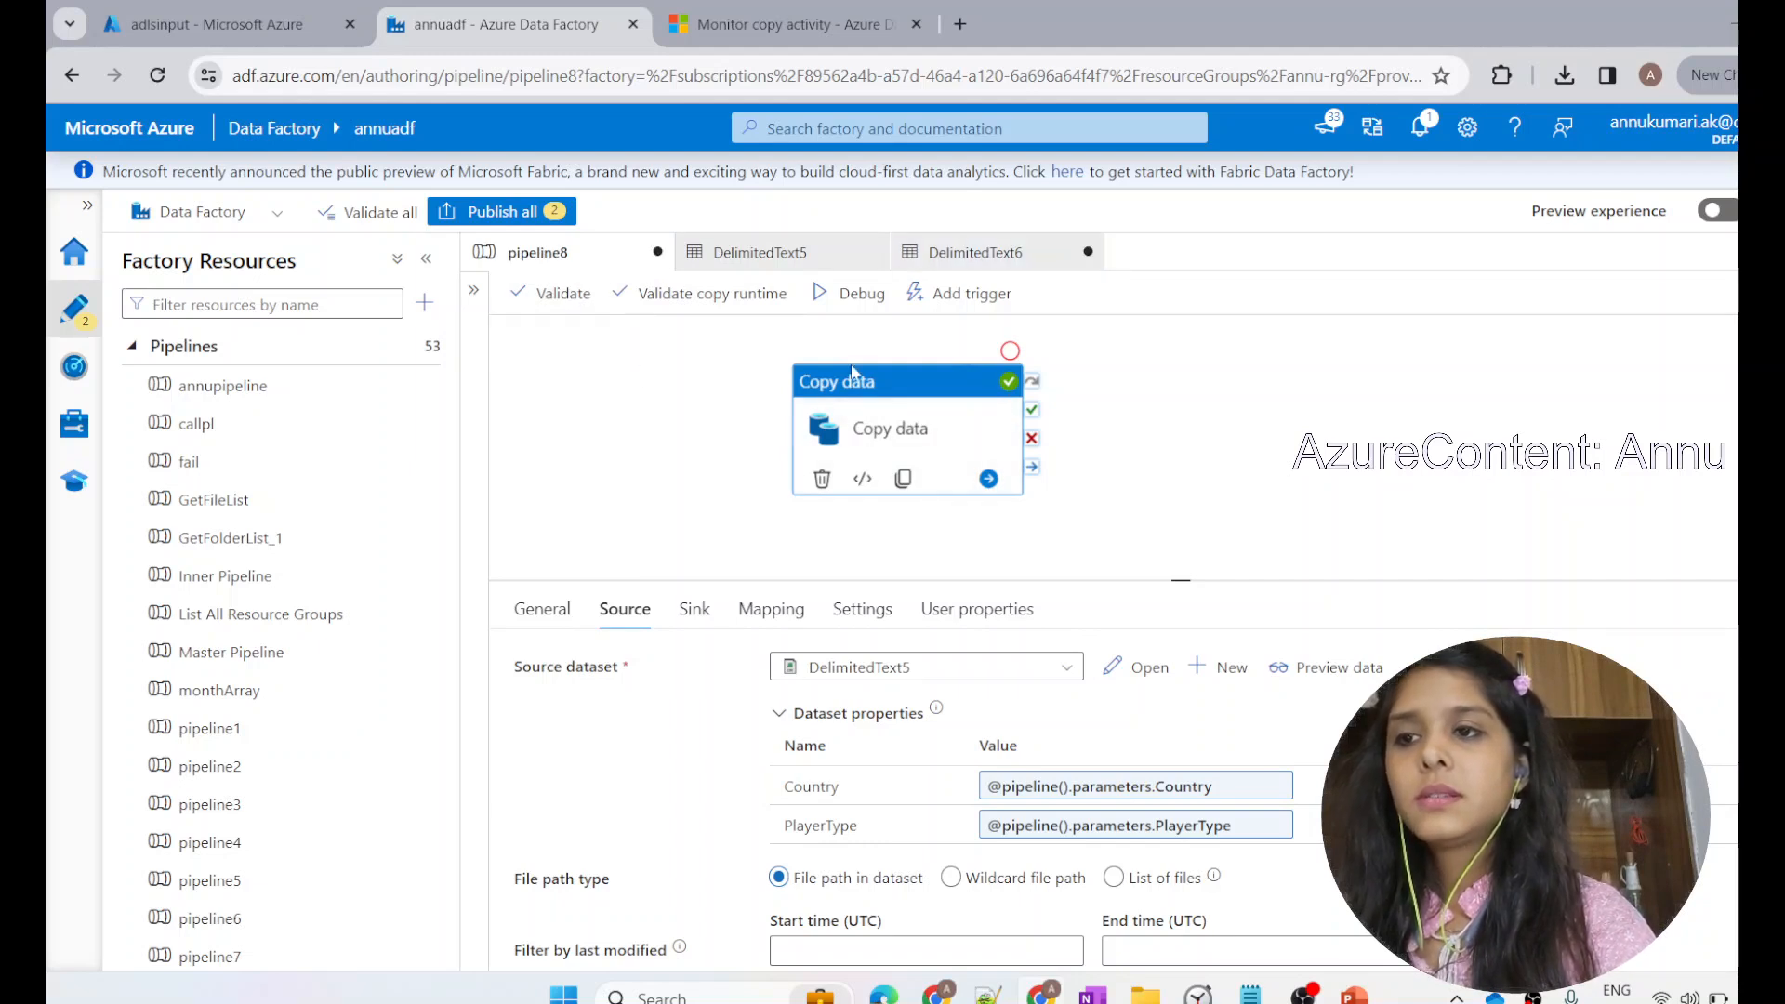
mouse_move(504, 212)
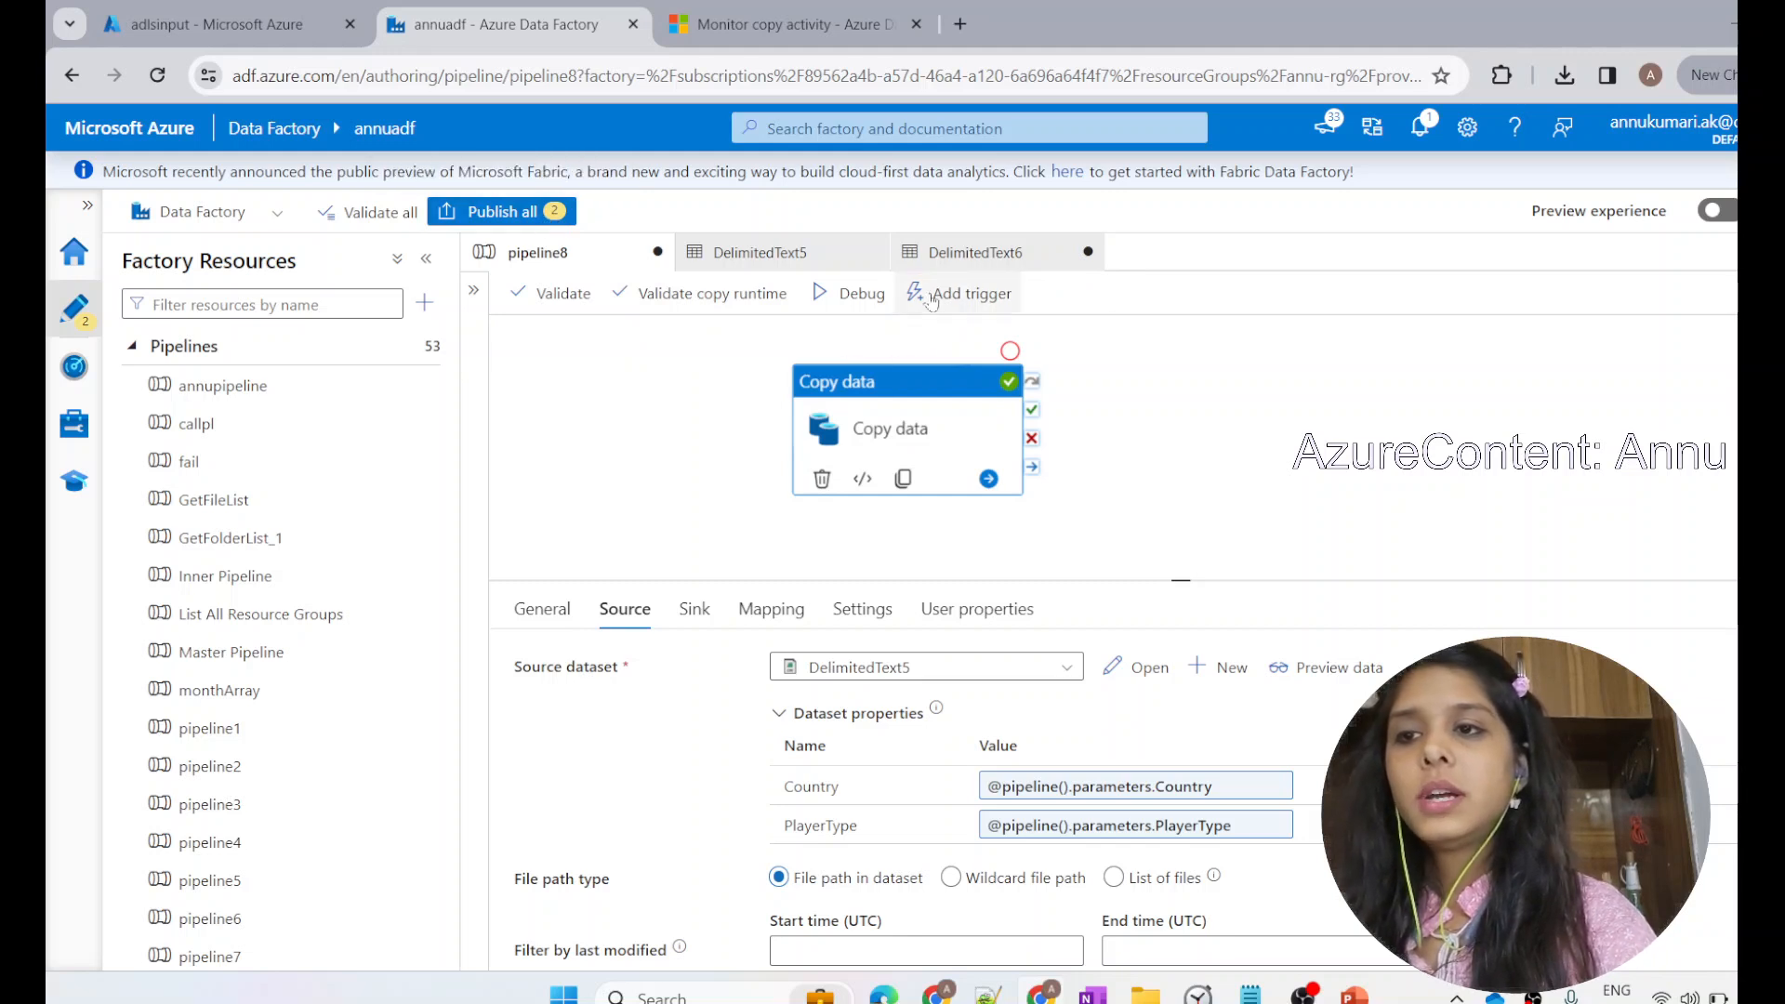
click(968, 293)
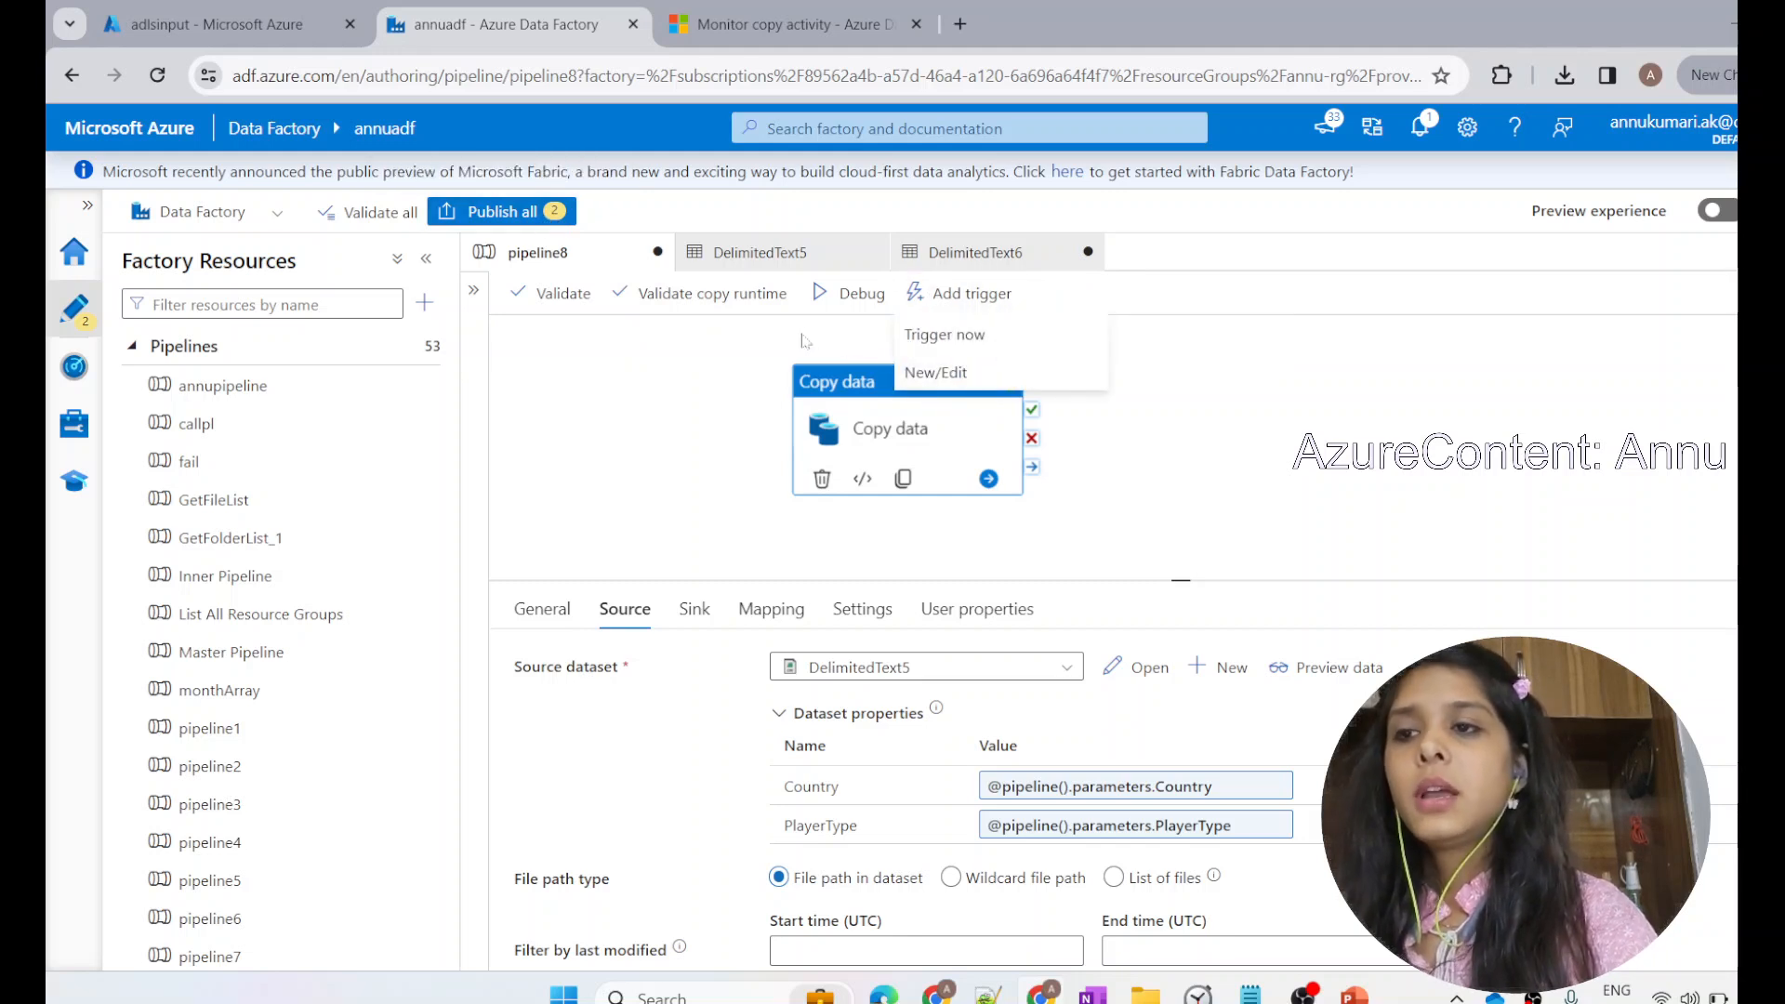
click(671, 367)
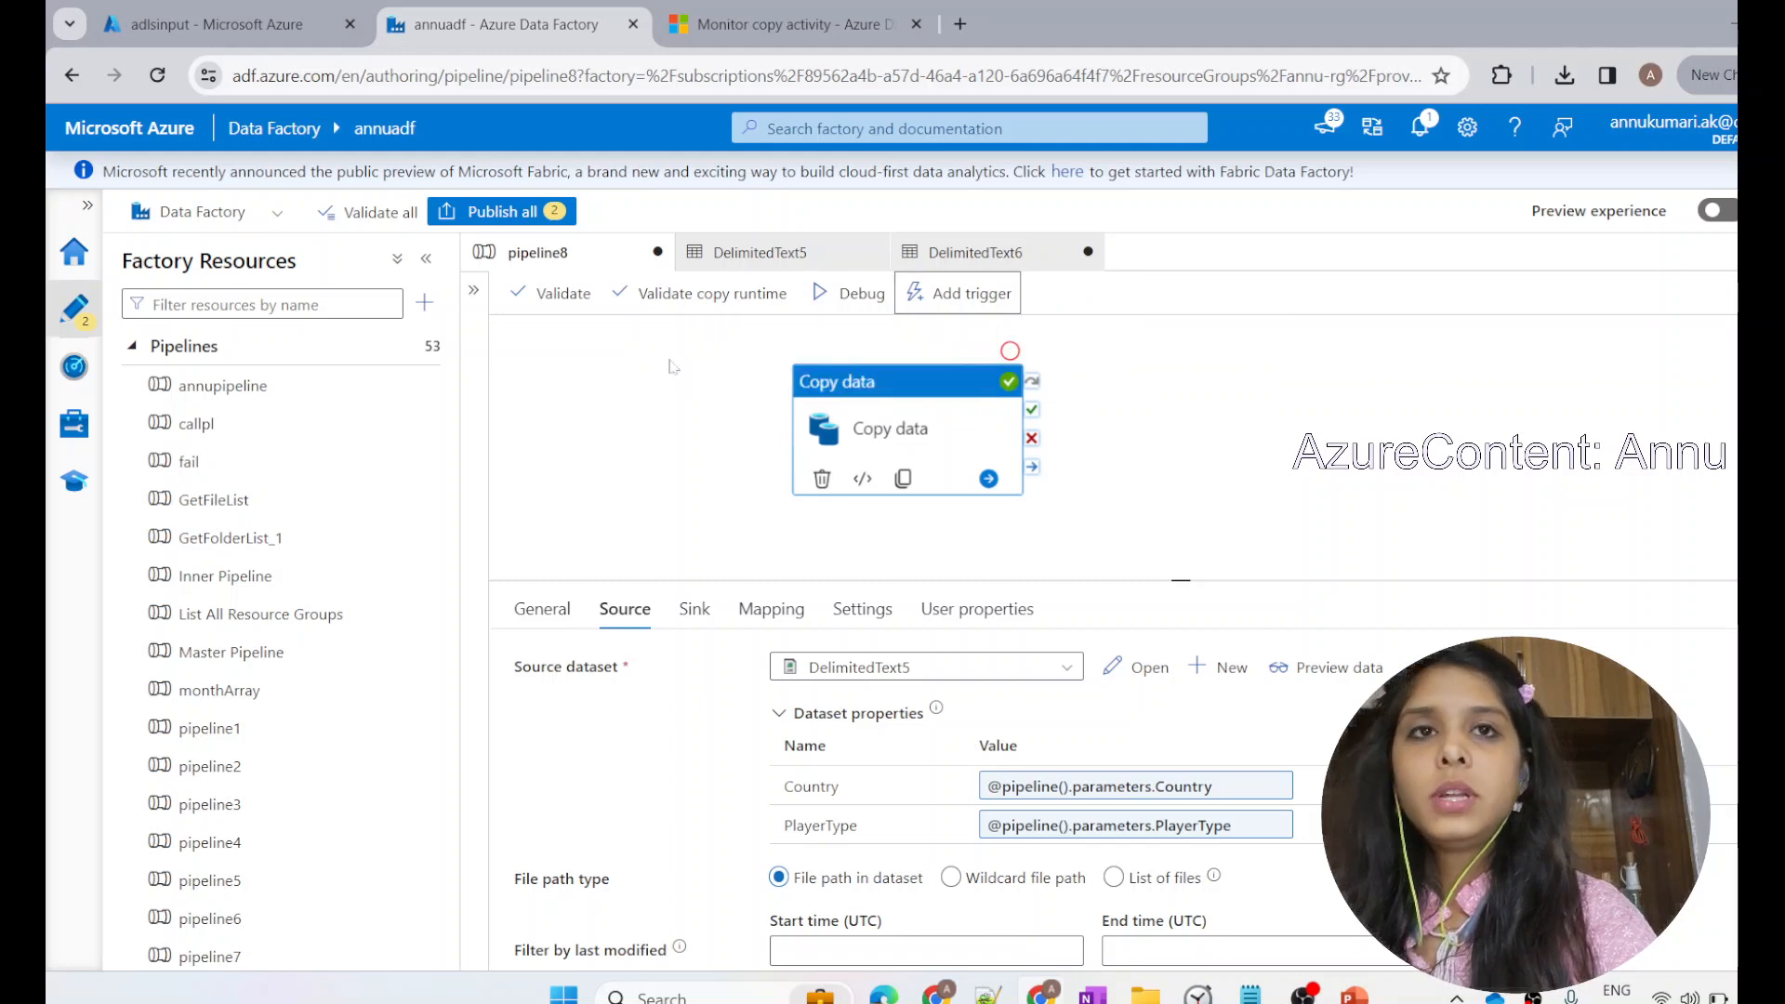
mouse_move(847, 292)
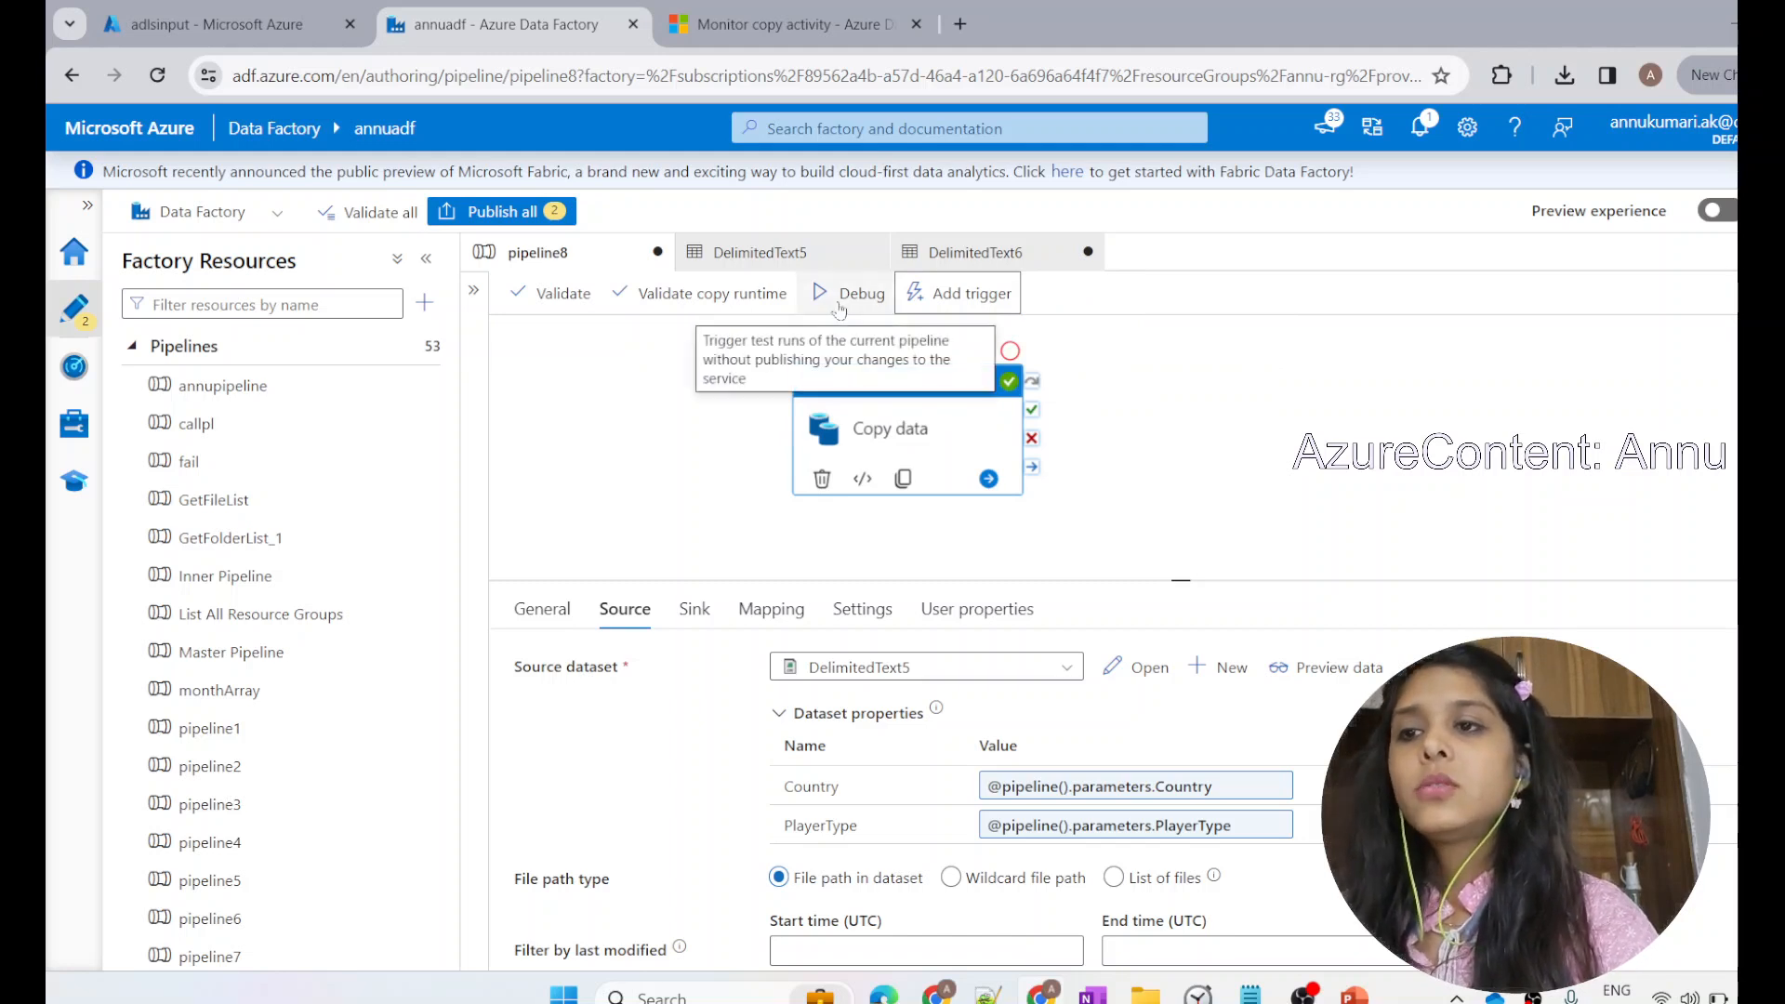
click(863, 293)
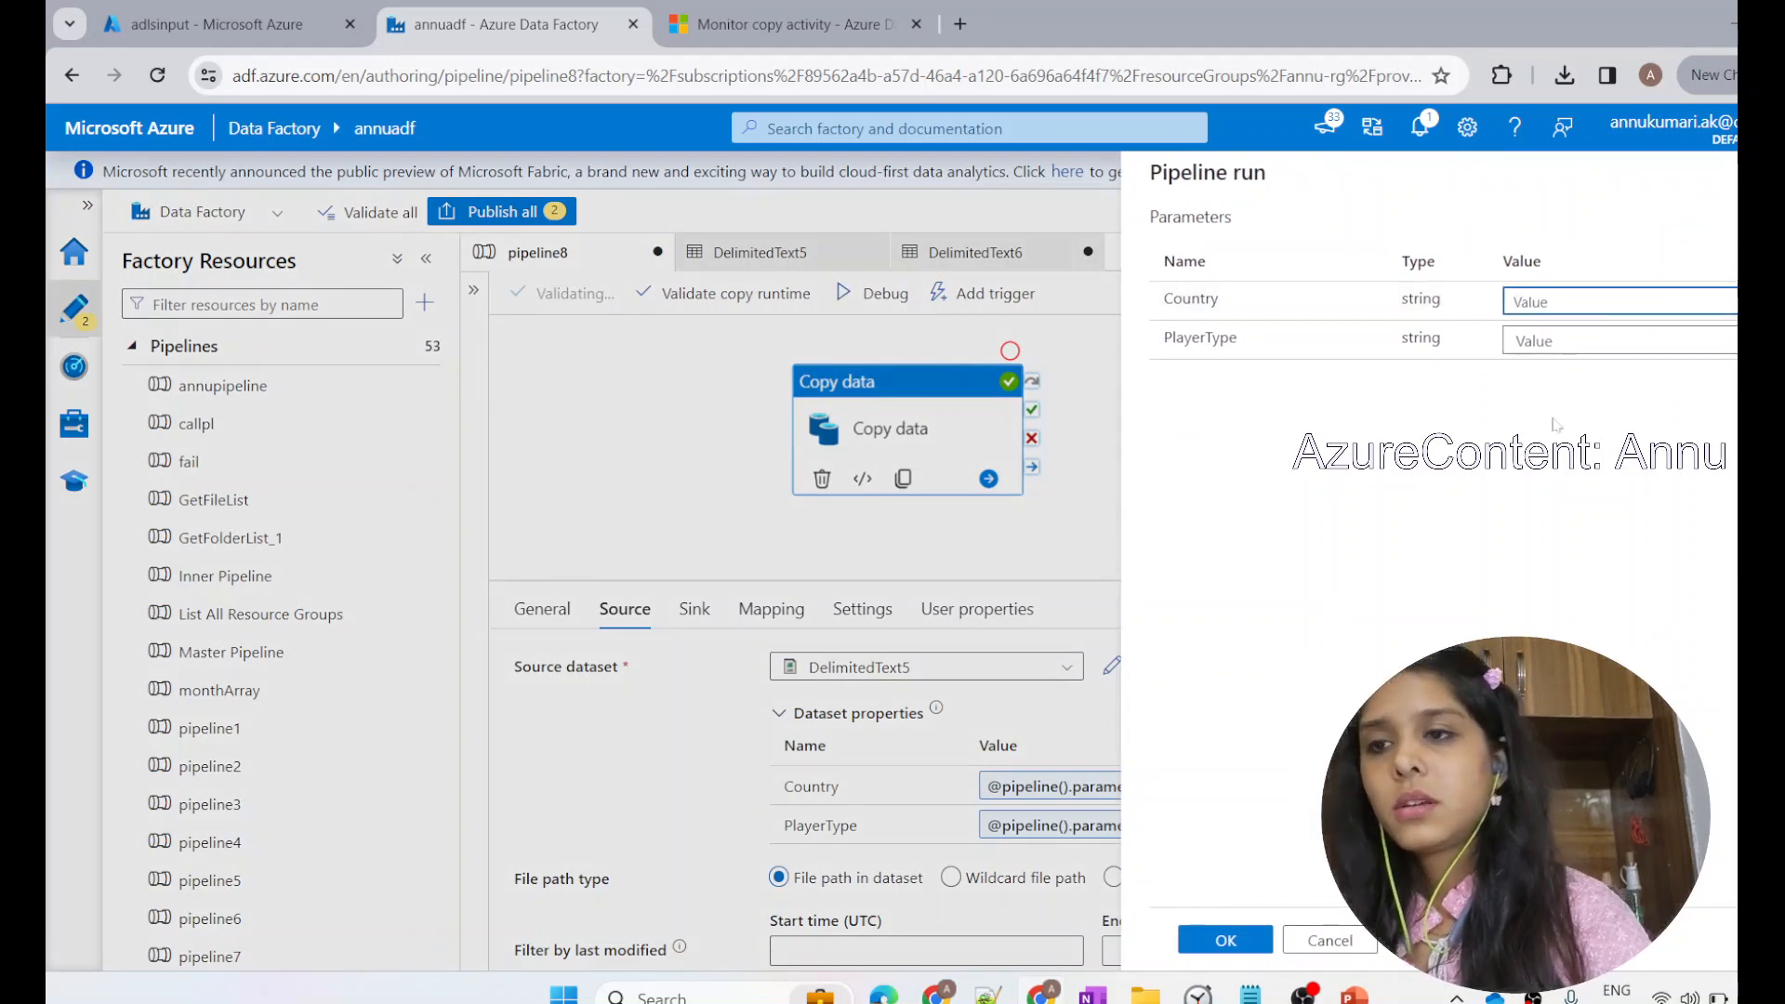
text(Indi)
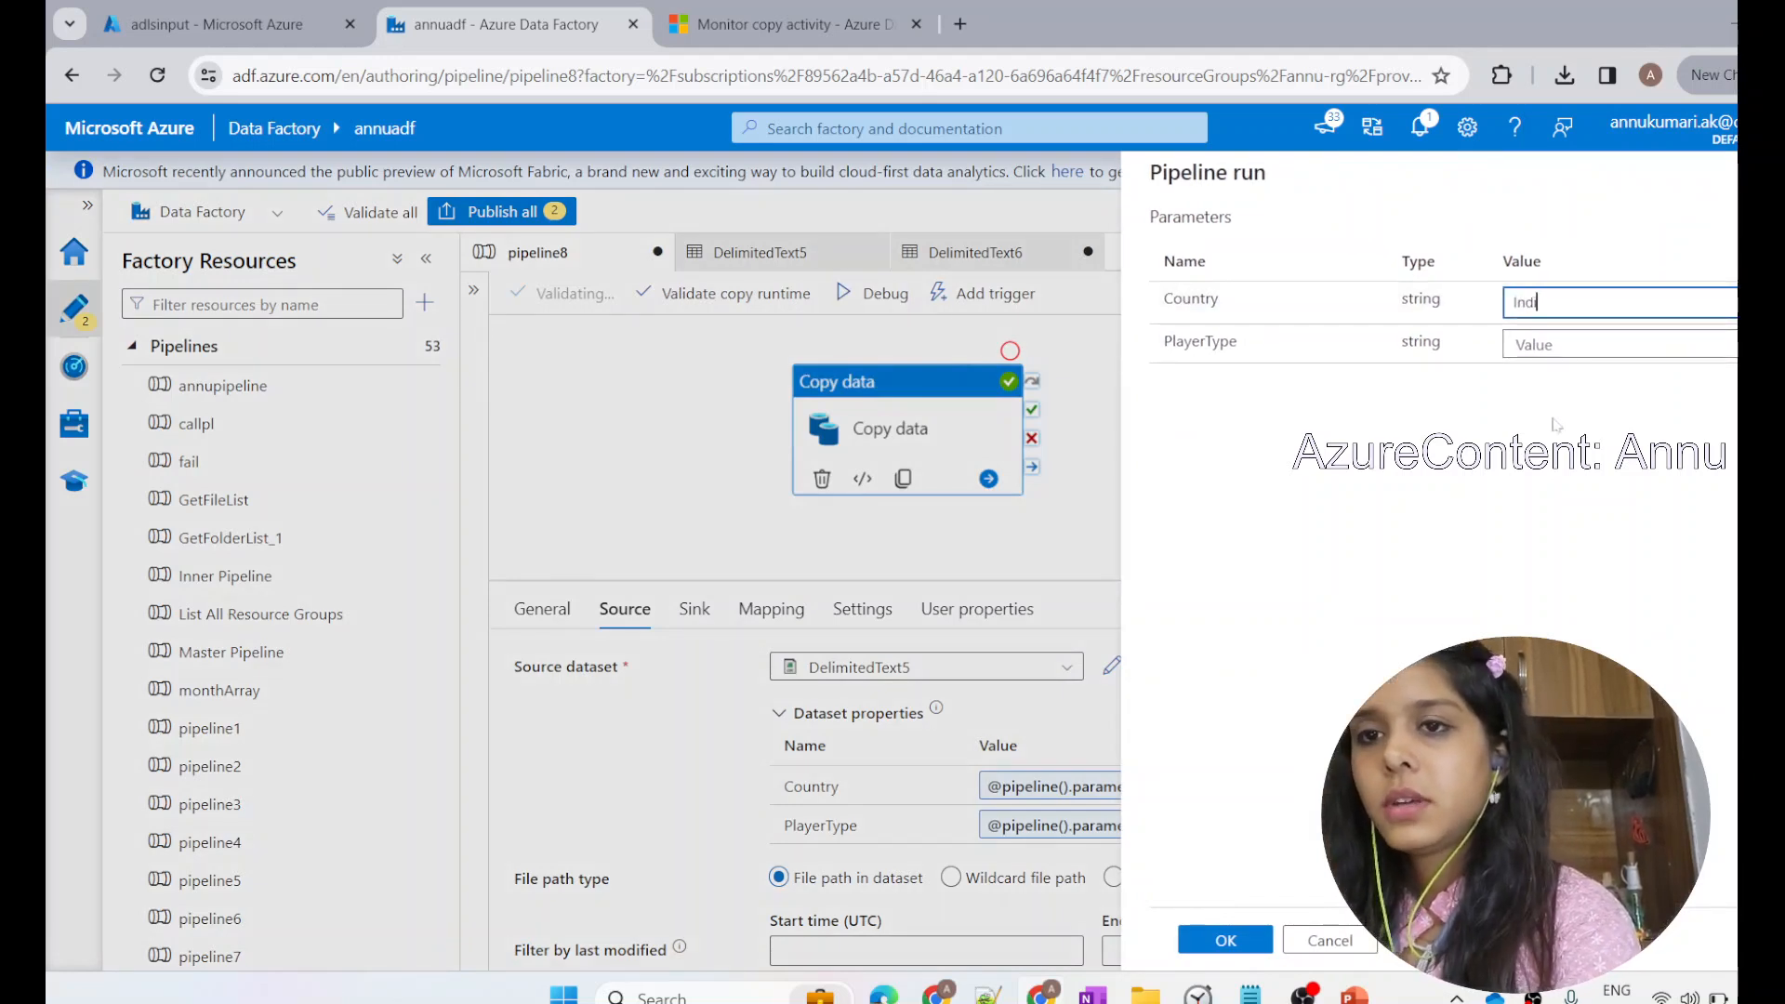
click(1616, 340)
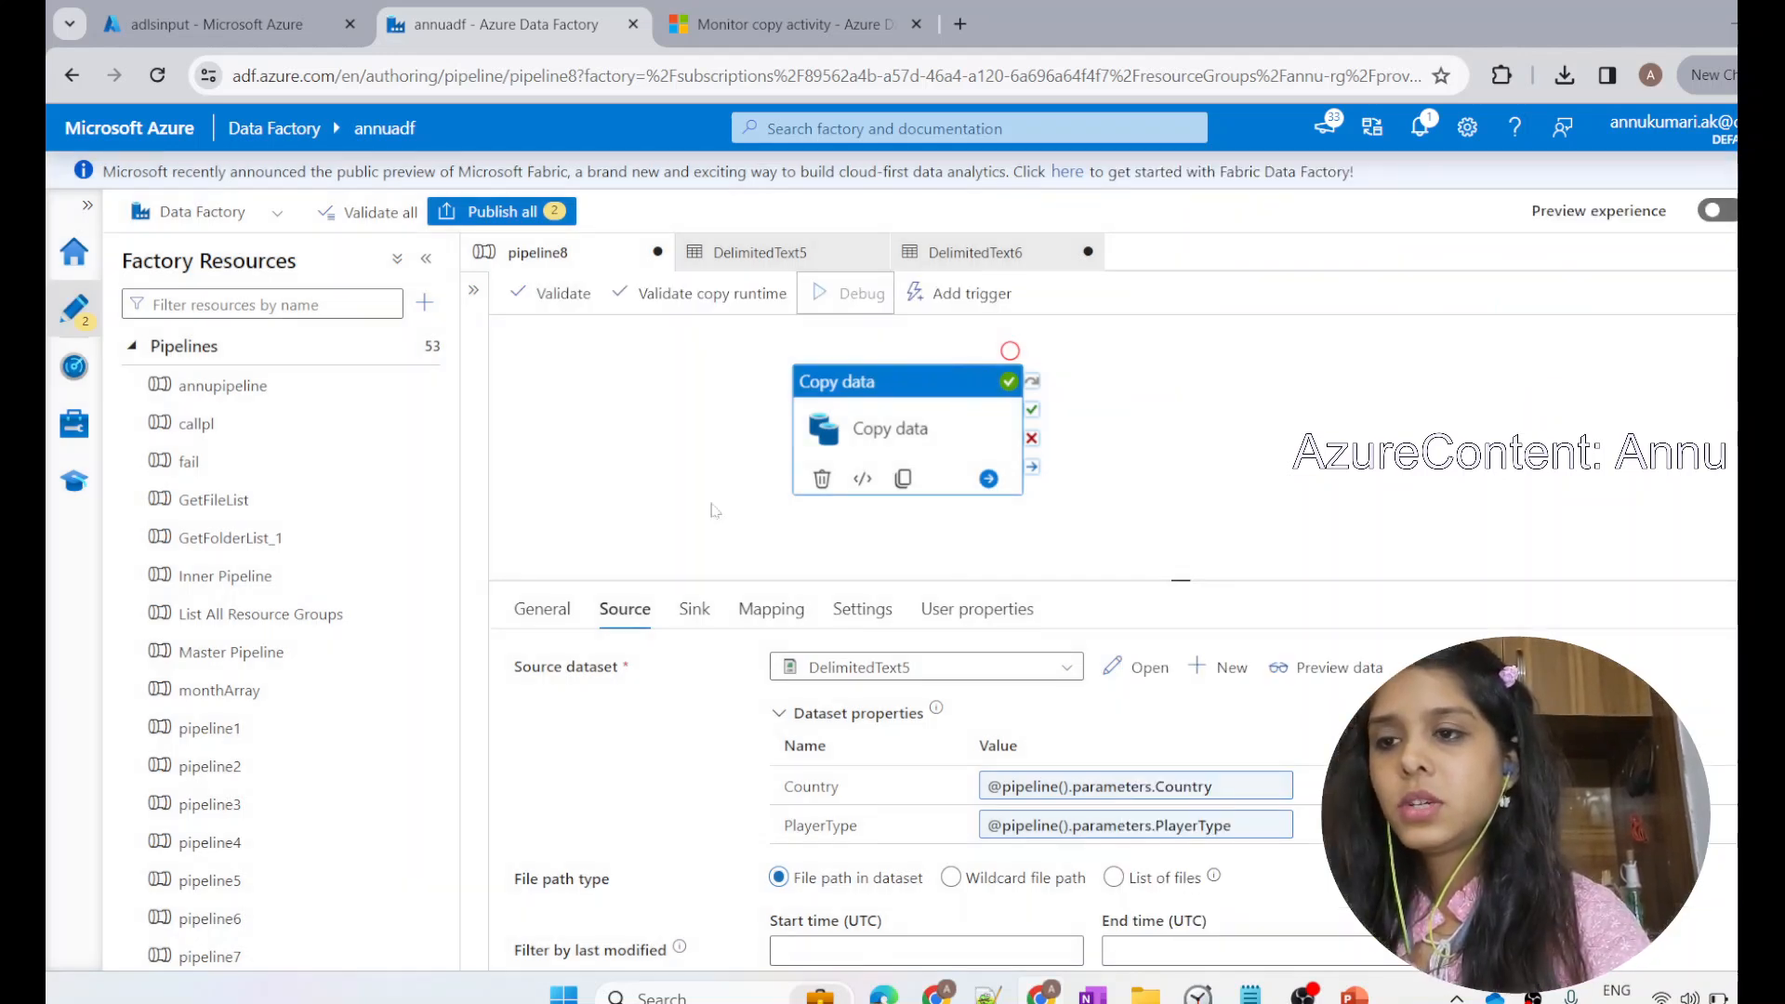
Step: Refresh the debug output and inspect the copy details: Succeeded, 136 bytes read and written
click(859, 293)
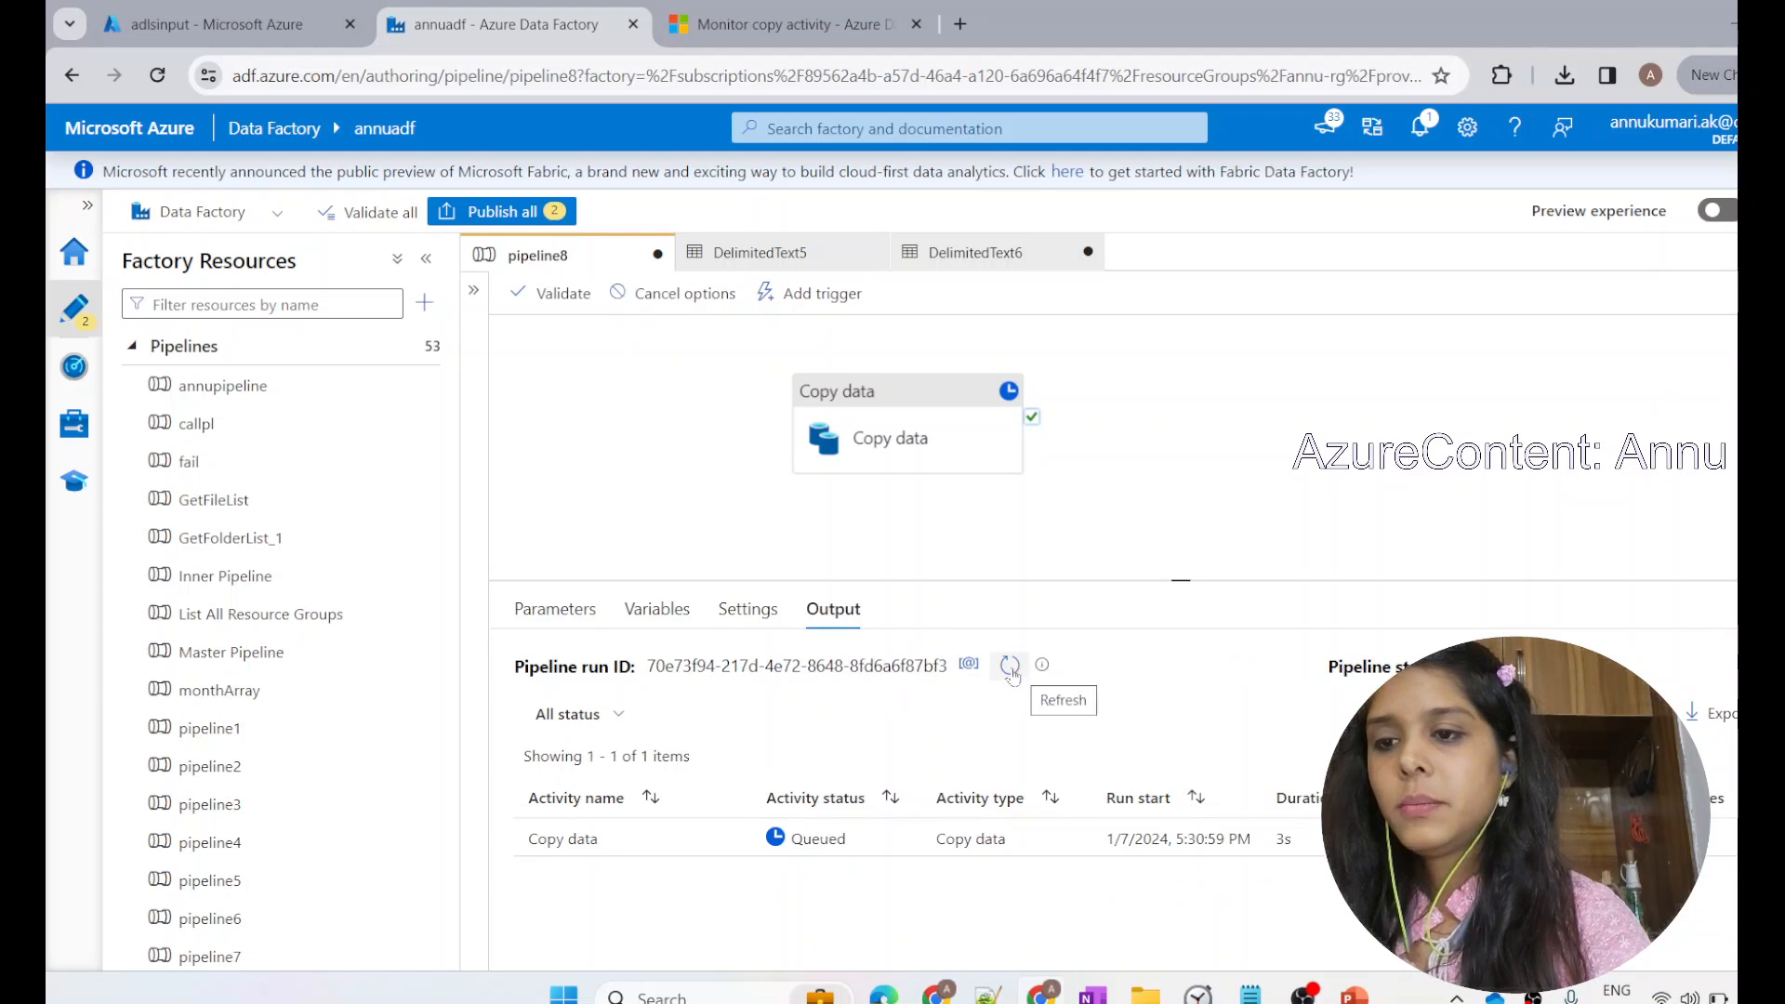
mouse_move(948, 752)
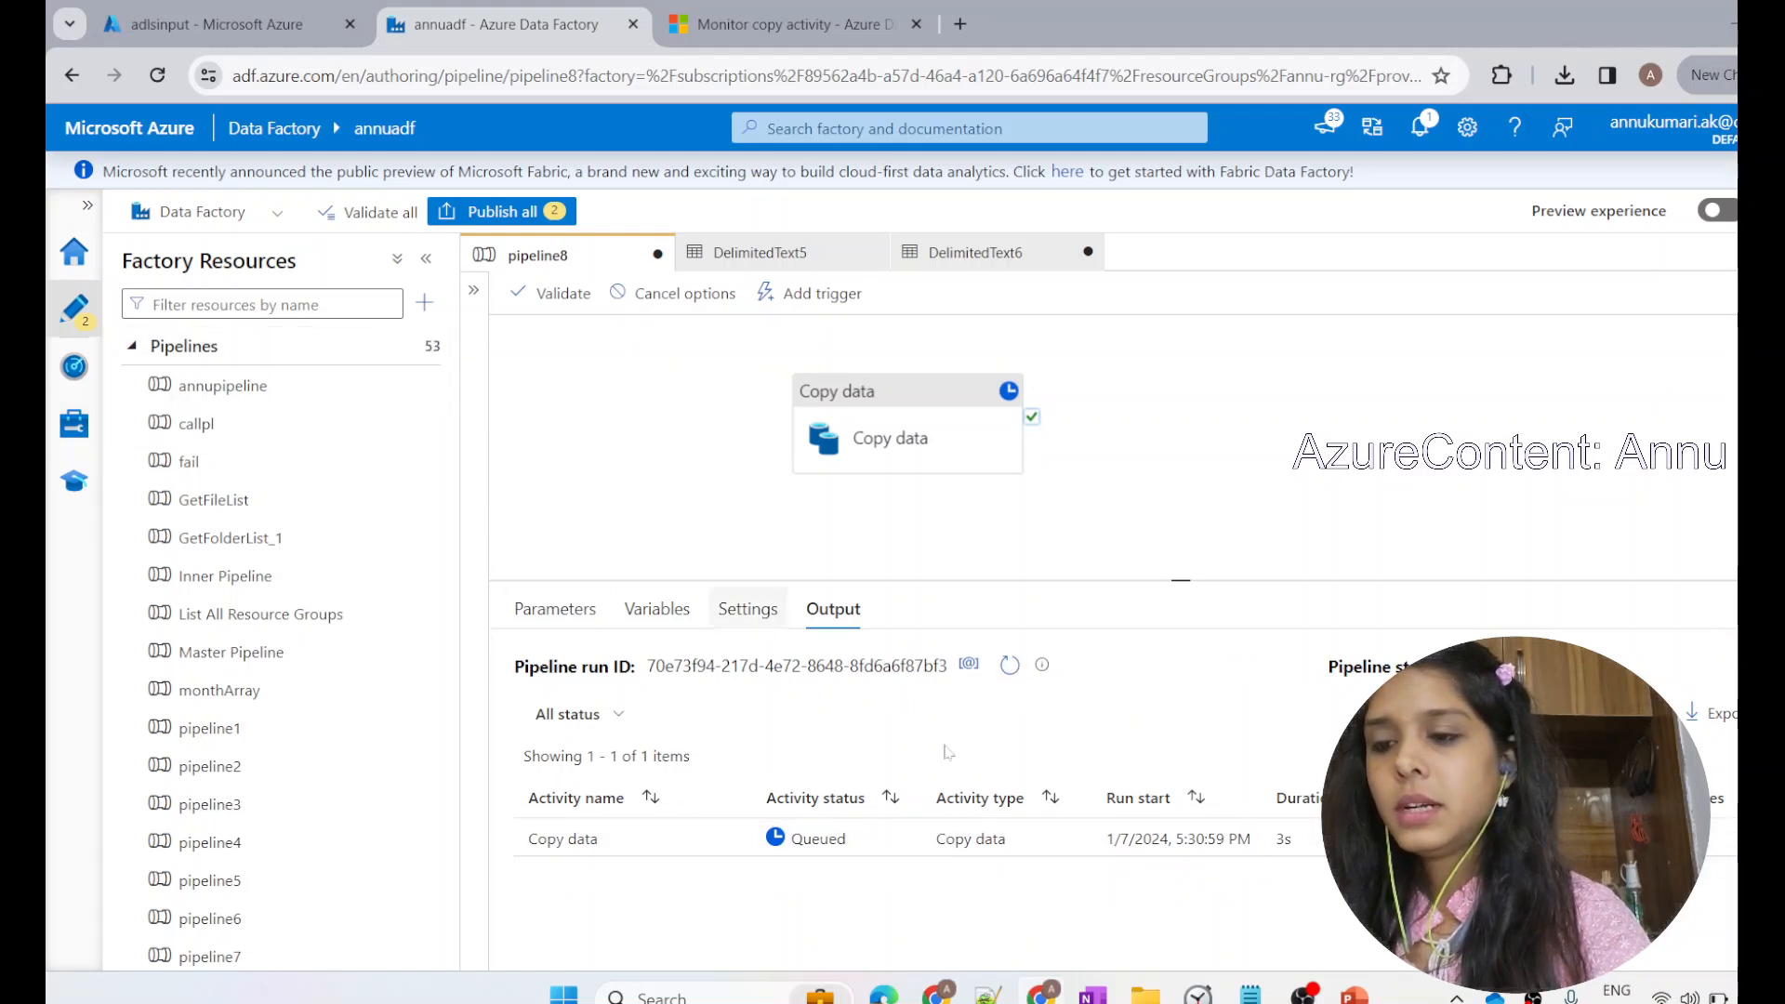
click(1008, 664)
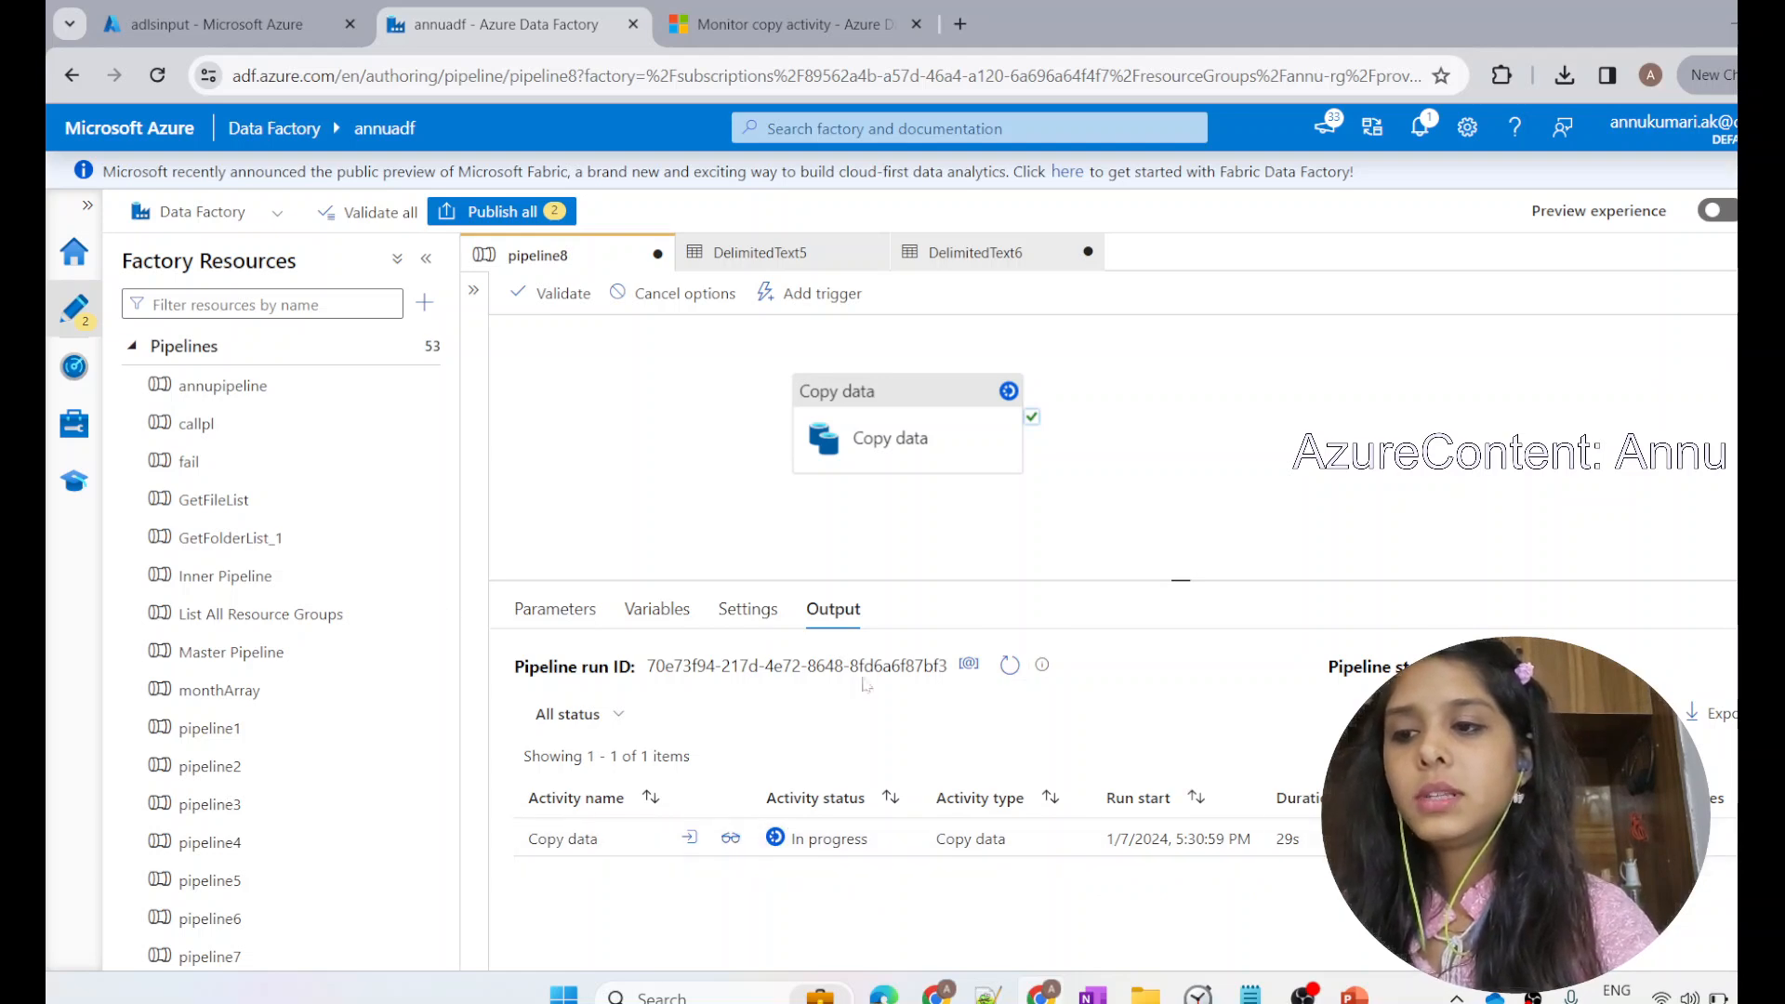
click(730, 838)
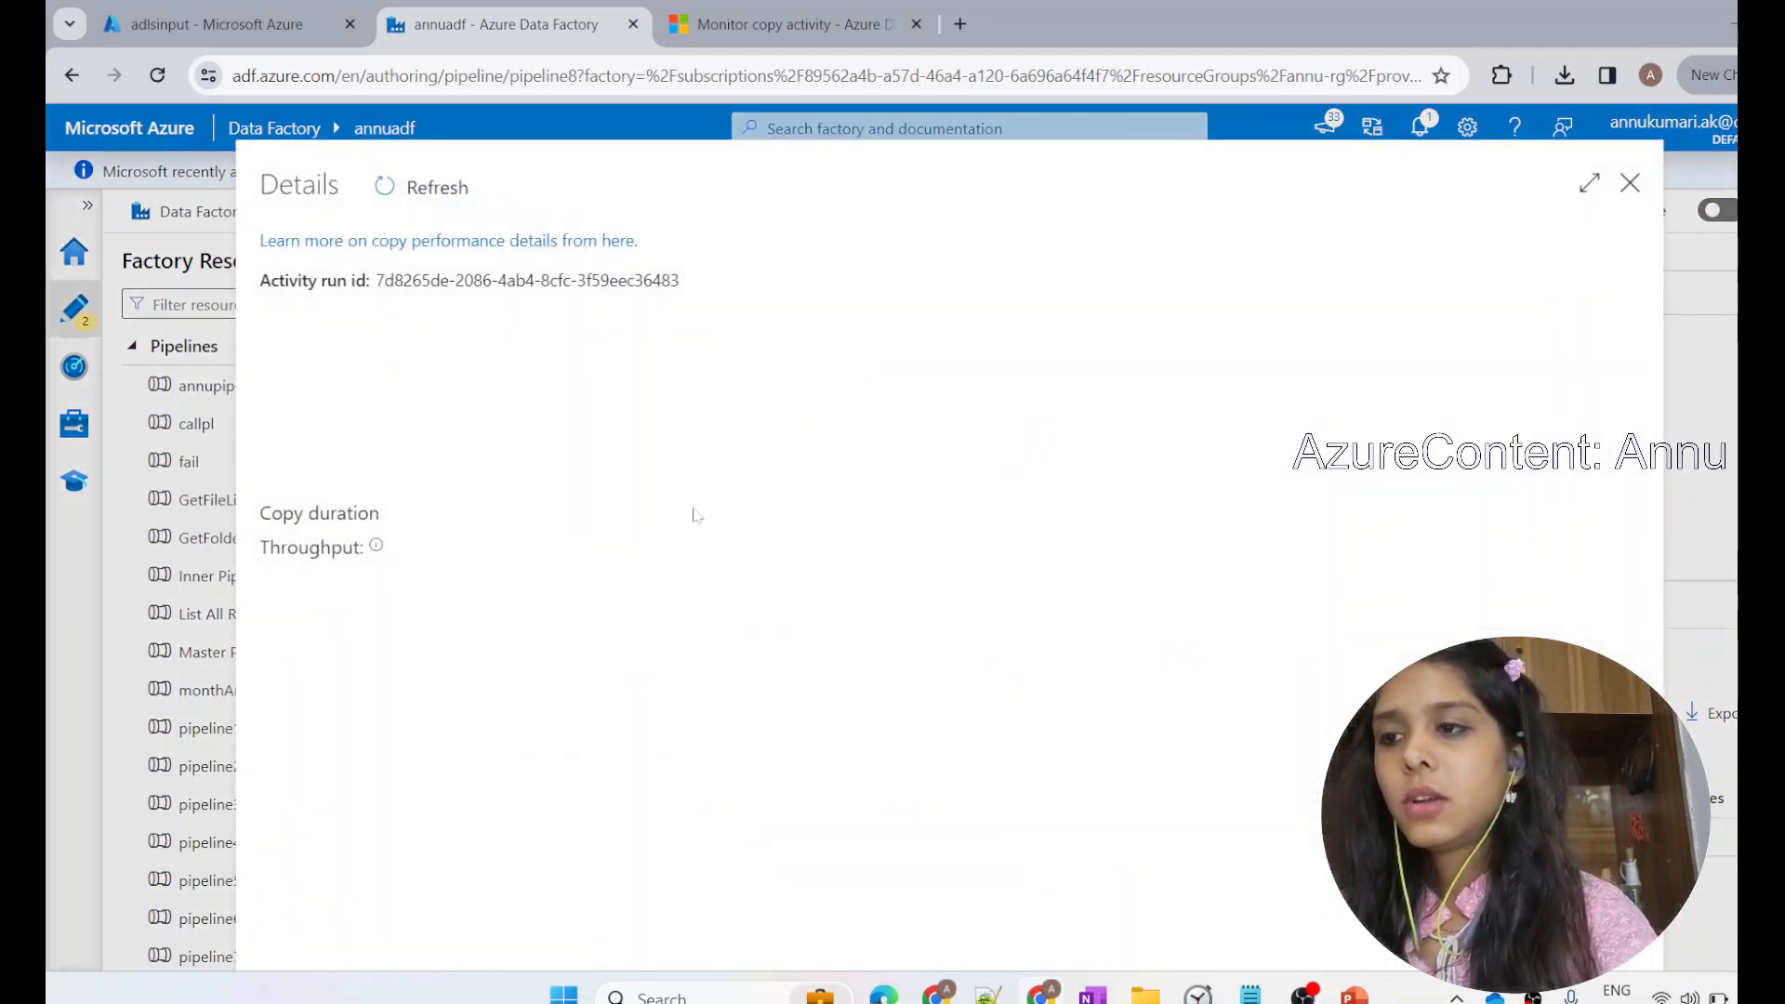
click(435, 187)
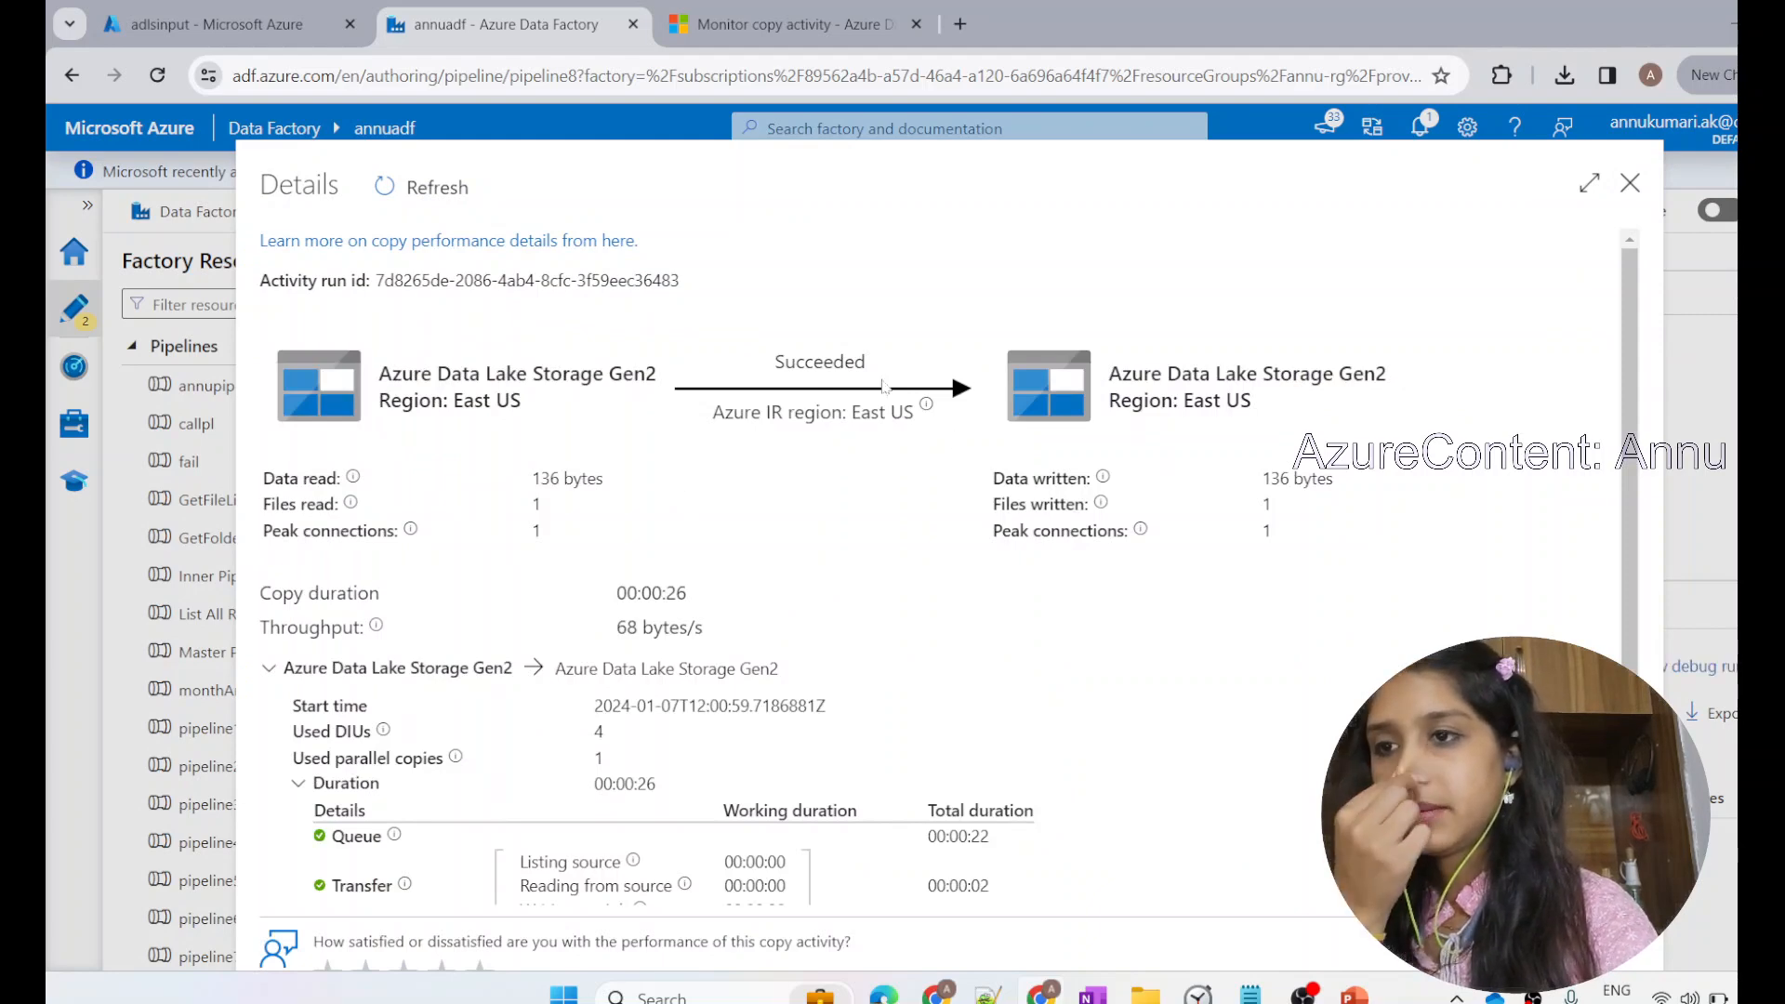
double_click(820, 361)
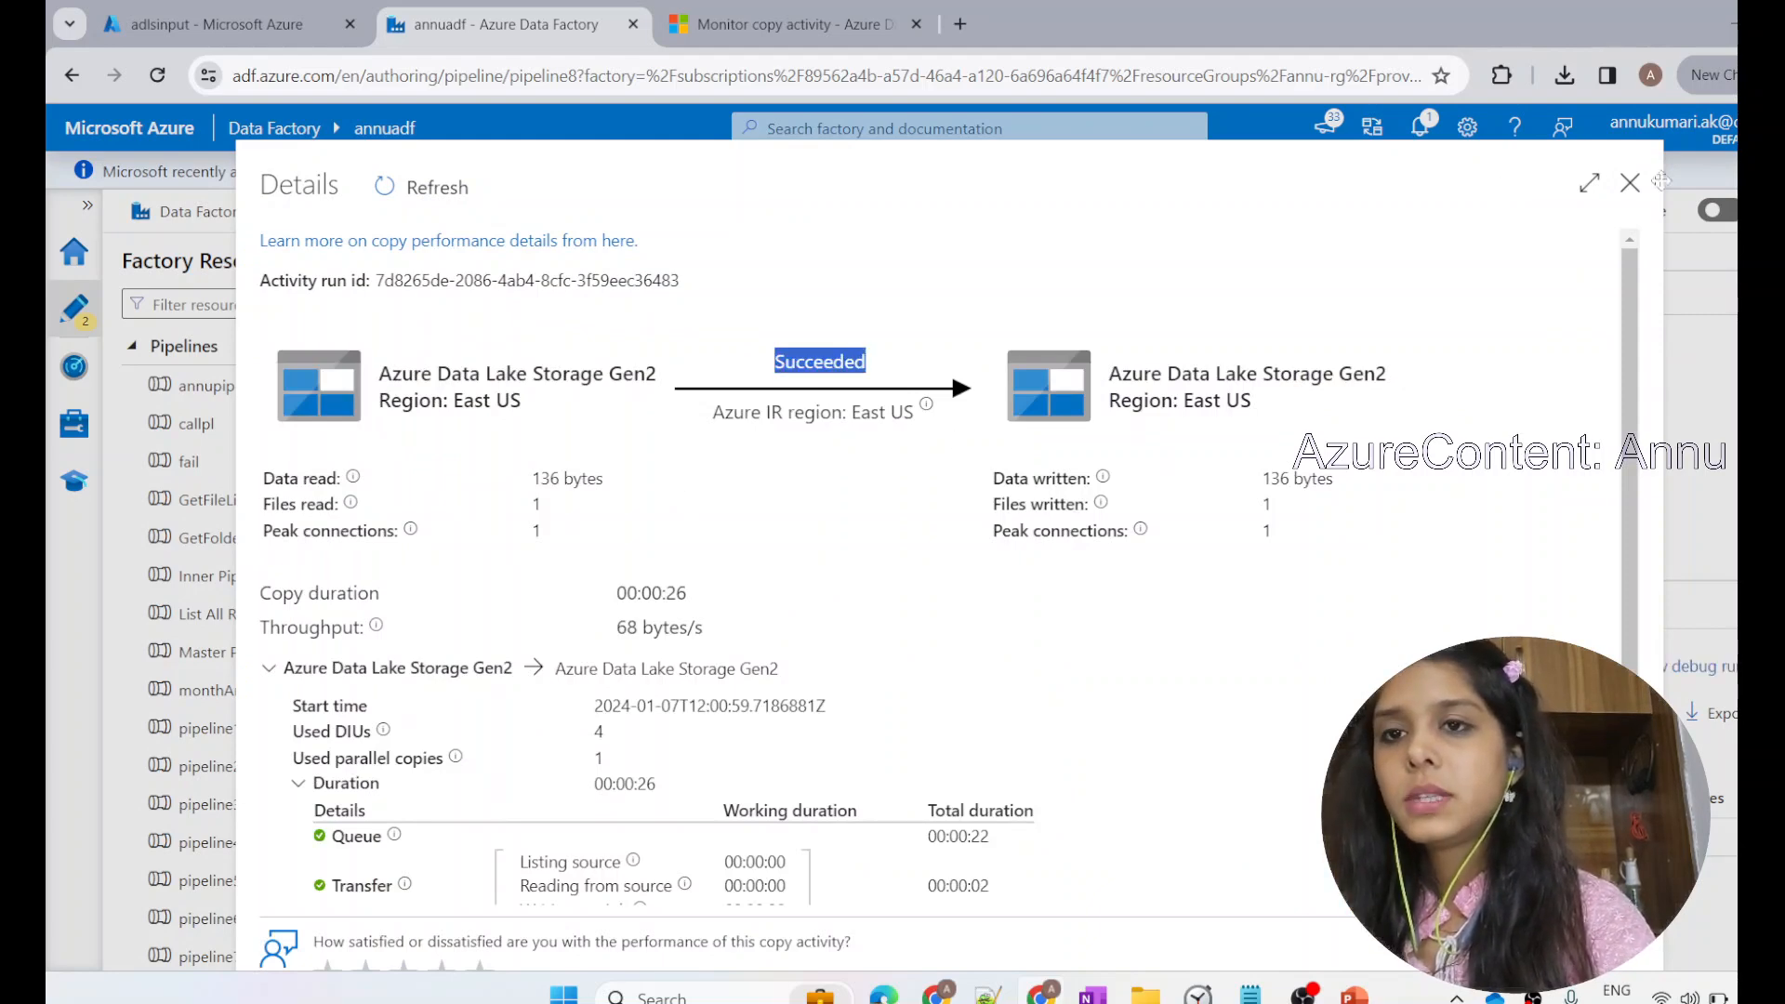
click(1629, 182)
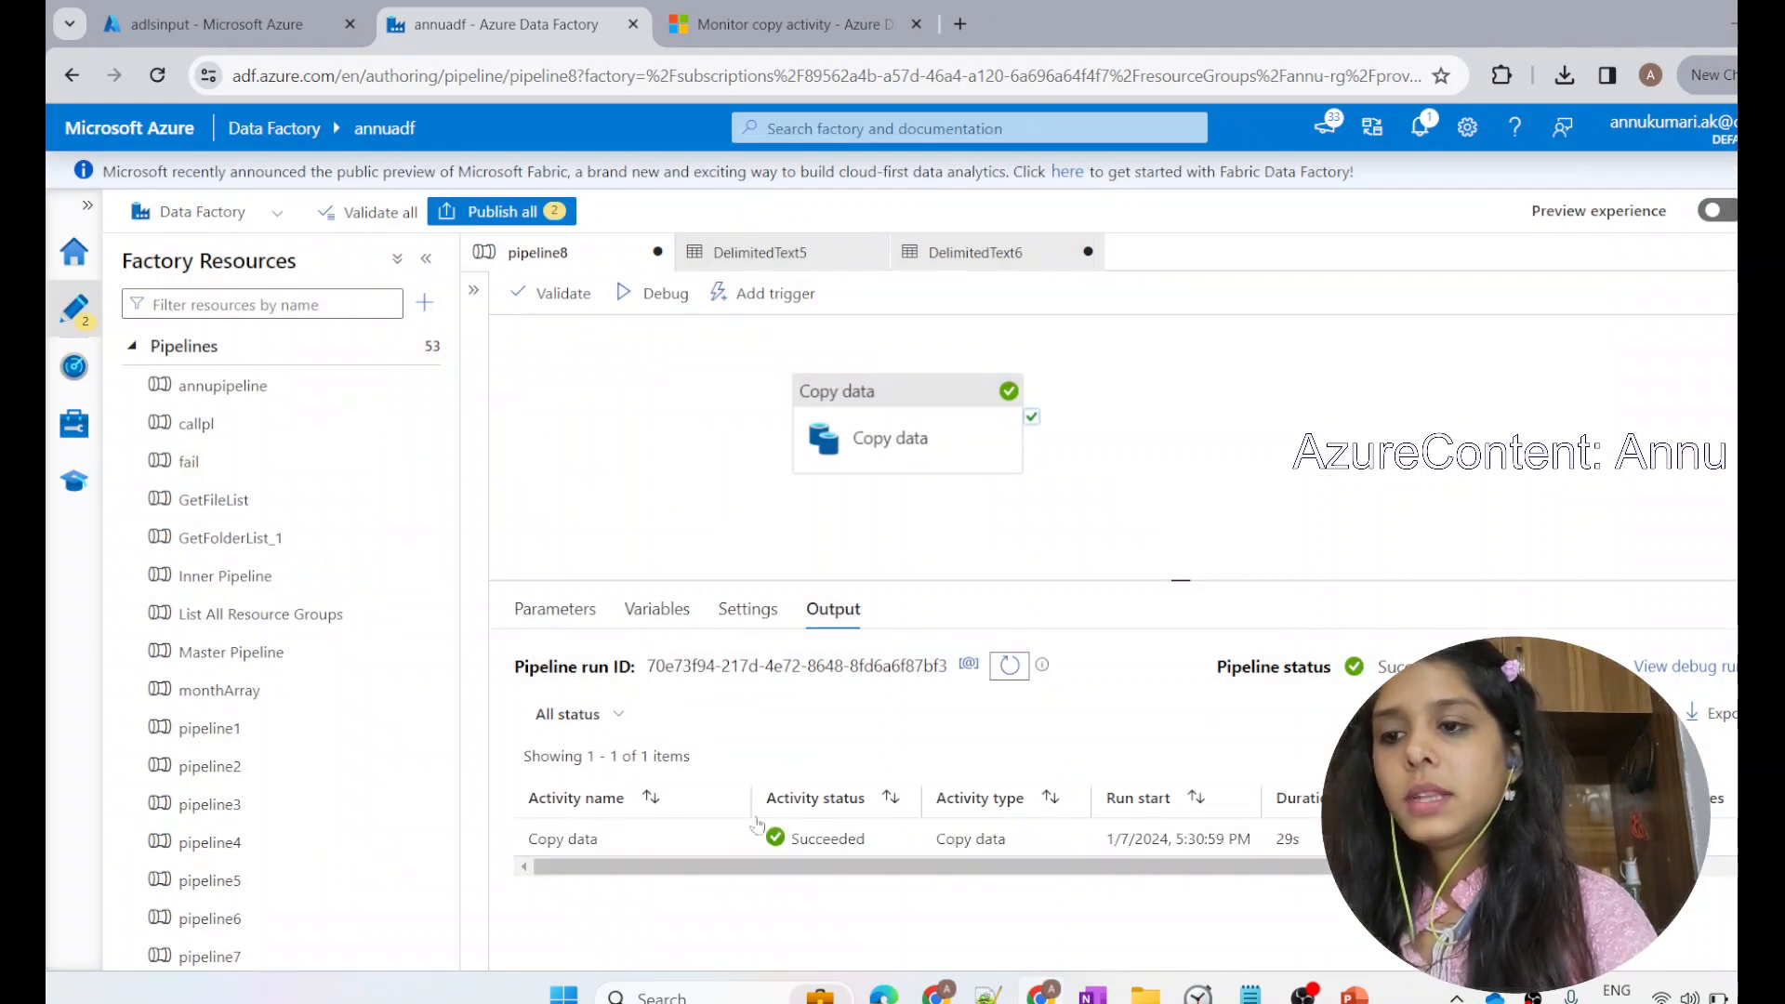
mouse_move(729, 839)
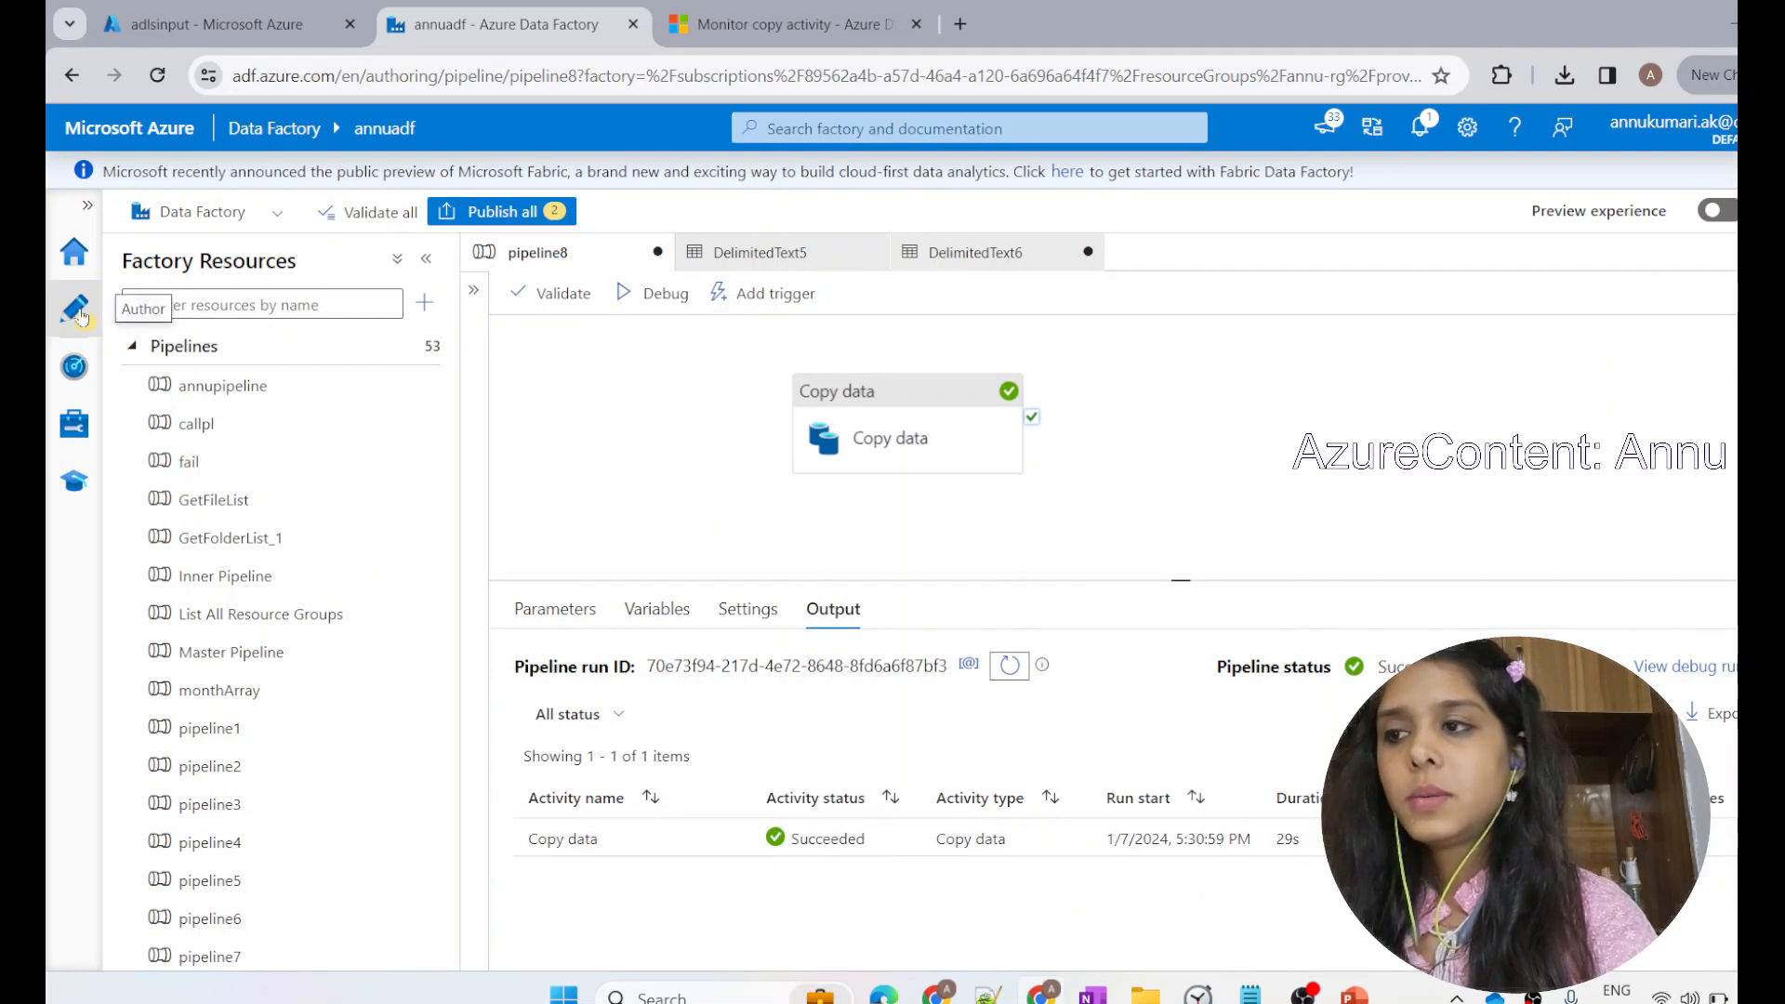
mouse_move(73, 367)
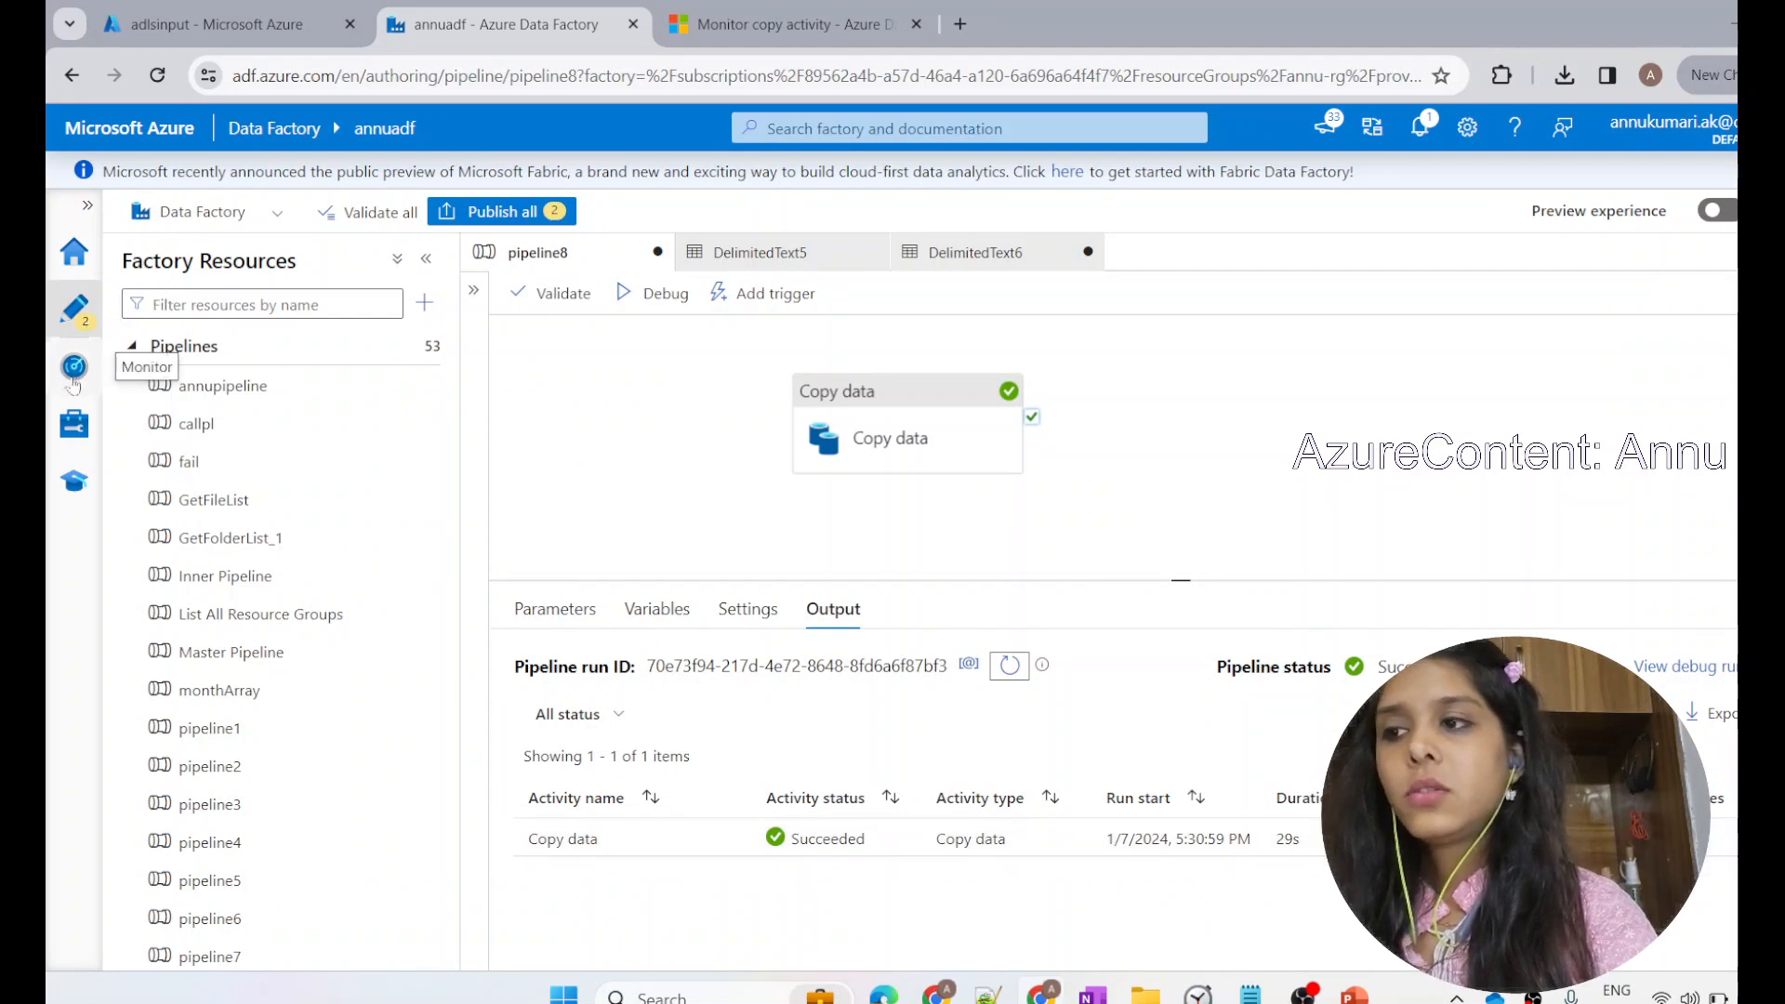
Step: Refresh the Monitor debug pipeline runs list and check its end time range options
click(72, 366)
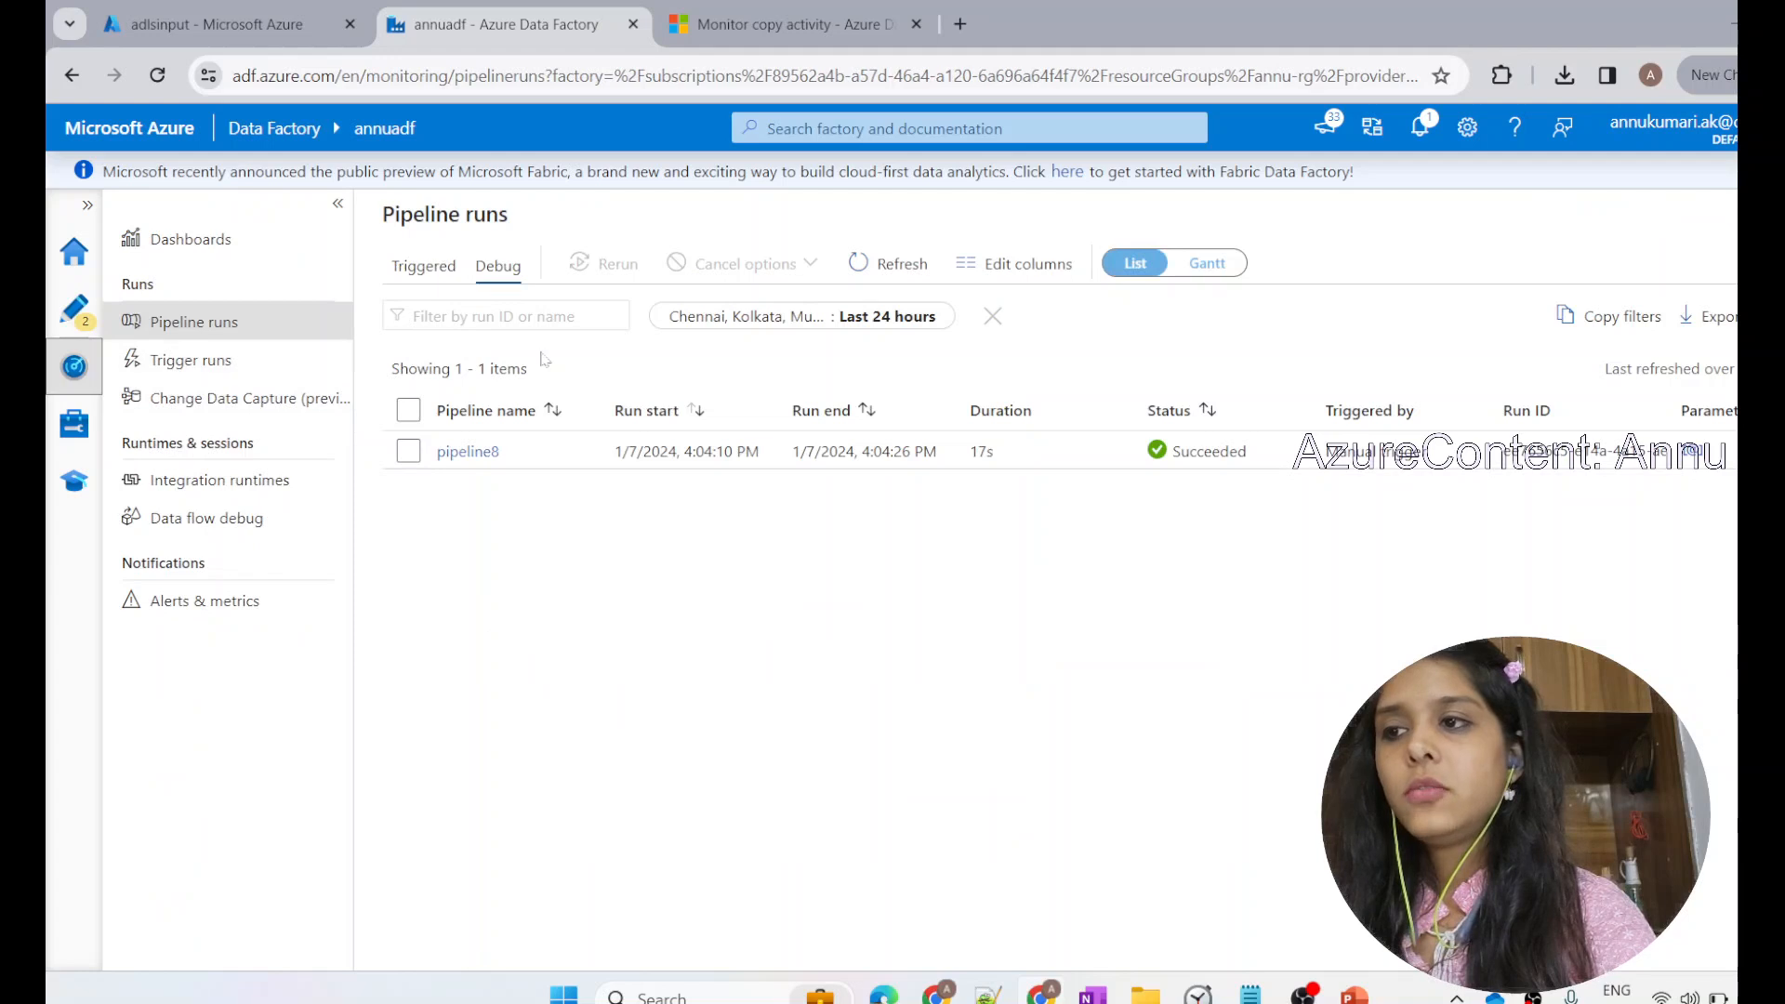
click(901, 263)
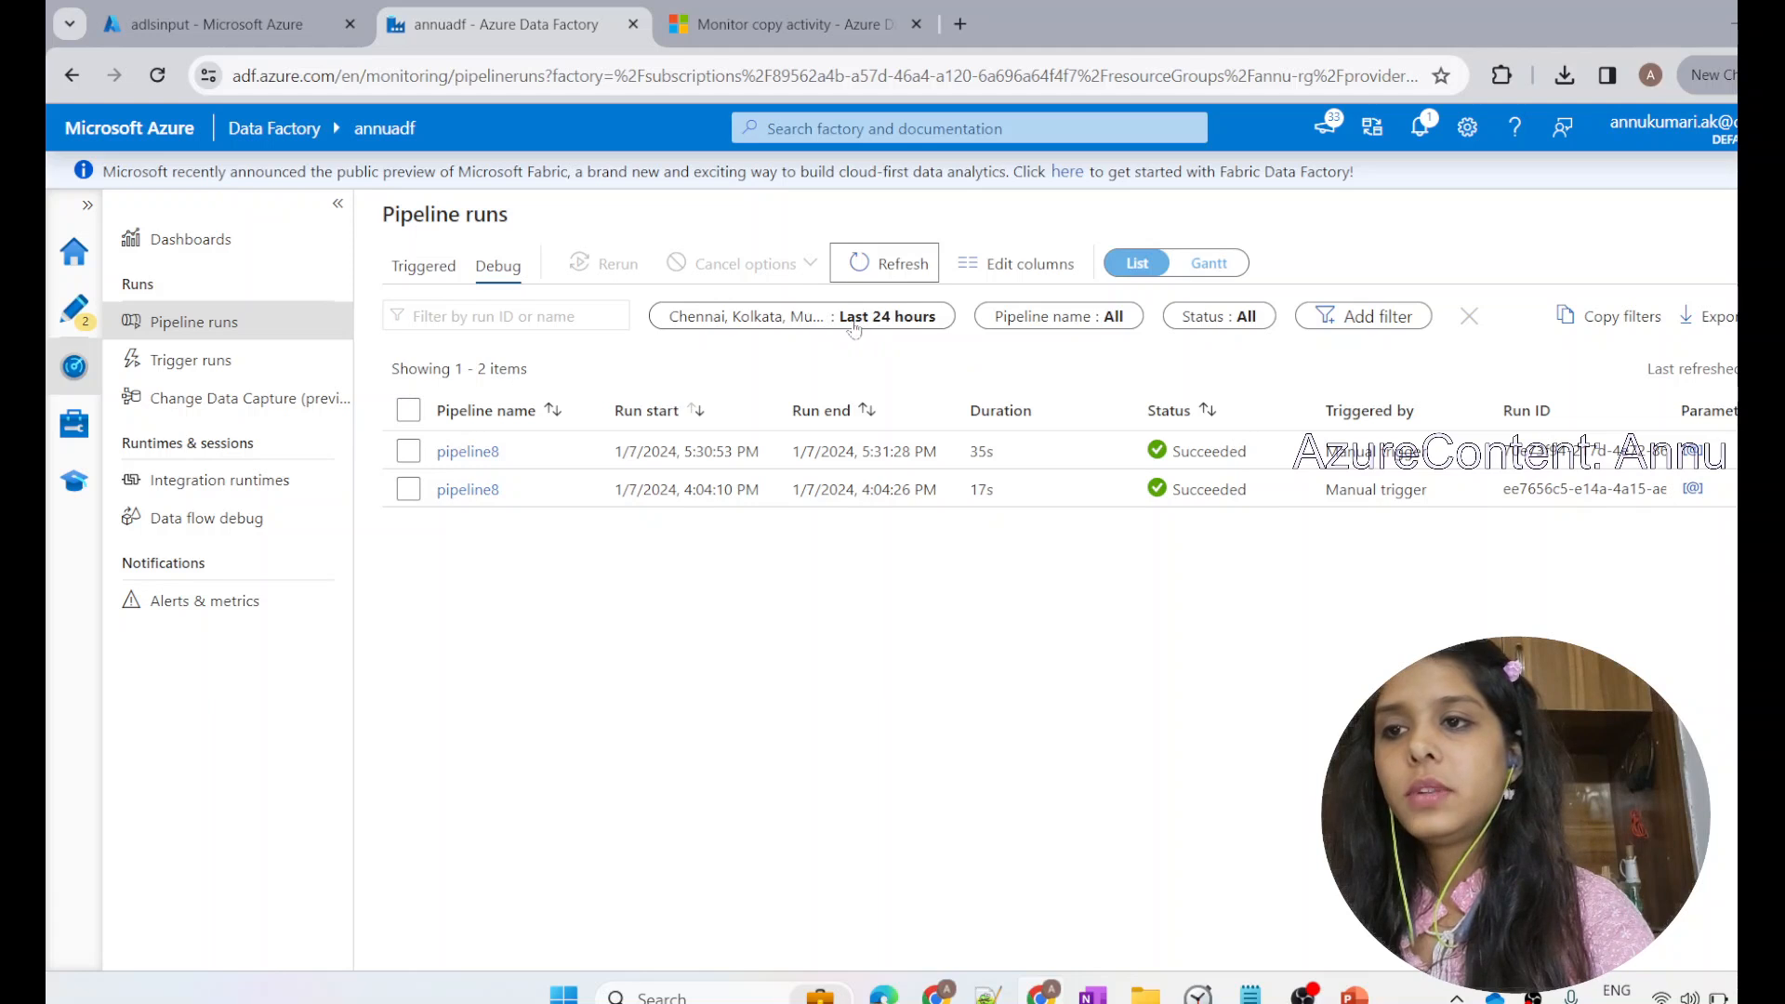
click(800, 315)
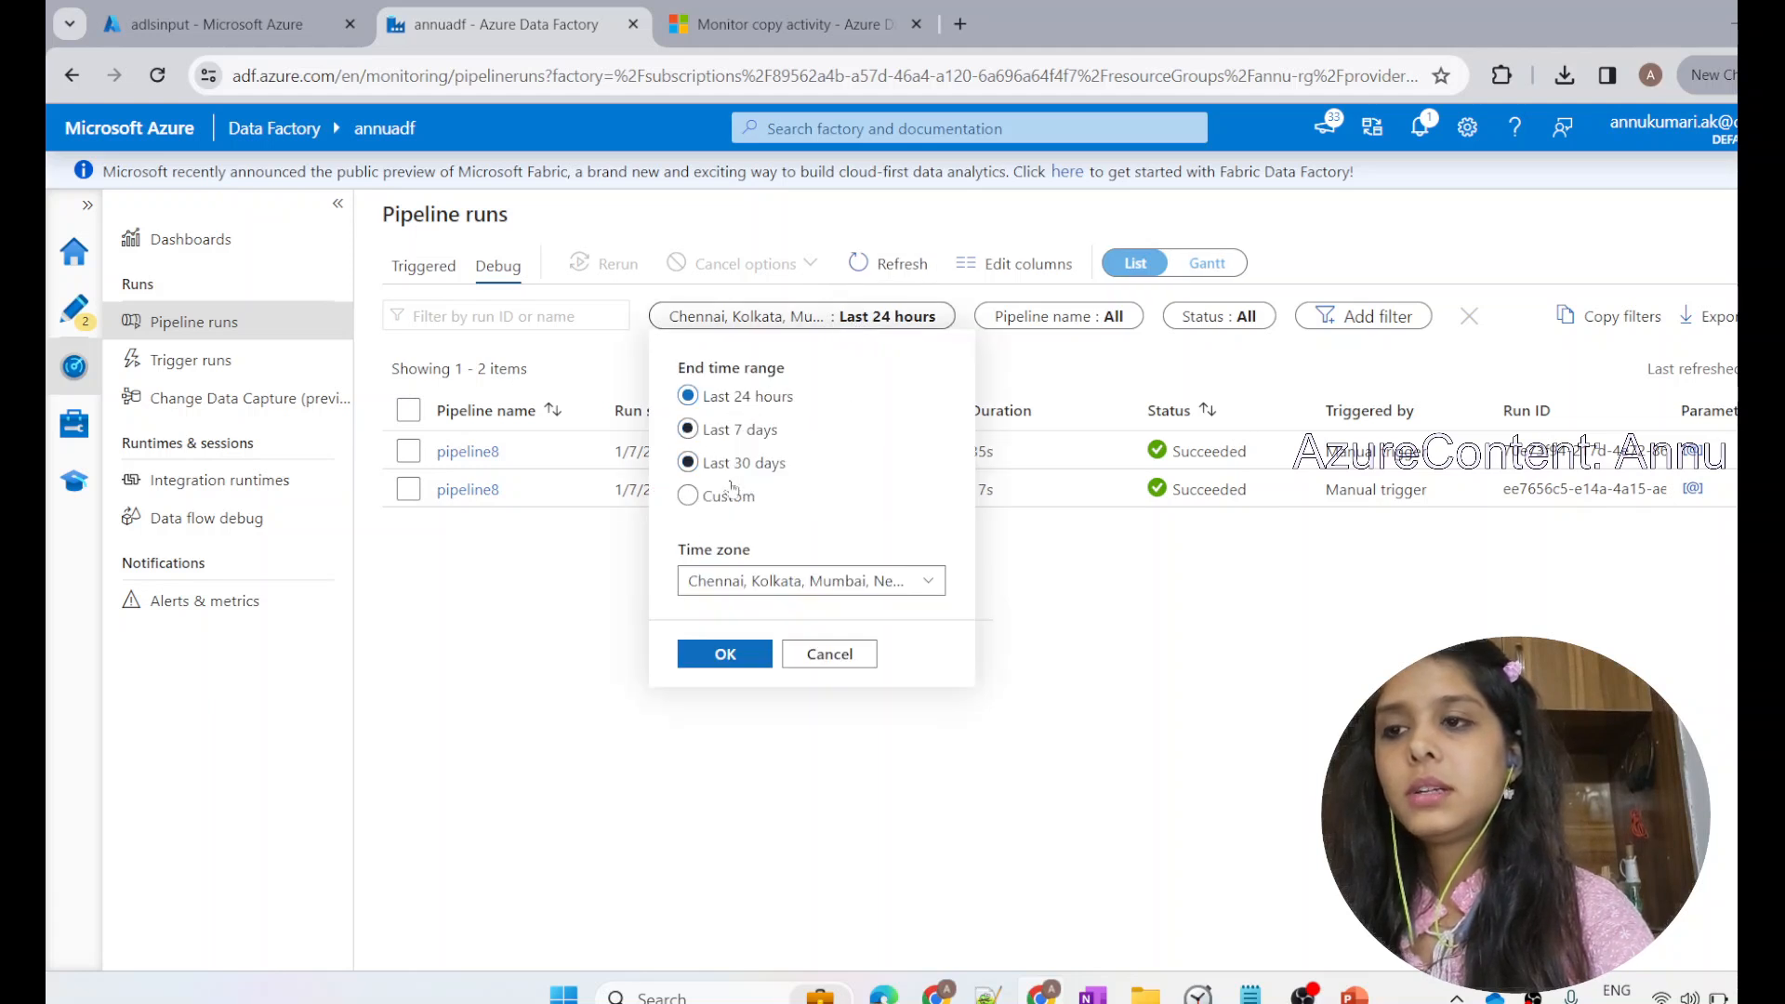
click(724, 653)
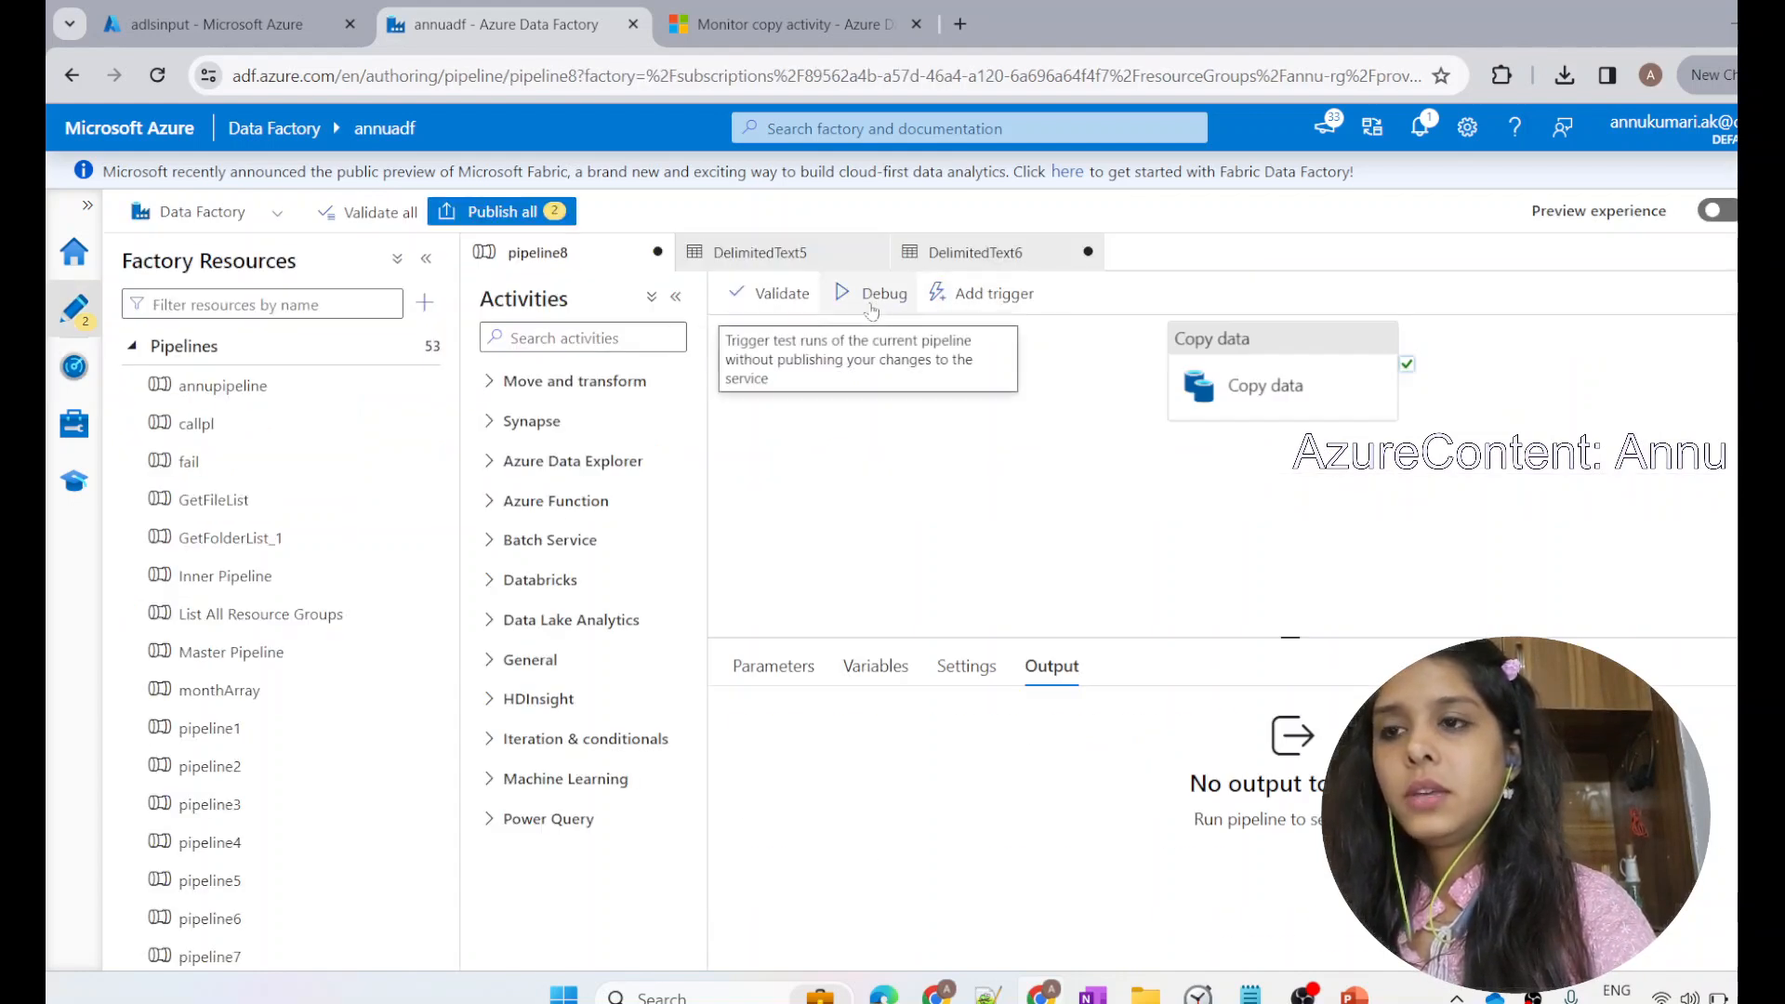
Step: View the empty Triggered runs list in Monitor, then the Debug runs list
click(884, 293)
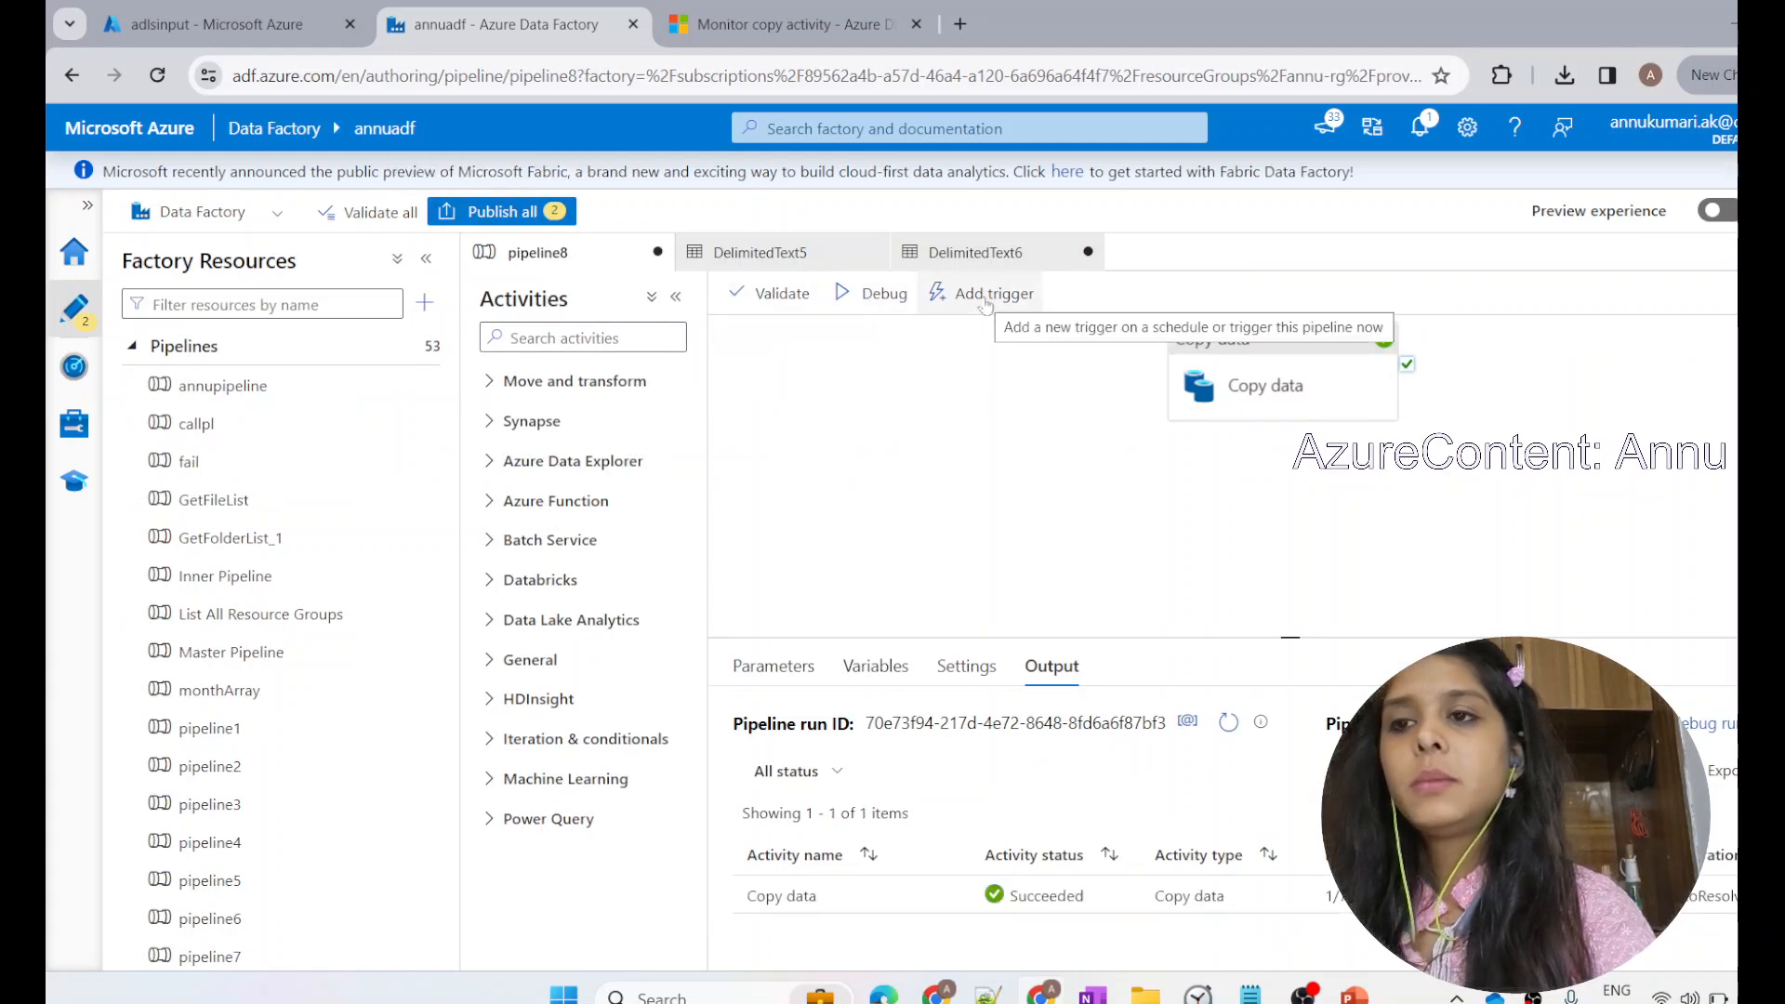
click(73, 366)
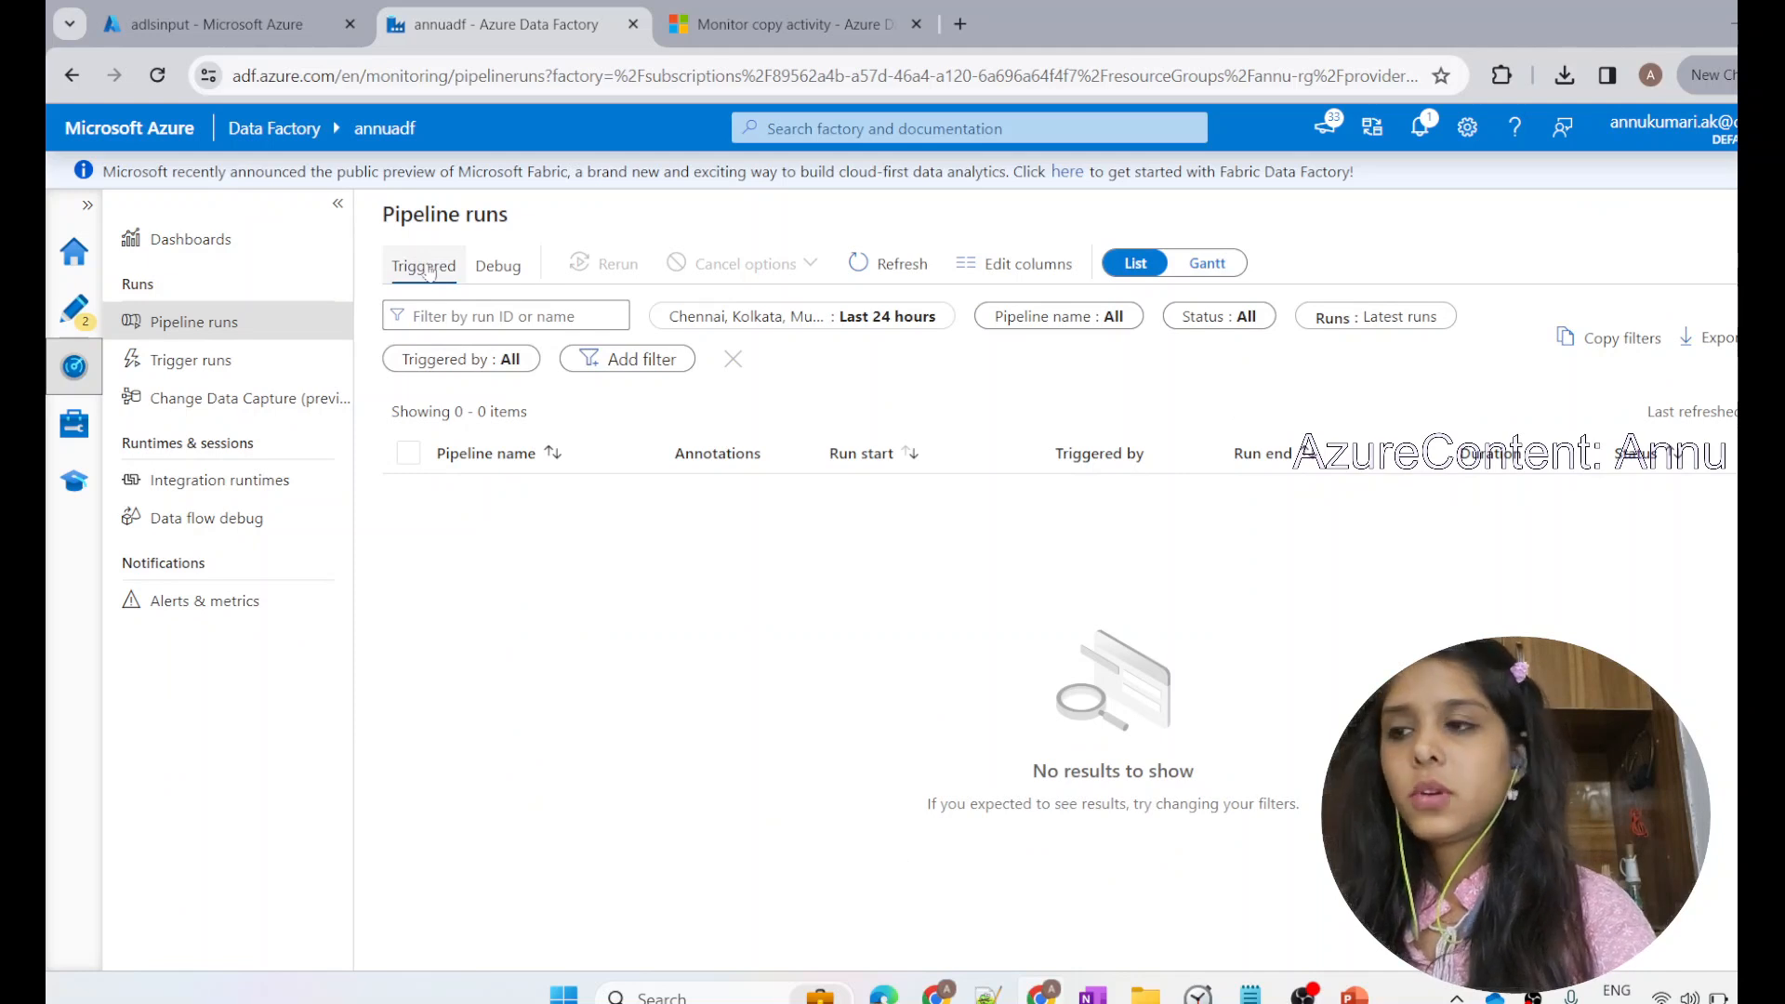
click(497, 264)
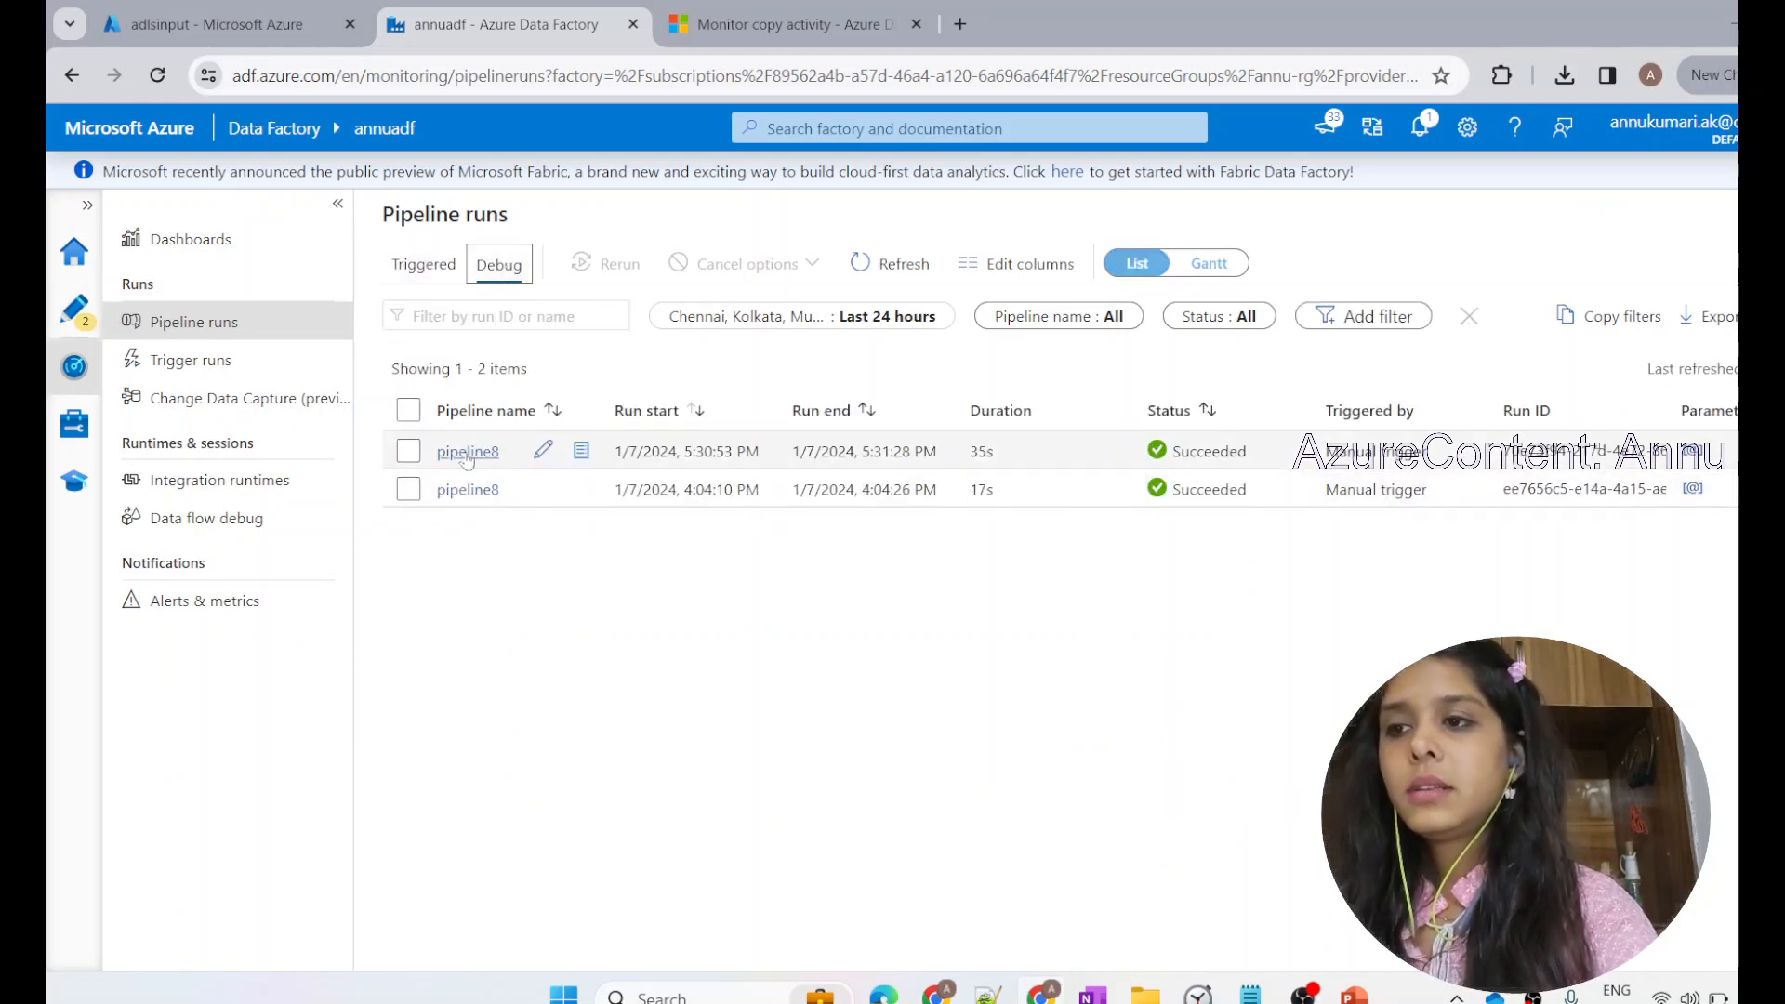
Step: Open the latest pipeline8 debug run and its Copy data performance details
click(467, 451)
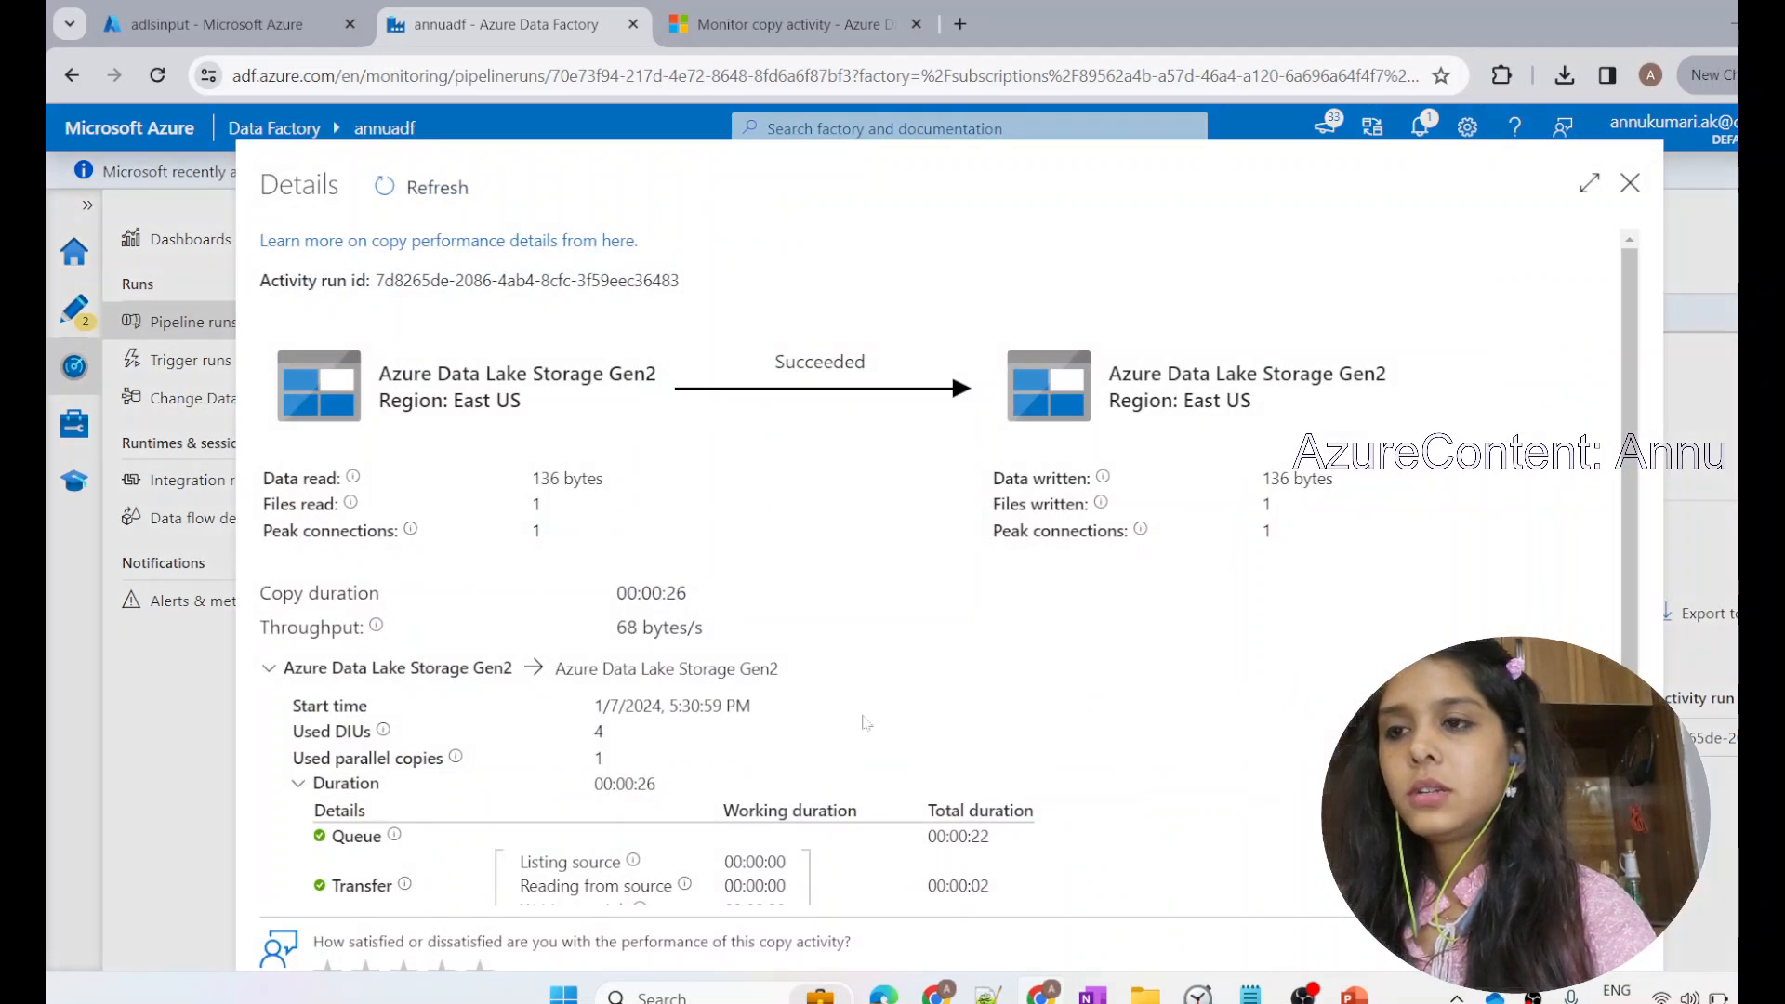
drag(379, 374, 493, 400)
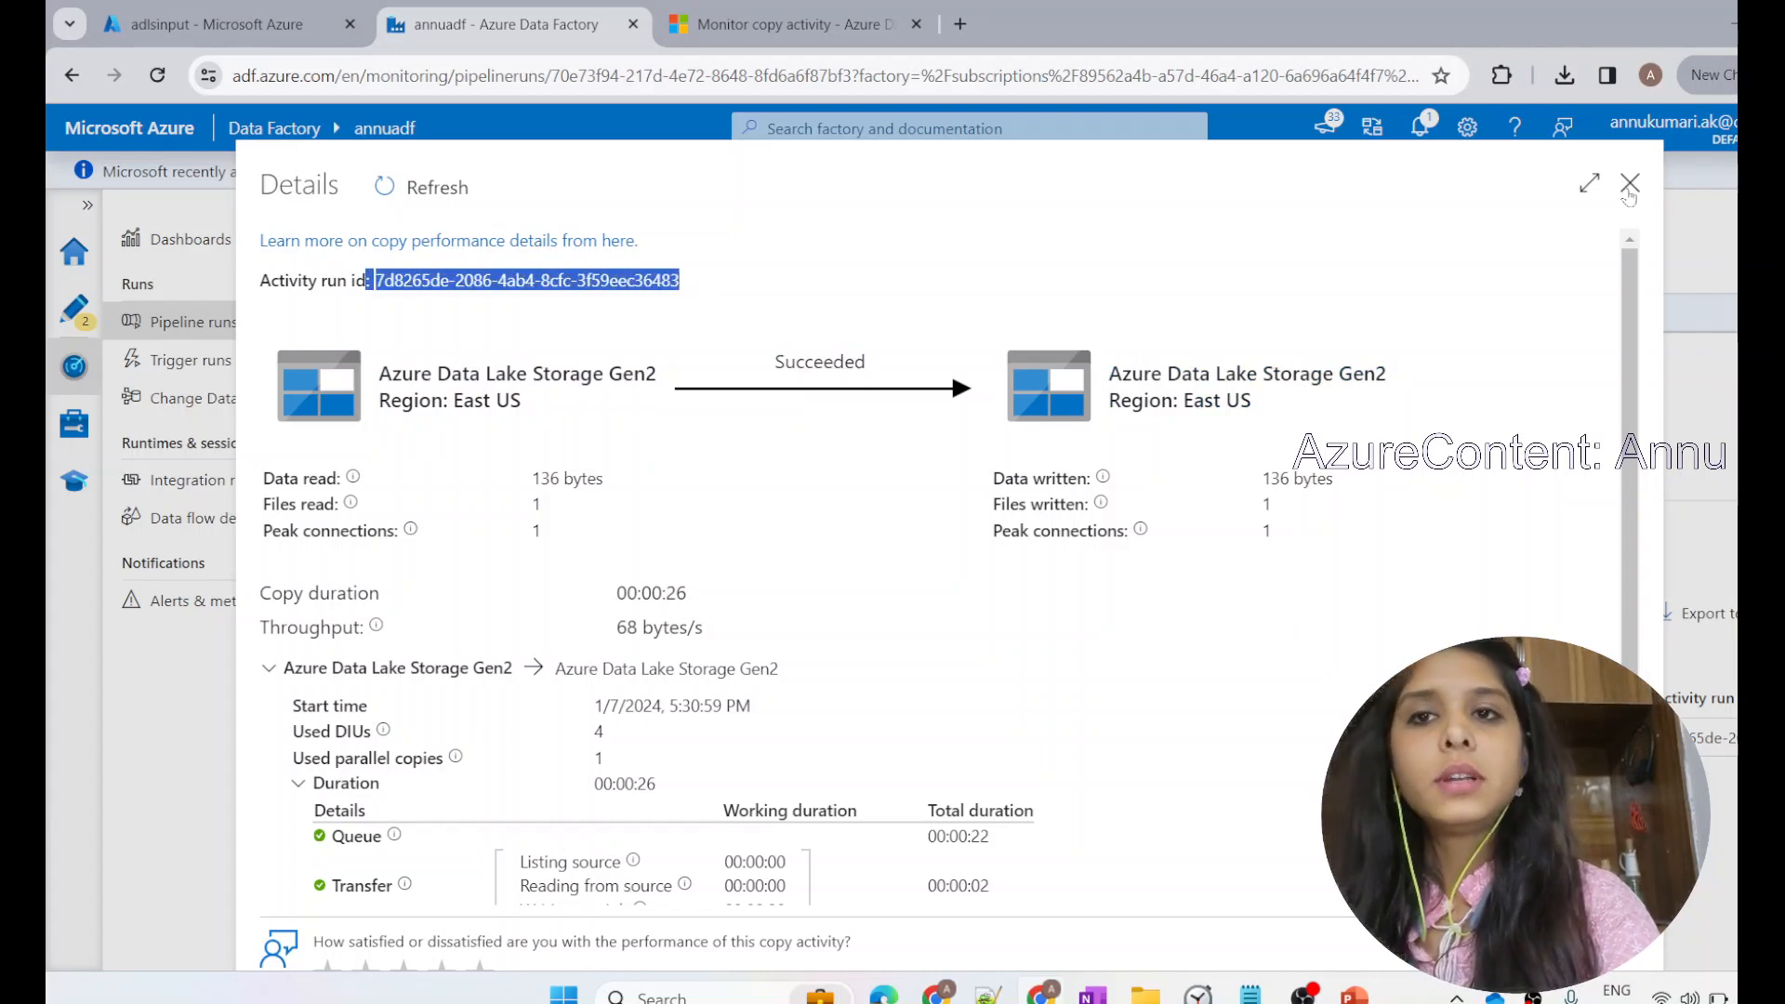
click(1628, 186)
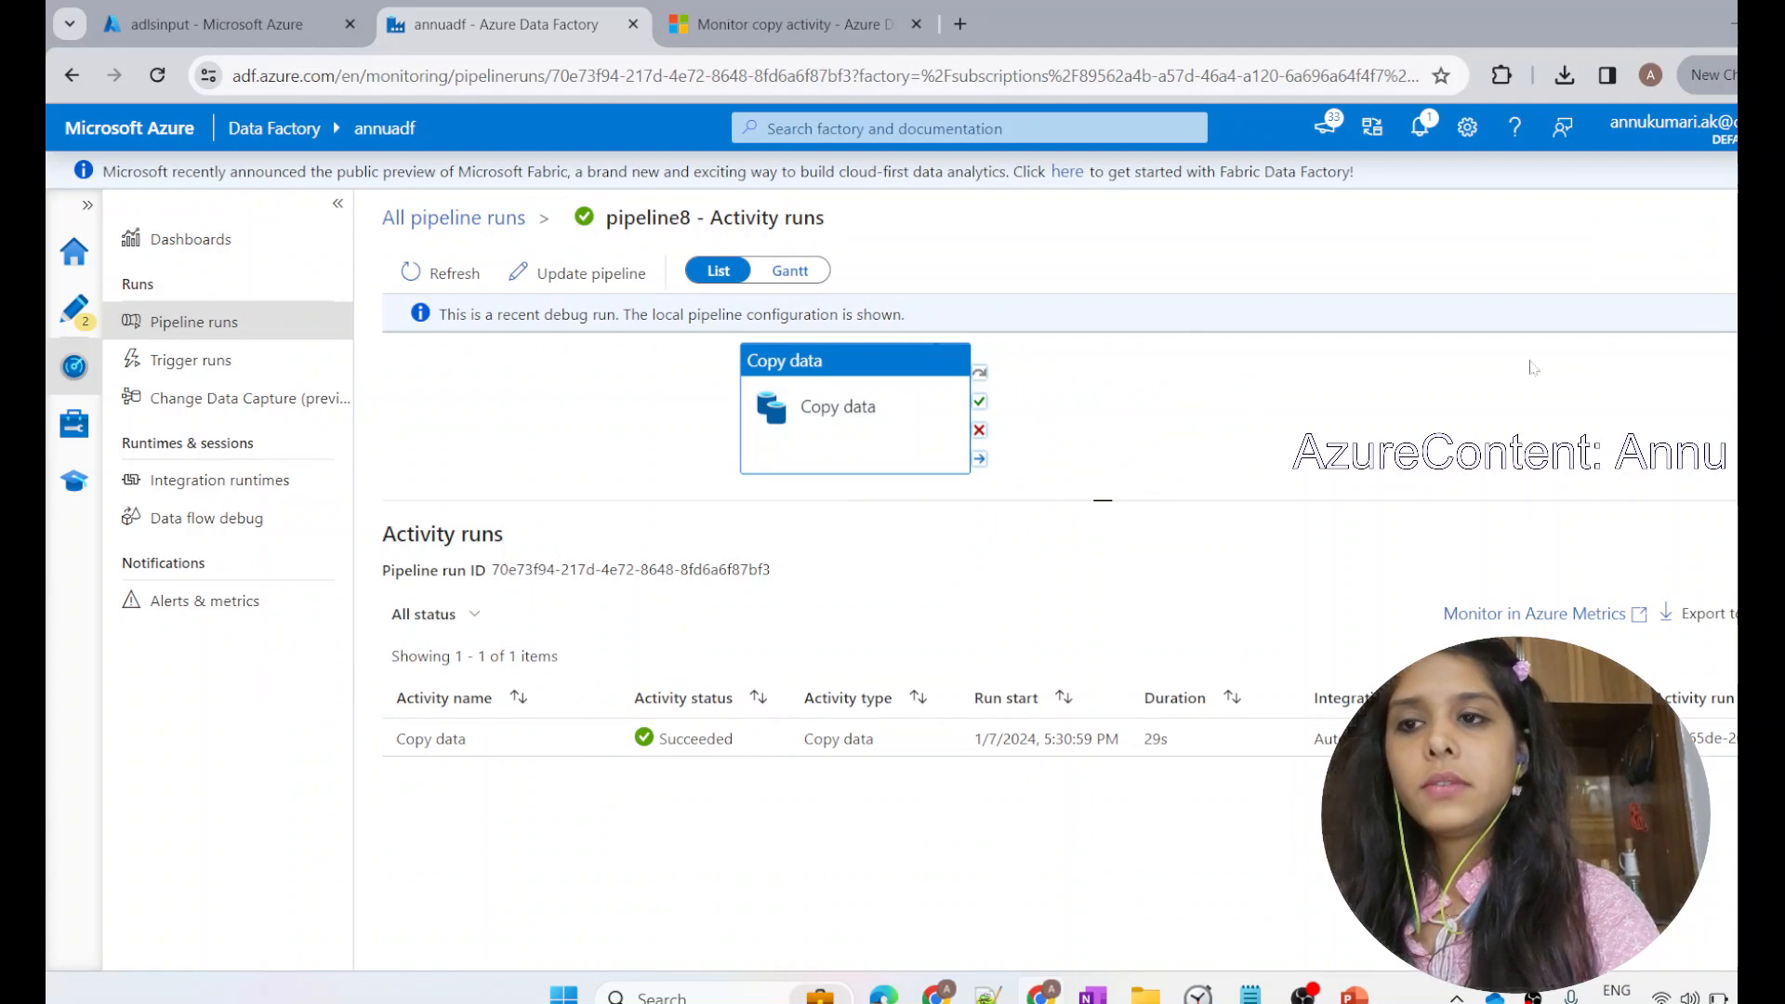
mouse_move(1225, 448)
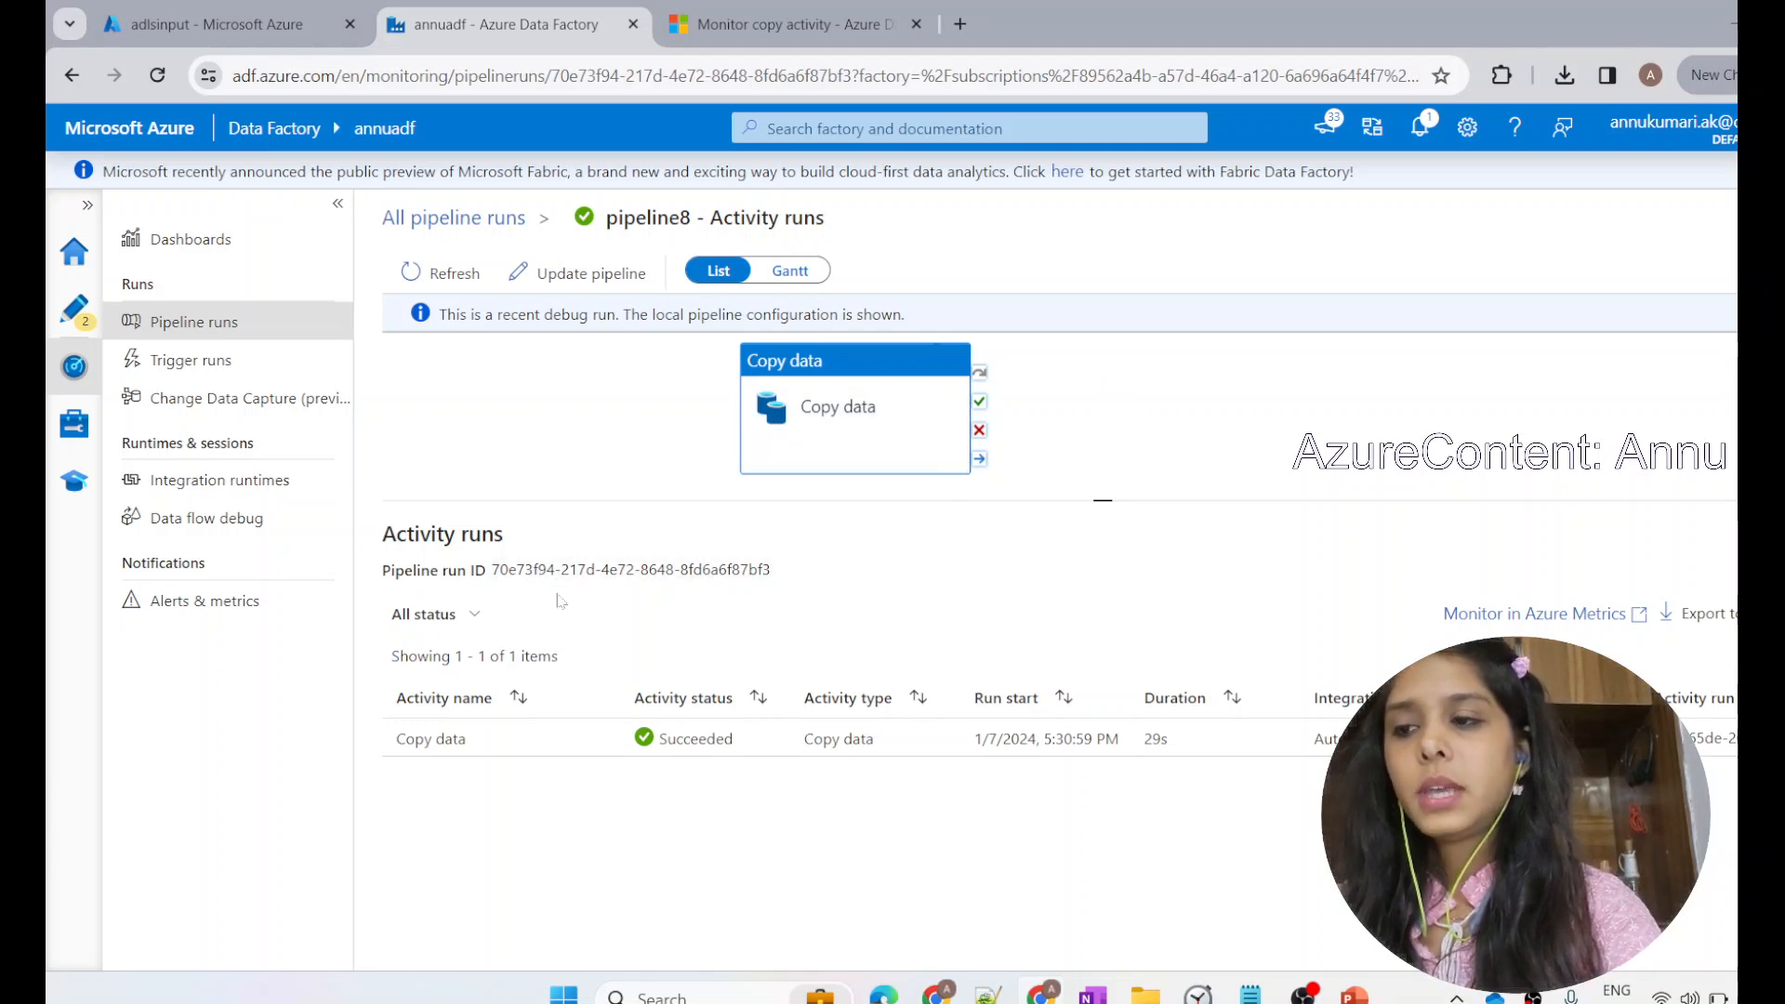
mouse_move(537, 577)
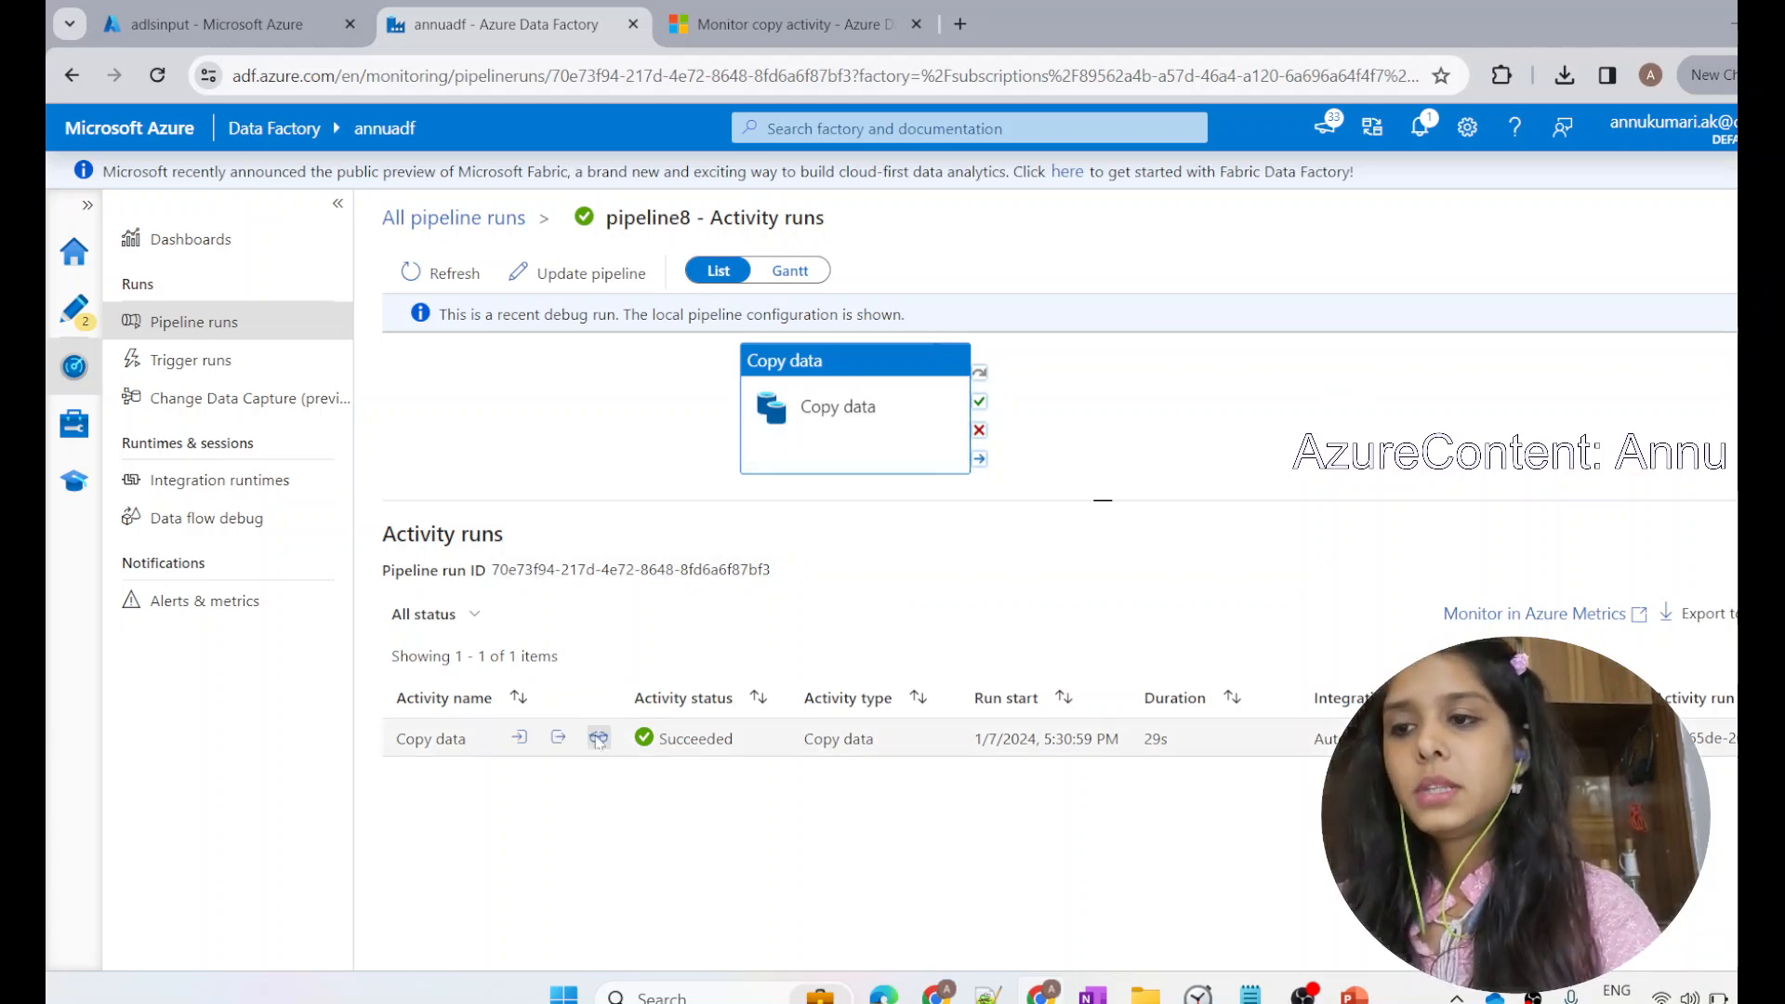
click(599, 738)
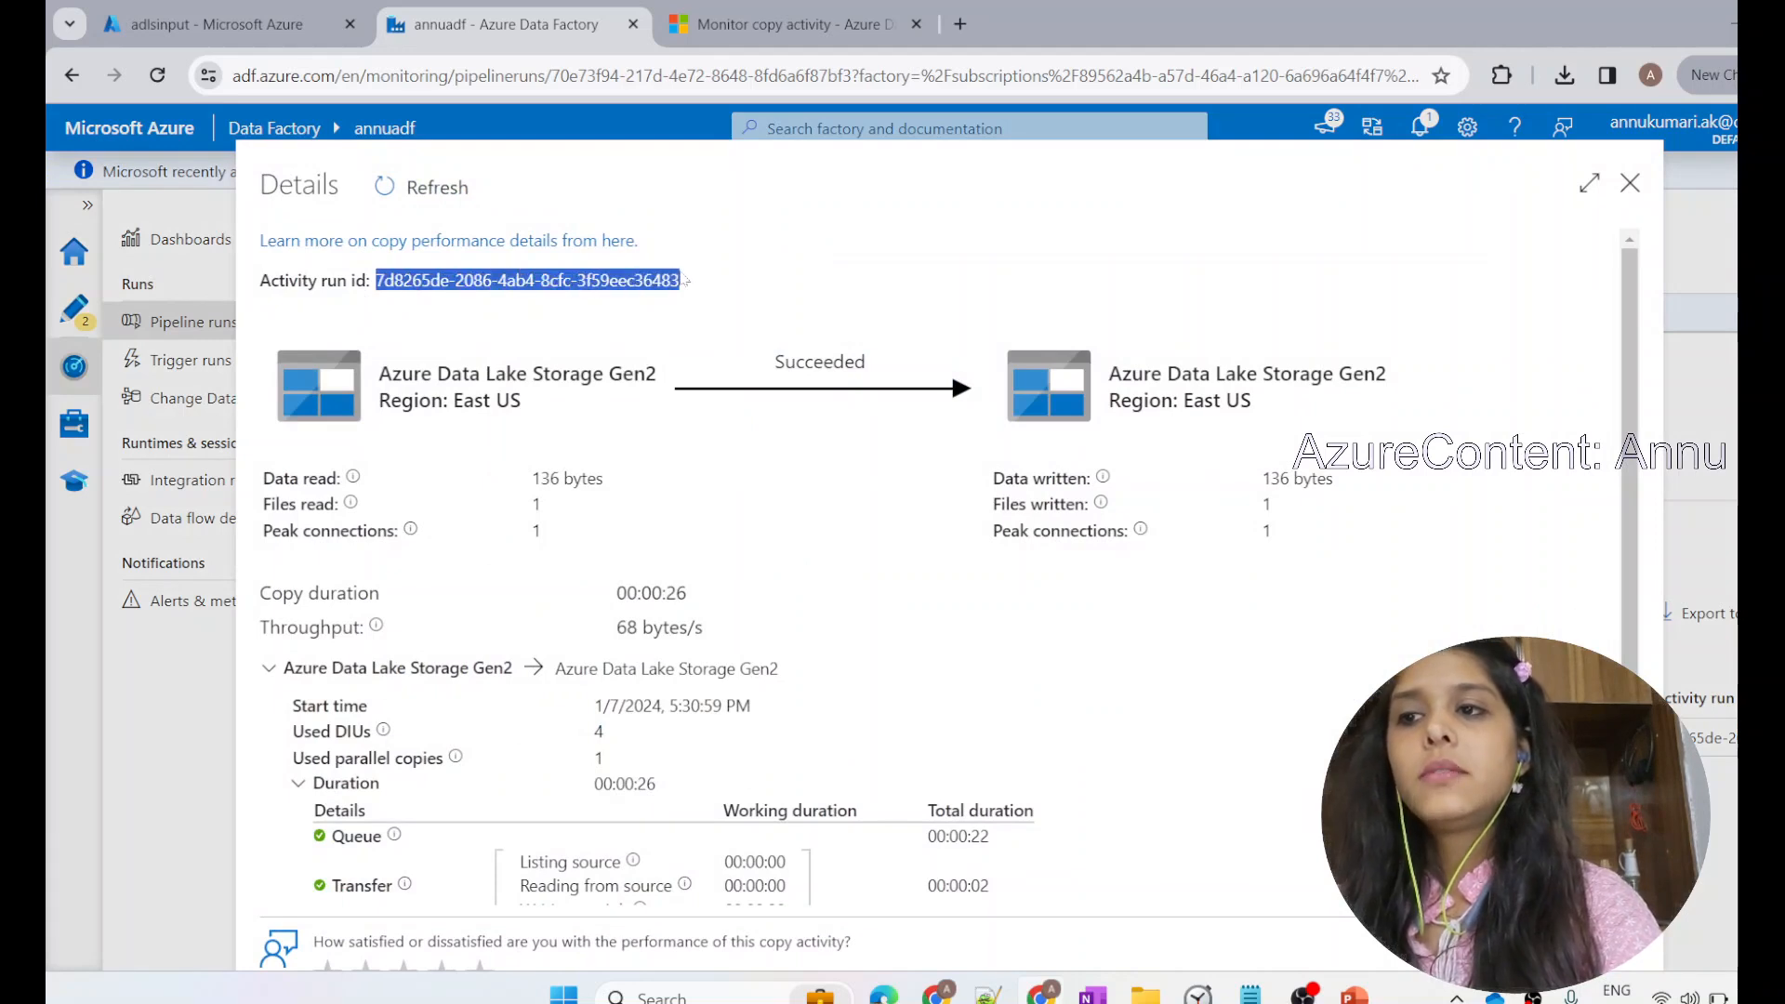
click(504, 472)
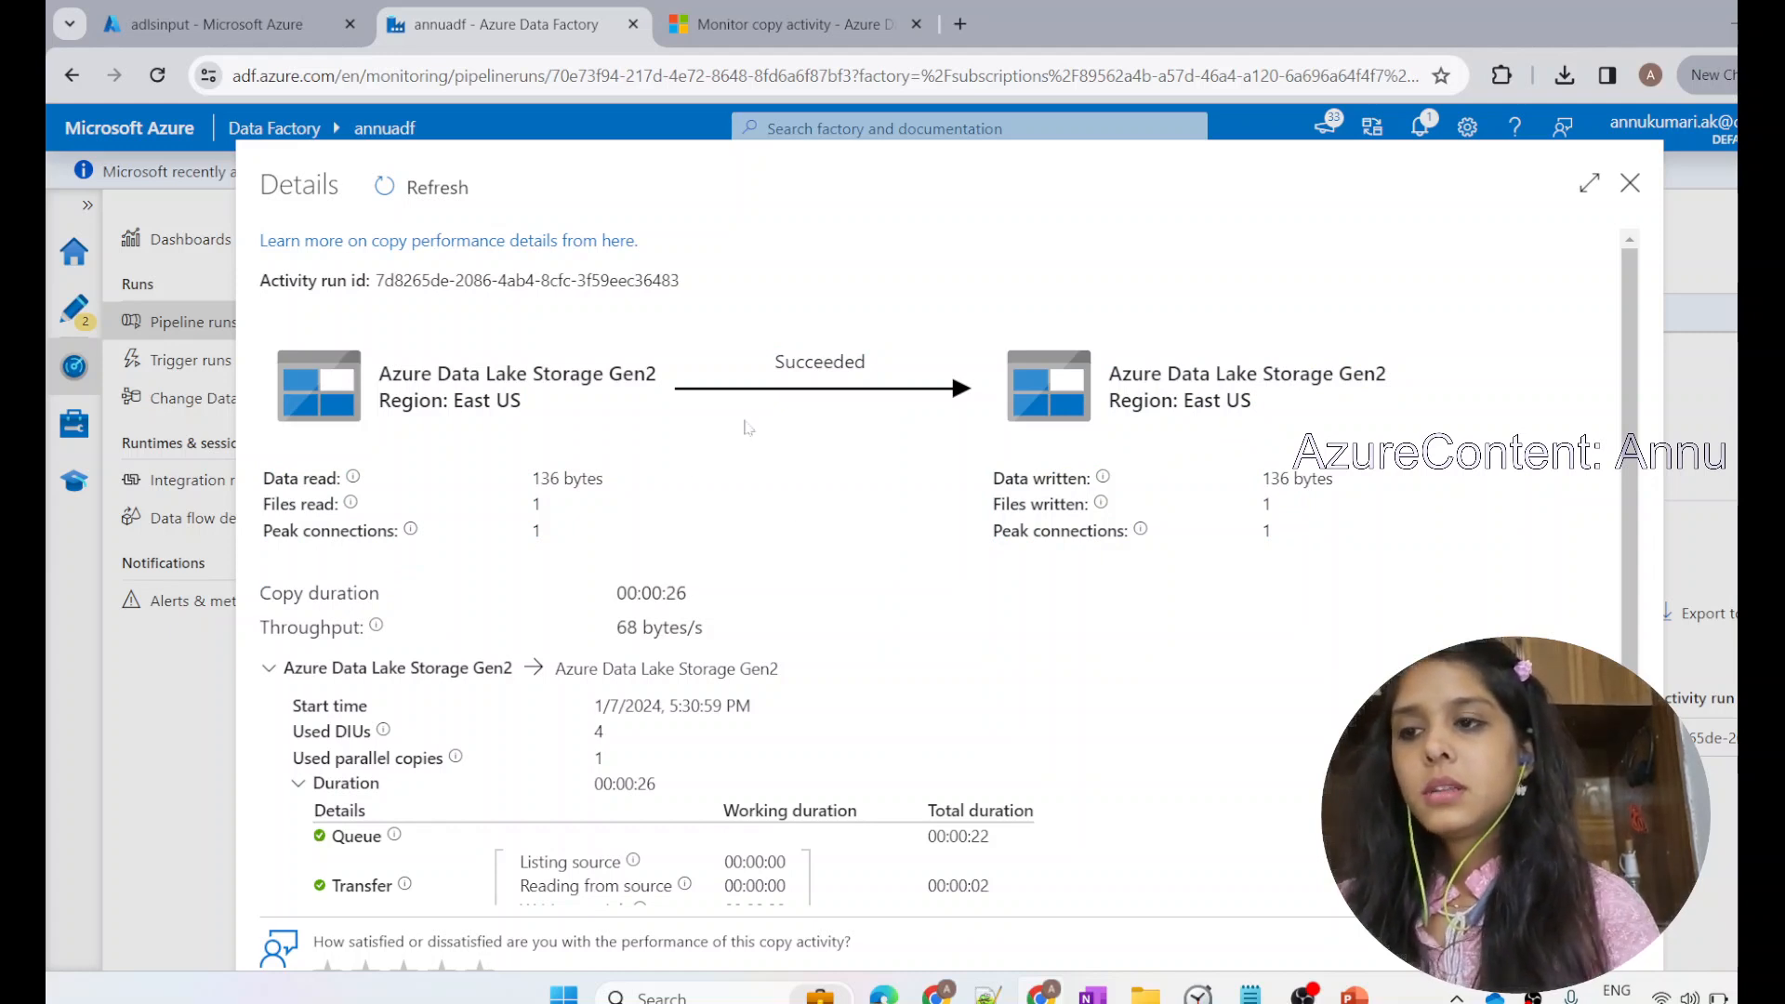
mouse_move(856, 448)
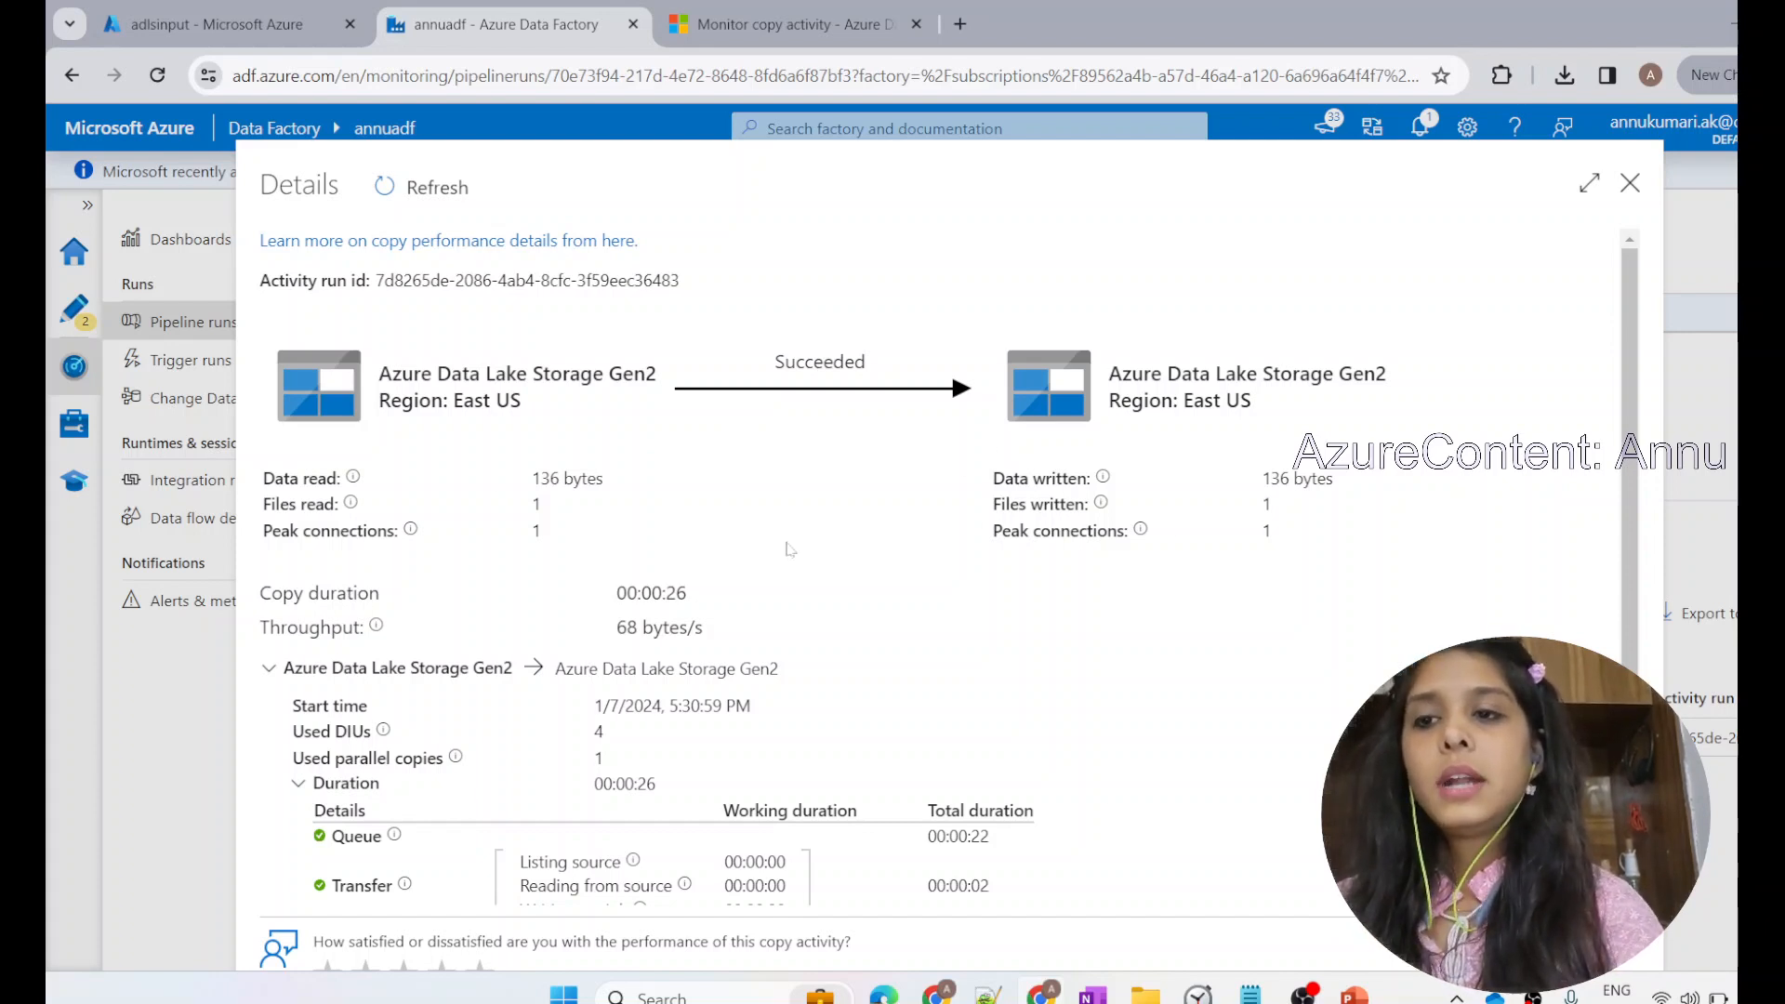
mouse_move(995, 522)
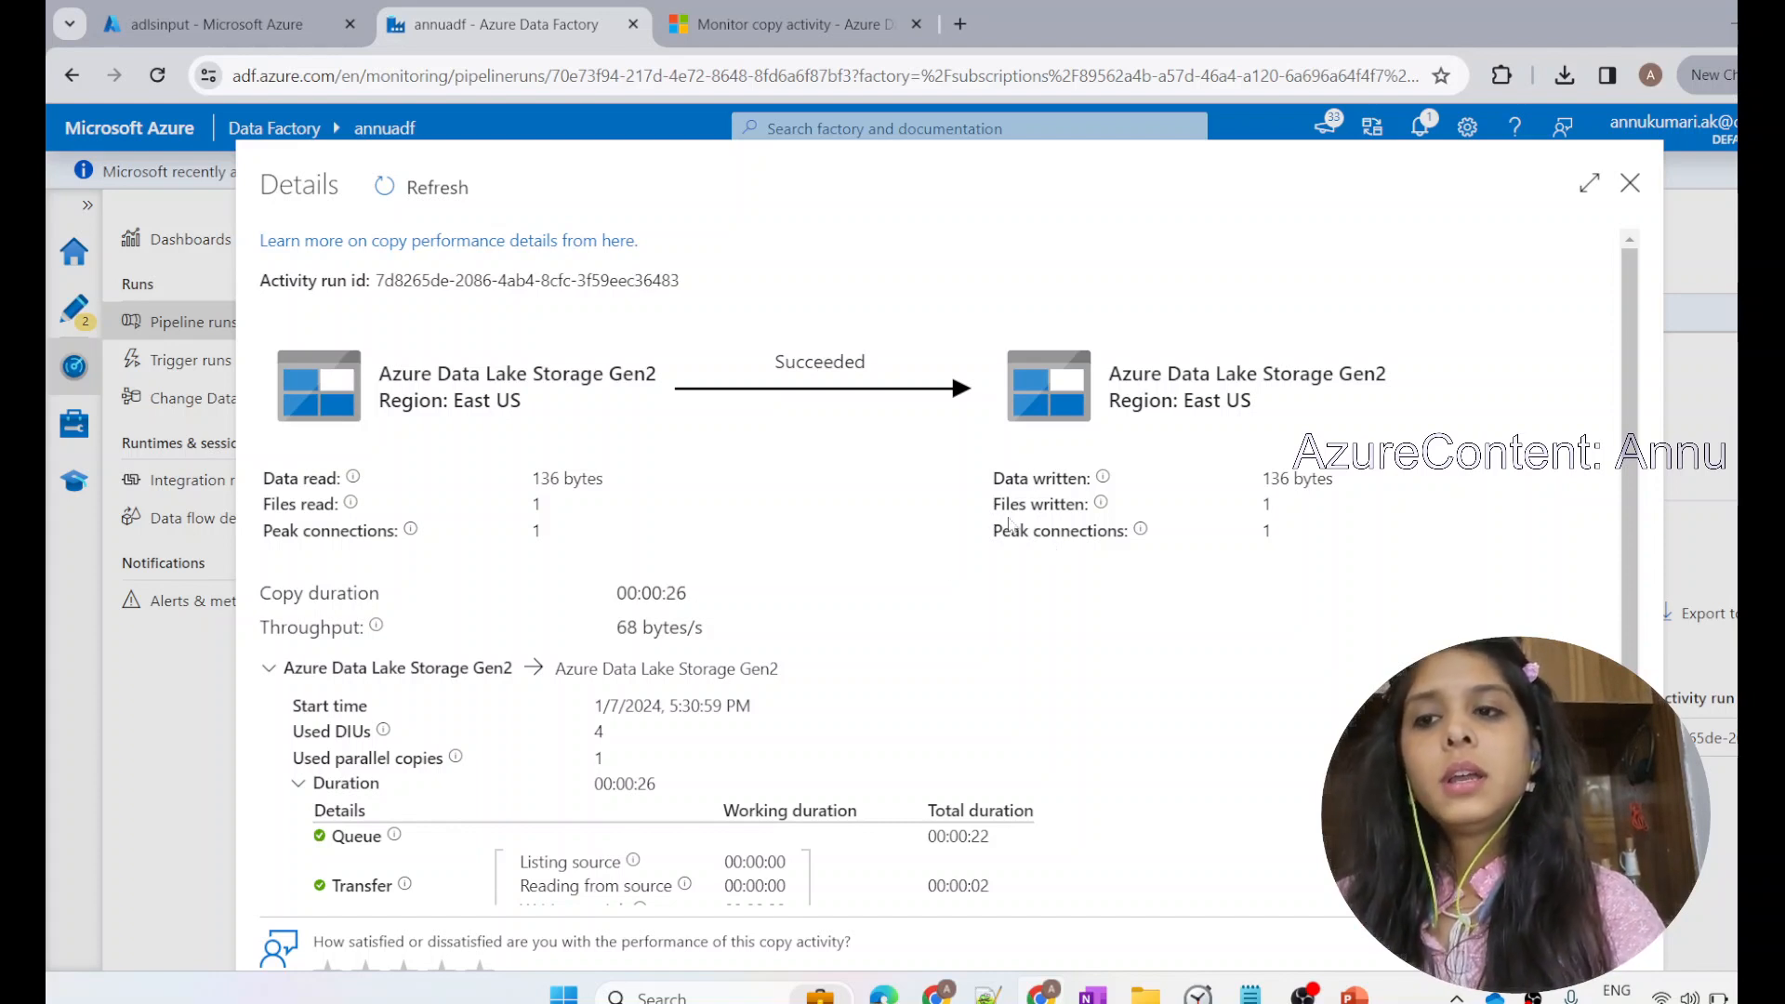
mouse_move(652, 614)
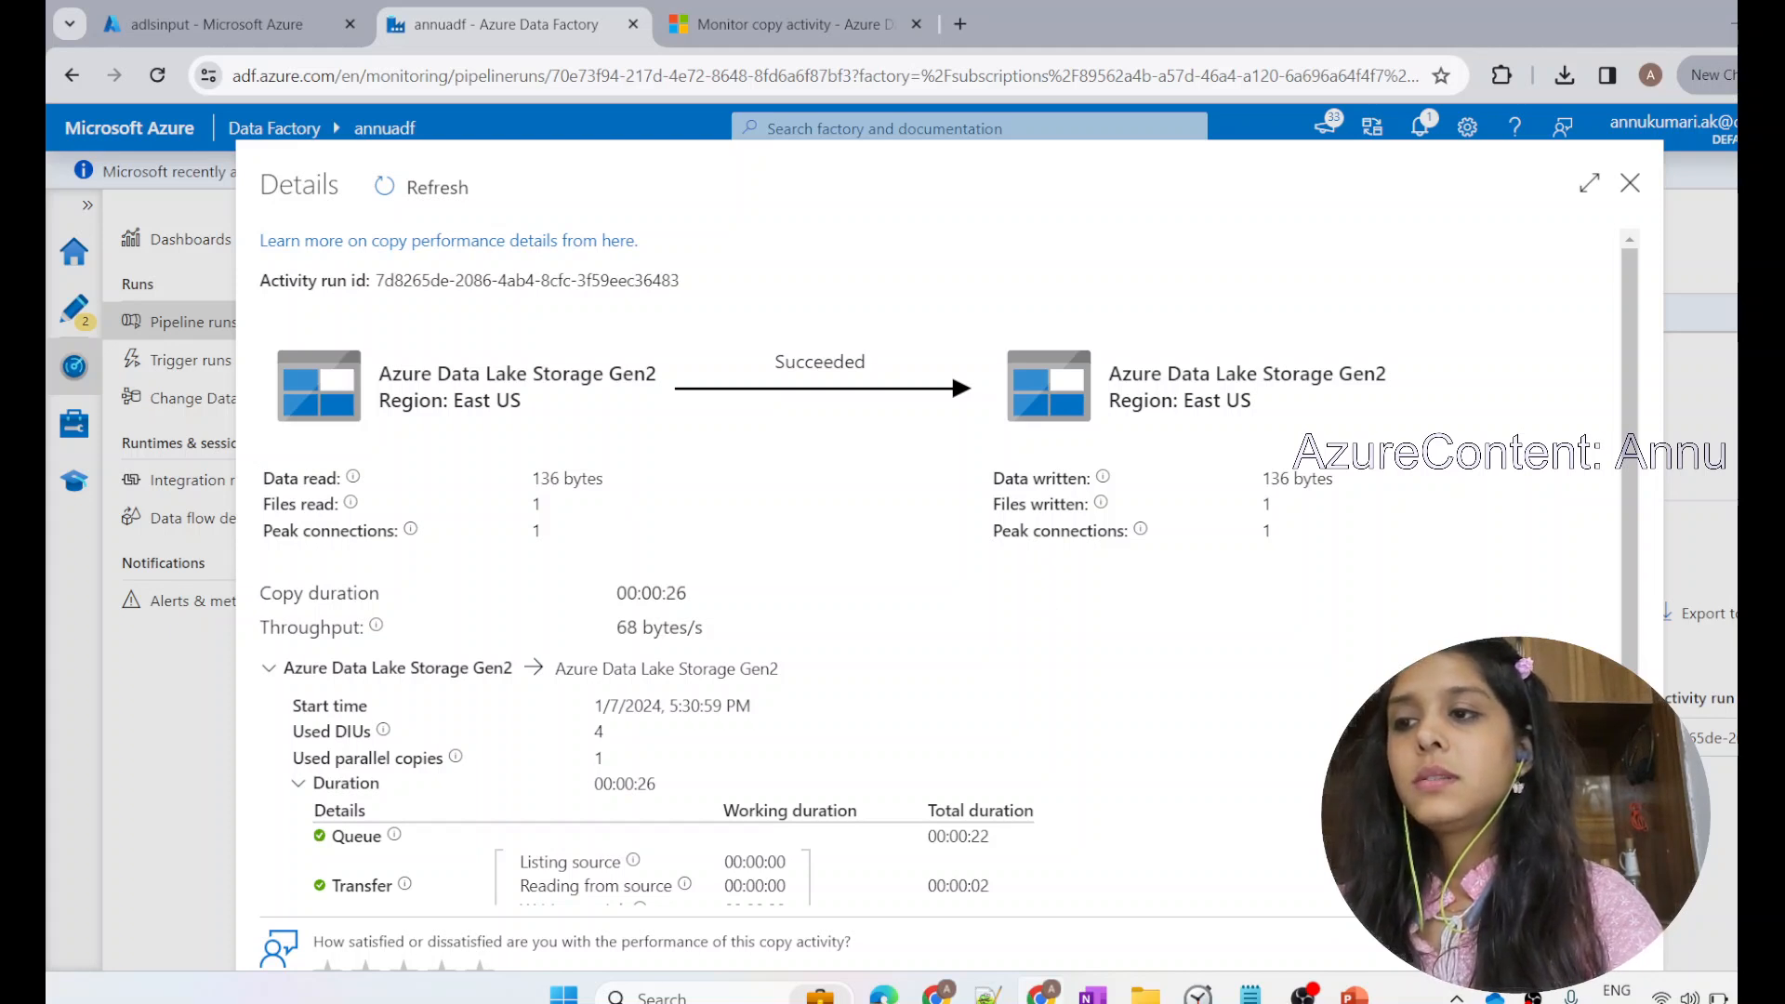
double_click(567, 478)
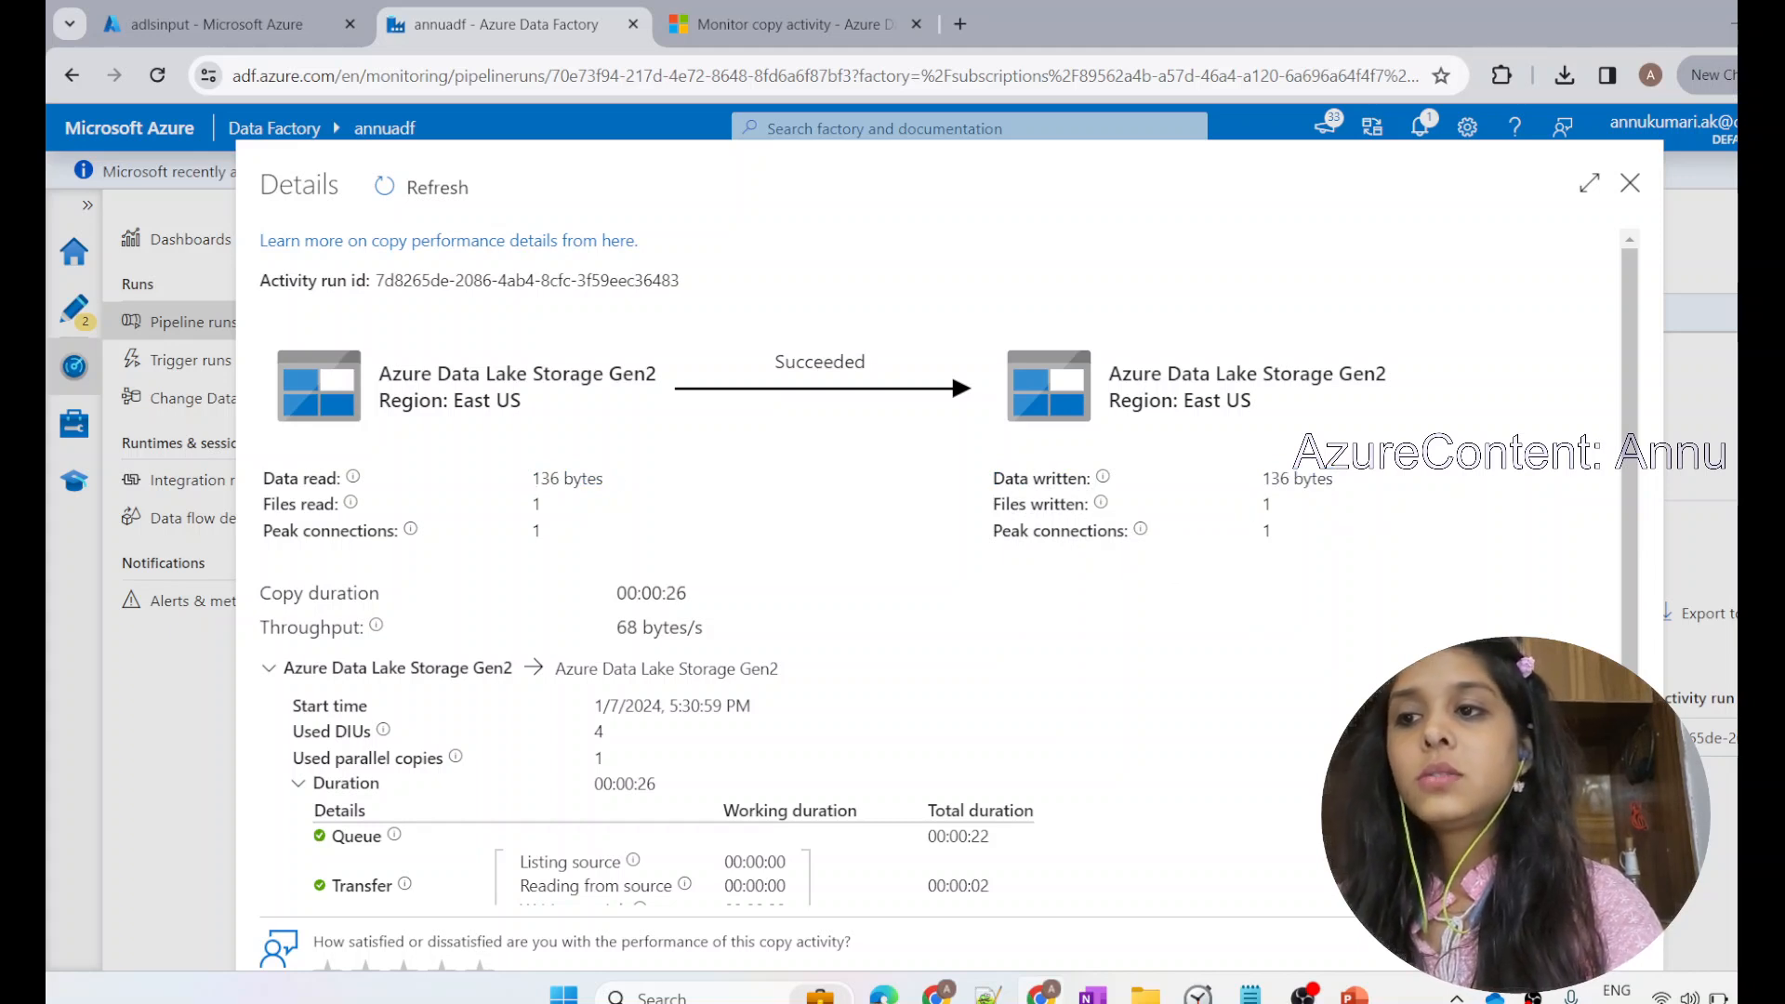
double_click(1295, 478)
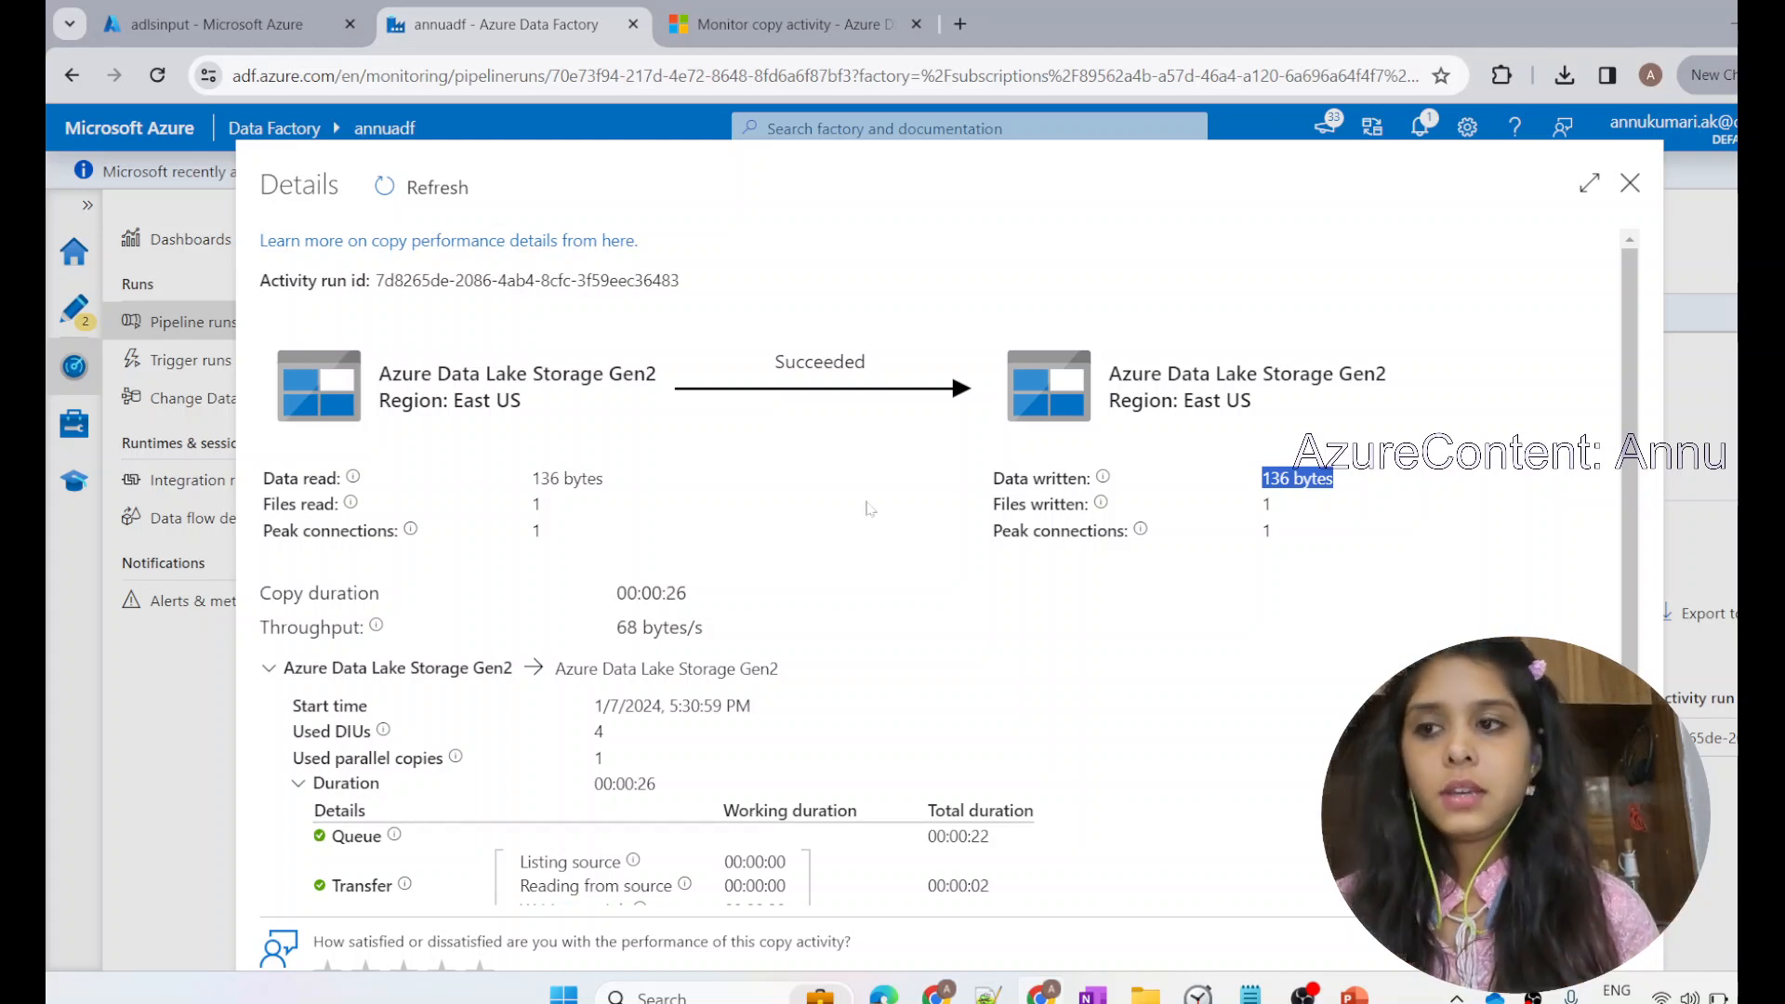
mouse_move(893, 527)
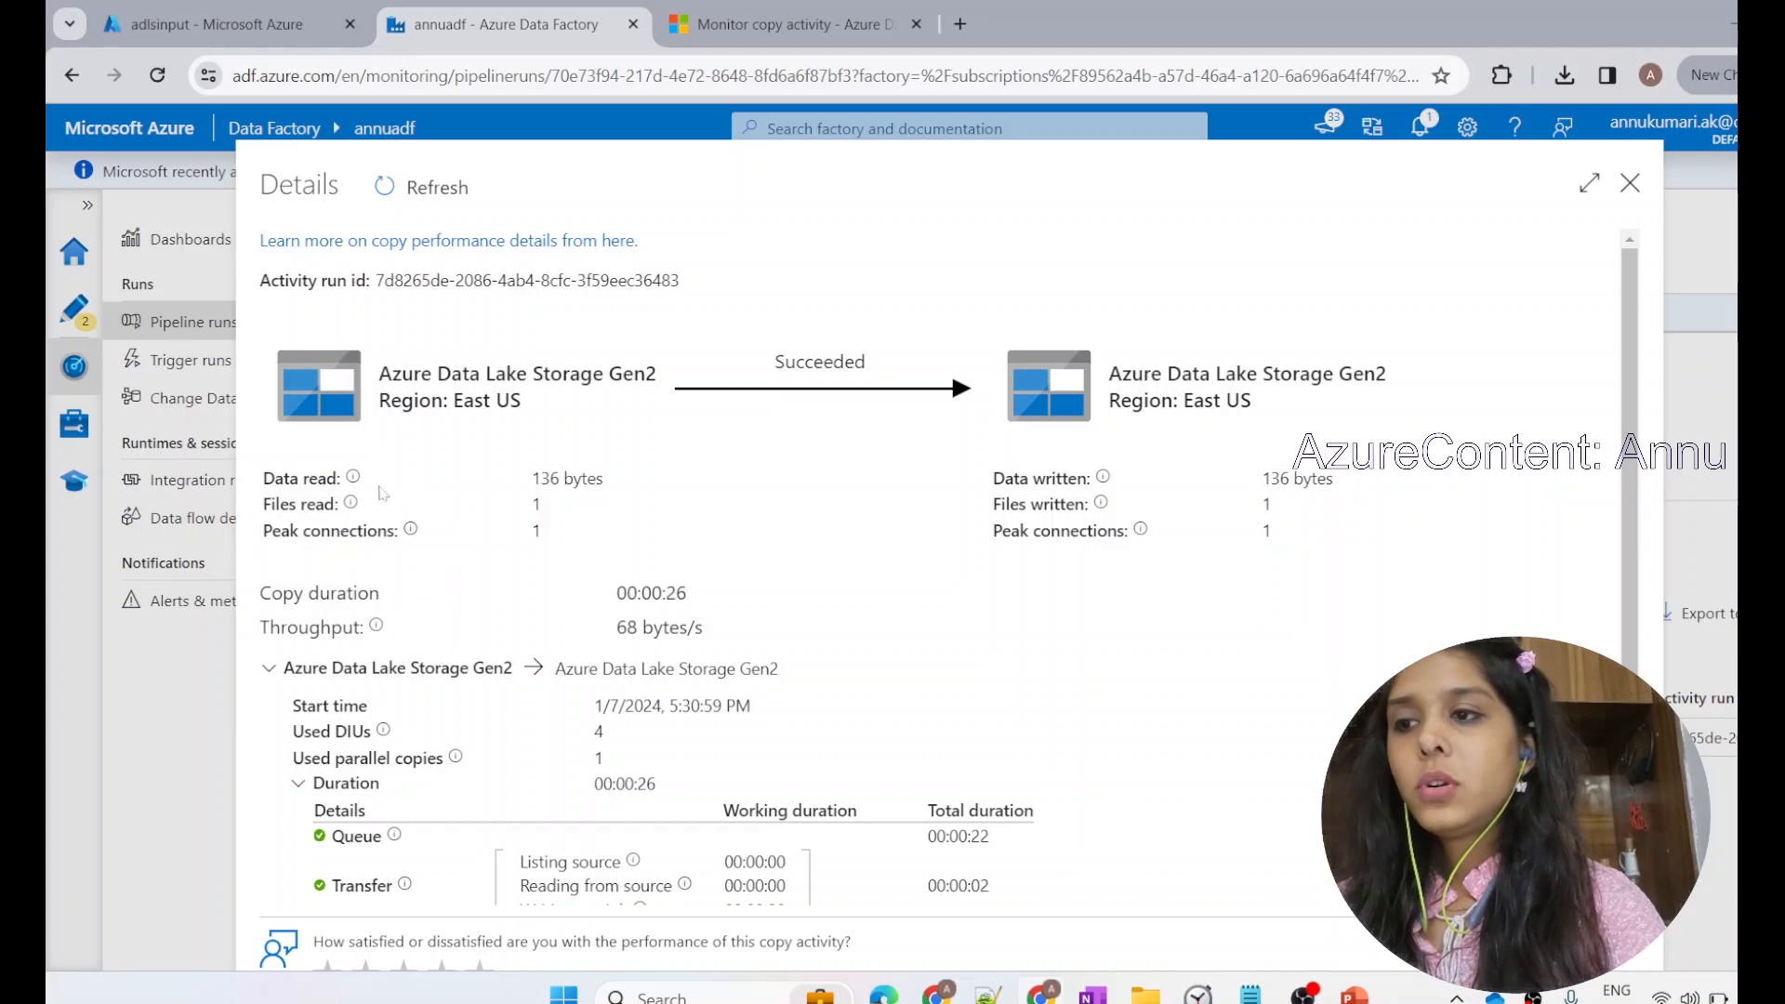
mouse_move(353, 476)
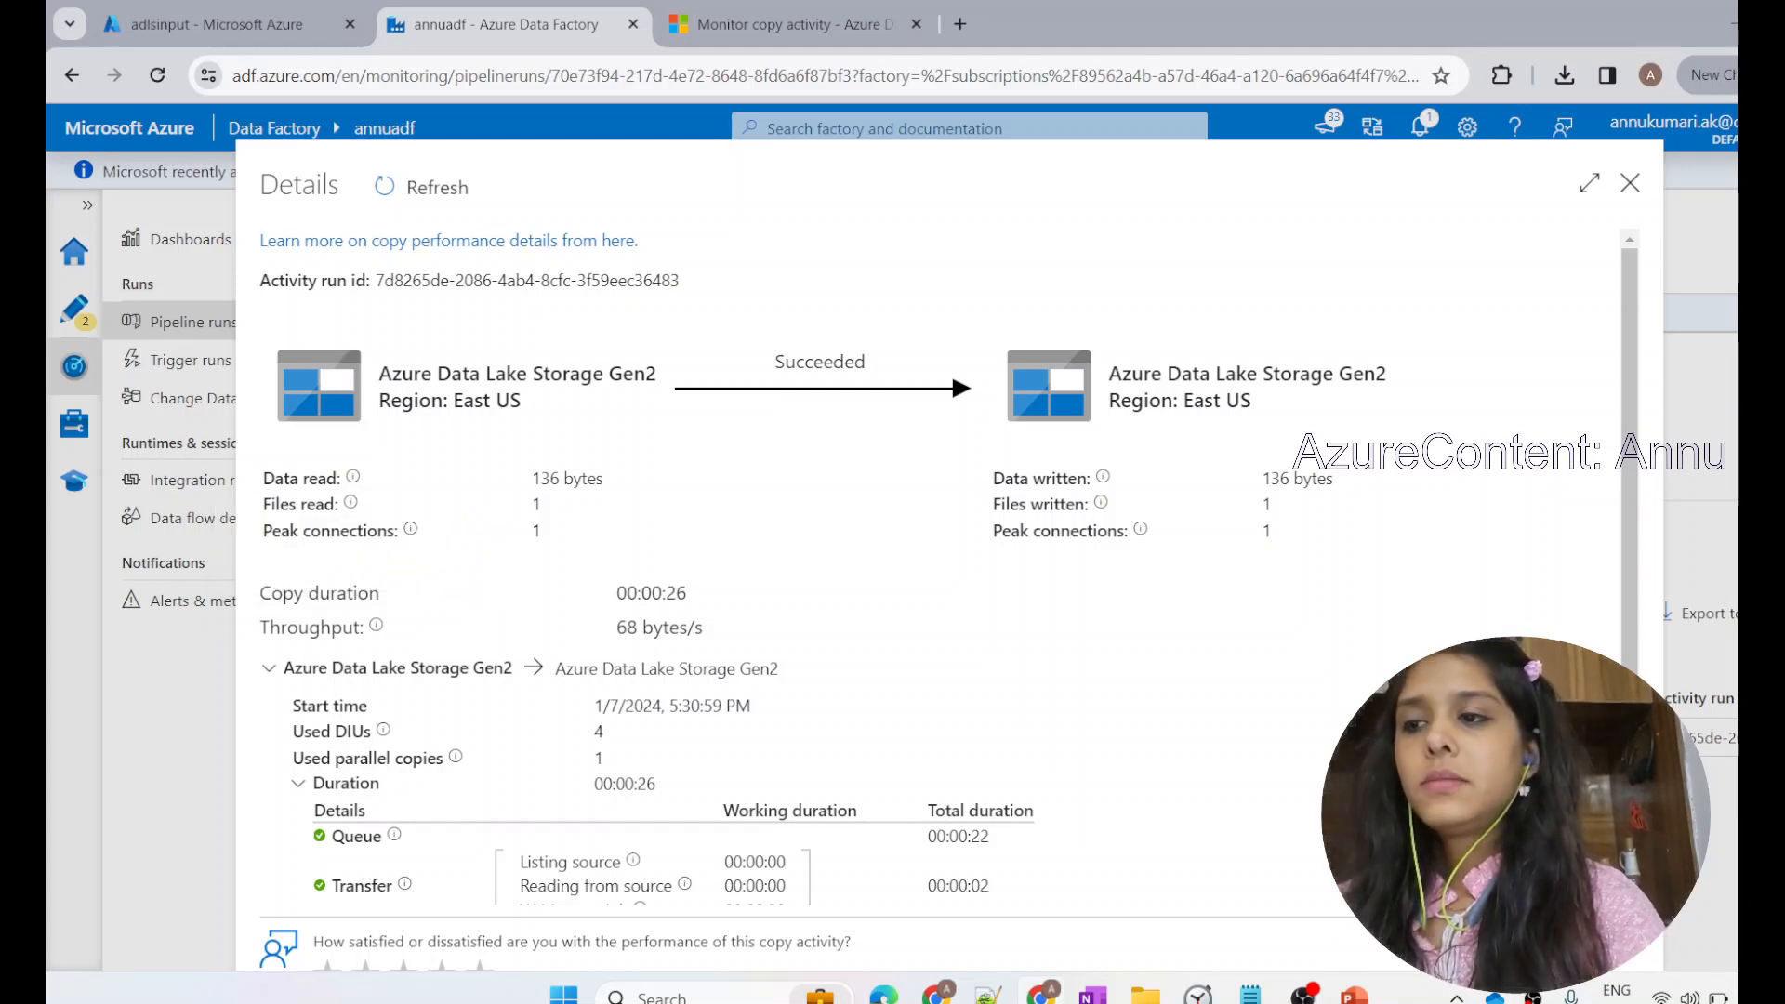
double_click(301, 502)
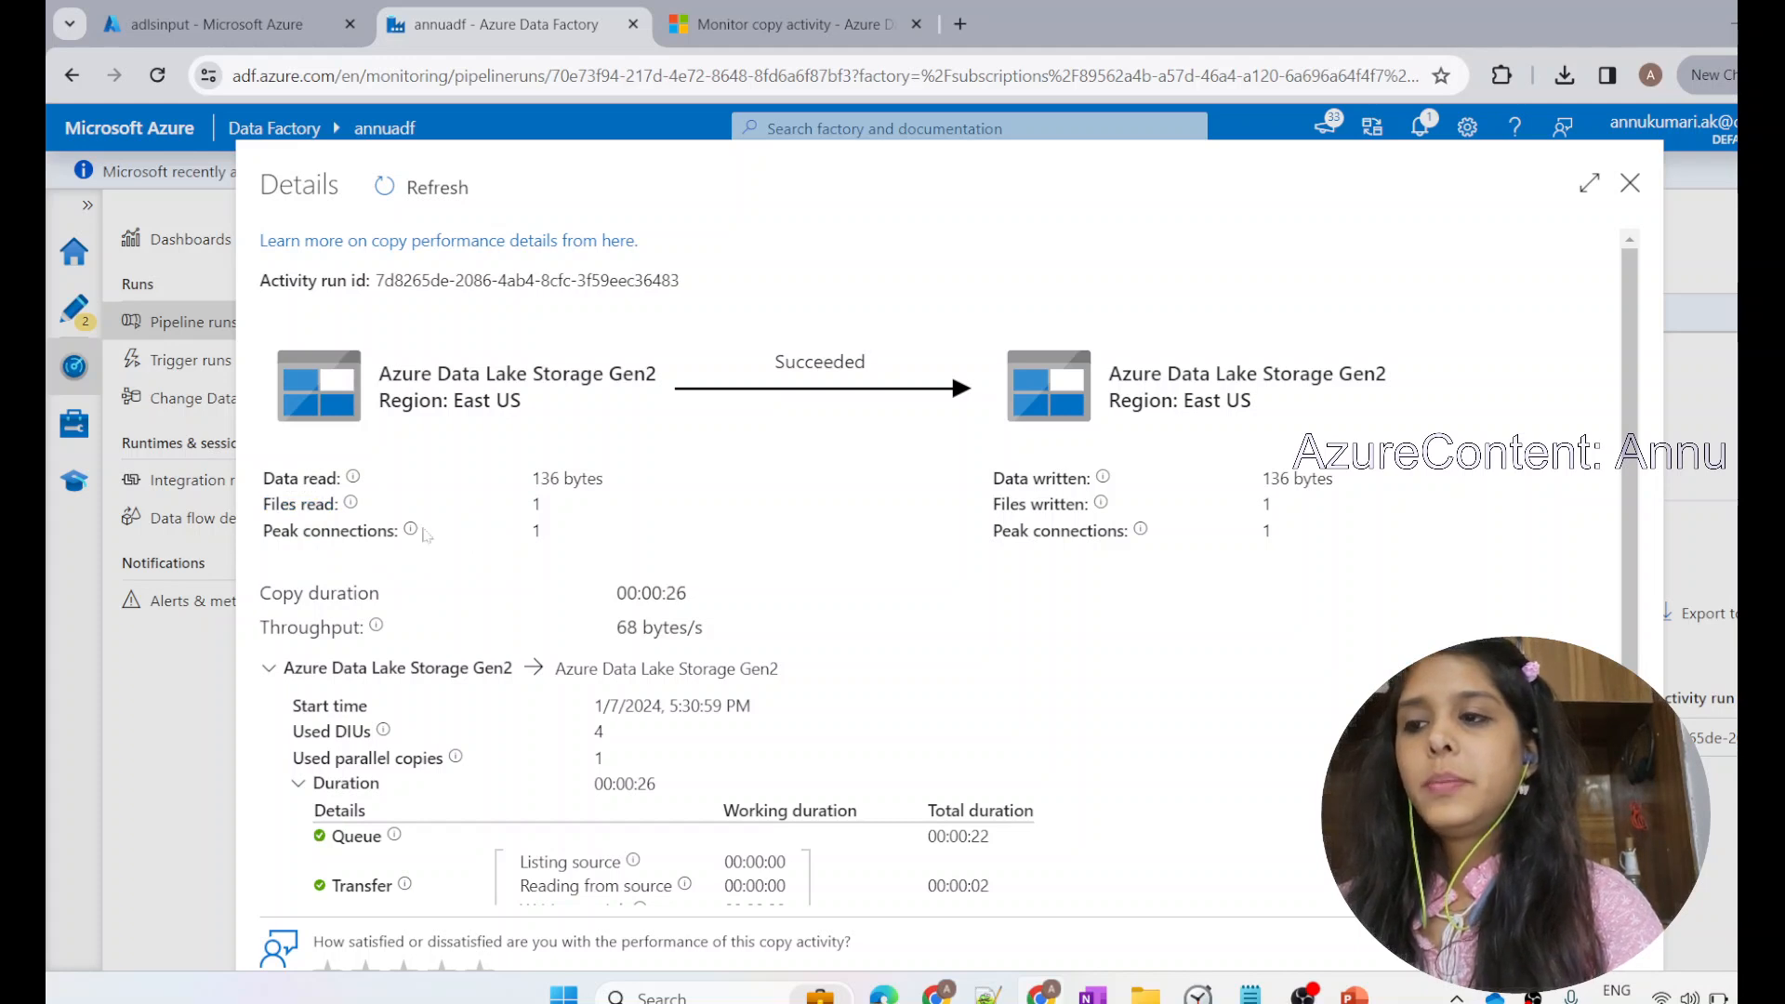
mouse_move(442, 531)
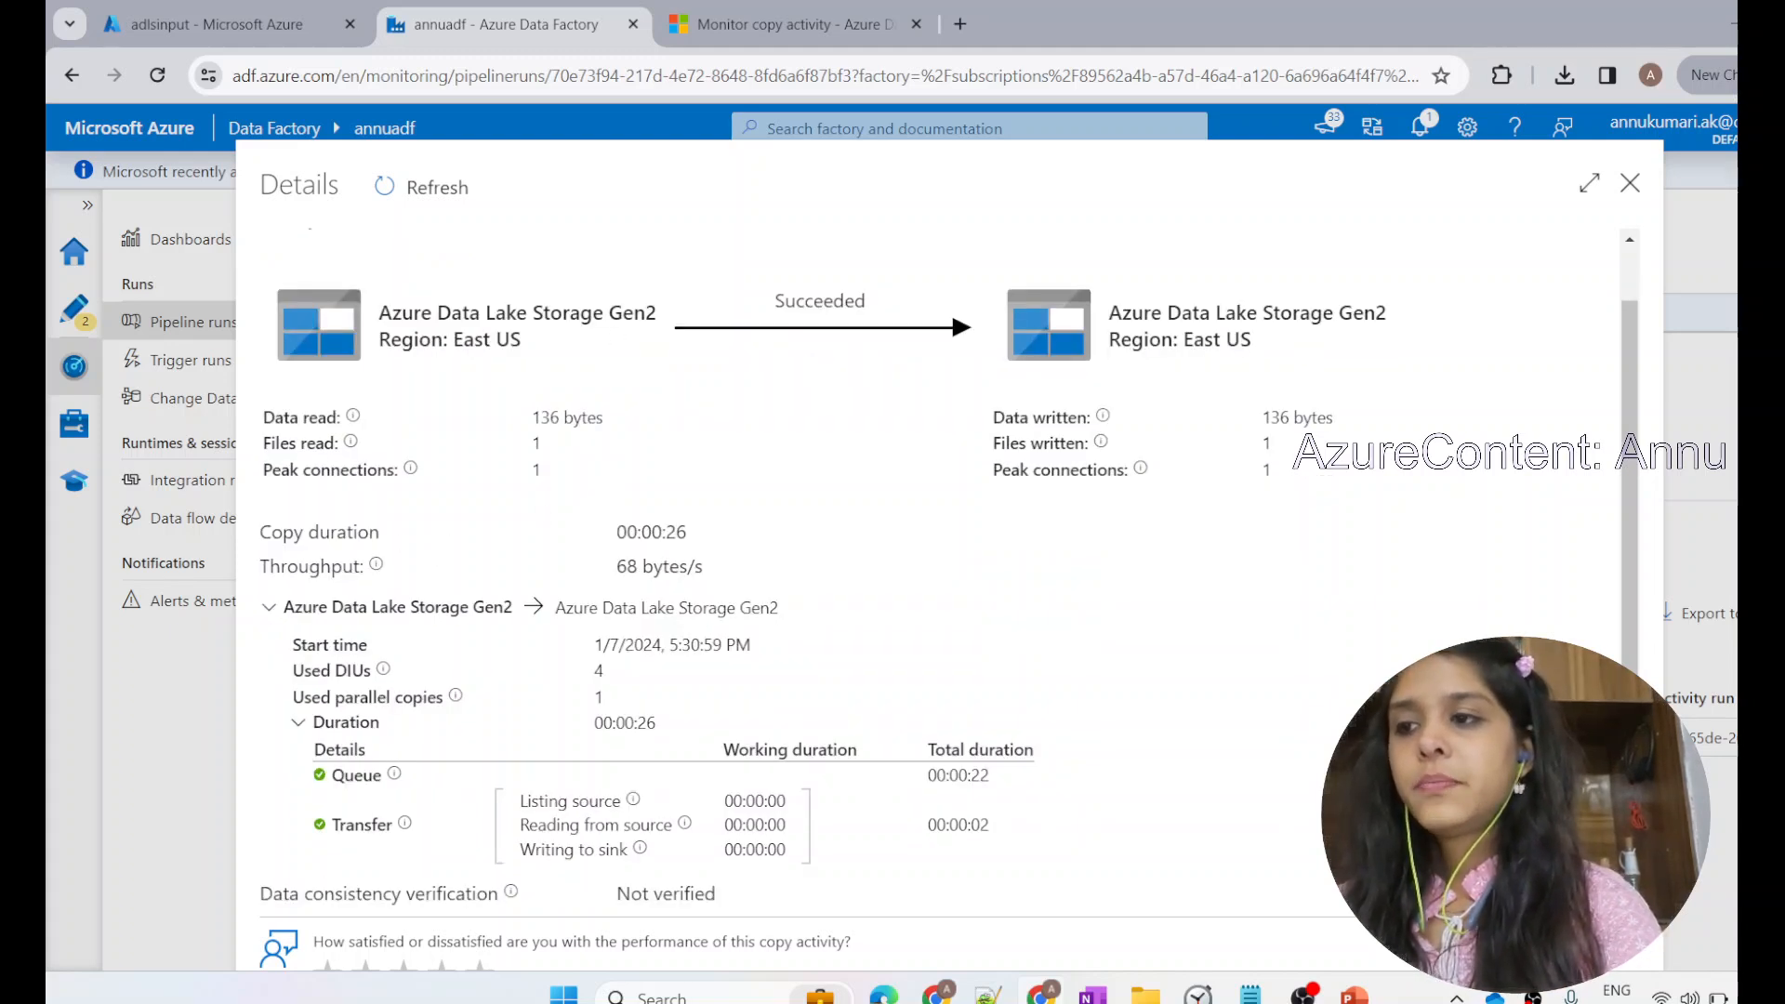
Step: Highlight the copy metrics, including Used DIUs of 4 and used parallel copies
double_click(319, 532)
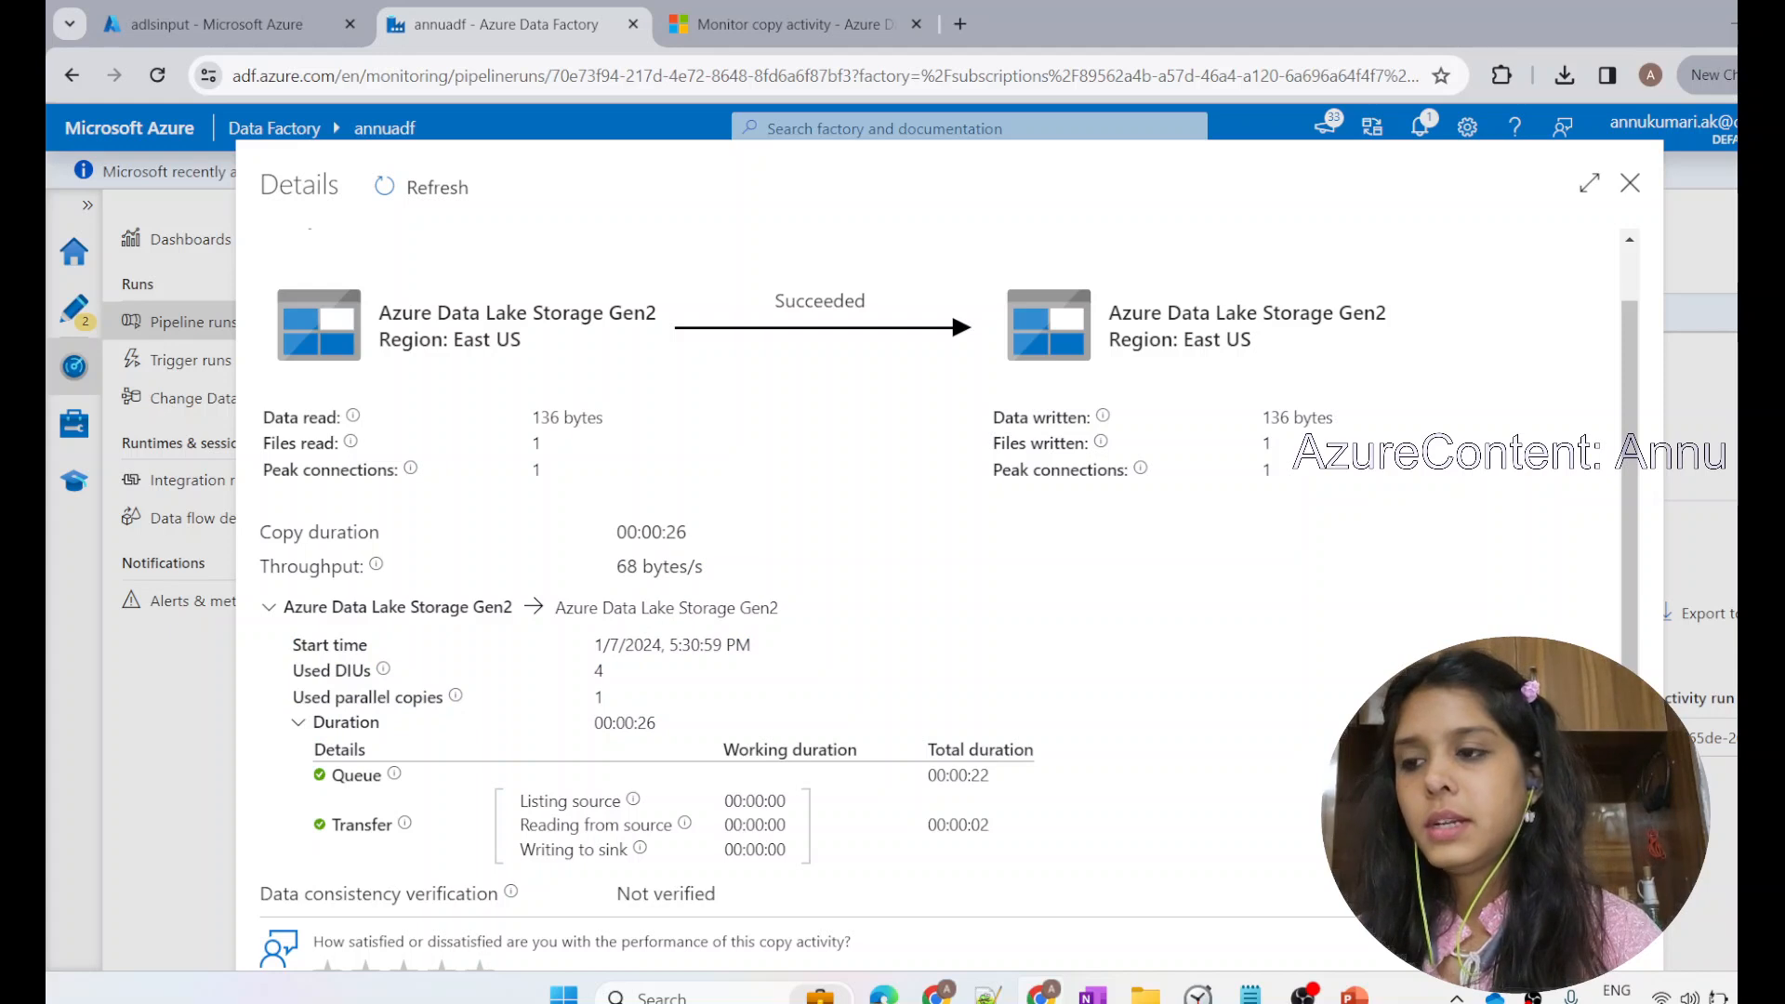
double_click(331, 669)
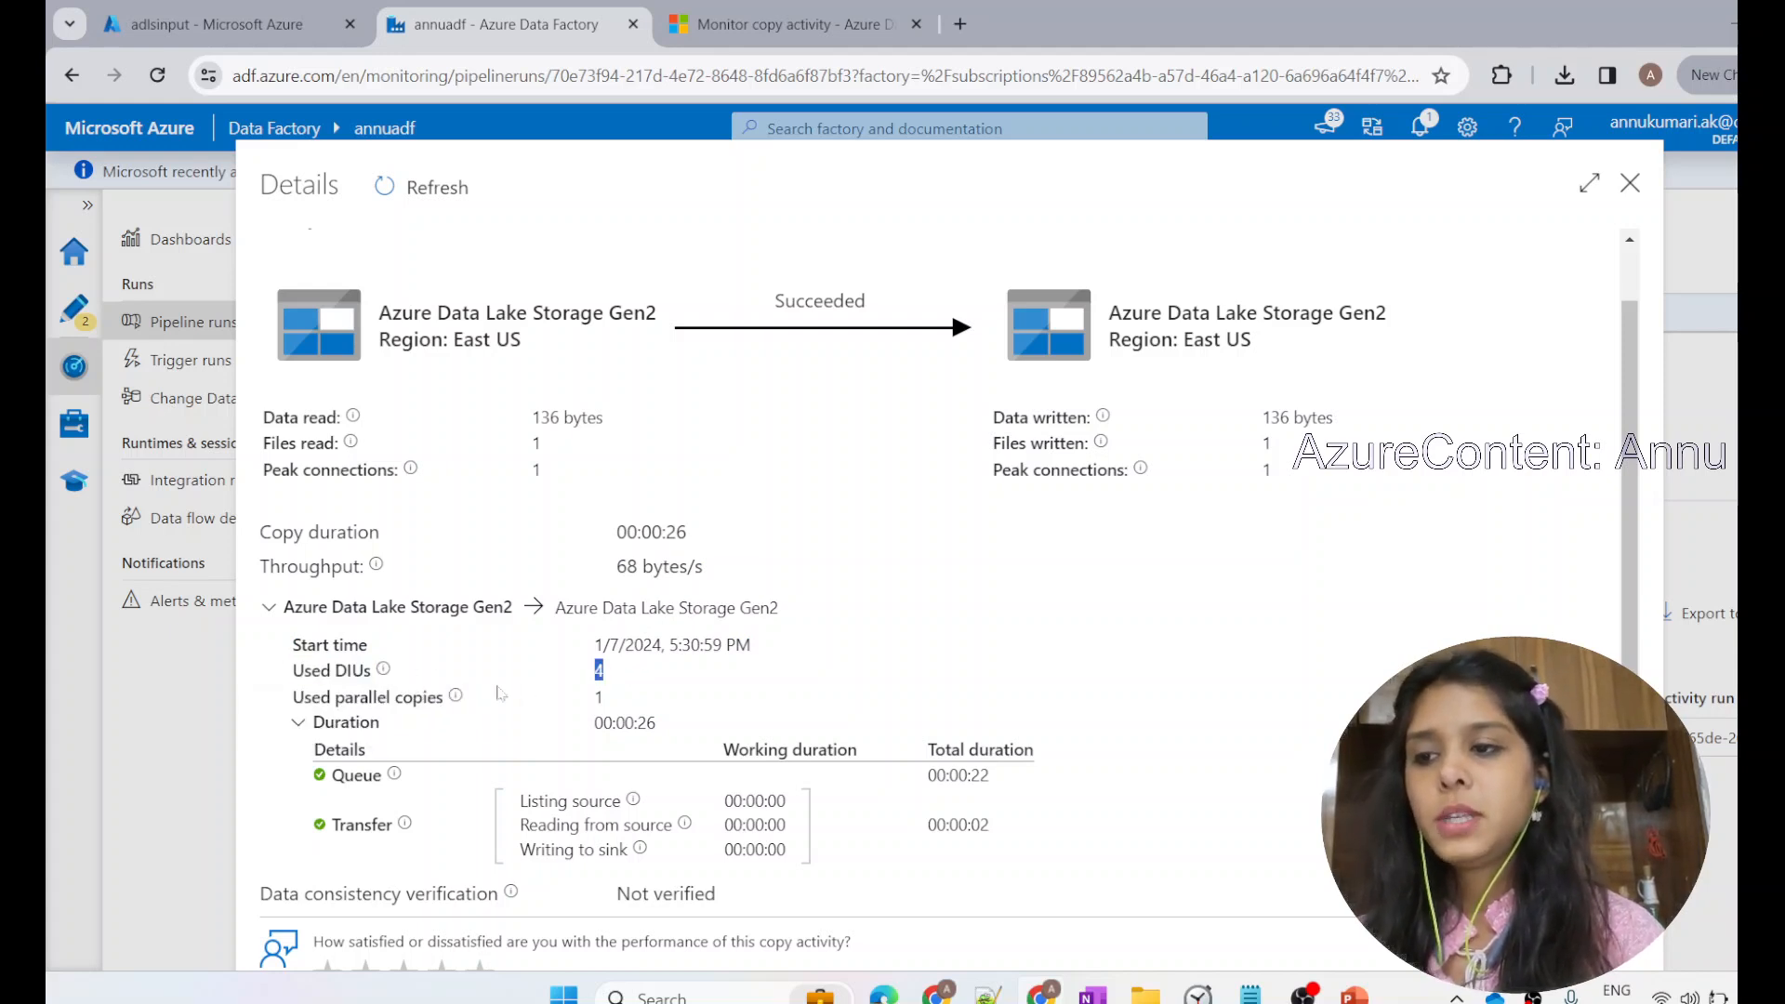
double_click(349, 669)
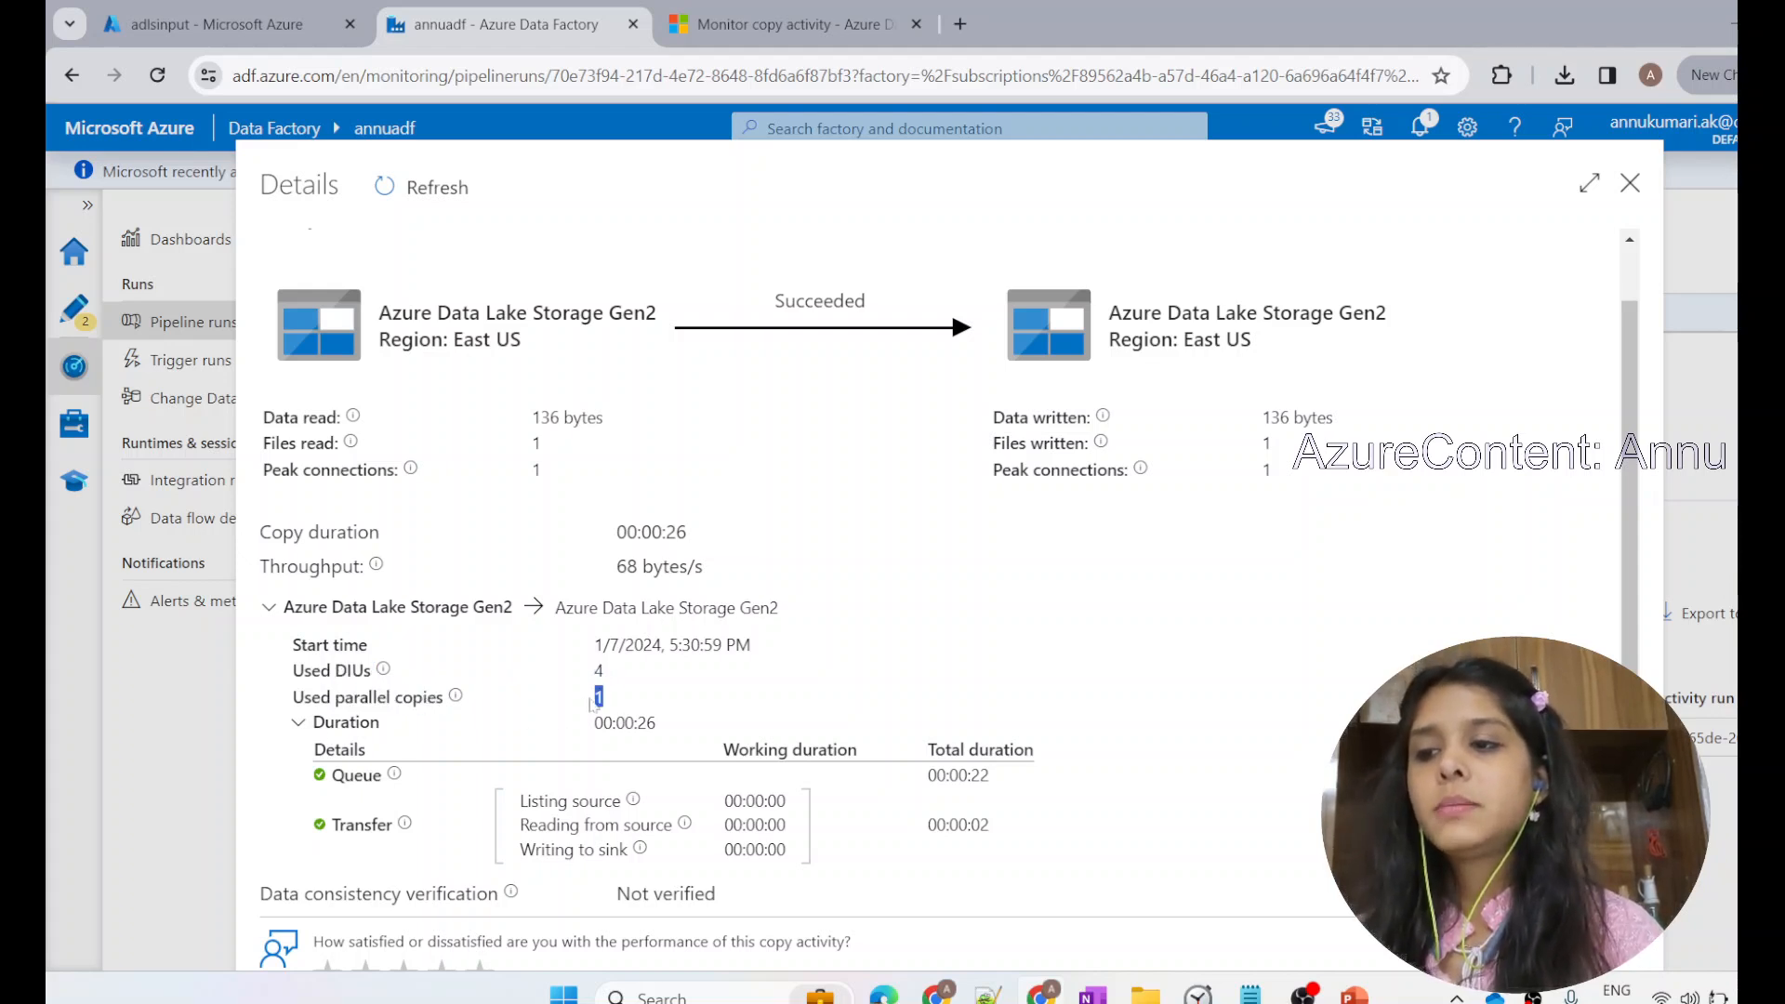
double_click(330, 669)
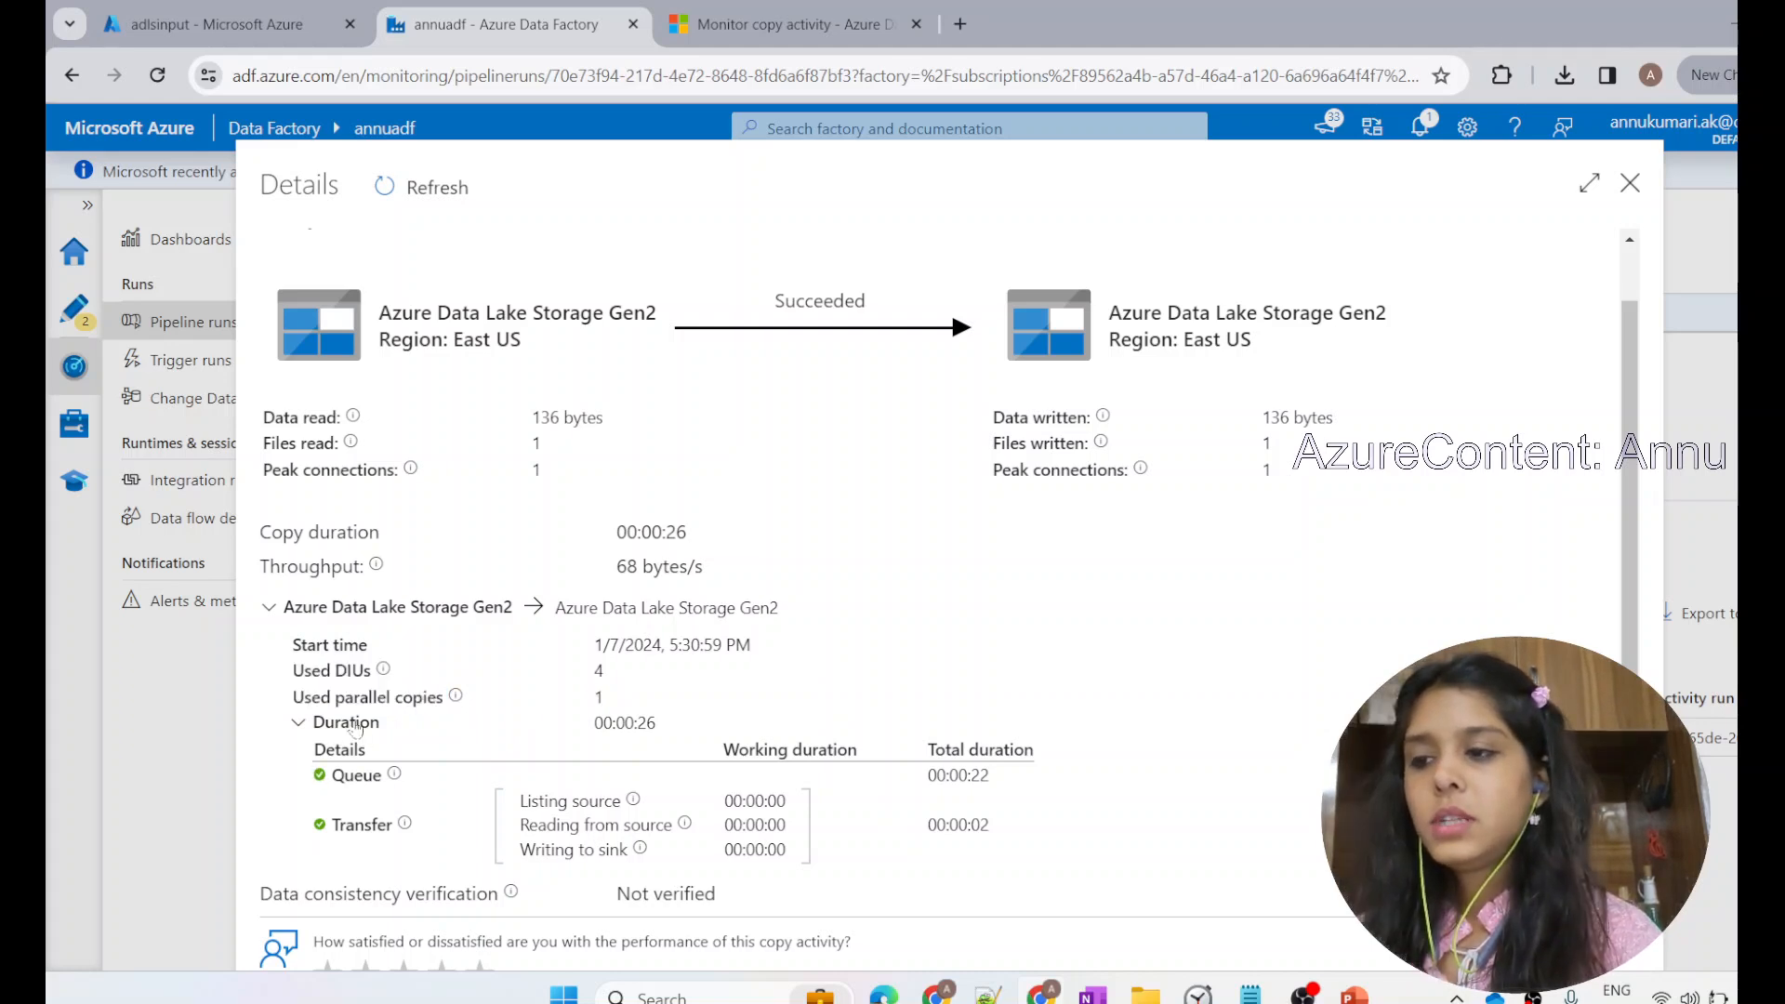
double_click(623, 721)
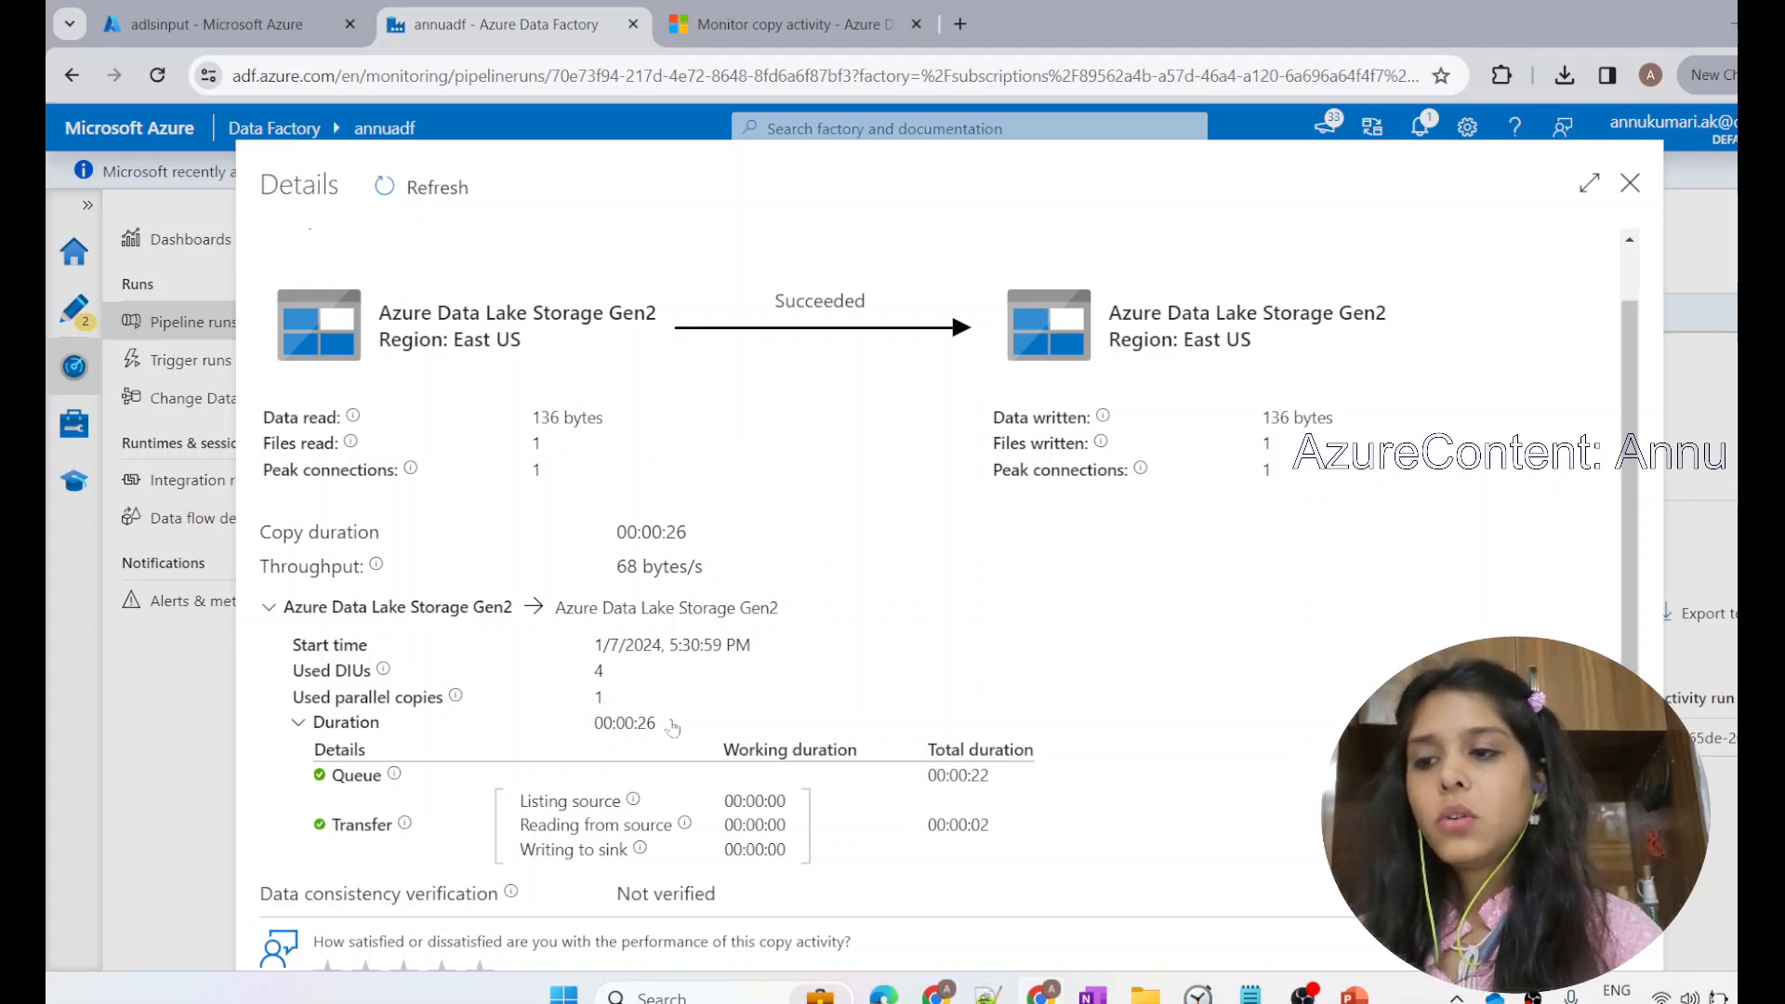
mouse_move(888, 851)
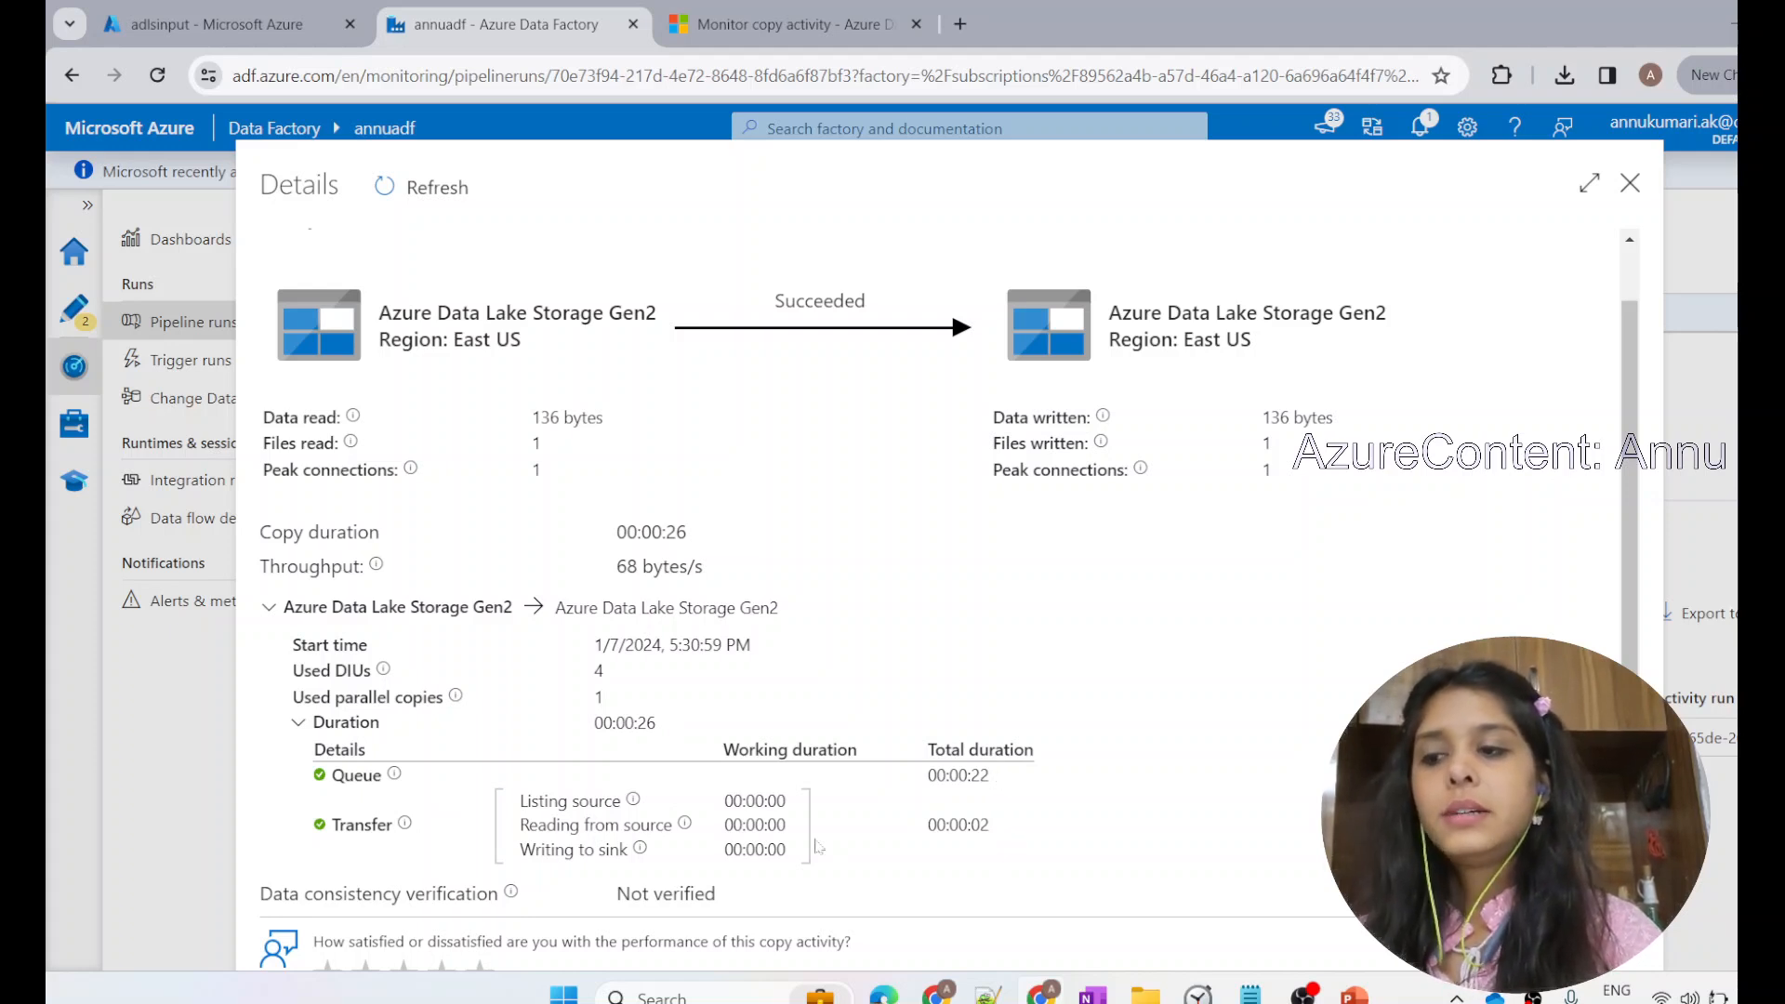
Step: Review the duration breakdown and bring up the copy activity monitoring documentation
double_click(973, 824)
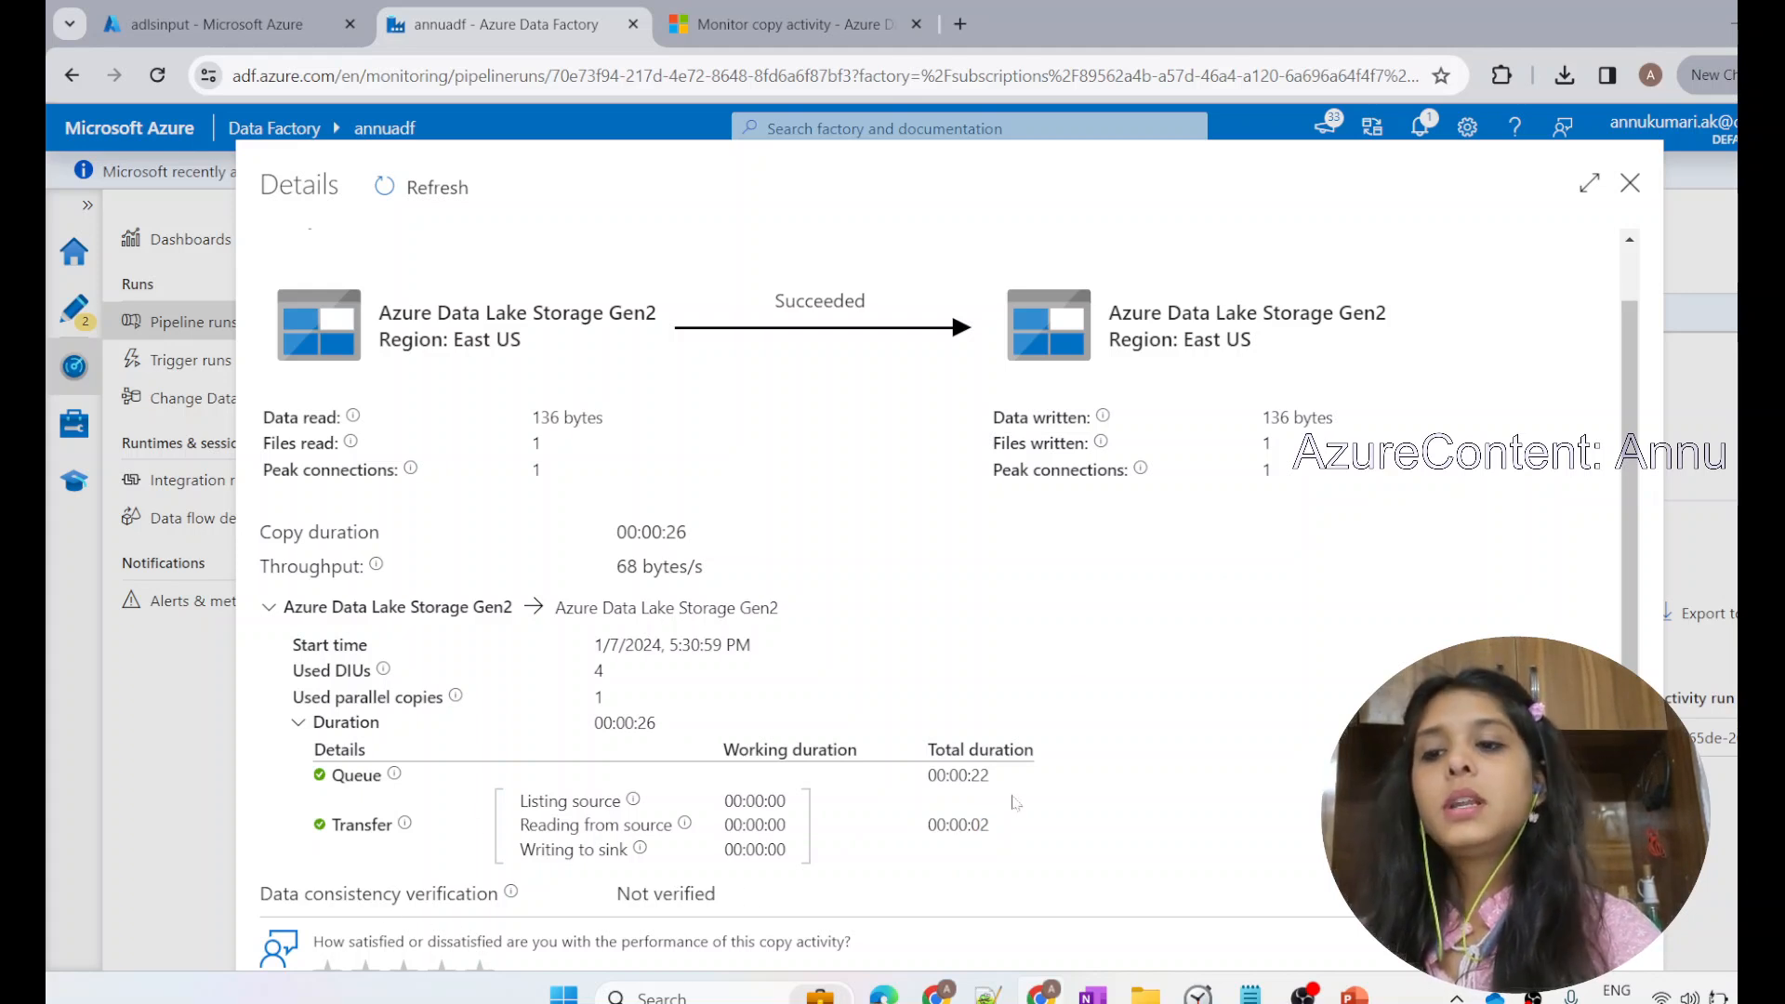
double_click(959, 775)
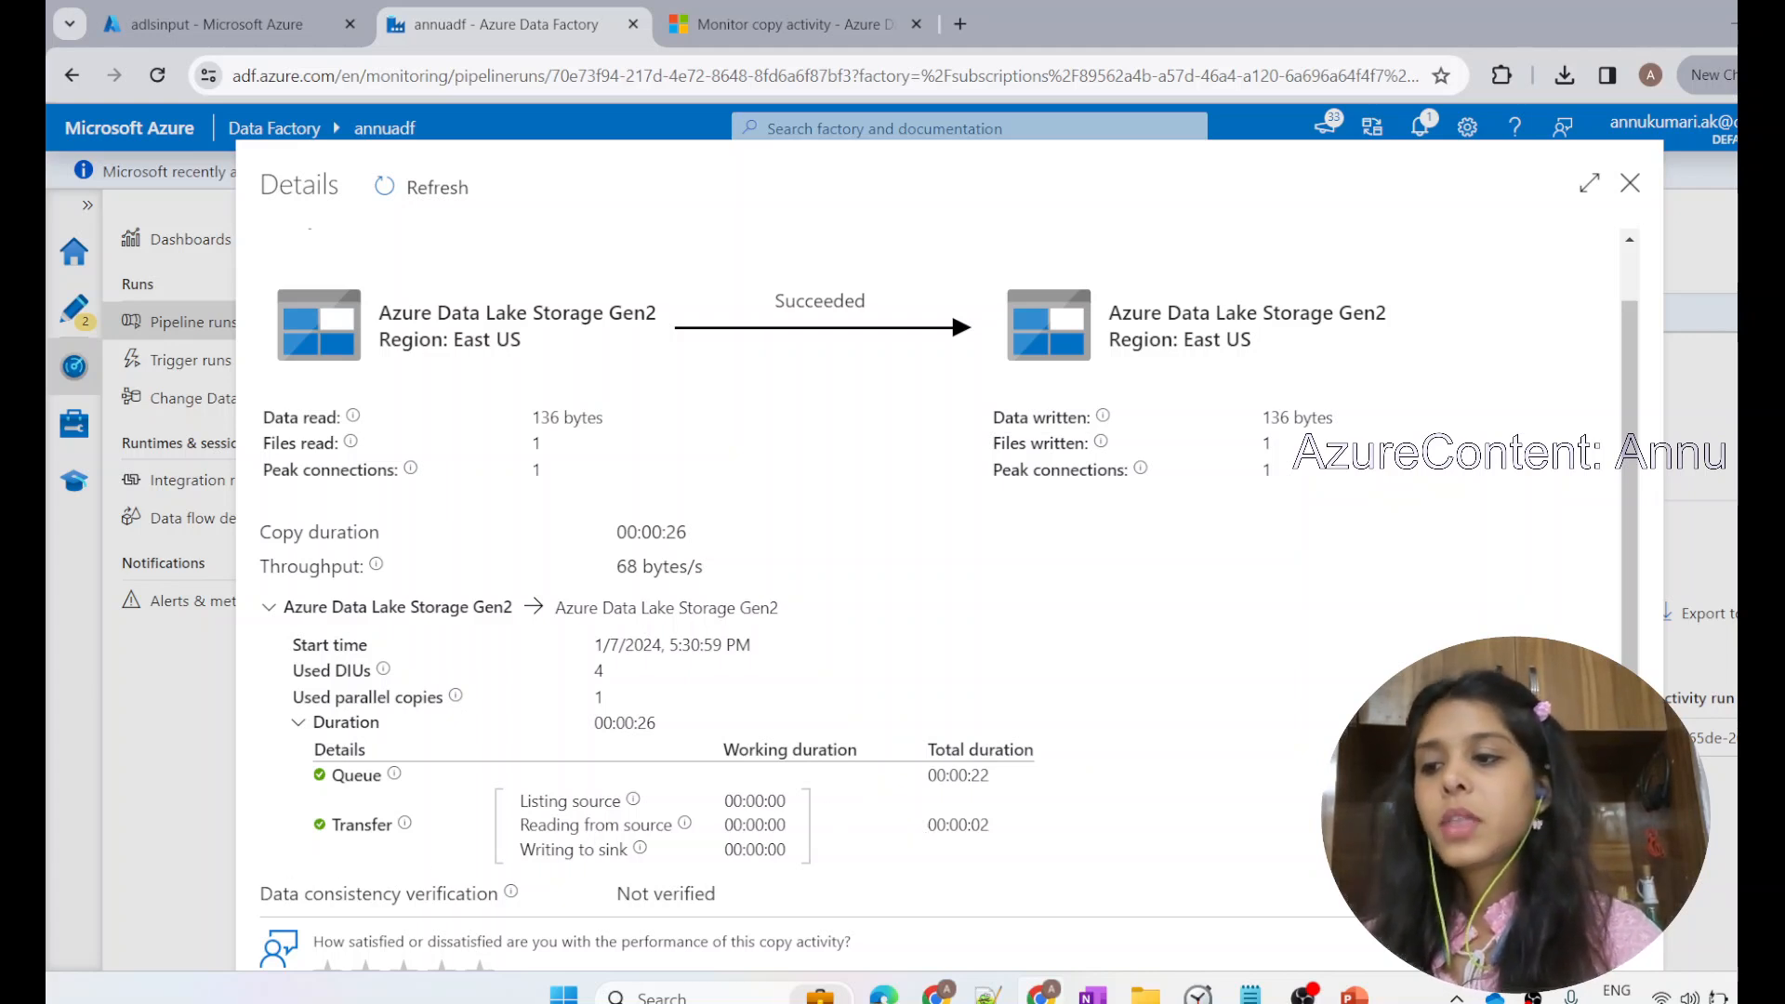
double_click(395, 892)
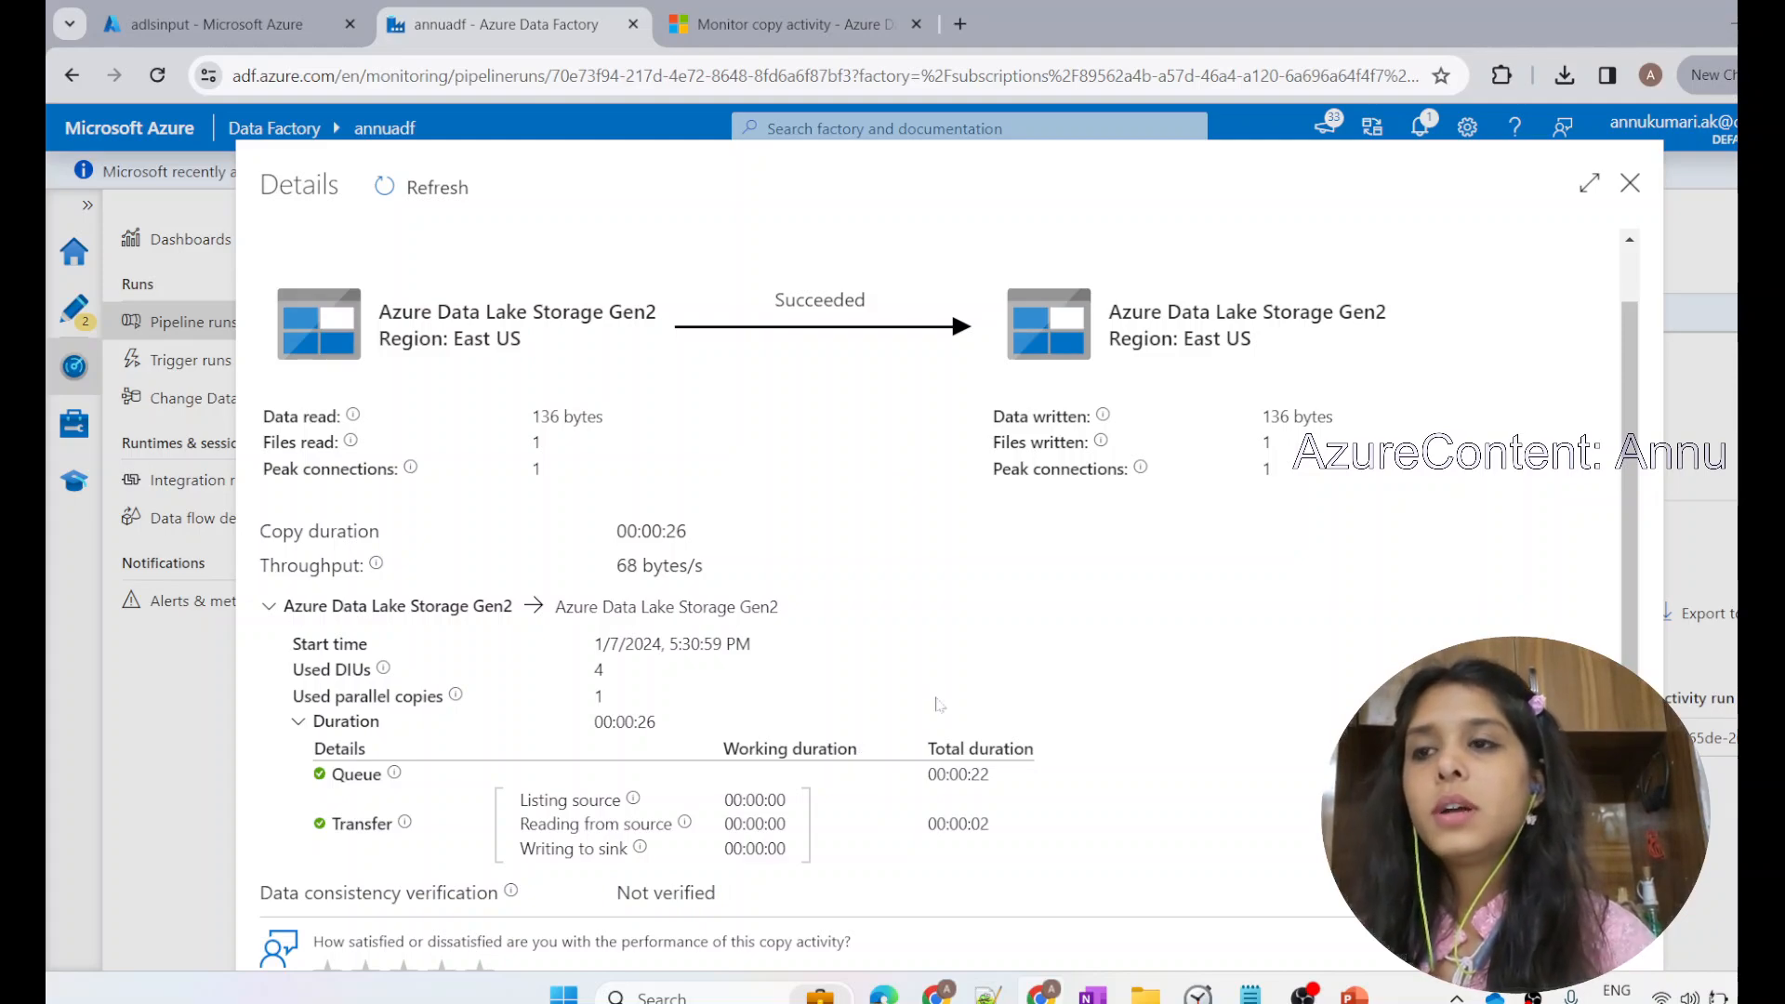
click(793, 24)
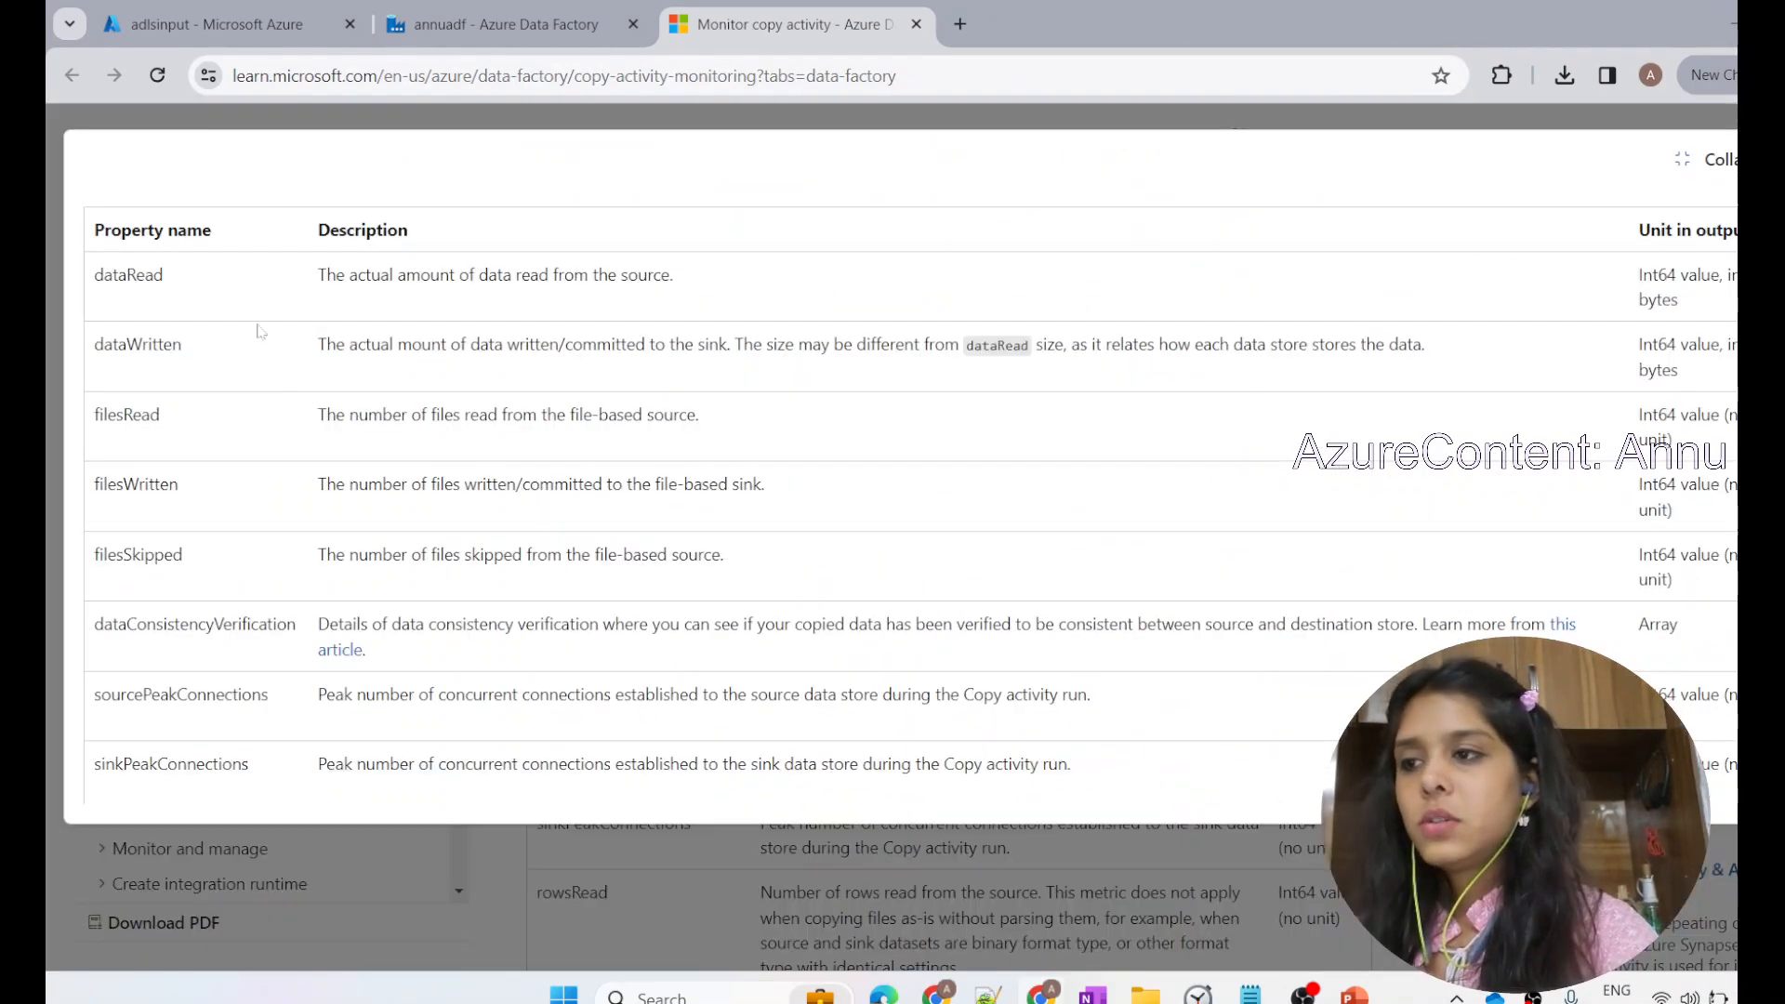
Step: Highlight the dataRead and filesSkipped descriptions, glancing back at the run details
drag(318, 274, 625, 274)
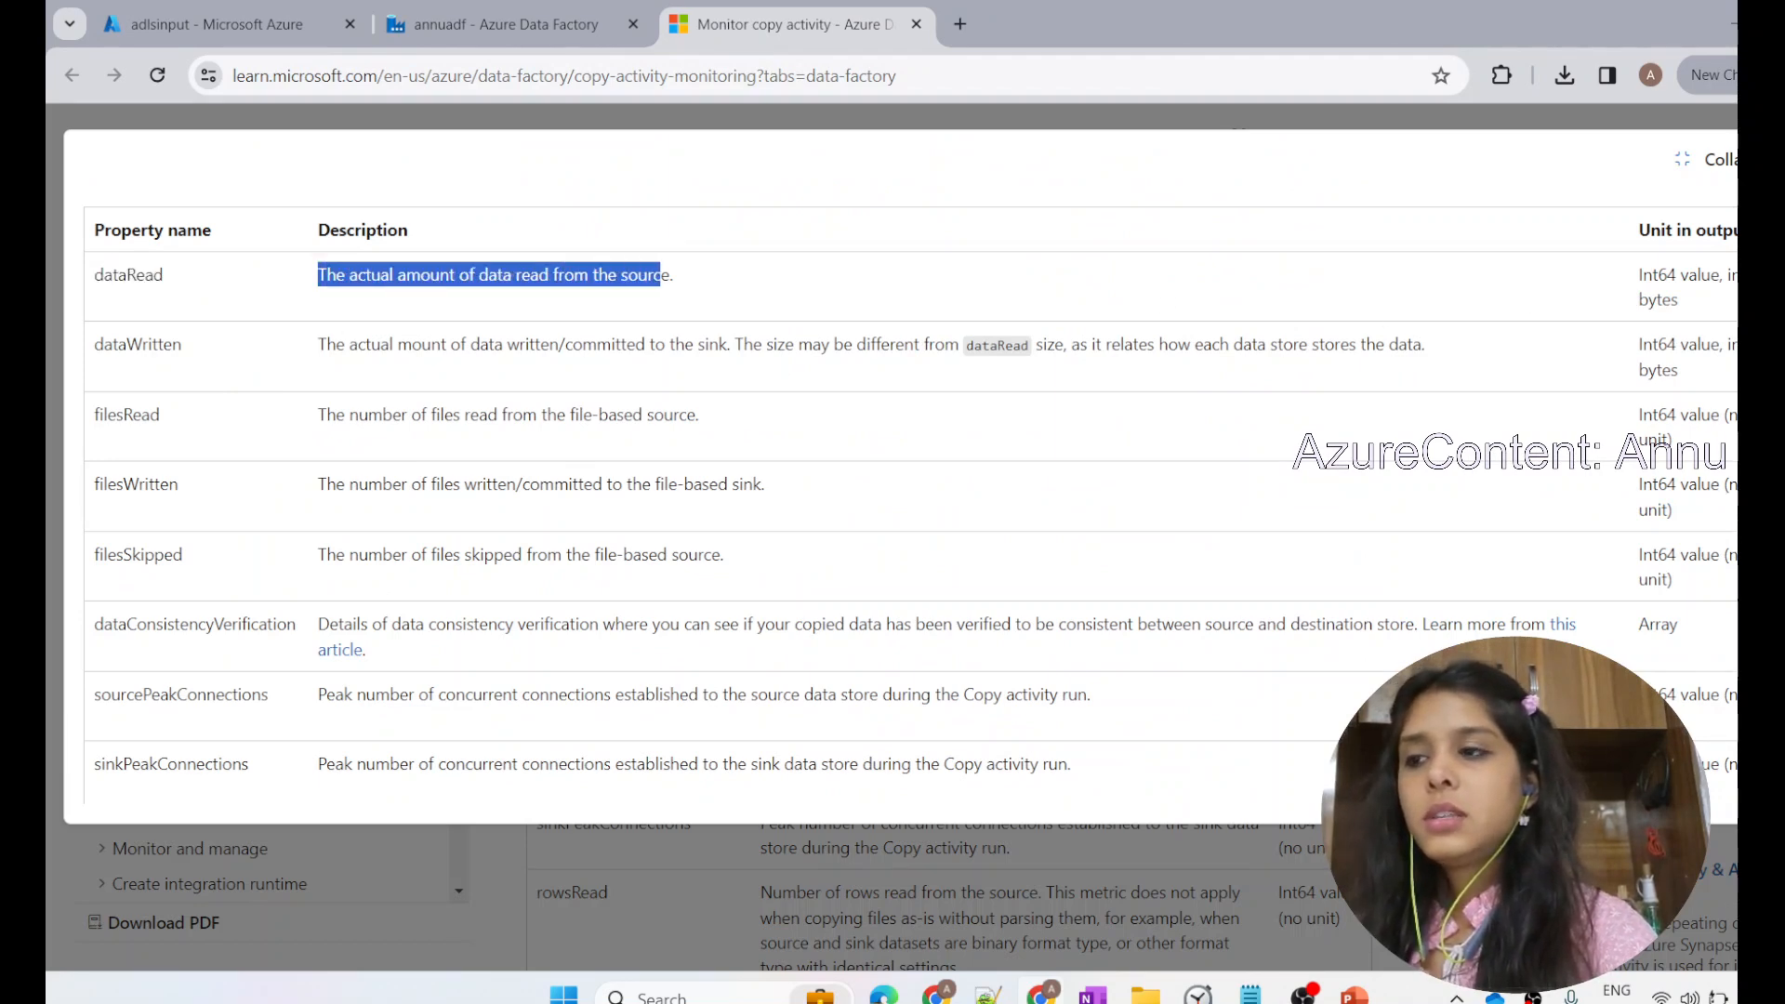
scroll(down, 3)
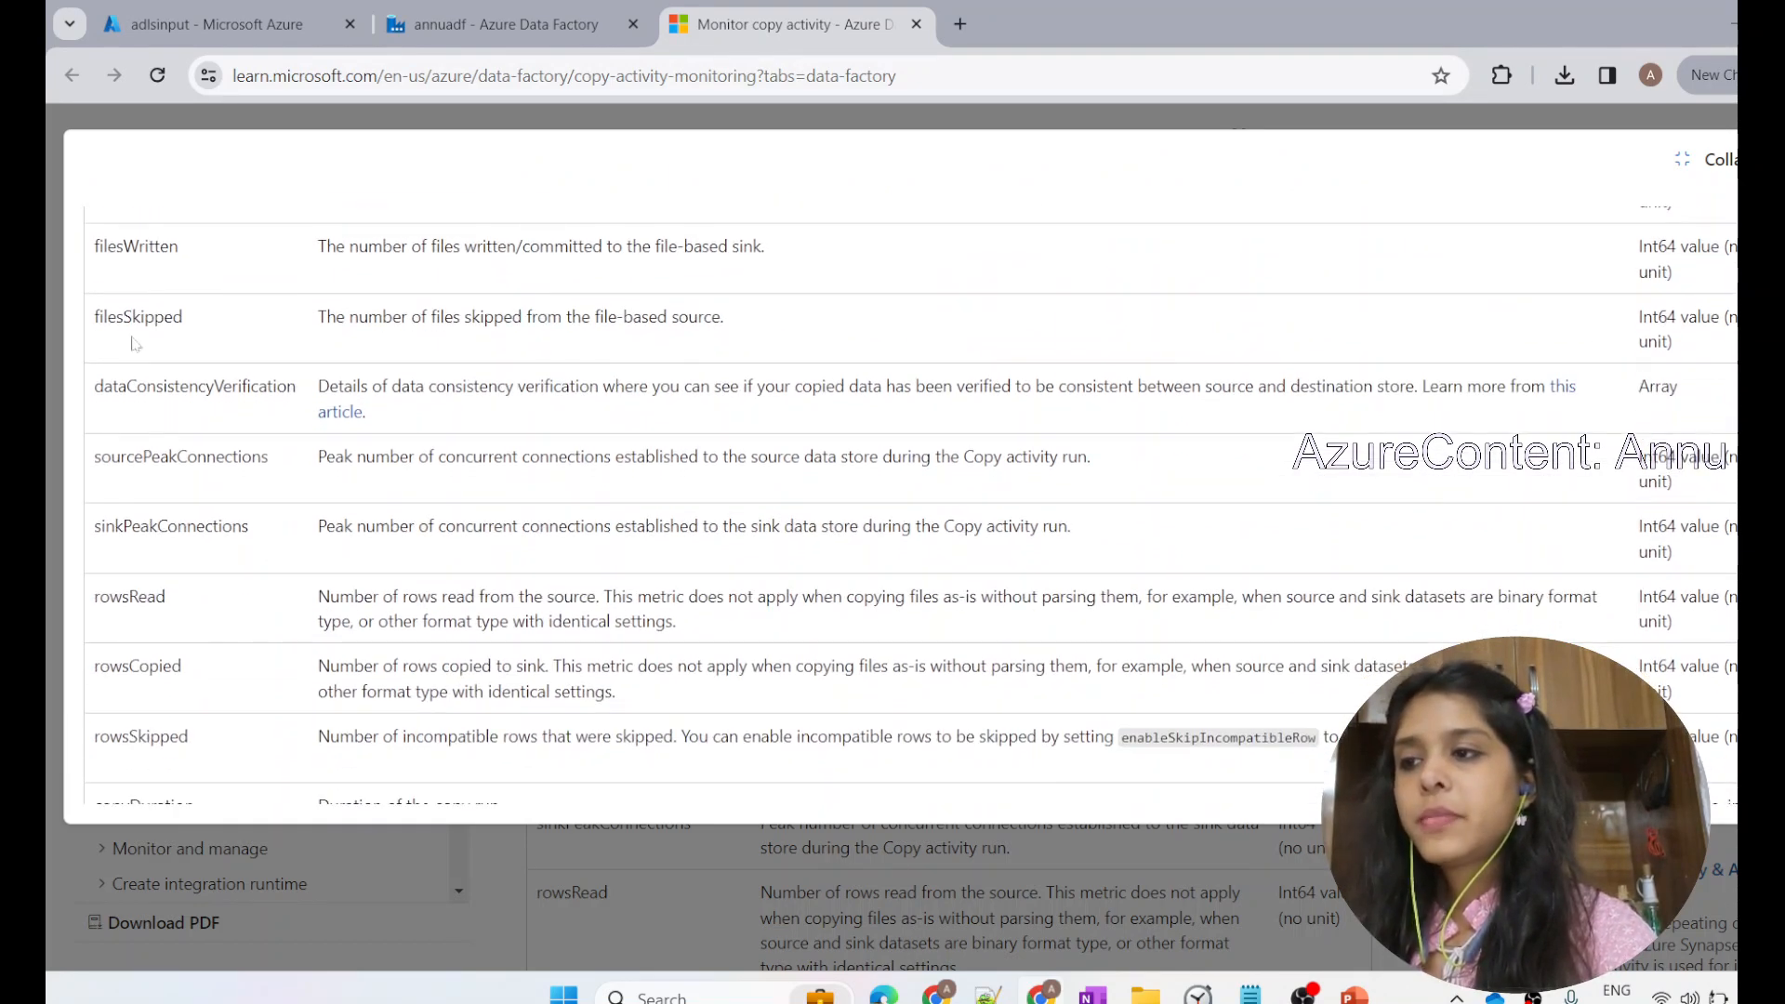
double_click(137, 316)
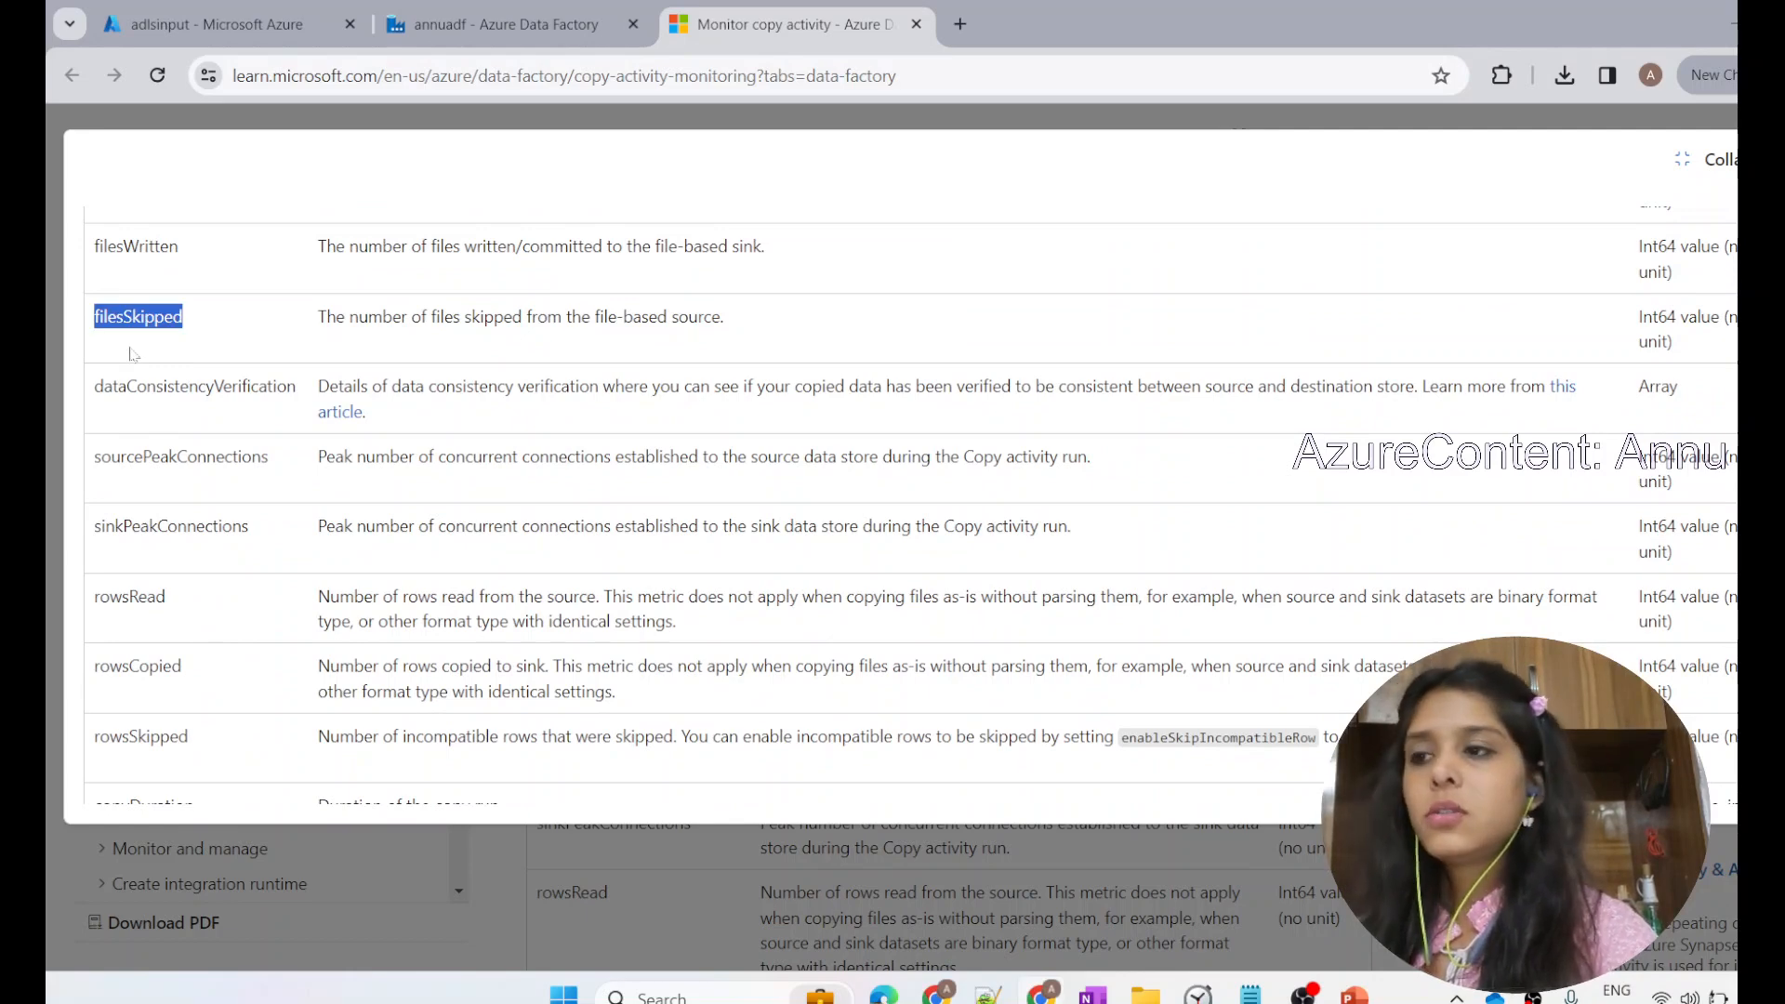
click(501, 24)
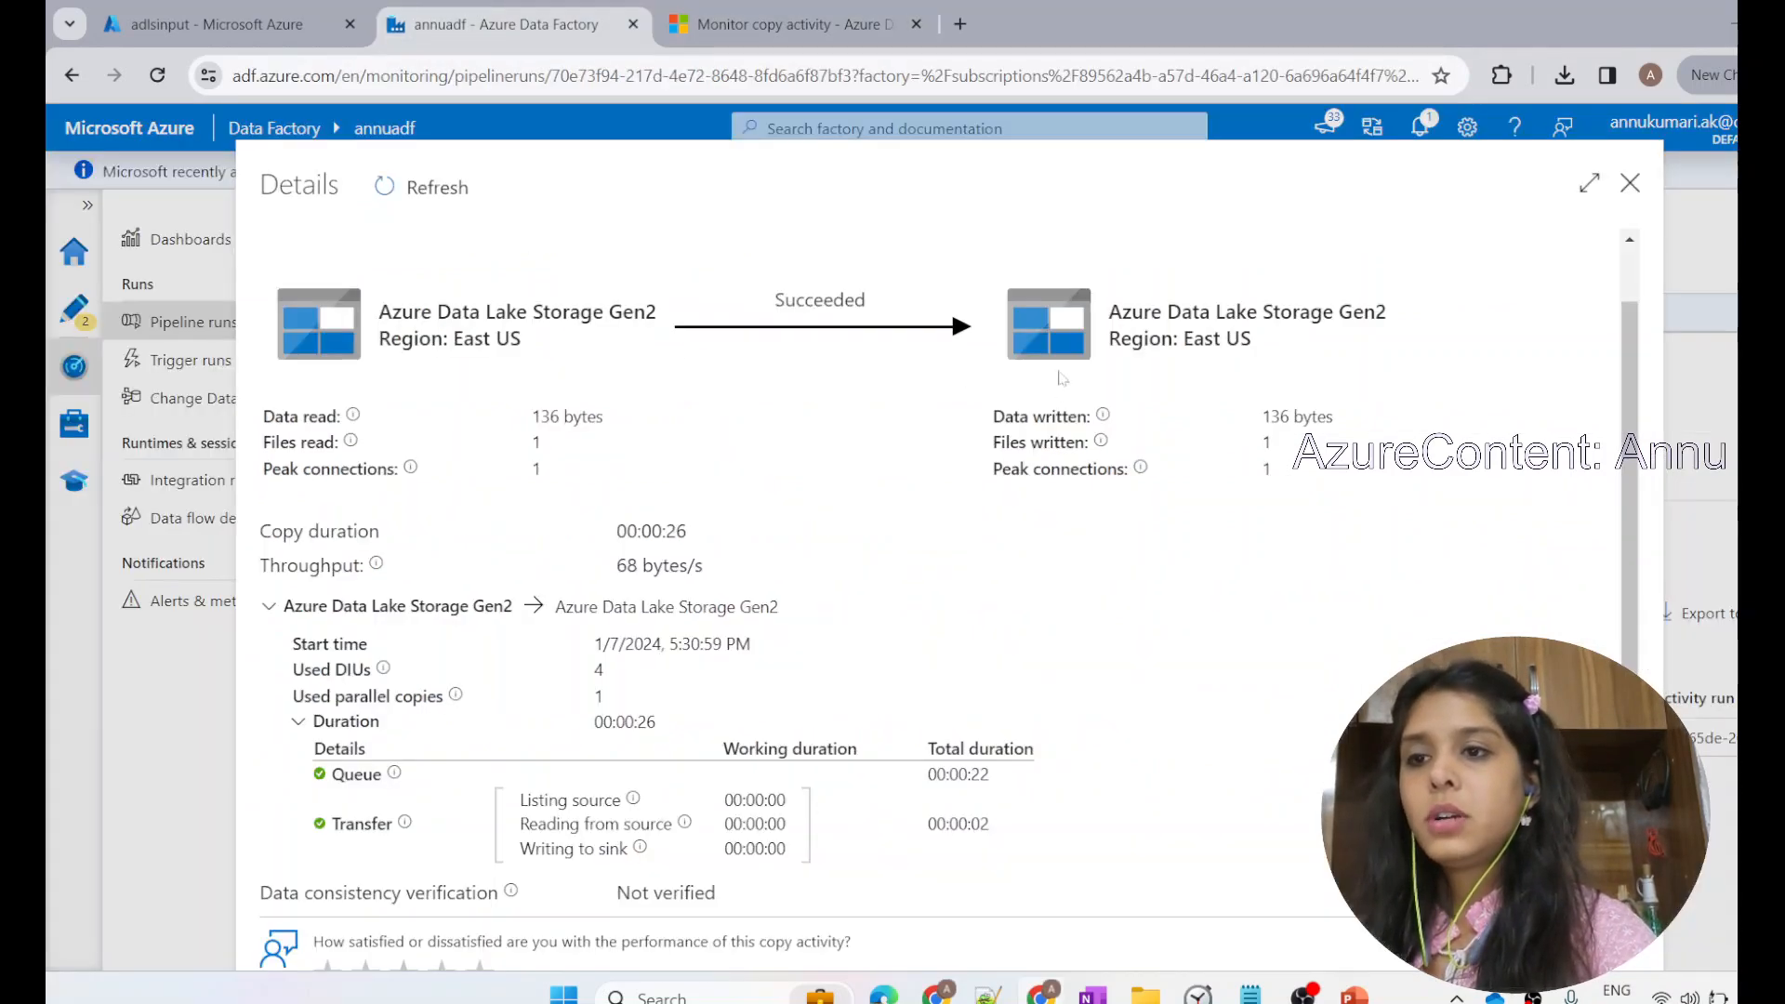
click(785, 24)
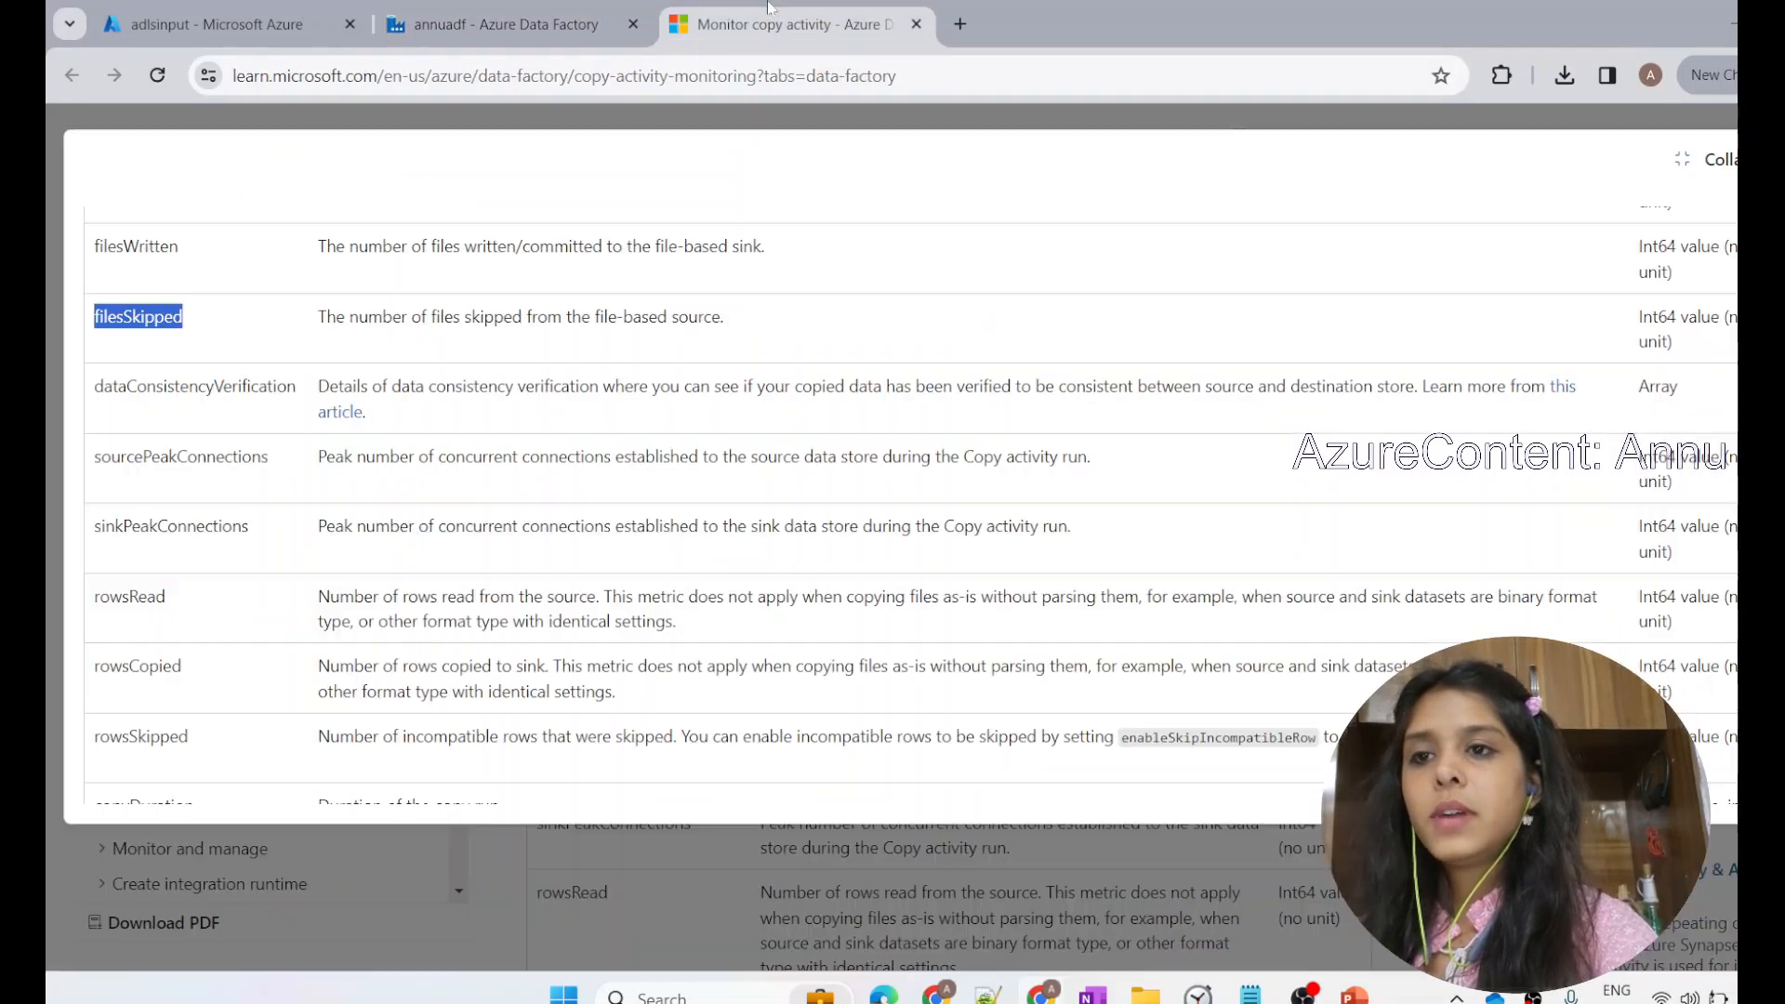
Step: Read the effectiveIntegrationRuntime description, then return to the Data Factory copy details
scroll(down, 3)
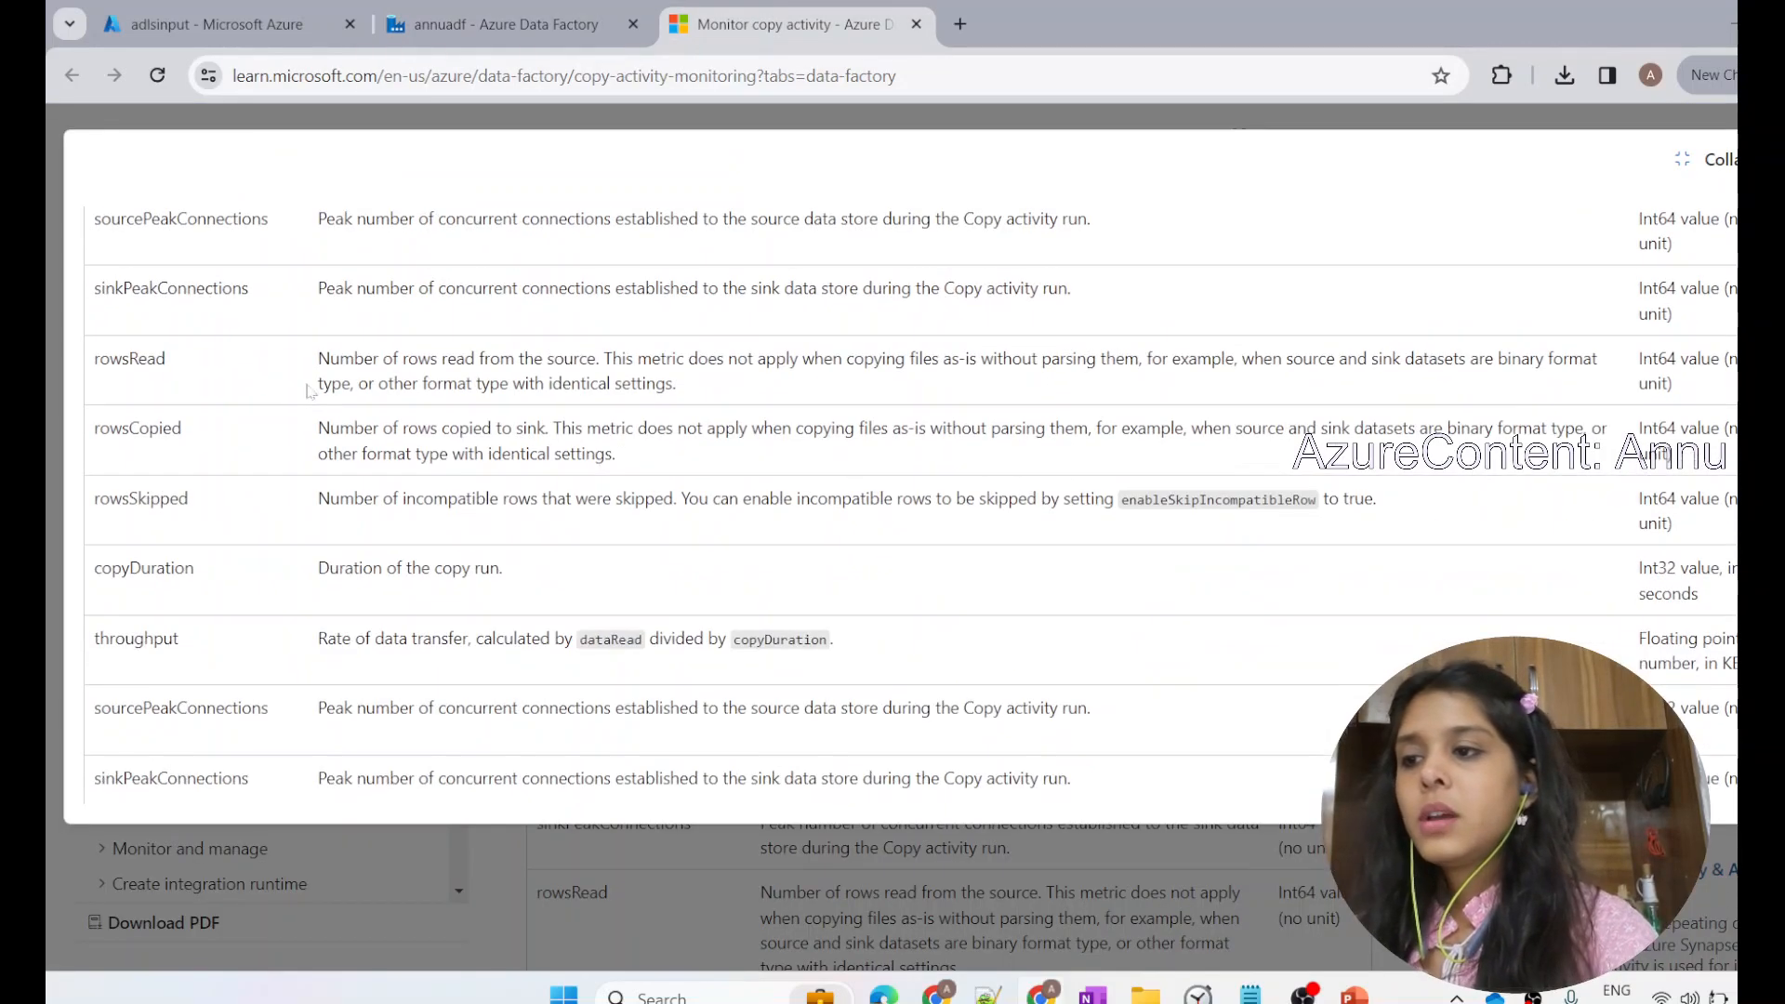
scroll(down, 3)
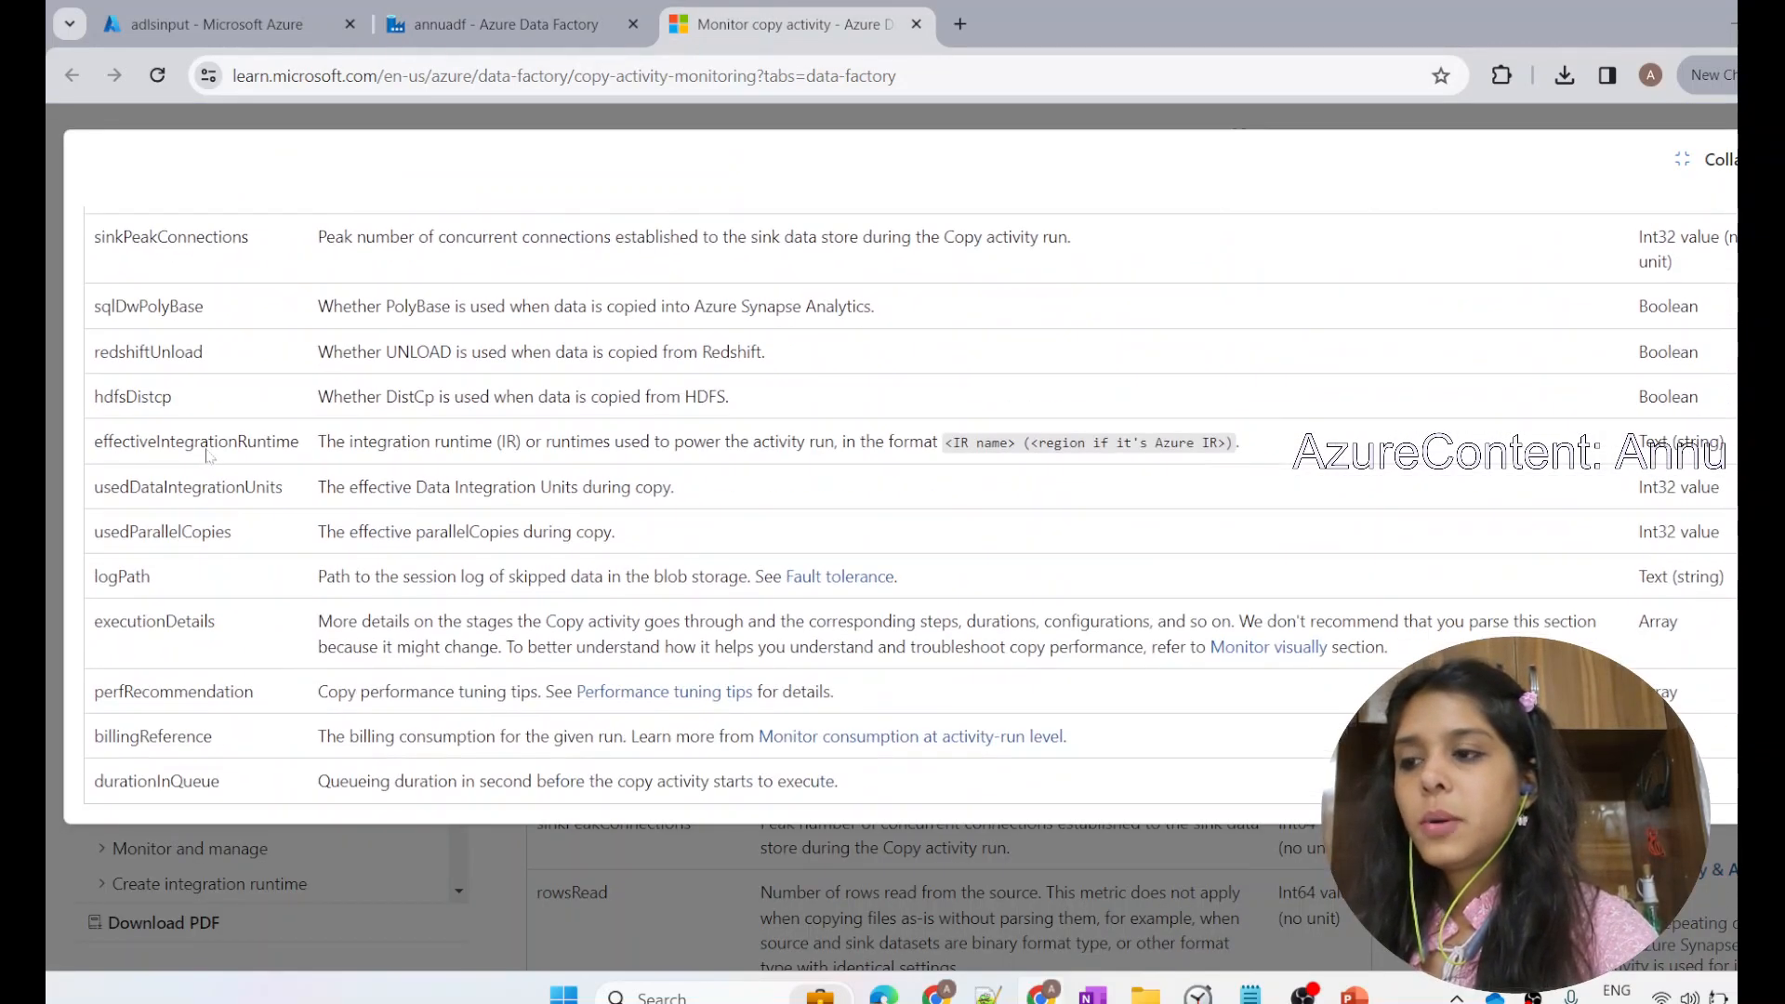
drag(347, 442, 882, 442)
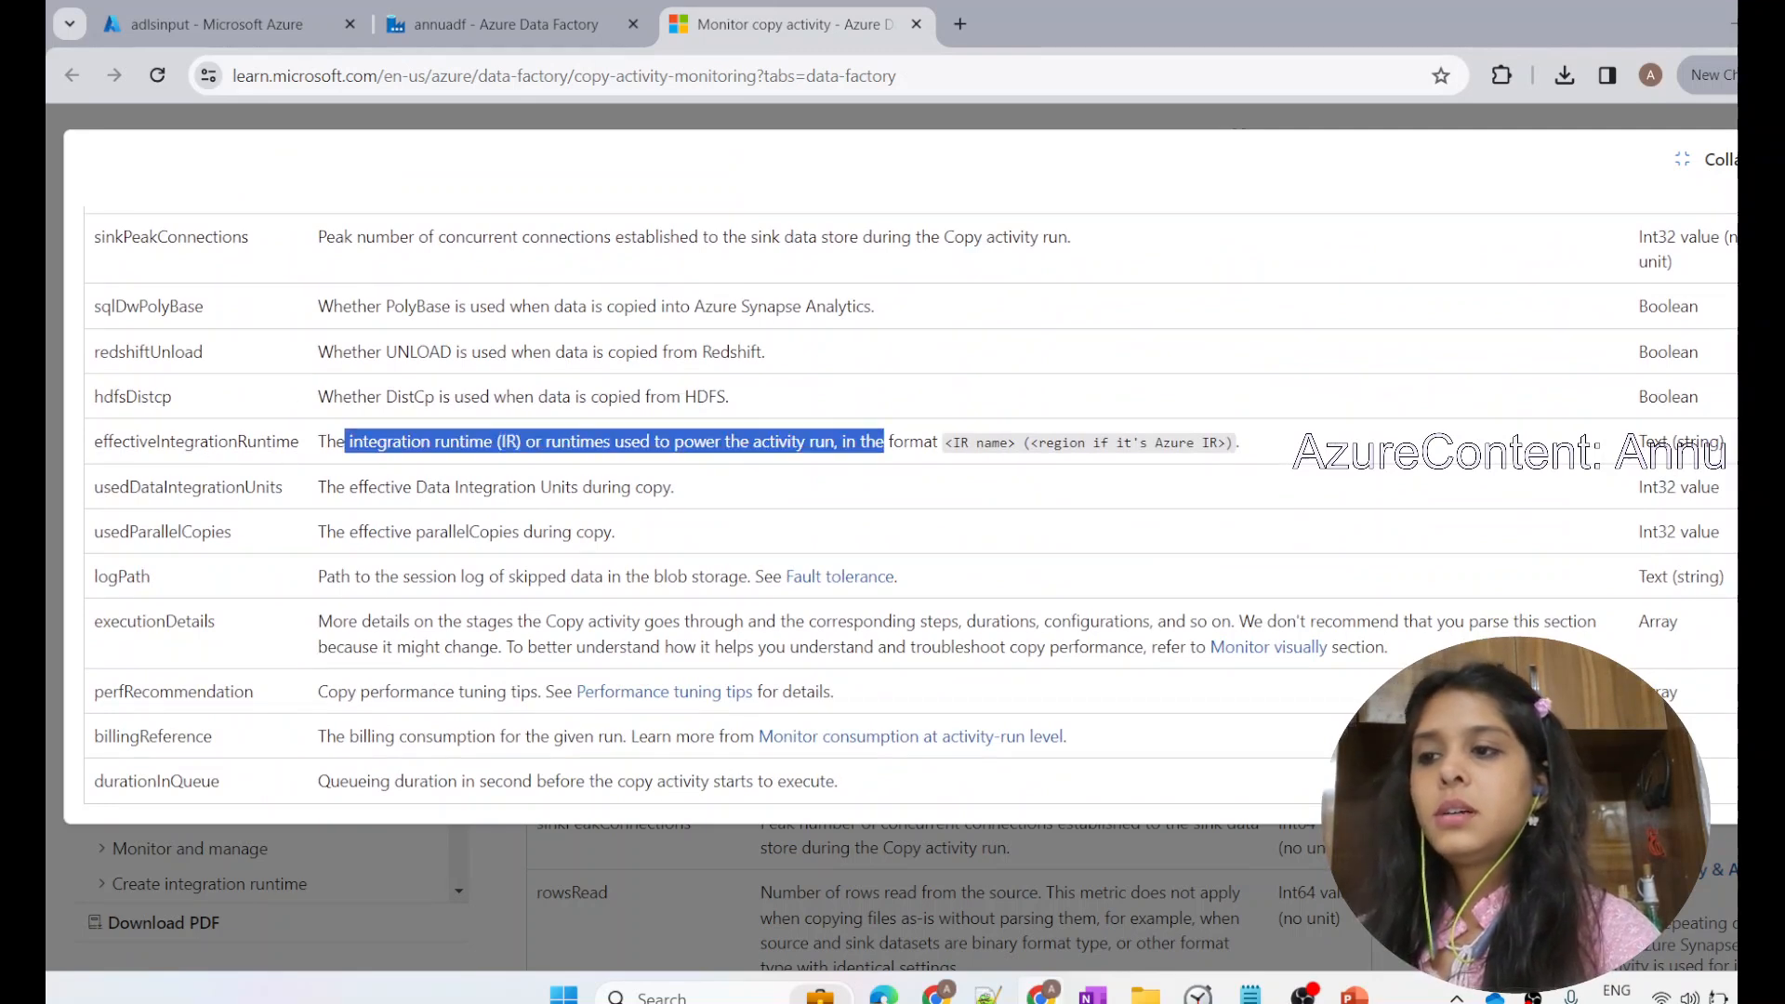
click(417, 556)
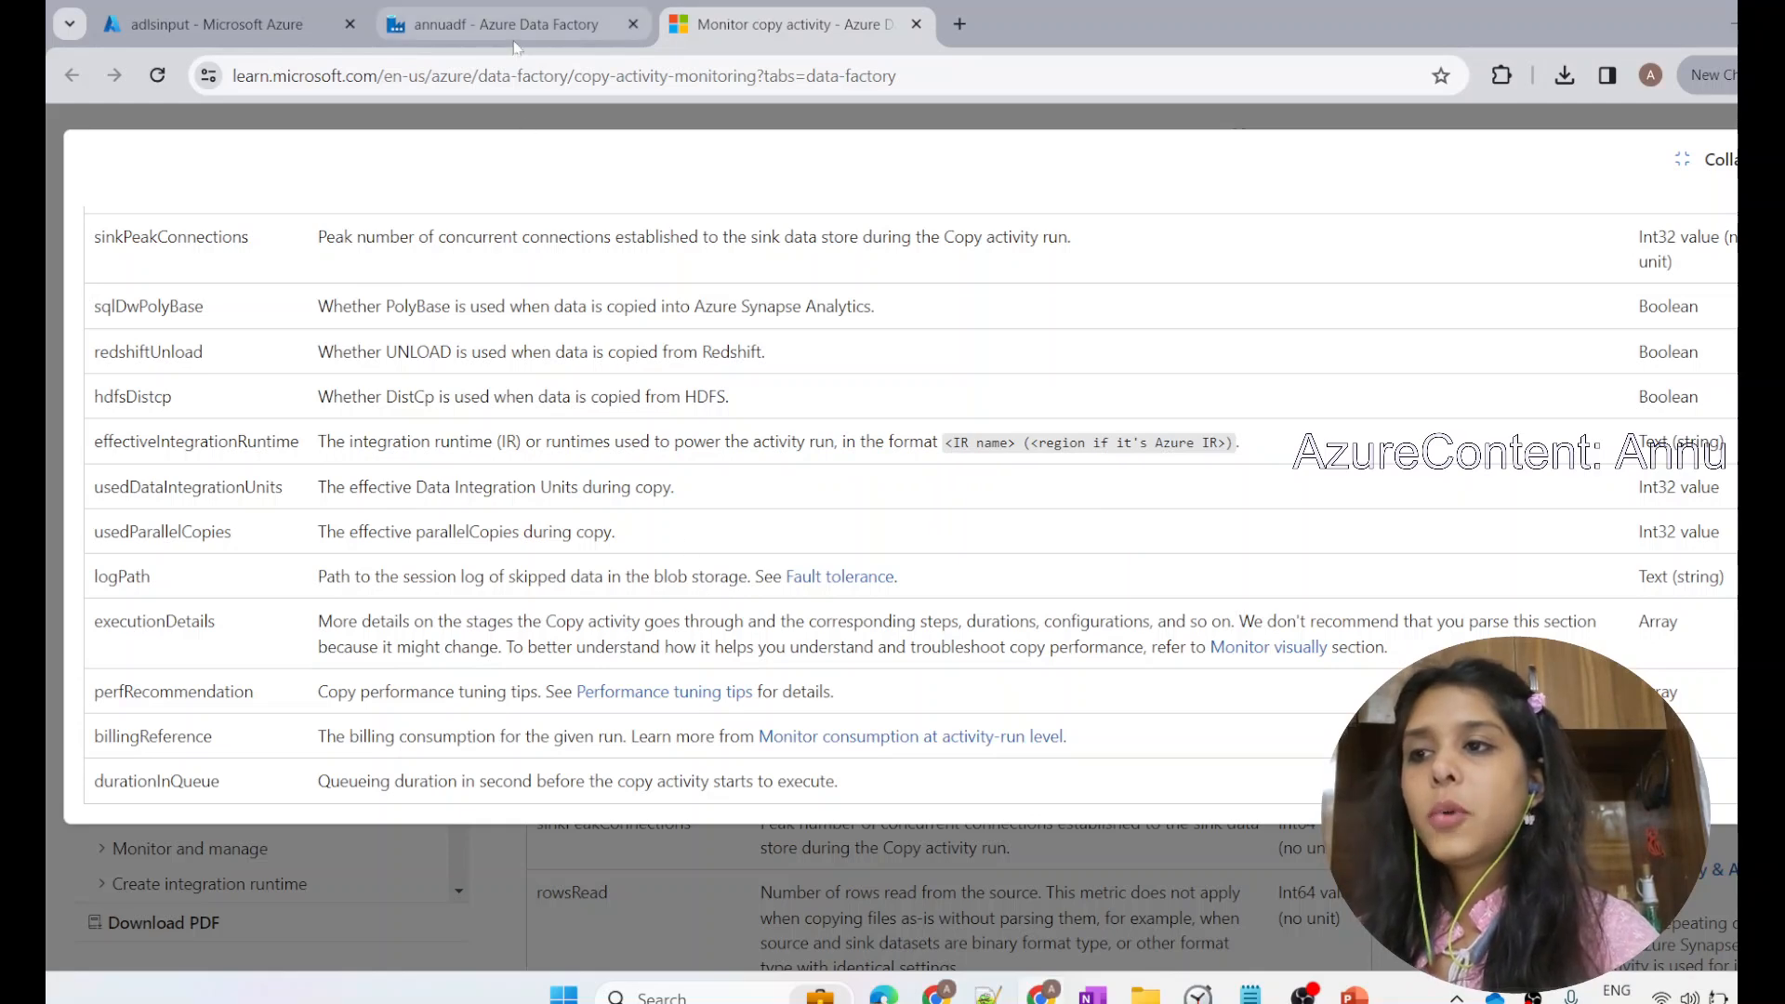
click(501, 24)
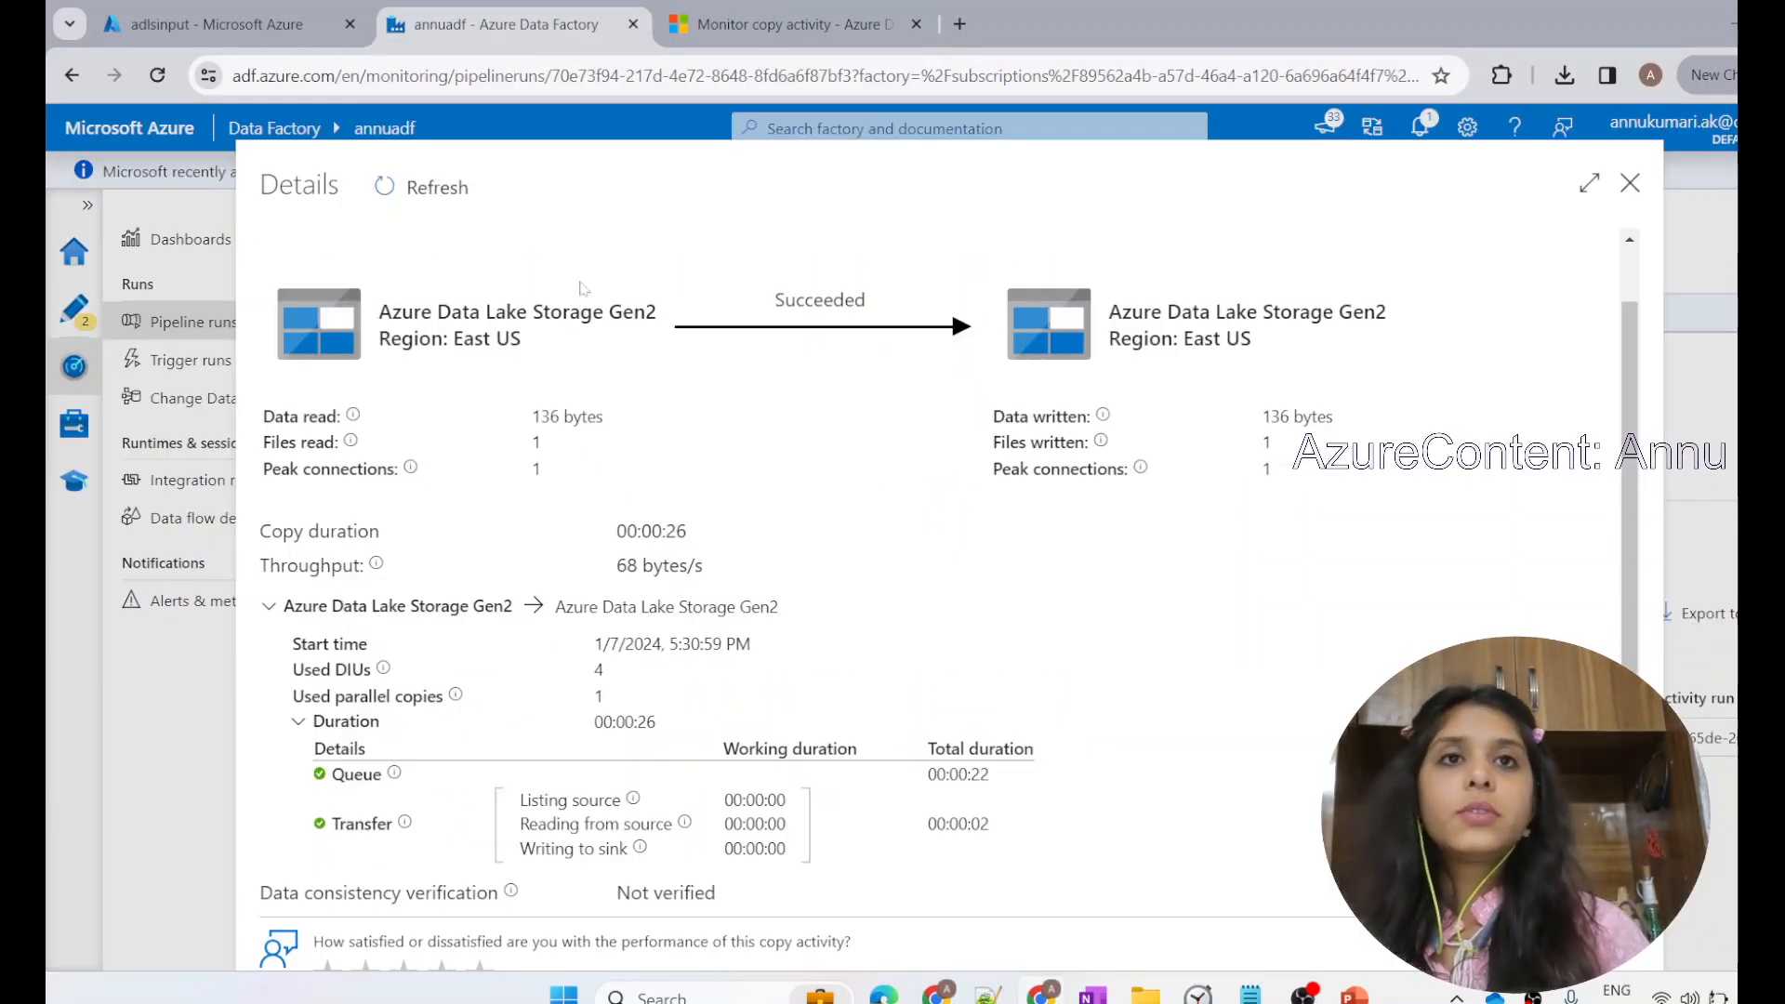
mouse_move(549, 259)
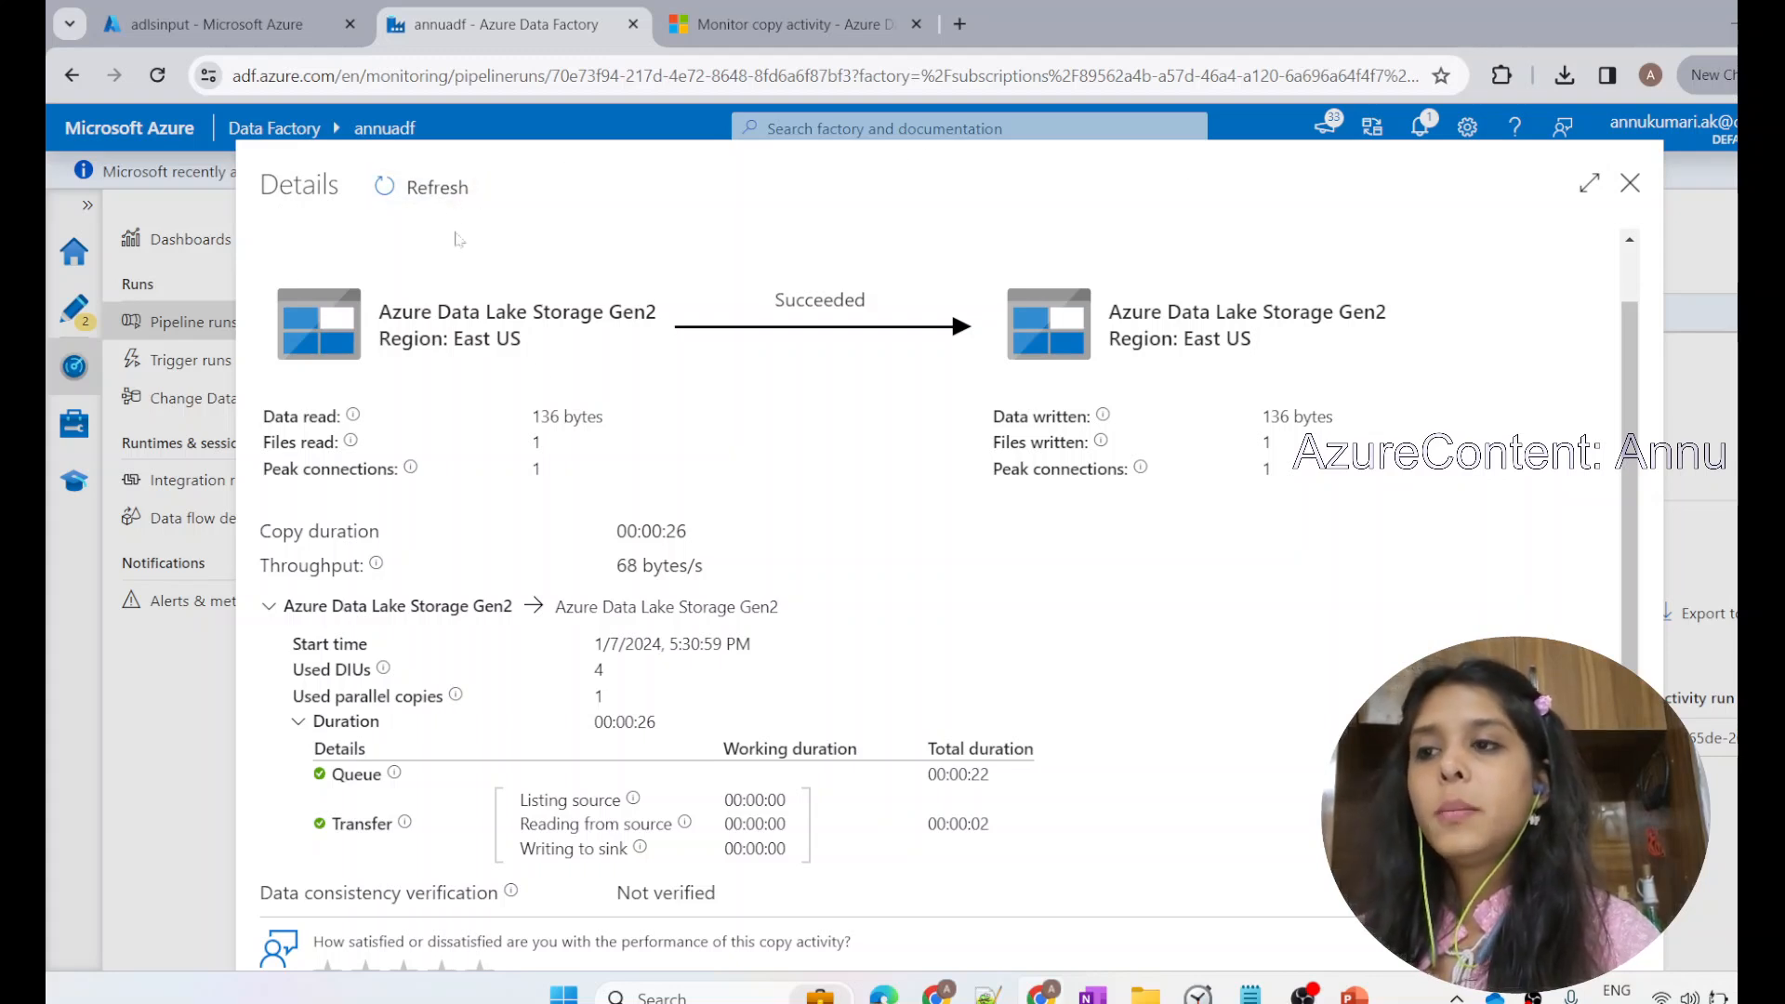
mouse_move(1232, 811)
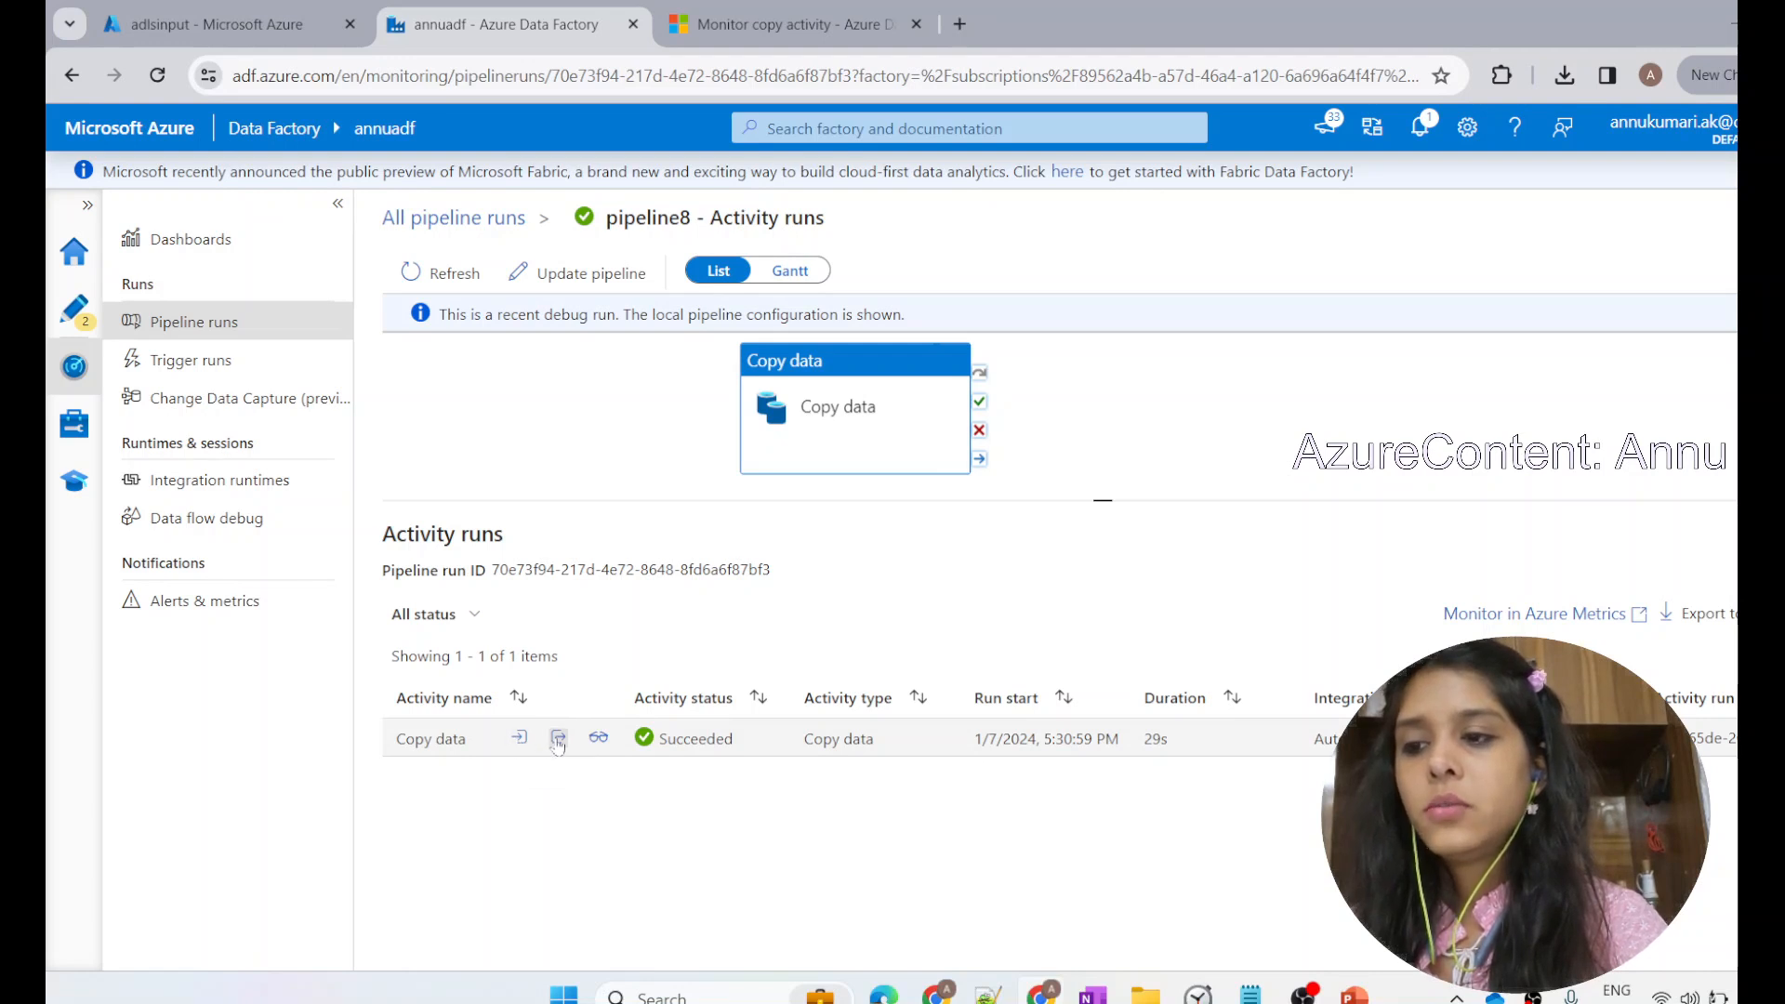
mouse_move(557, 737)
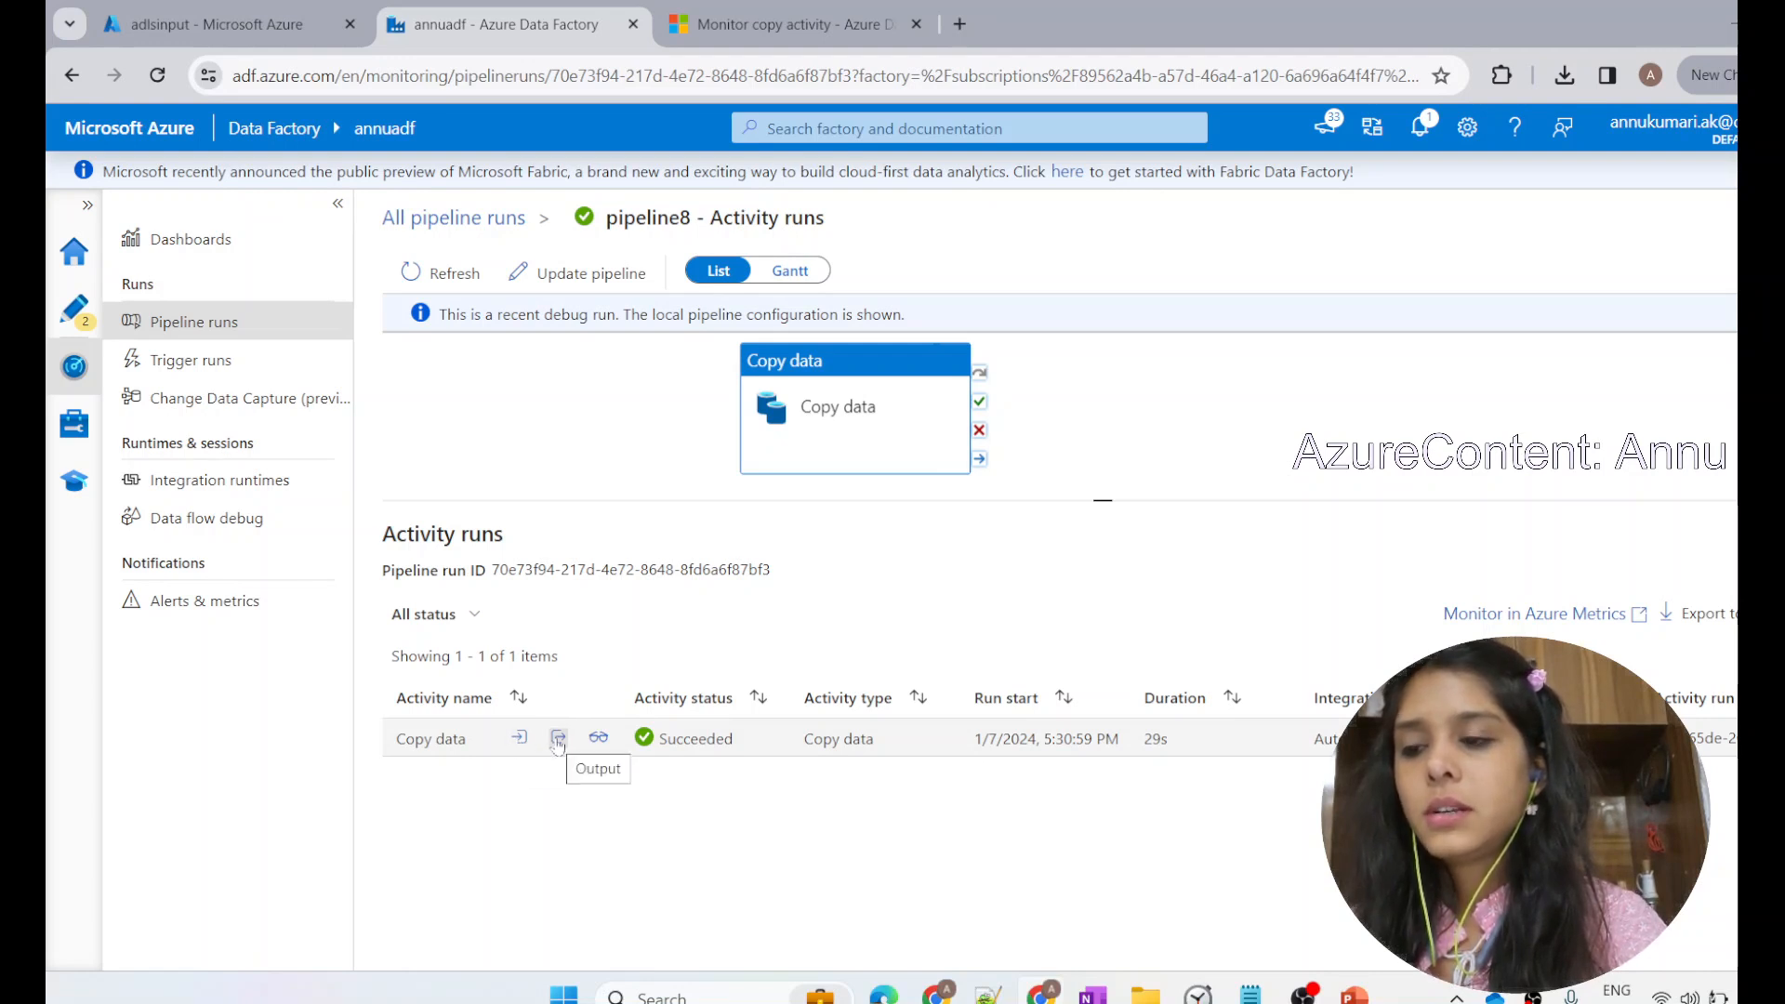
Step: Show the Copy data activity's JSON output with dataRead and dataWritten of 136
click(558, 738)
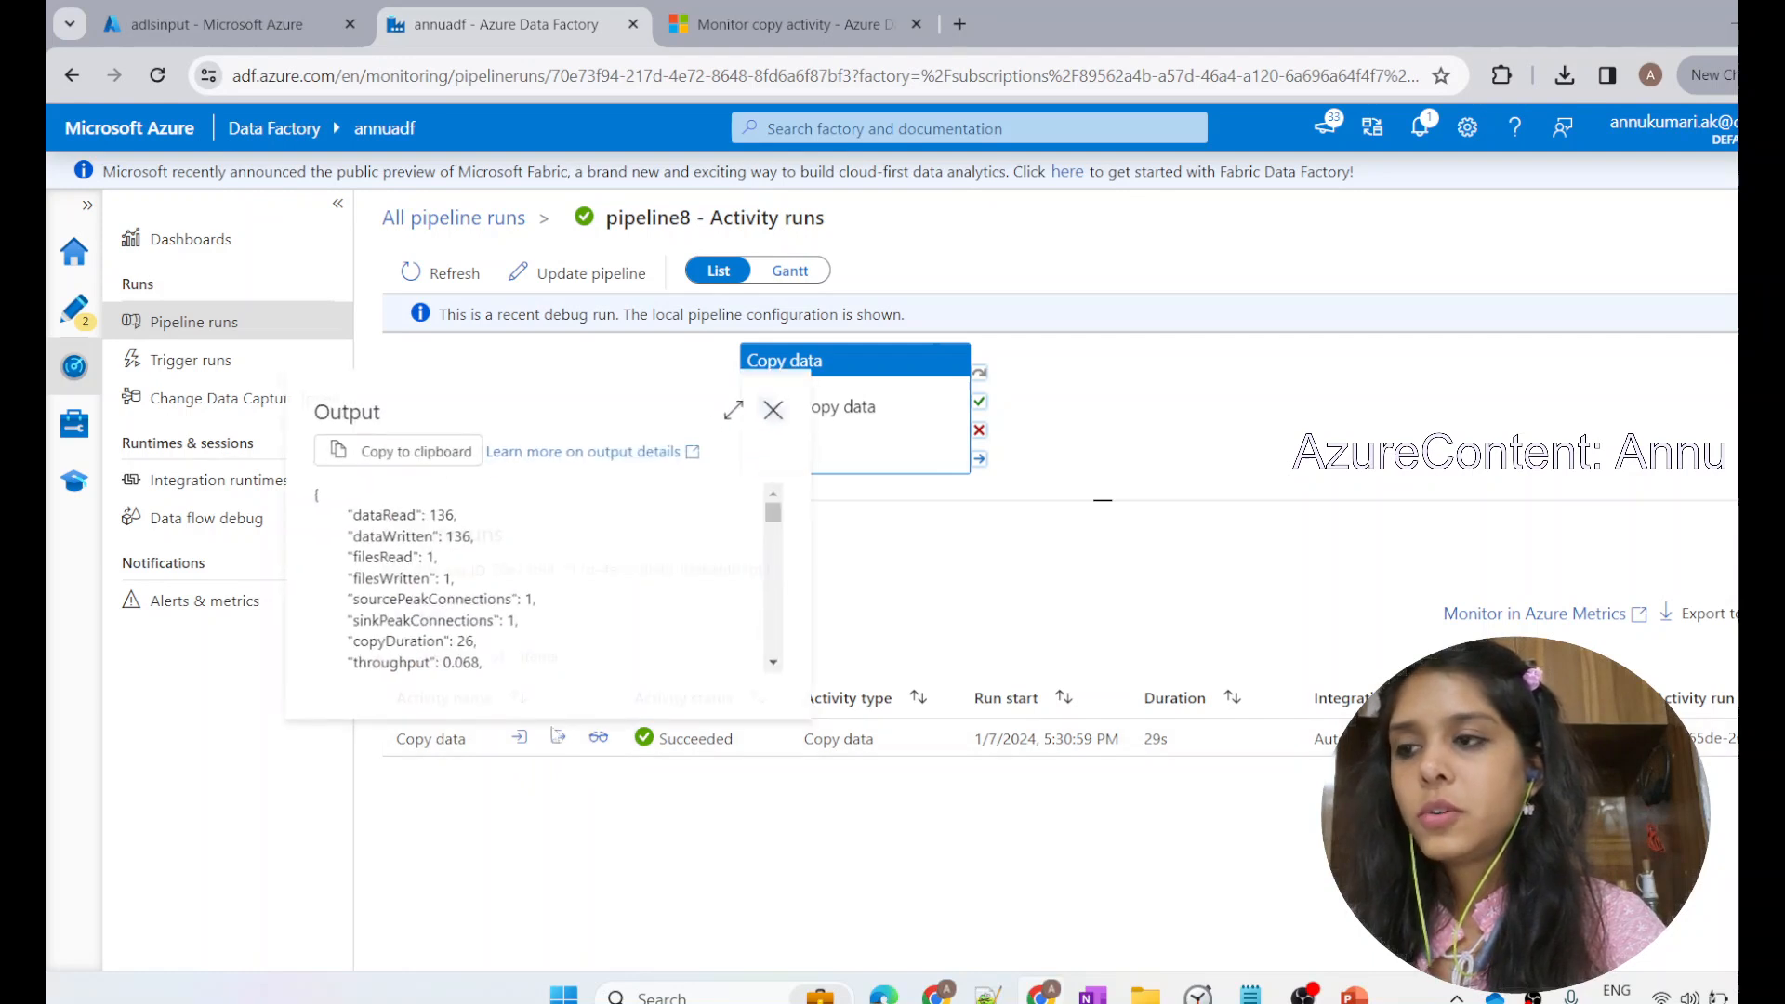
Step: Expand the Copy data output JSON and scroll to dataConsistencyVerification (NotVerified), past transfer Completed and queuingDuration 22
click(733, 410)
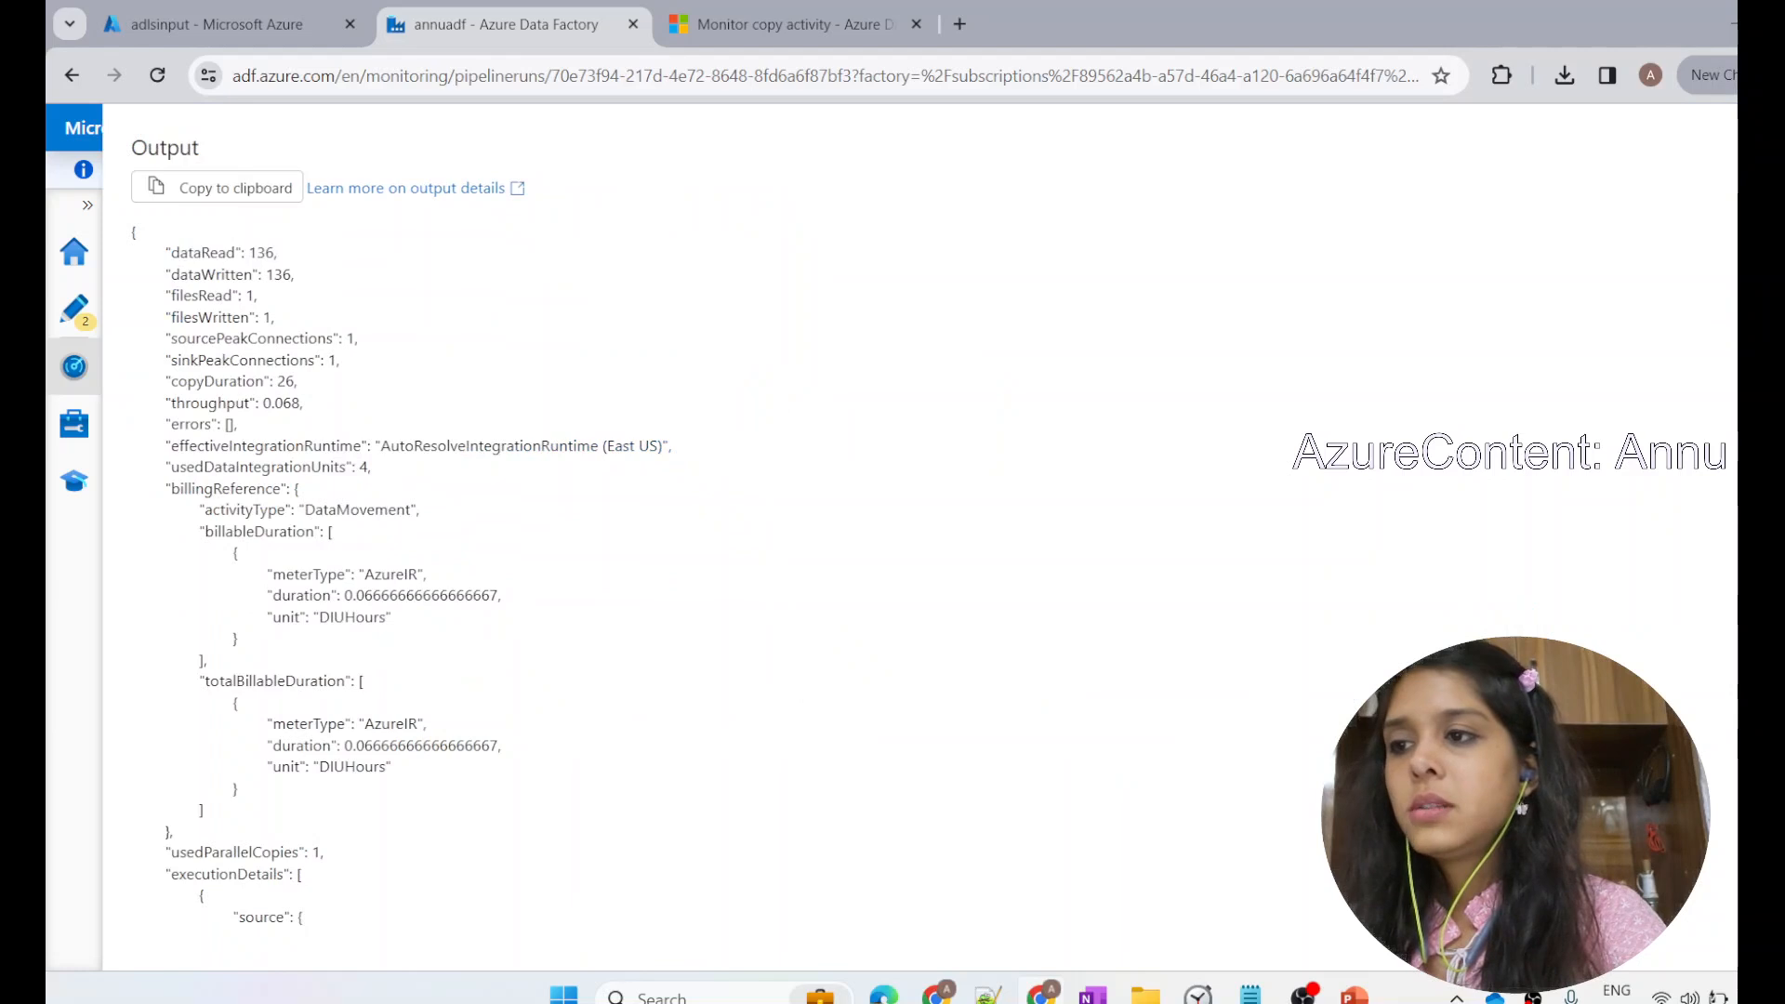
double_click(217, 295)
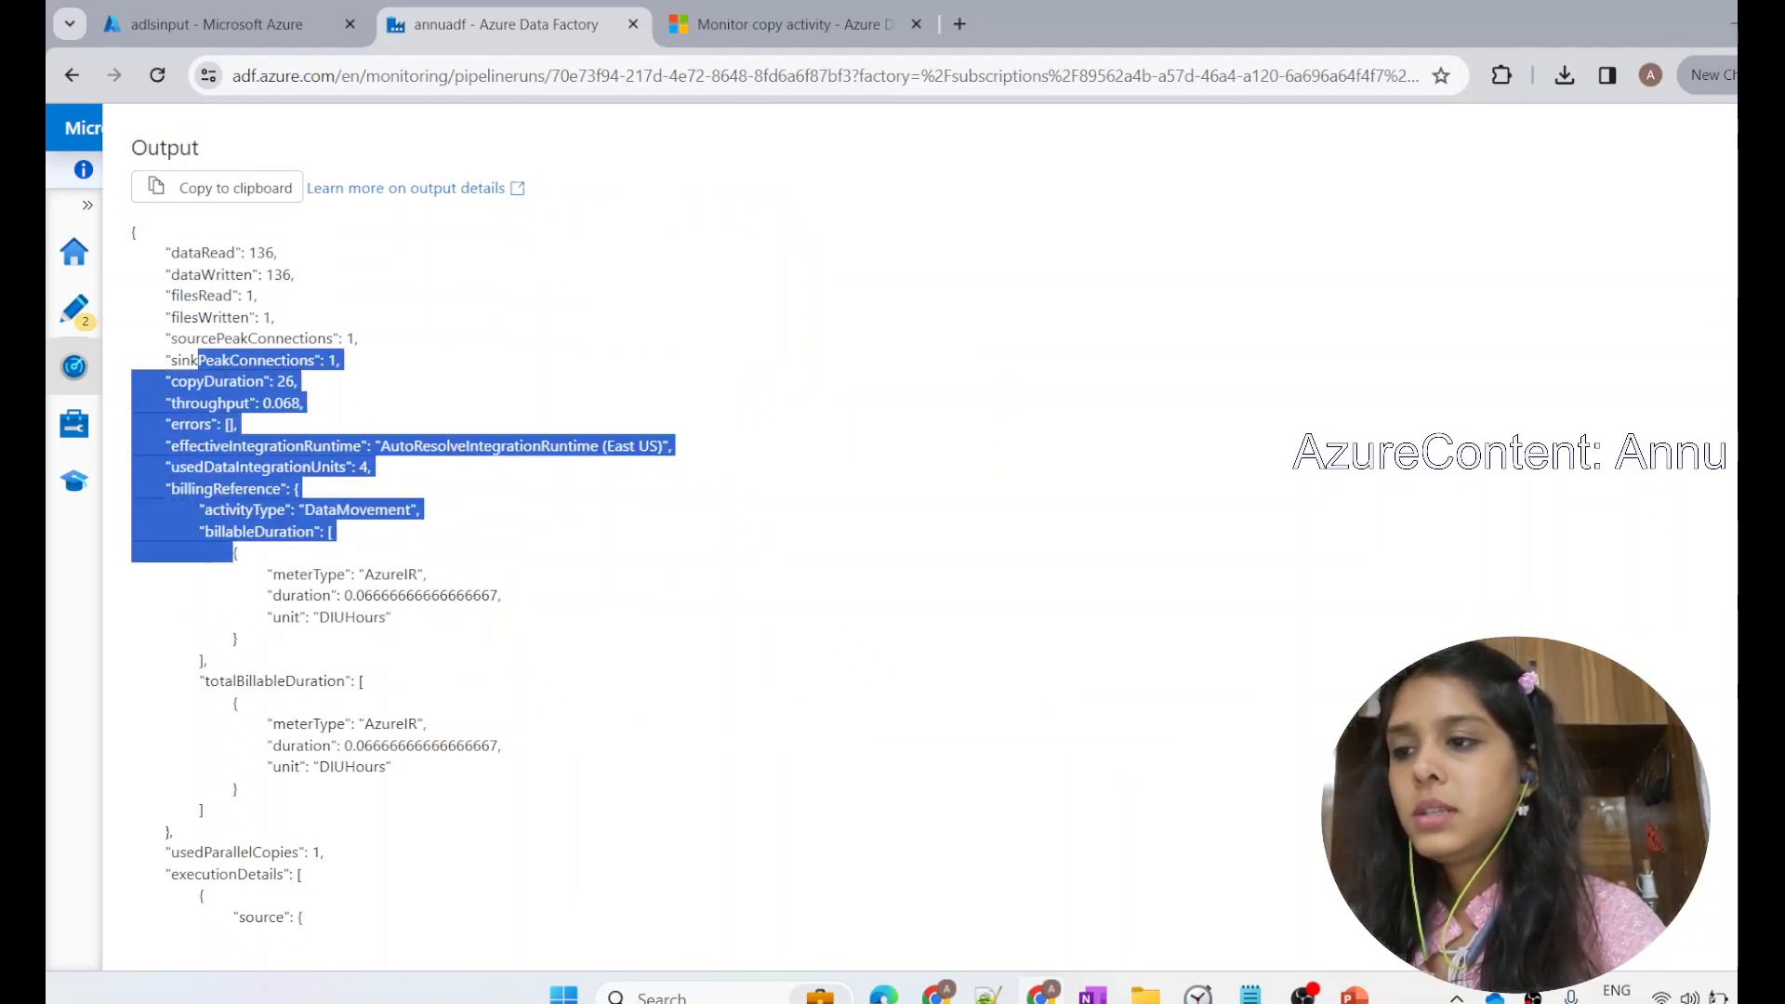
scroll(down, 3)
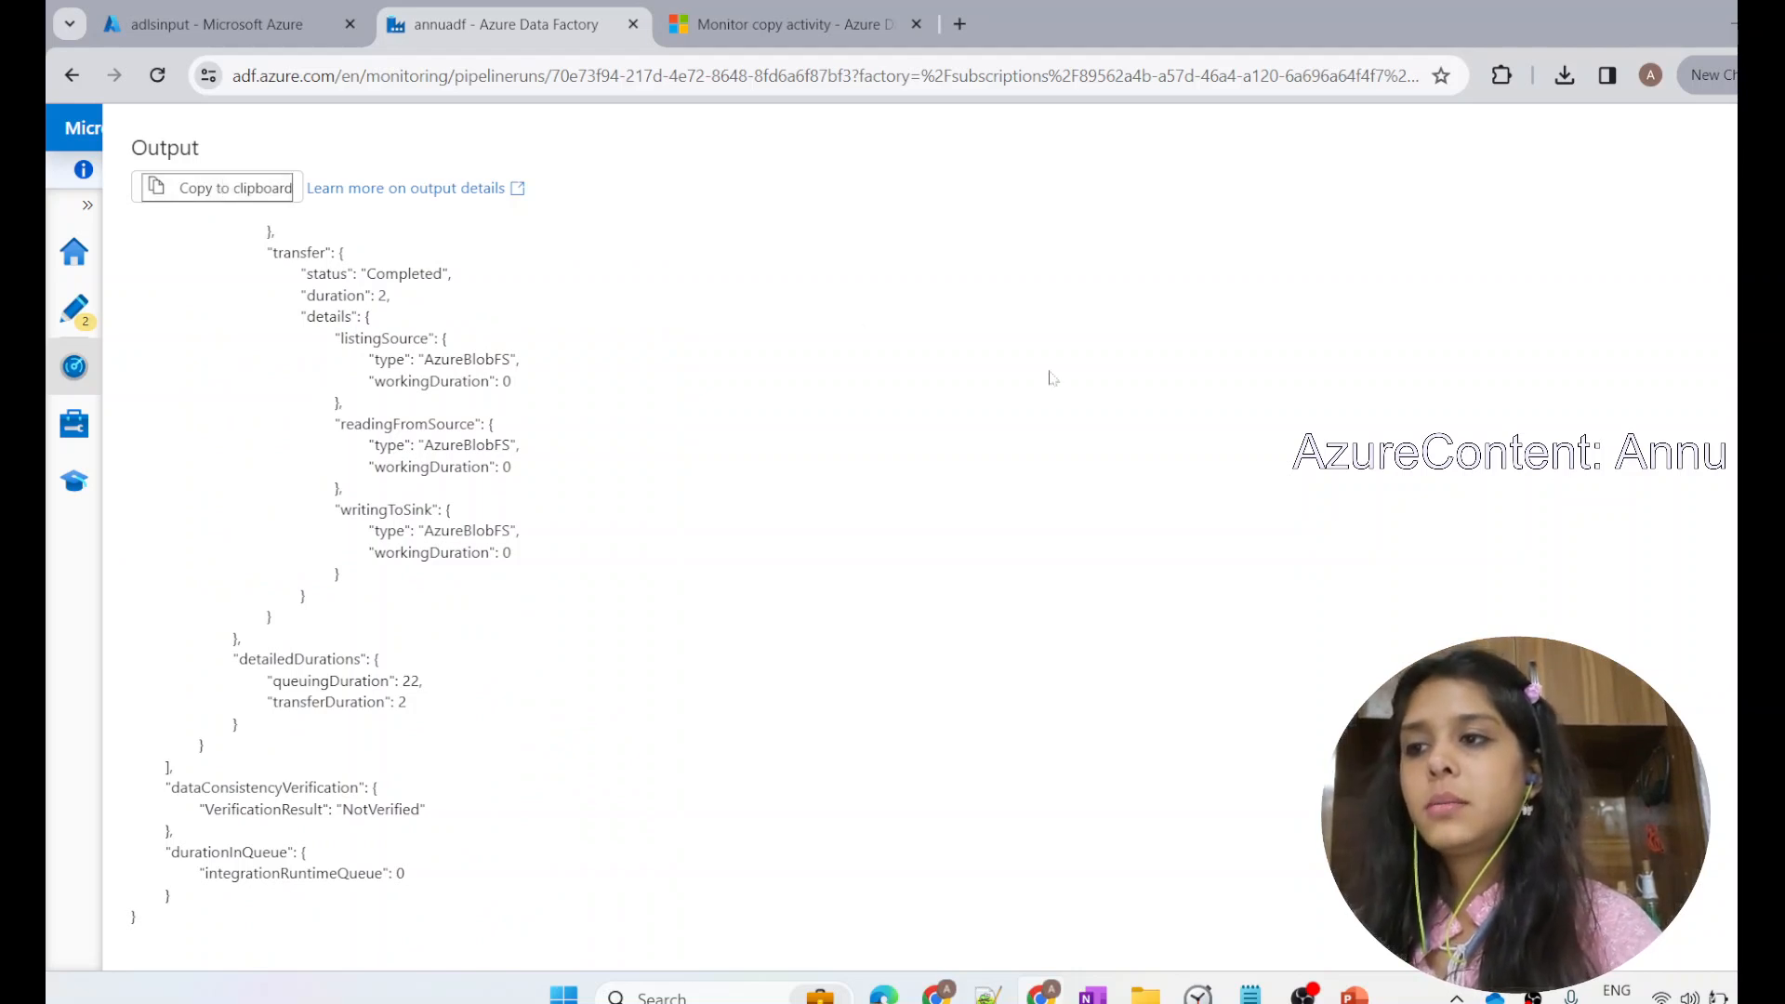
drag(324, 274, 450, 510)
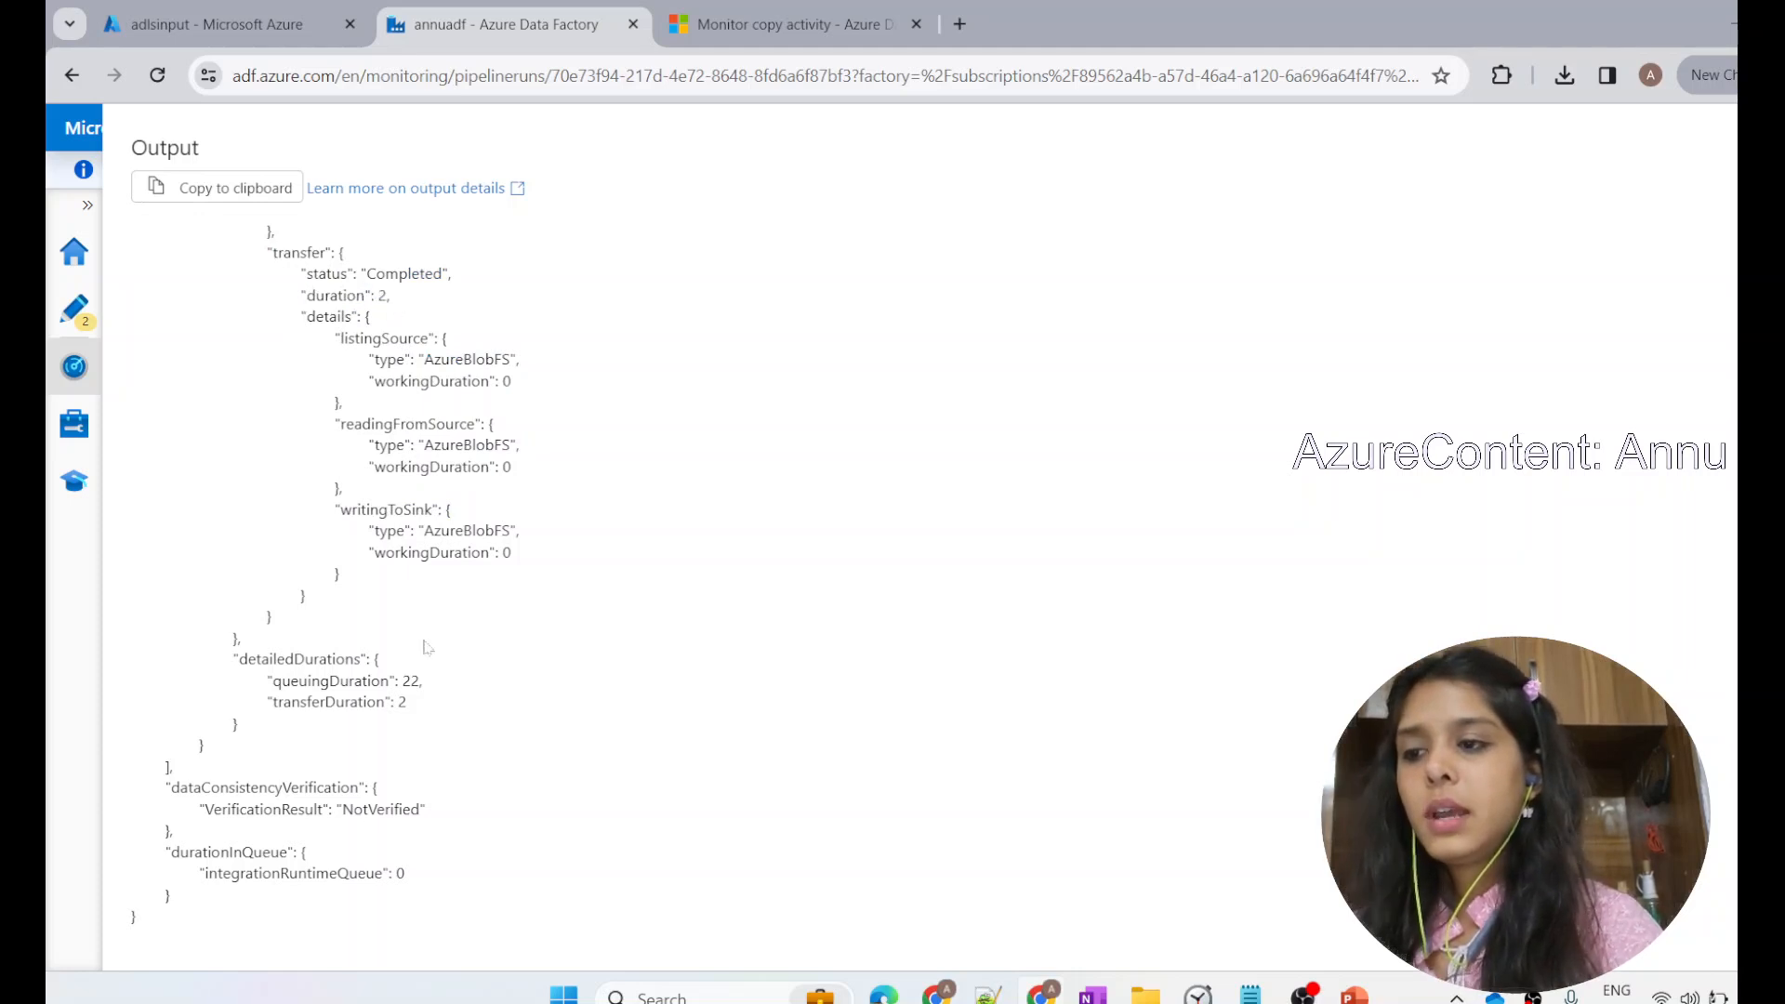
double_click(262, 786)
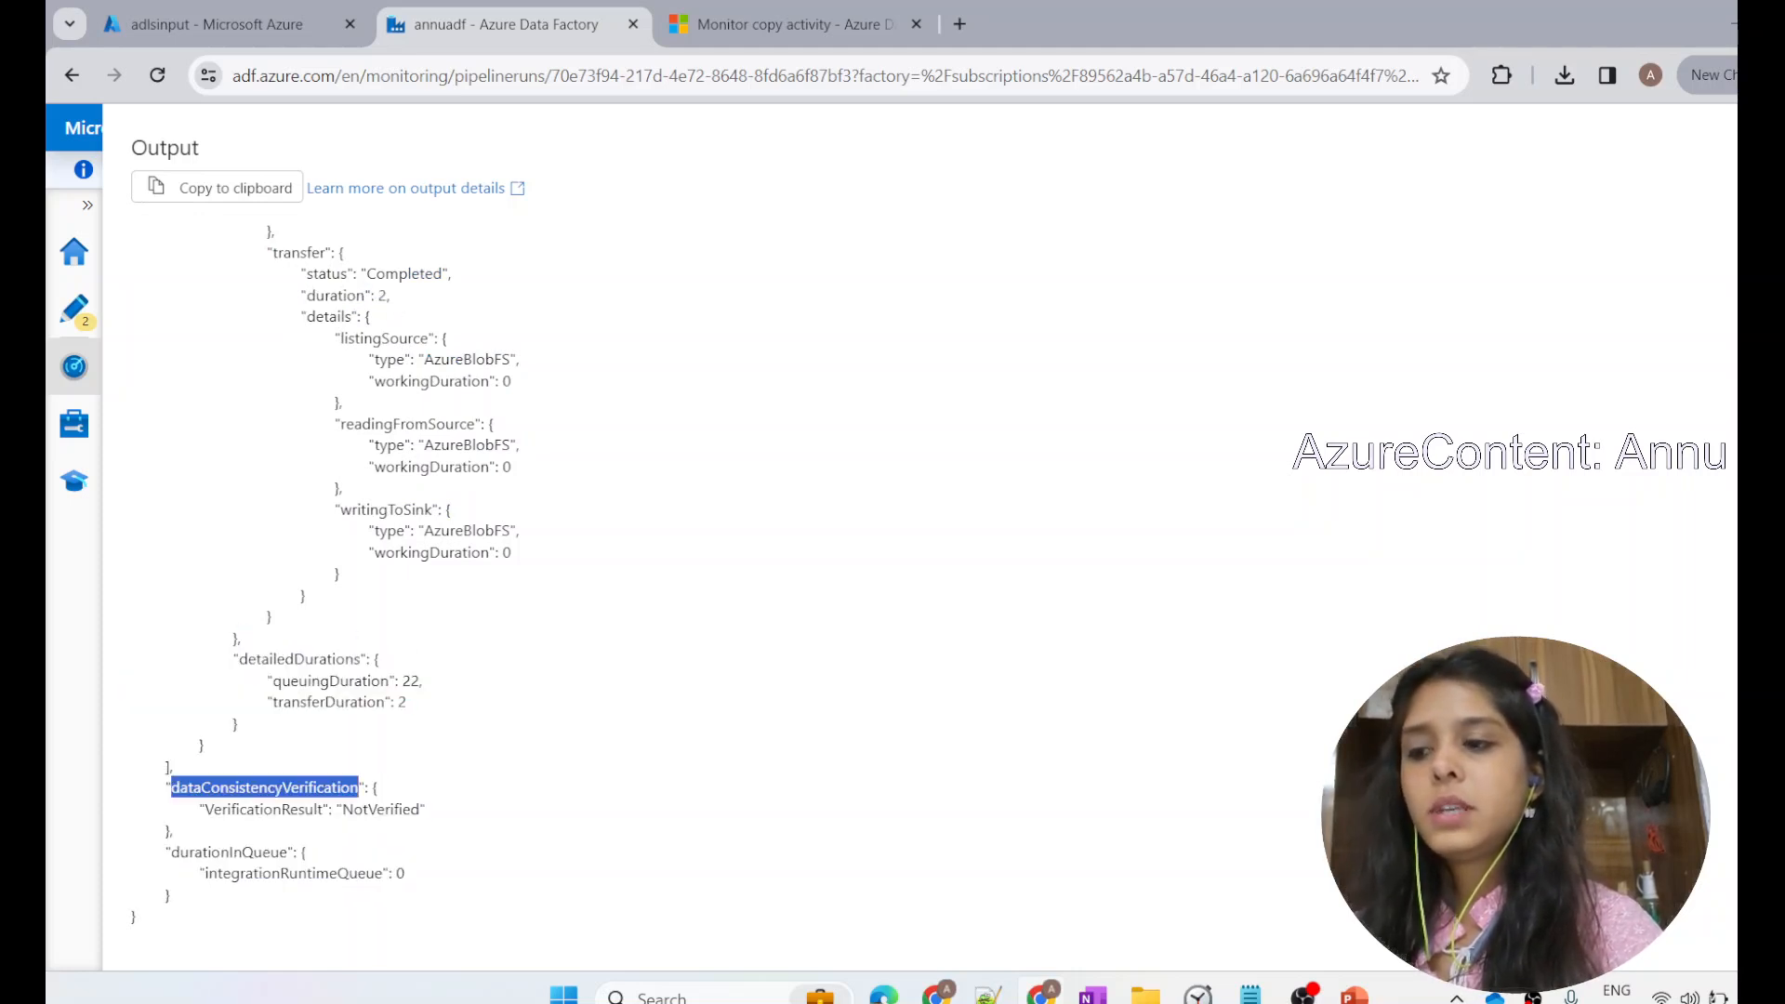